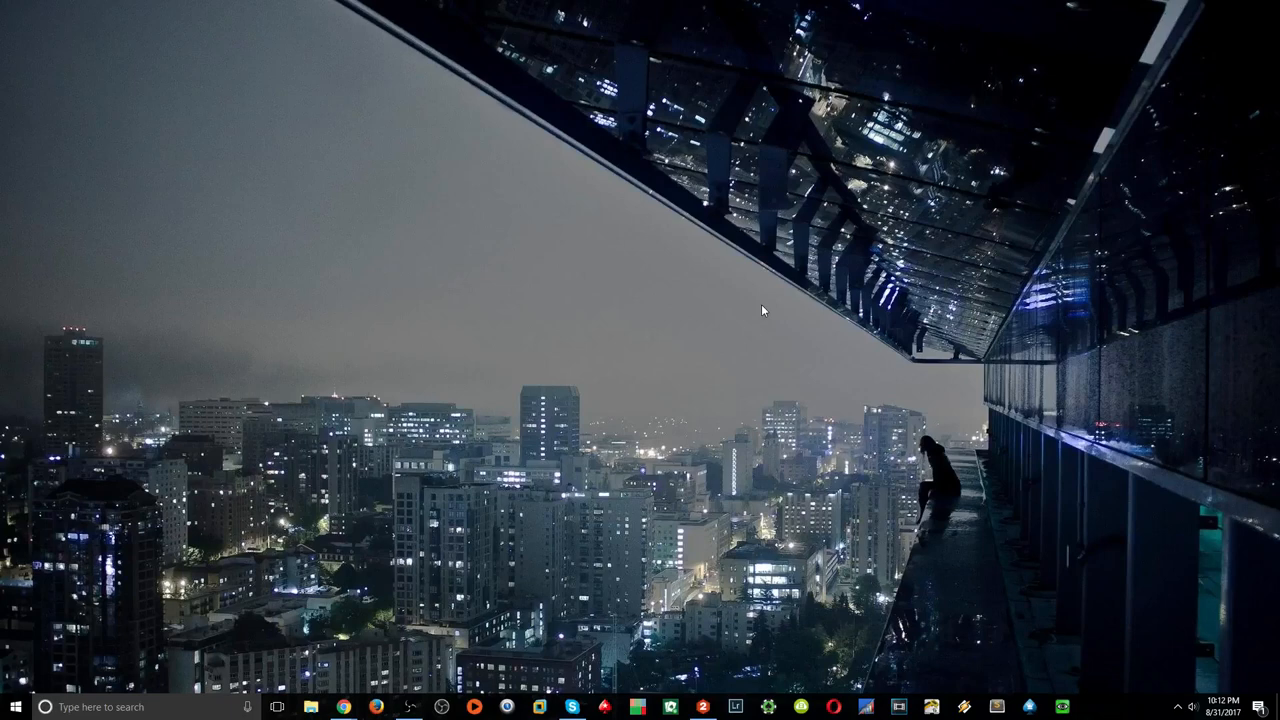
{"action": "mouse_move", "coordinate": [508, 456]}
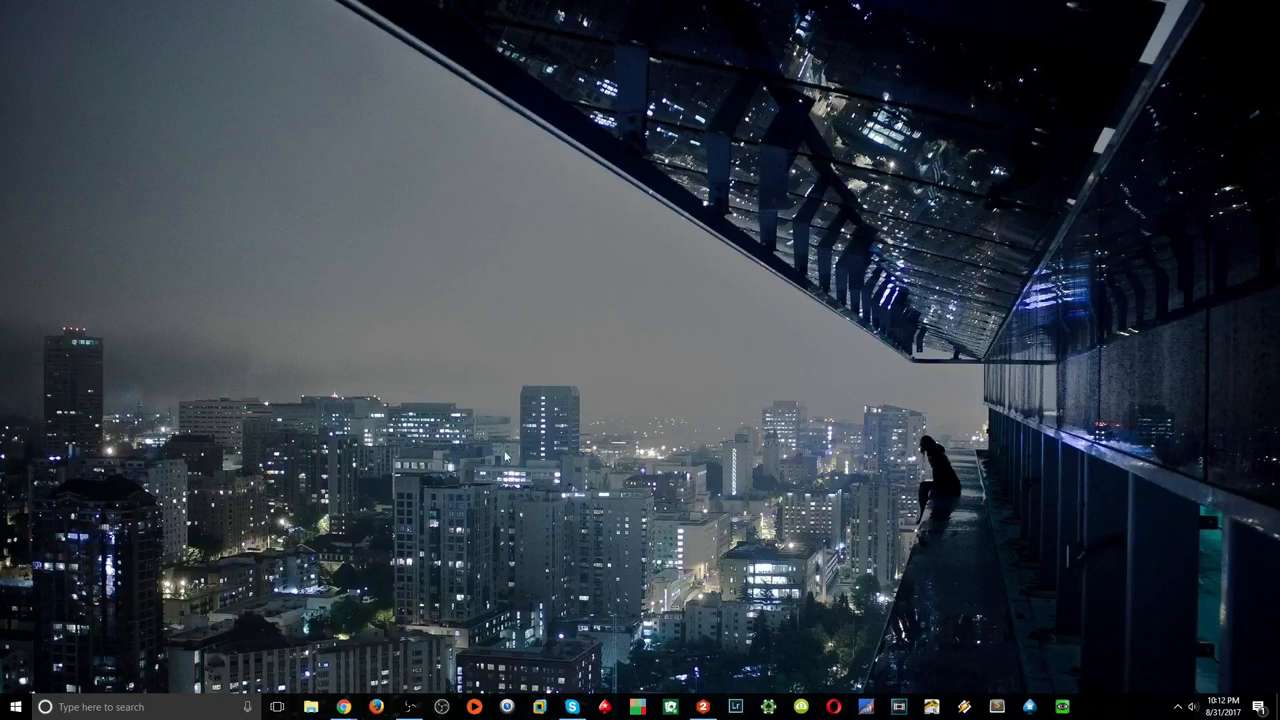
Launch Holdem Manager 2 from the taskbar and land on its Home page
{"action": "left_click", "coordinate": [408, 708]}
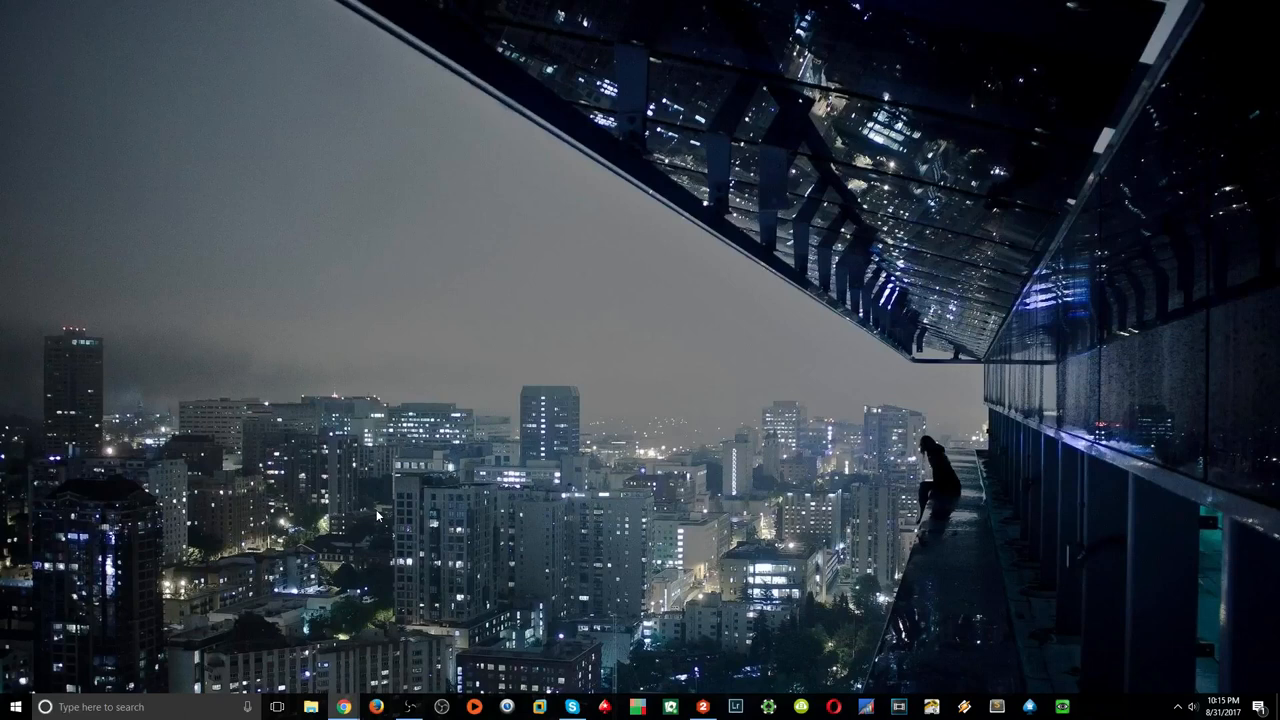
{"action": "left_click", "coordinate": [572, 708]}
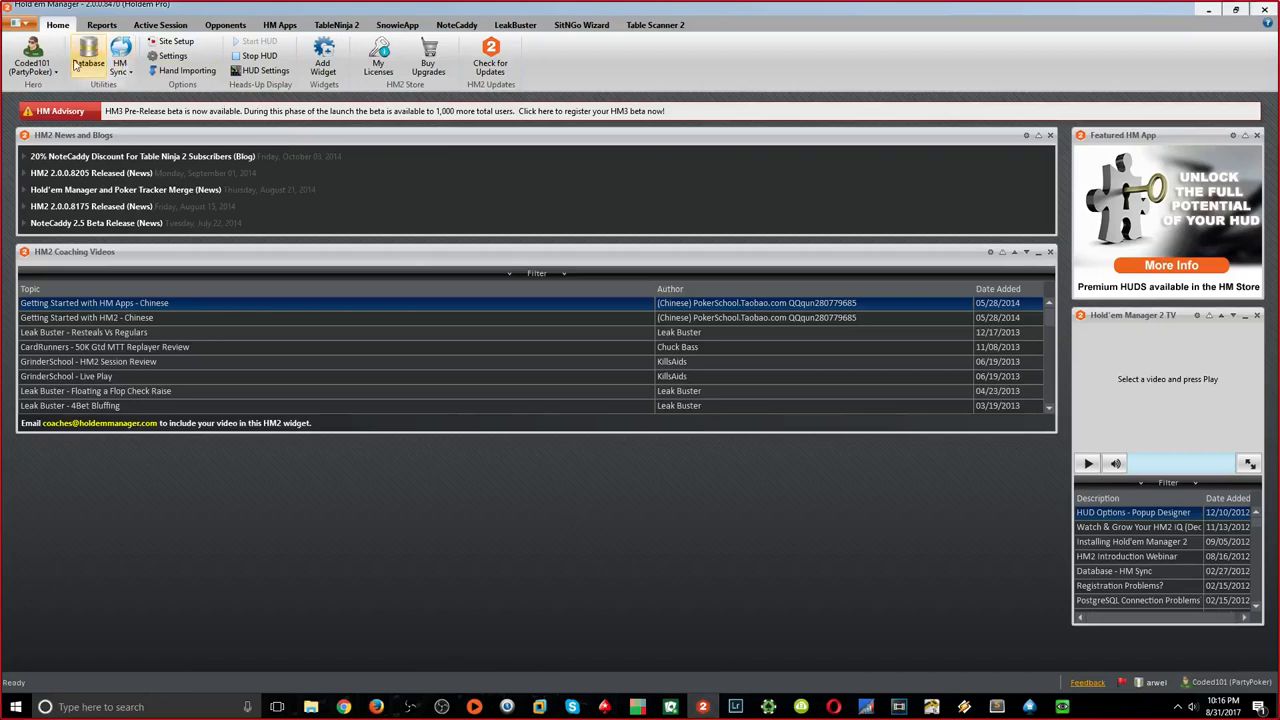
{"action": "left_click", "coordinate": [88, 58]}
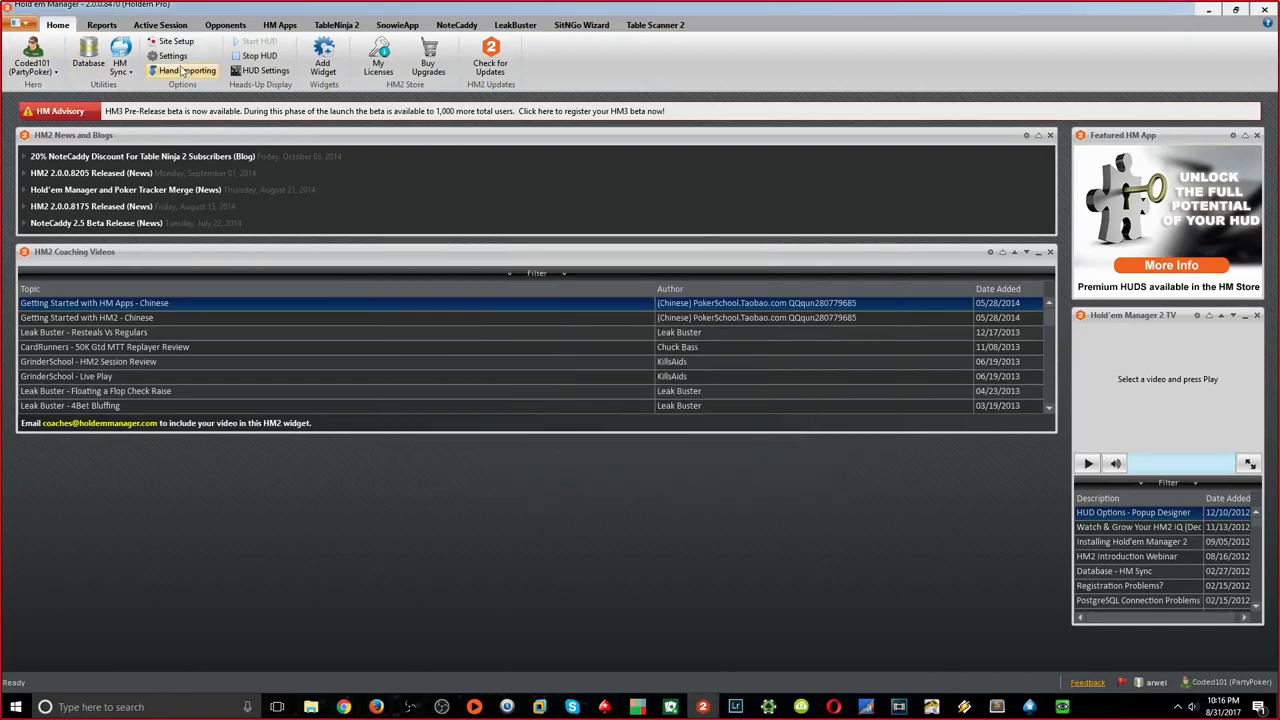
Bring up the By Stakes cash report and view its stat columns
{"action": "left_click", "coordinate": [100, 24]}
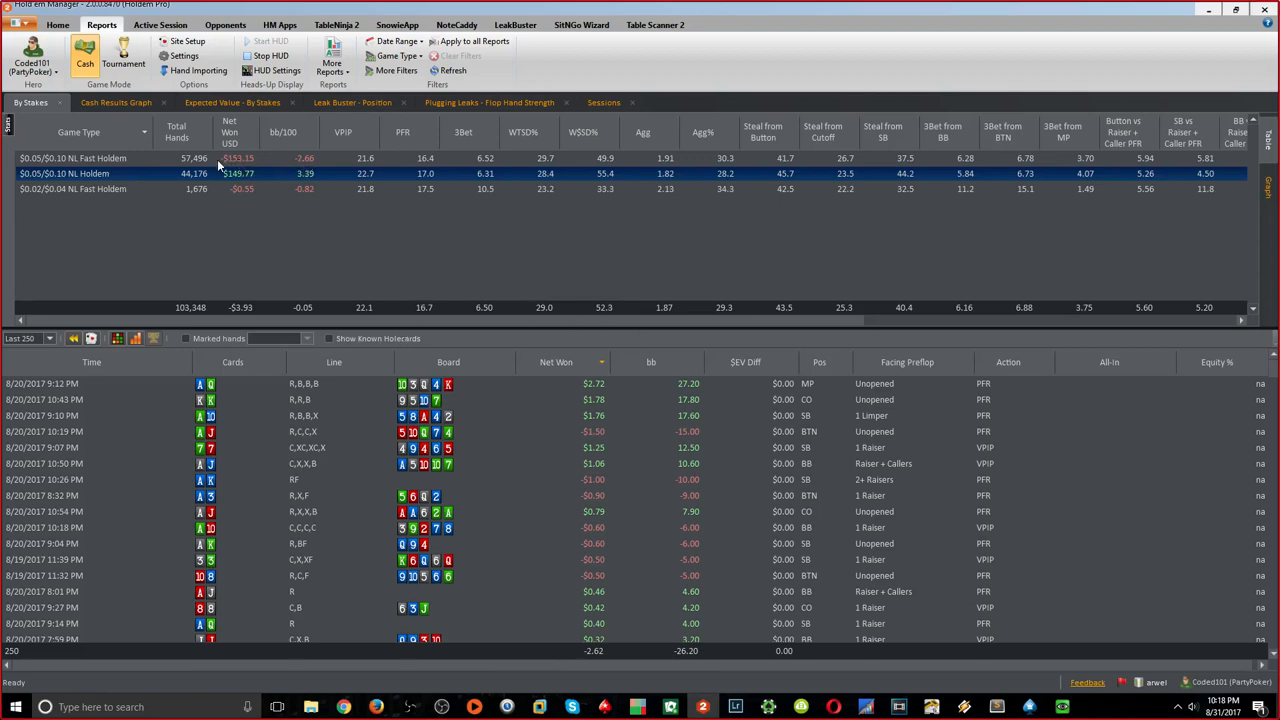
{"action": "scroll", "scroll_direction": "right", "scroll_amount": 3}
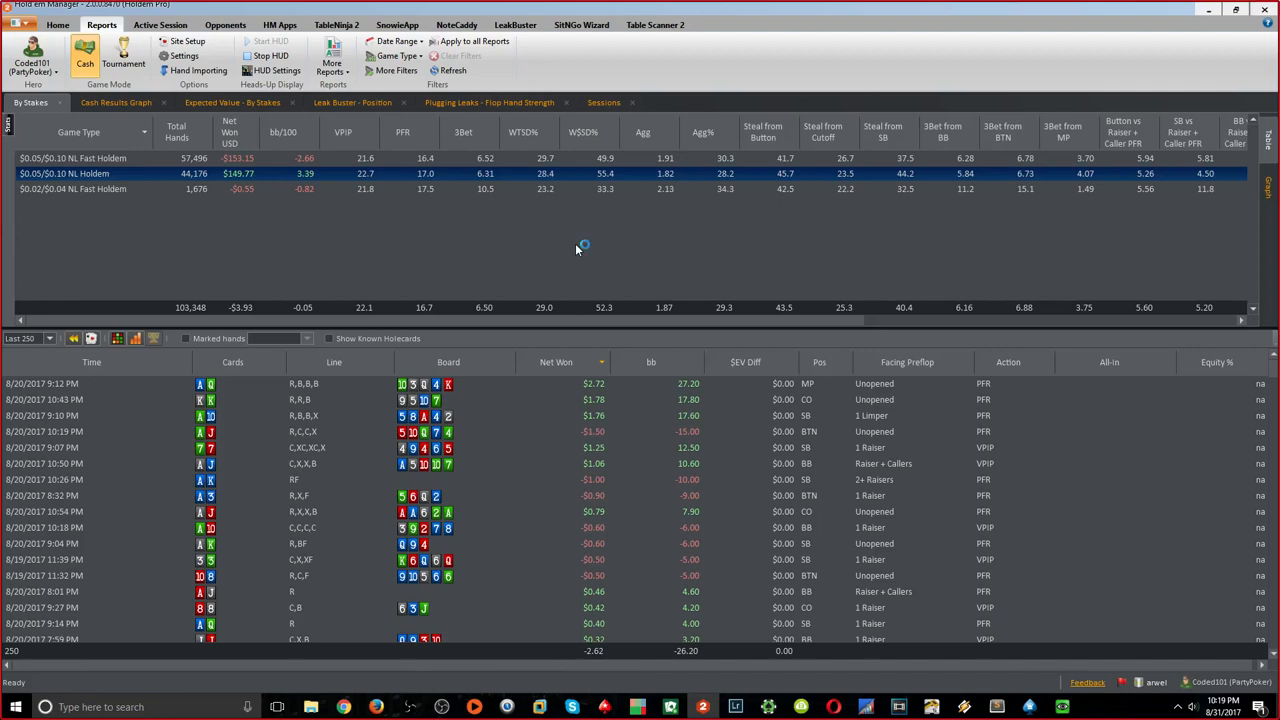
{"action": "mouse_move", "coordinate": [600, 244]}
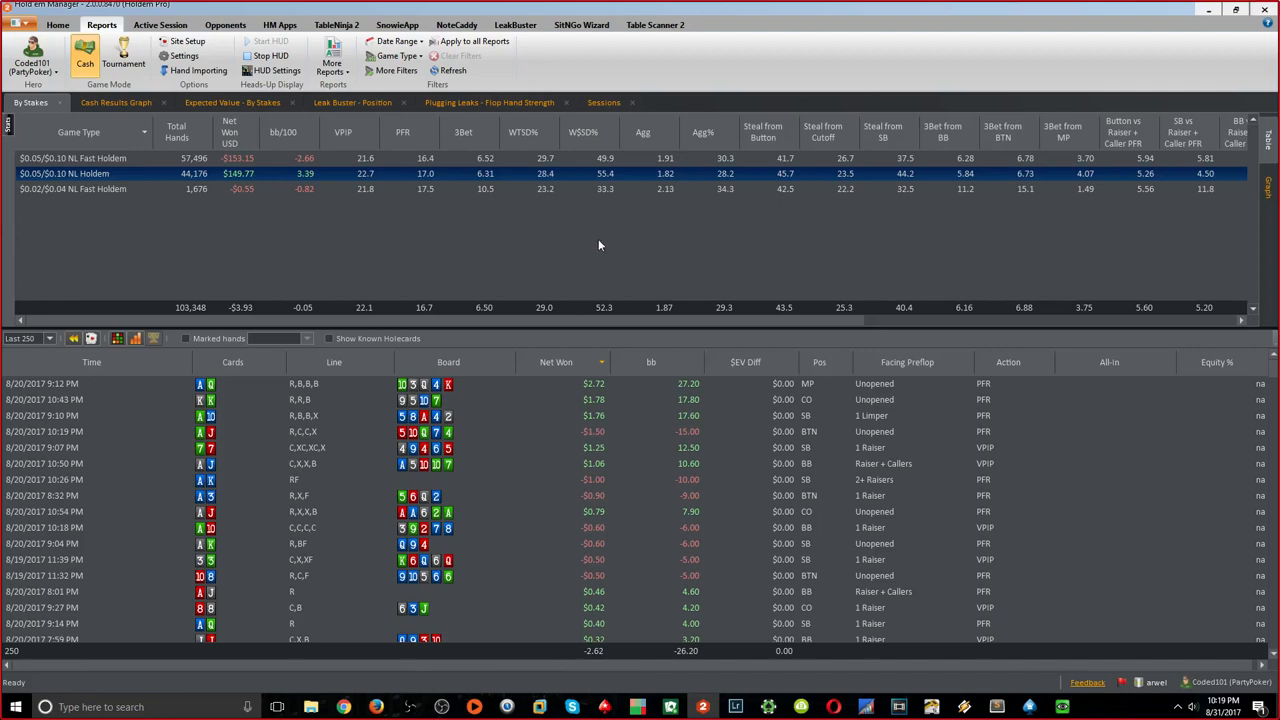
{"action": "mouse_move", "coordinate": [250, 172]}
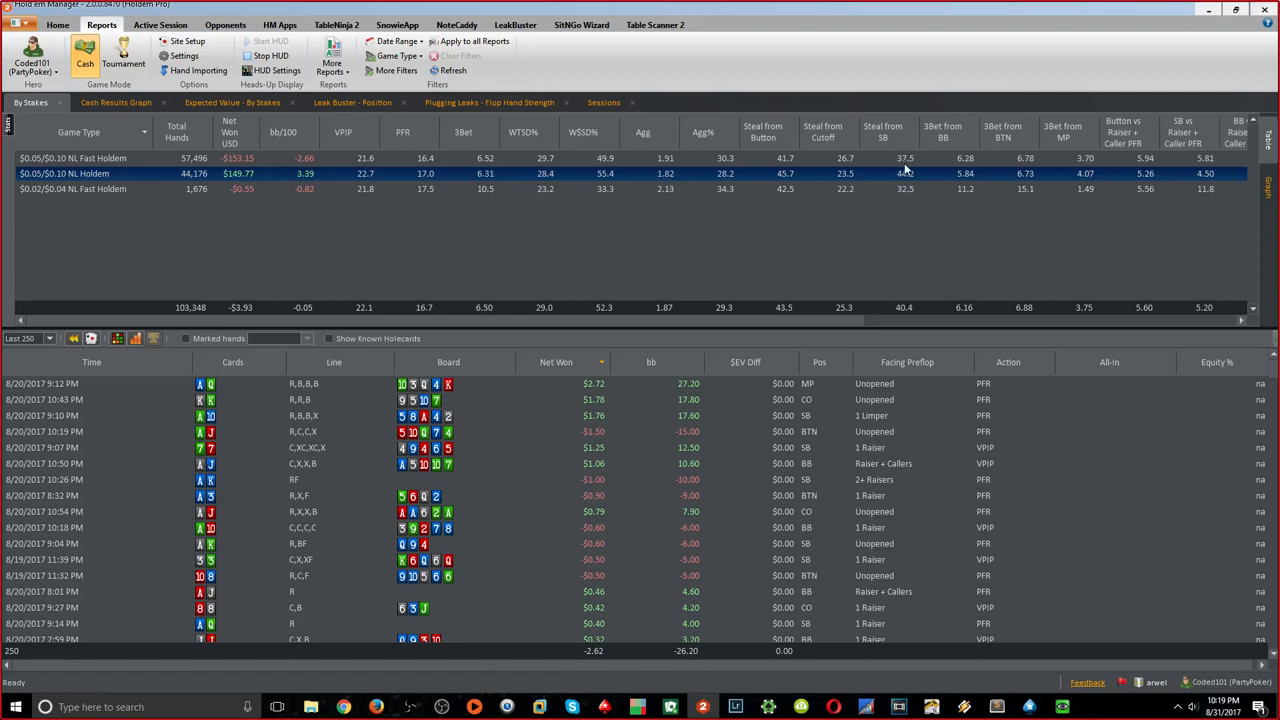
{"action": "mouse_move", "coordinate": [896, 168]}
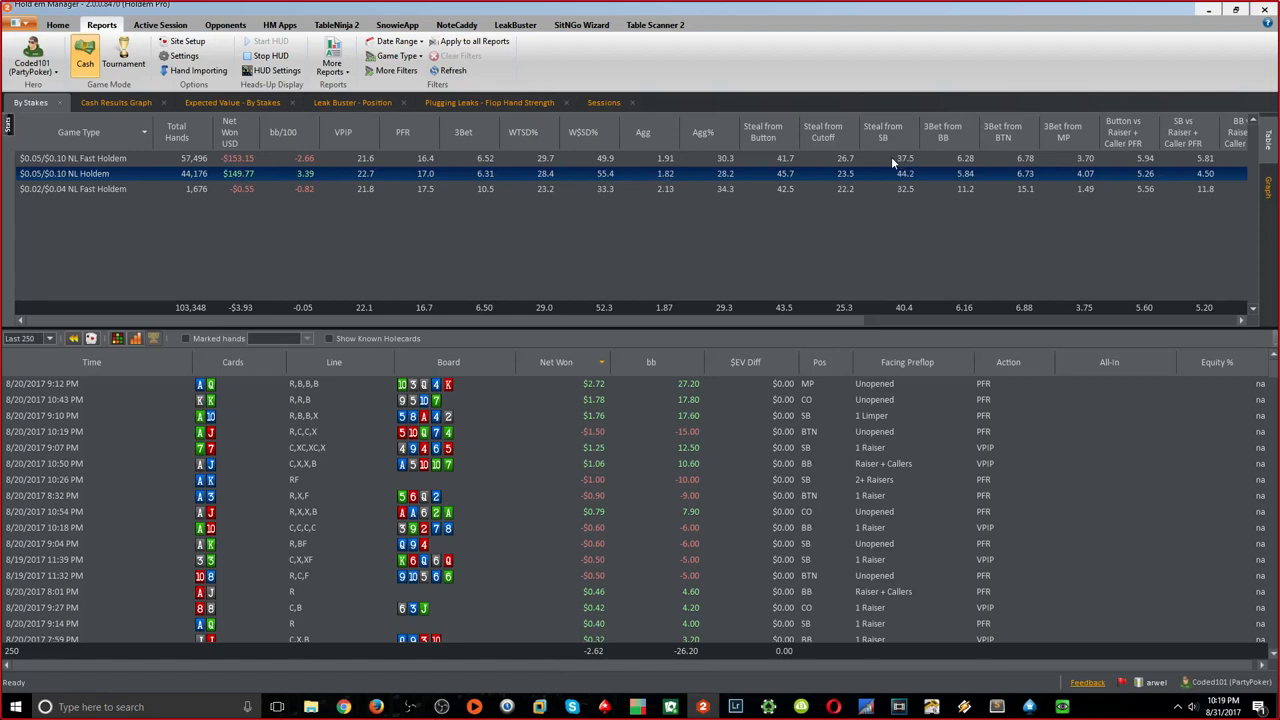
{"action": "mouse_move", "coordinate": [828, 164]}
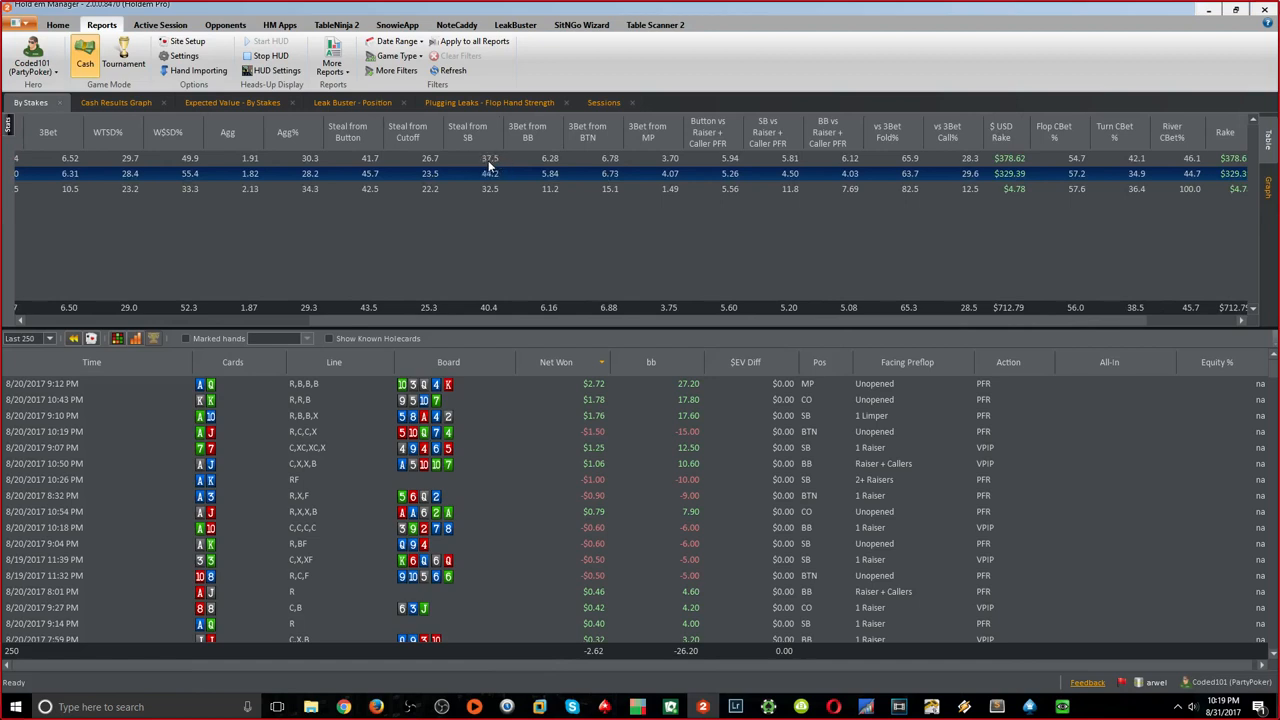
{"action": "mouse_move", "coordinate": [364, 160]}
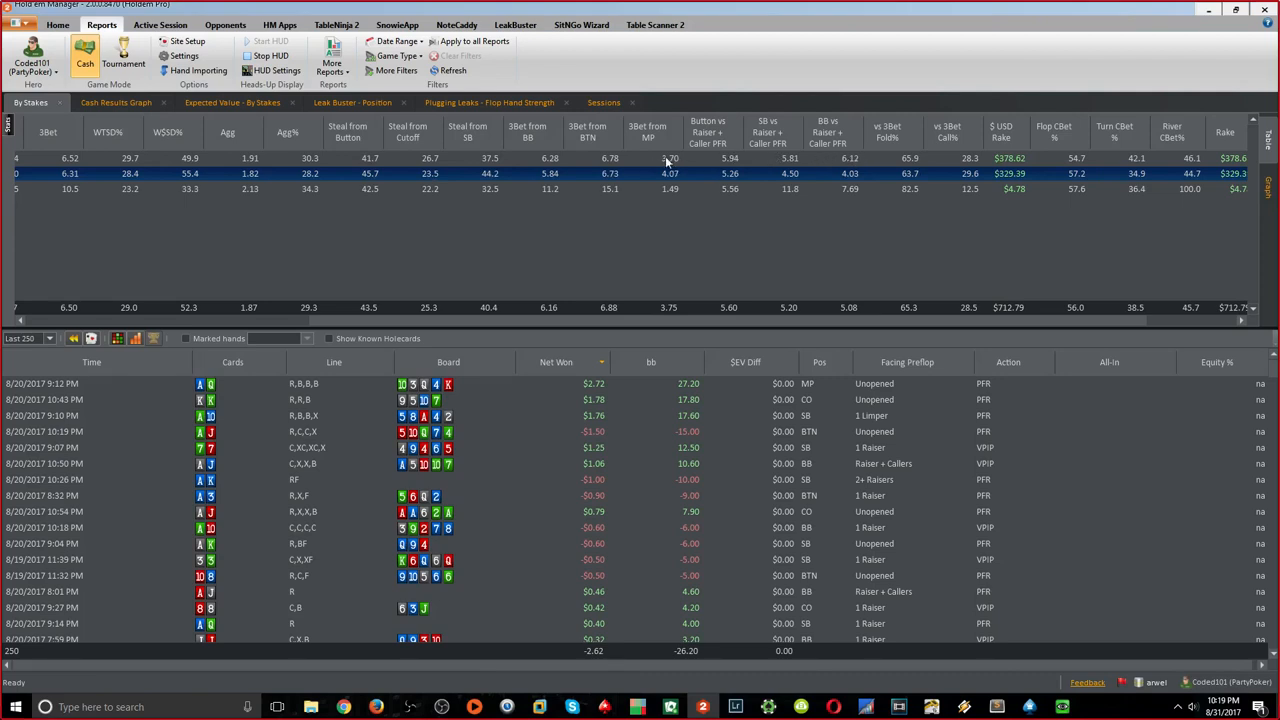
{"action": "mouse_move", "coordinate": [736, 172]}
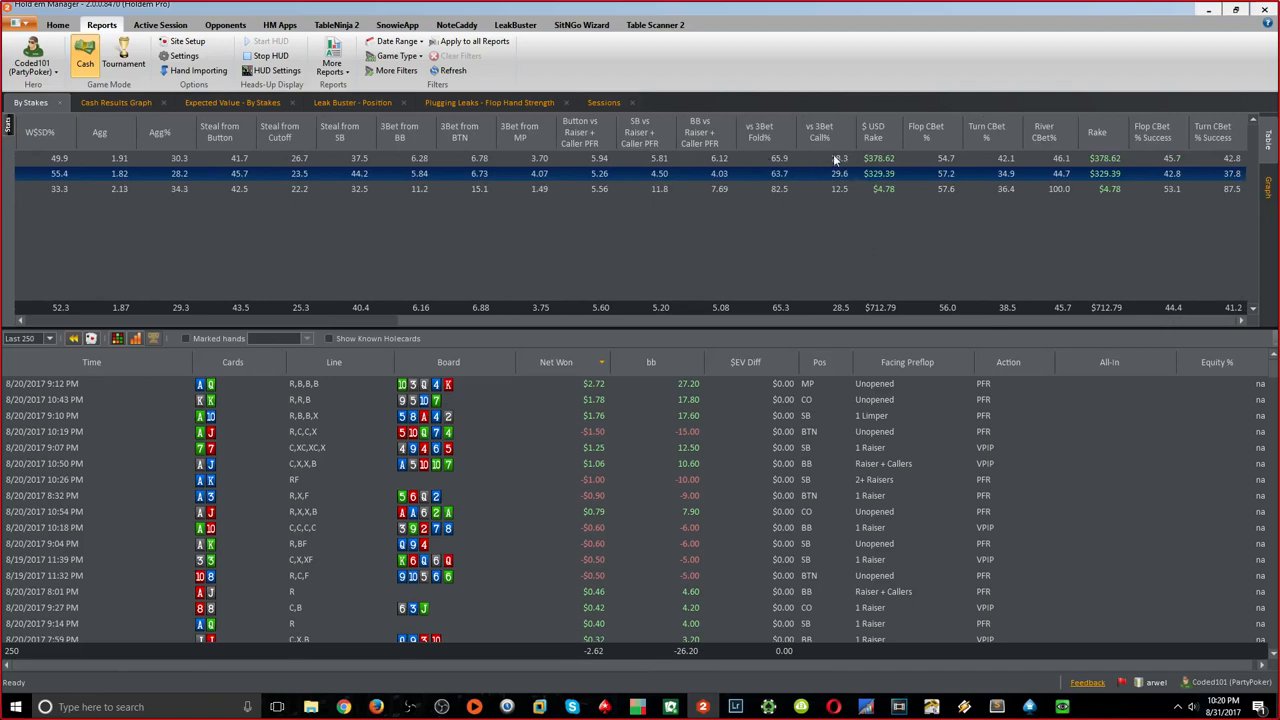
{"action": "mouse_move", "coordinate": [830, 160]}
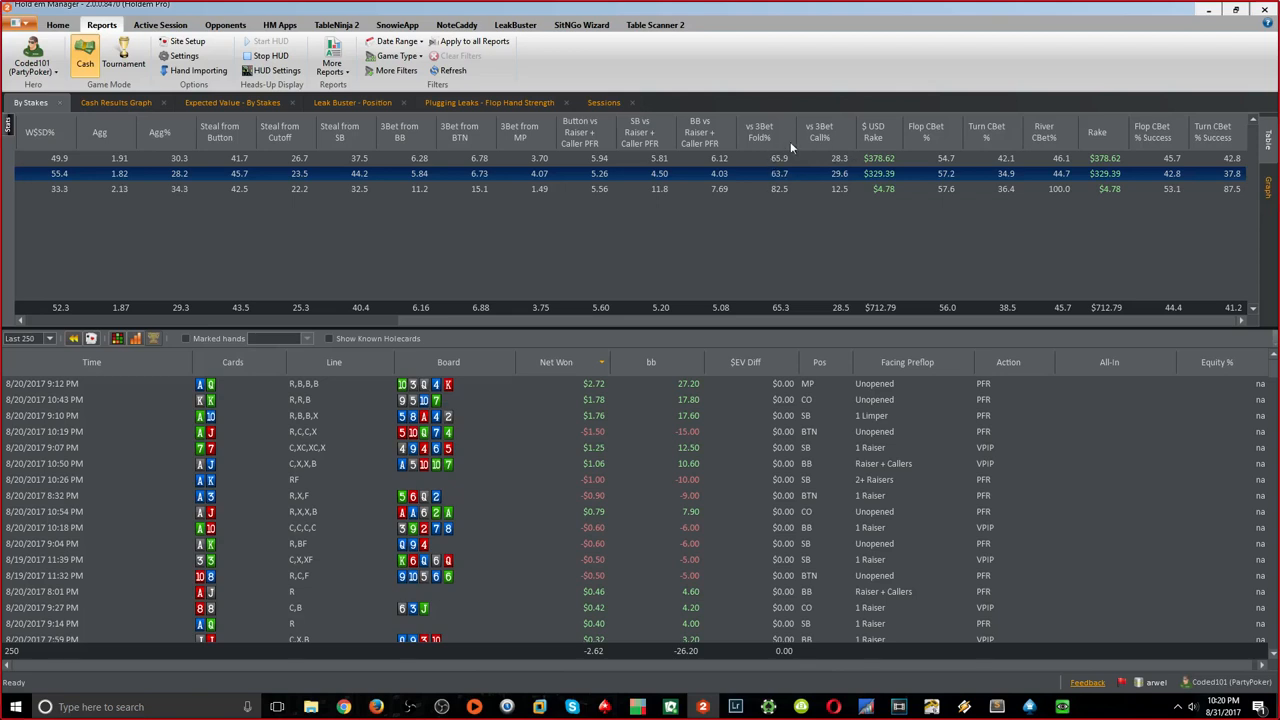
{"action": "mouse_move", "coordinate": [782, 168]}
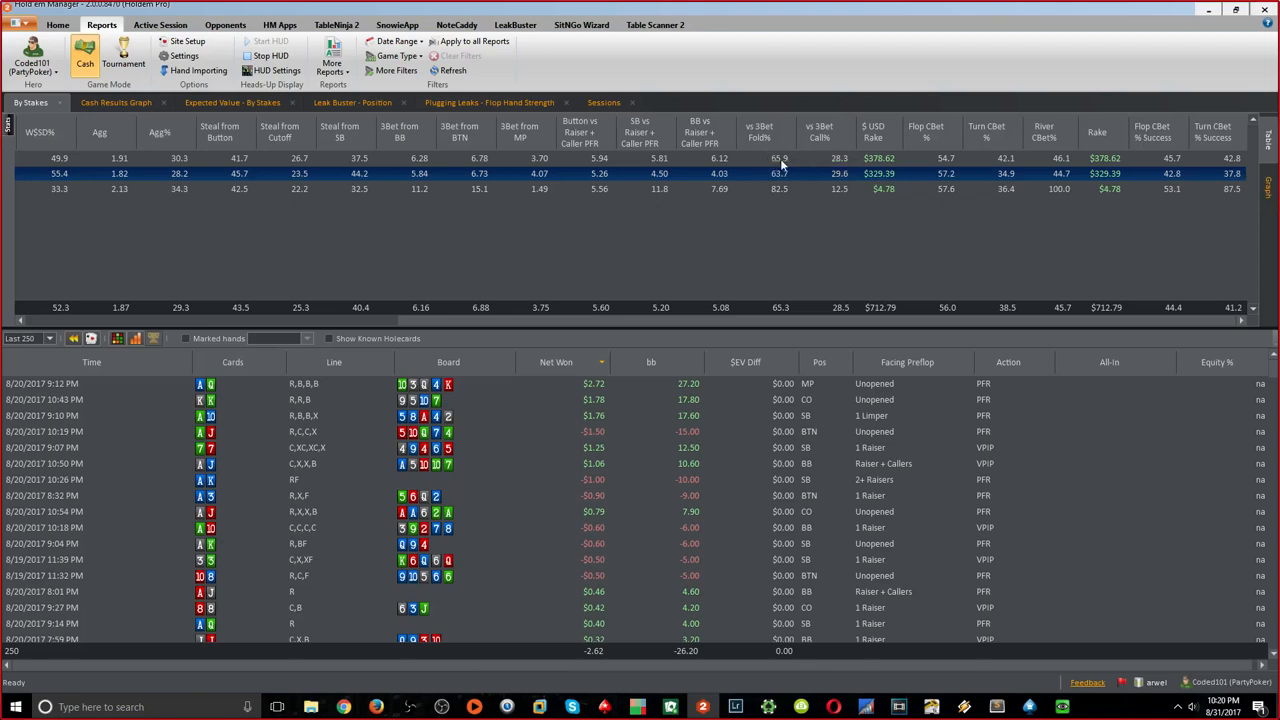
{"action": "mouse_move", "coordinate": [952, 184]}
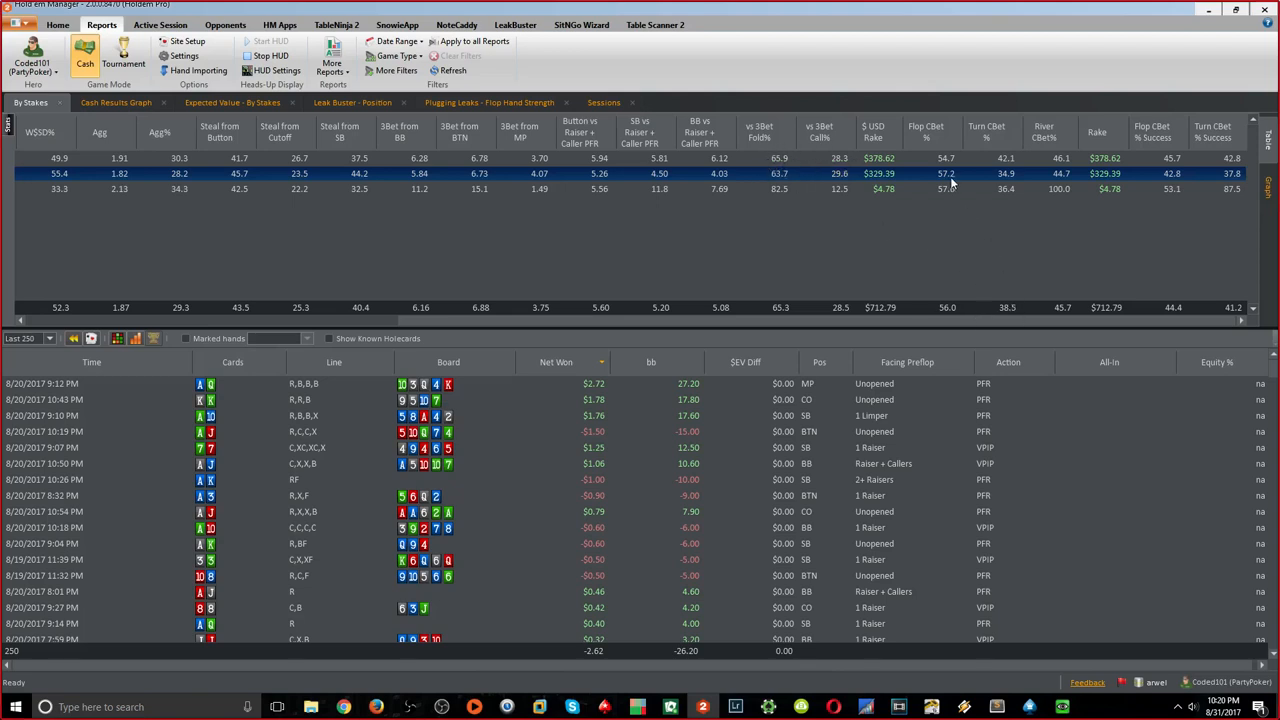
{"action": "mouse_move", "coordinate": [948, 178]}
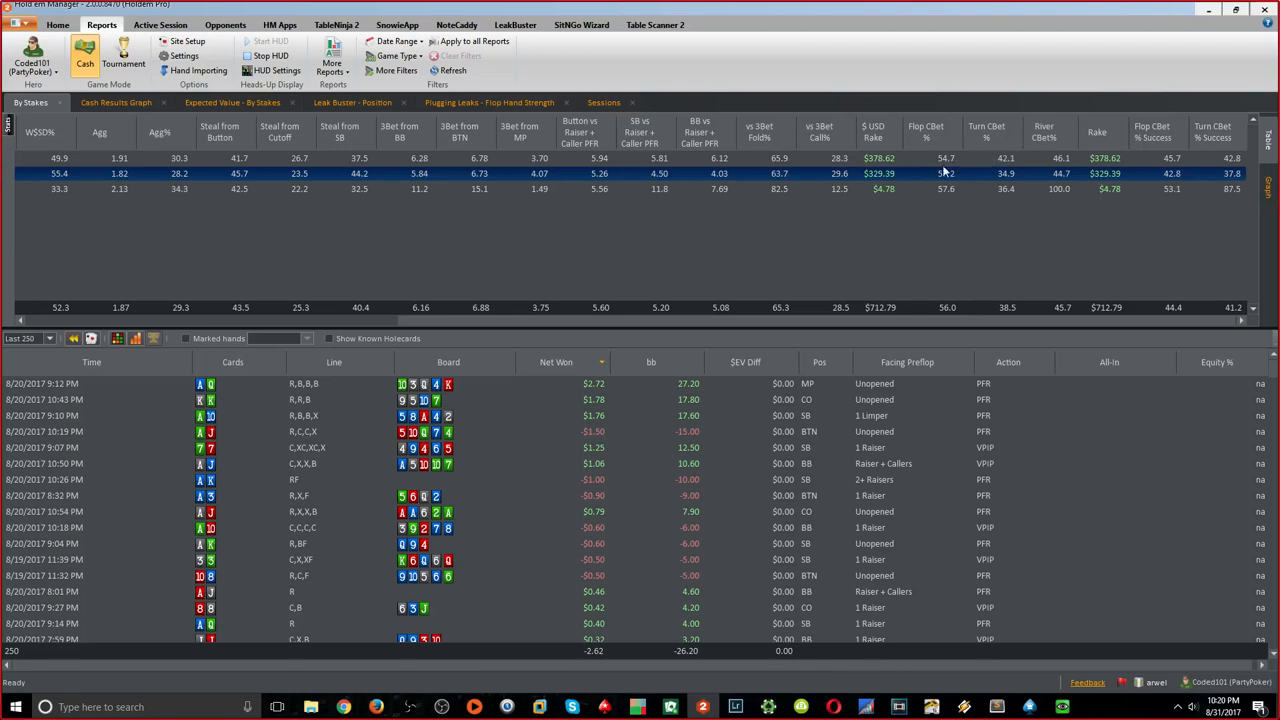
{"action": "mouse_move", "coordinate": [1184, 182]}
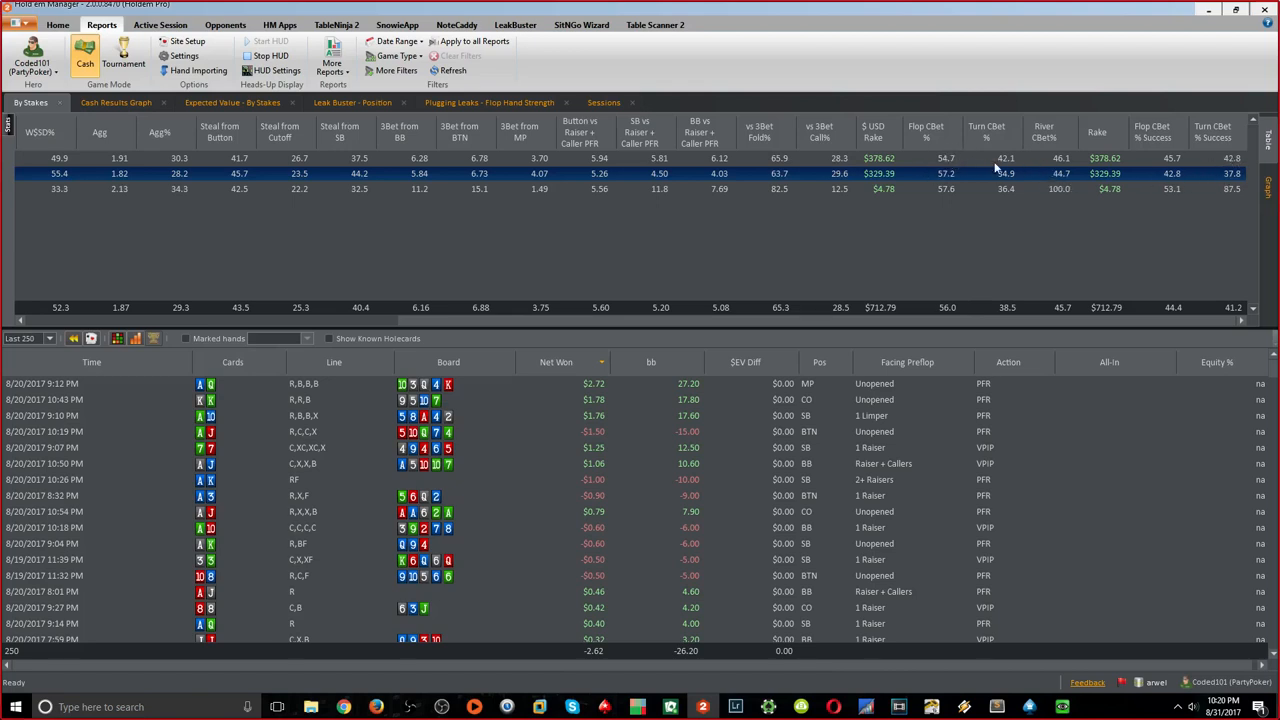
{"action": "mouse_move", "coordinate": [1024, 248]}
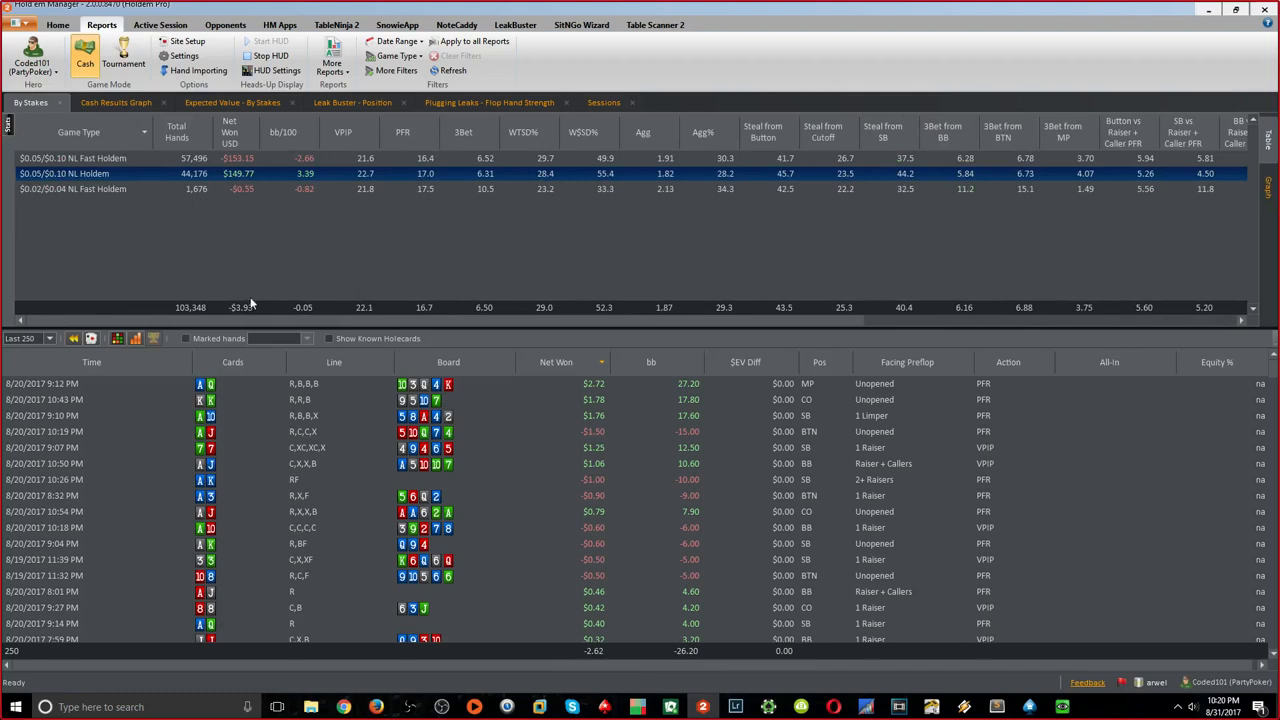
Scroll the By Stakes table right to review the c-bet and rake columns
{"action": "scroll", "scroll_direction": "right", "scroll_amount": 3}
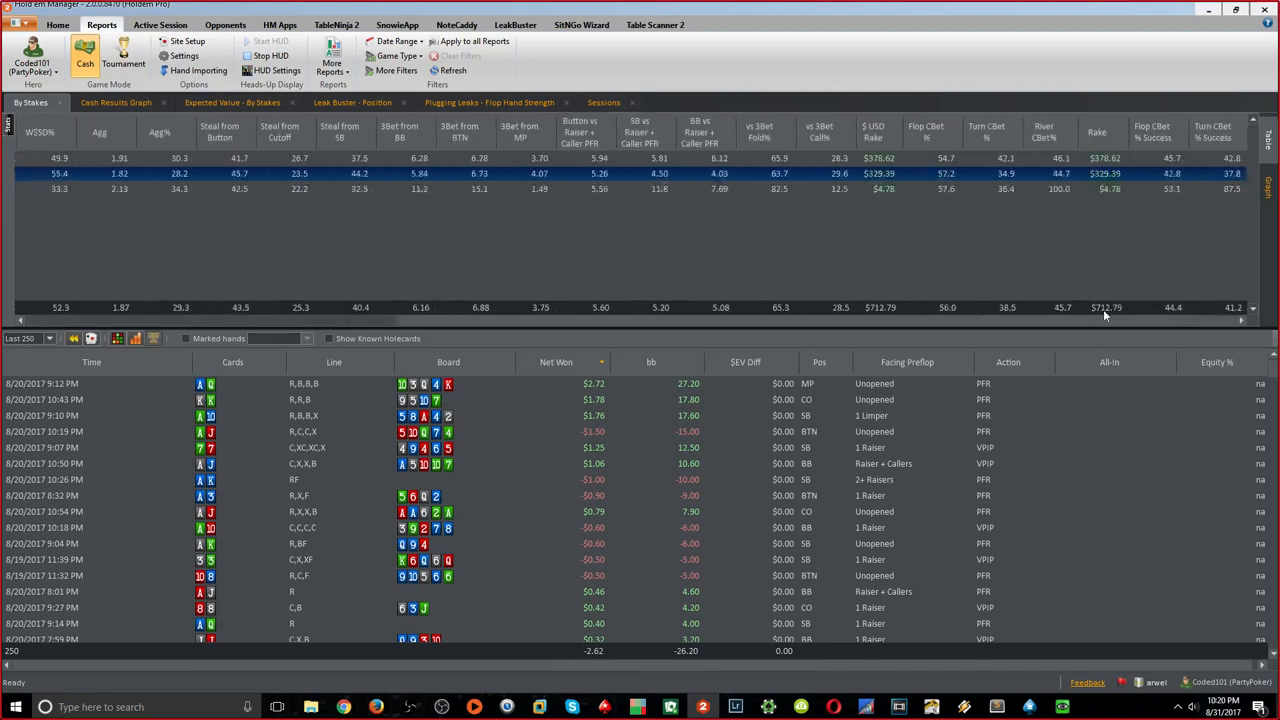
{"action": "mouse_move", "coordinate": [1102, 320]}
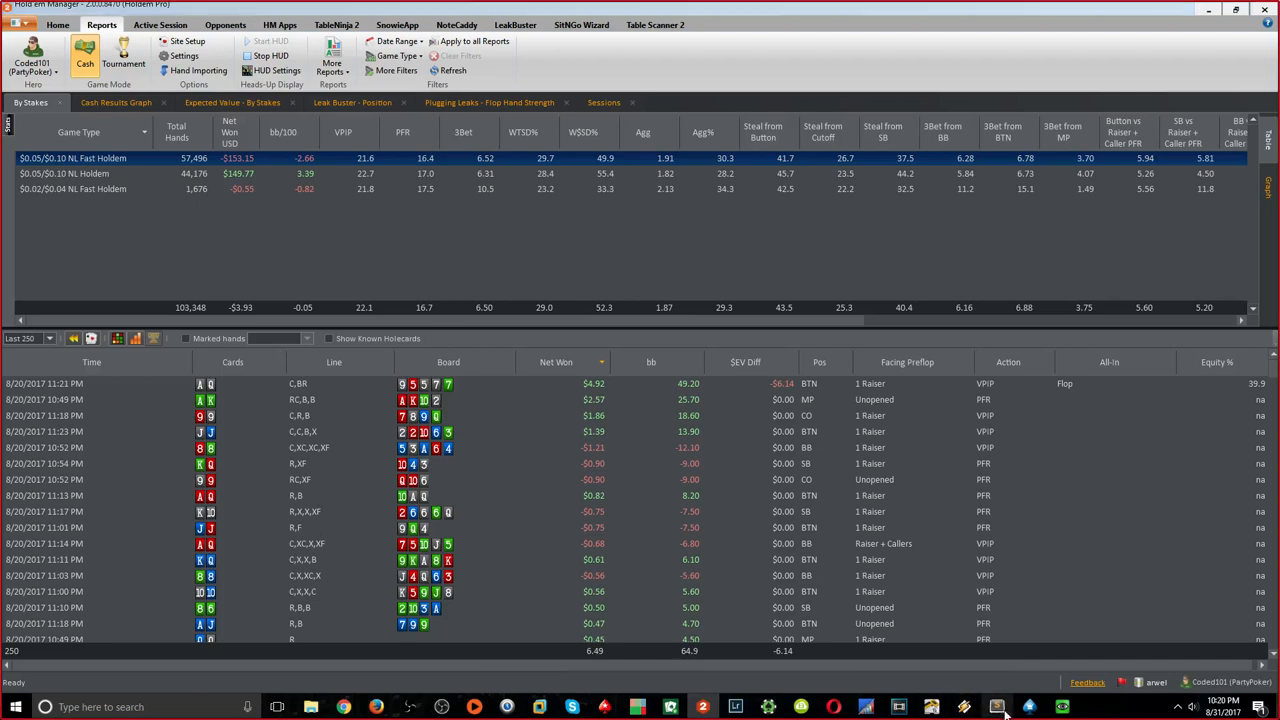
Start the note with the heading 'Breakeven Fold Frequency'
{"action": "left_click", "coordinate": [996, 708]}
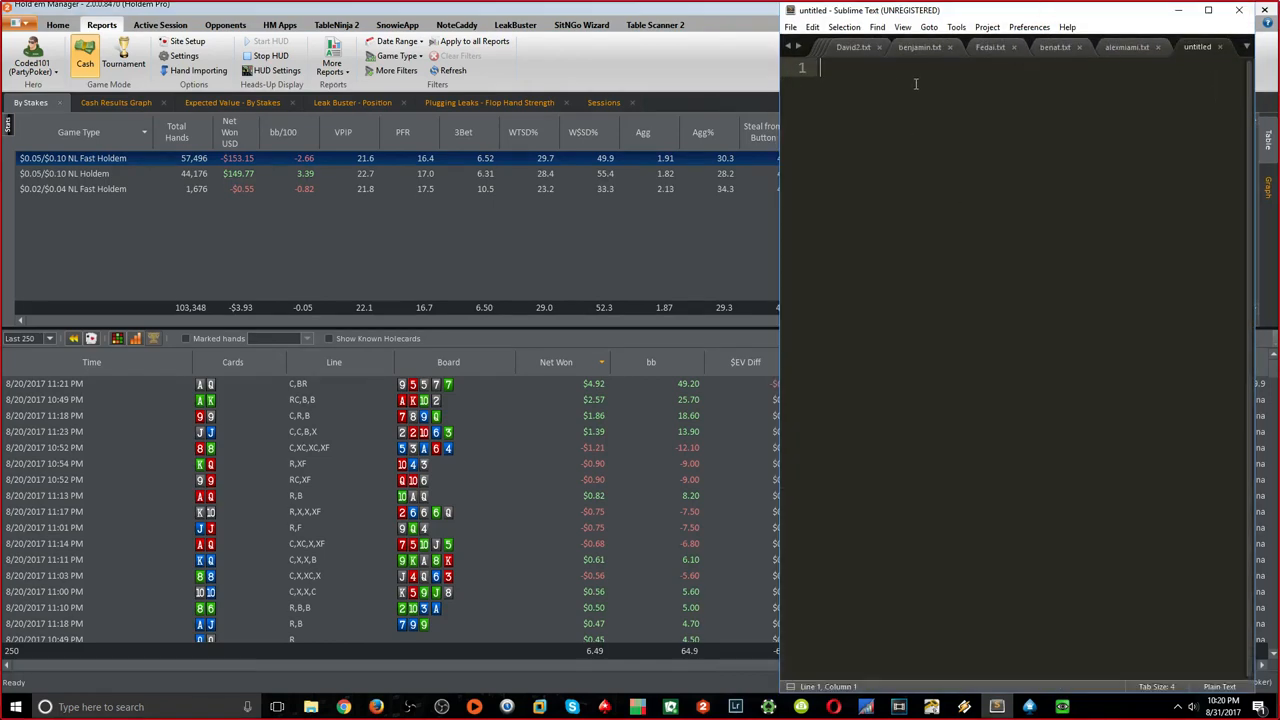
{"action": "key", "text": "enter"}
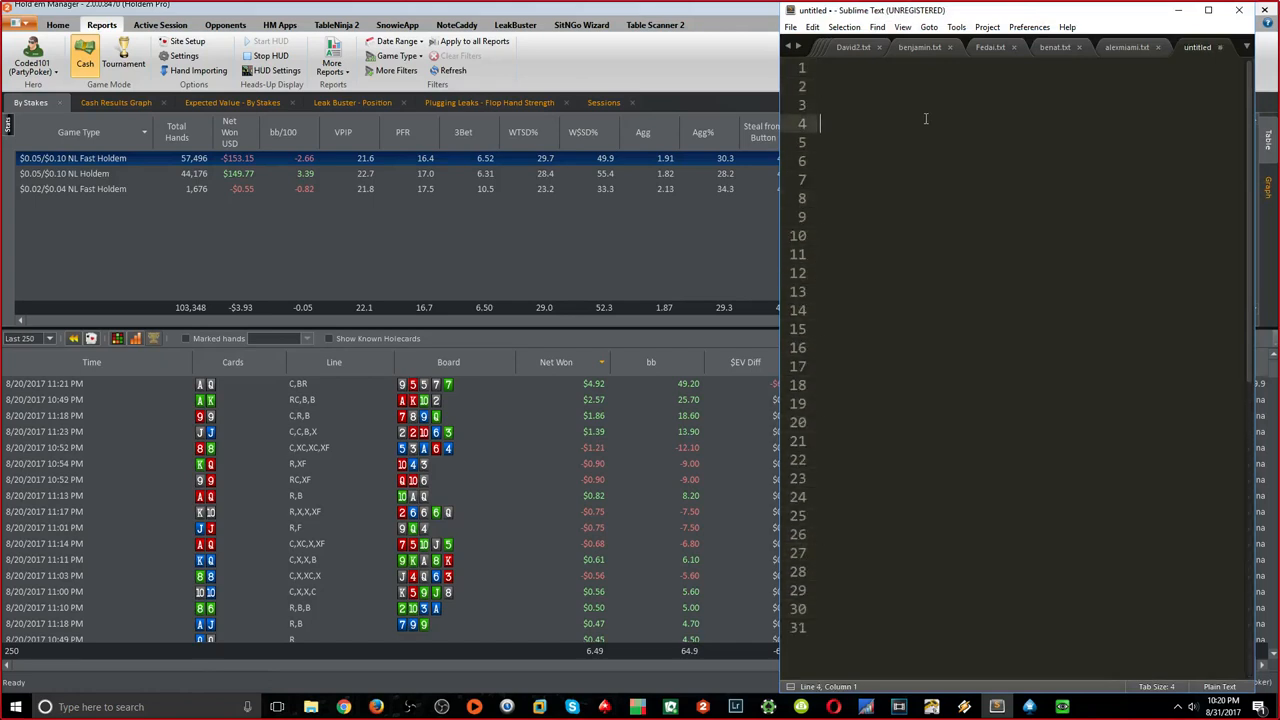
{"action": "type", "text": "Brea"}
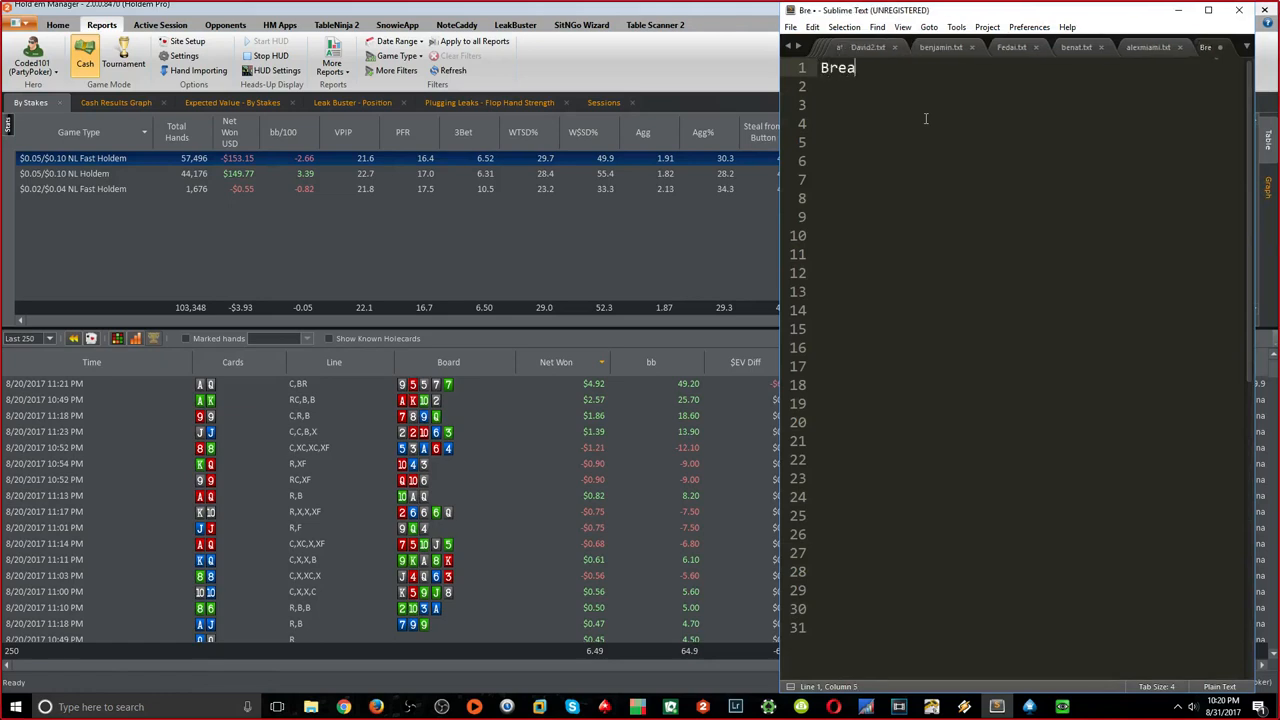
{"action": "type", "text": "keven Fold Frequency"}
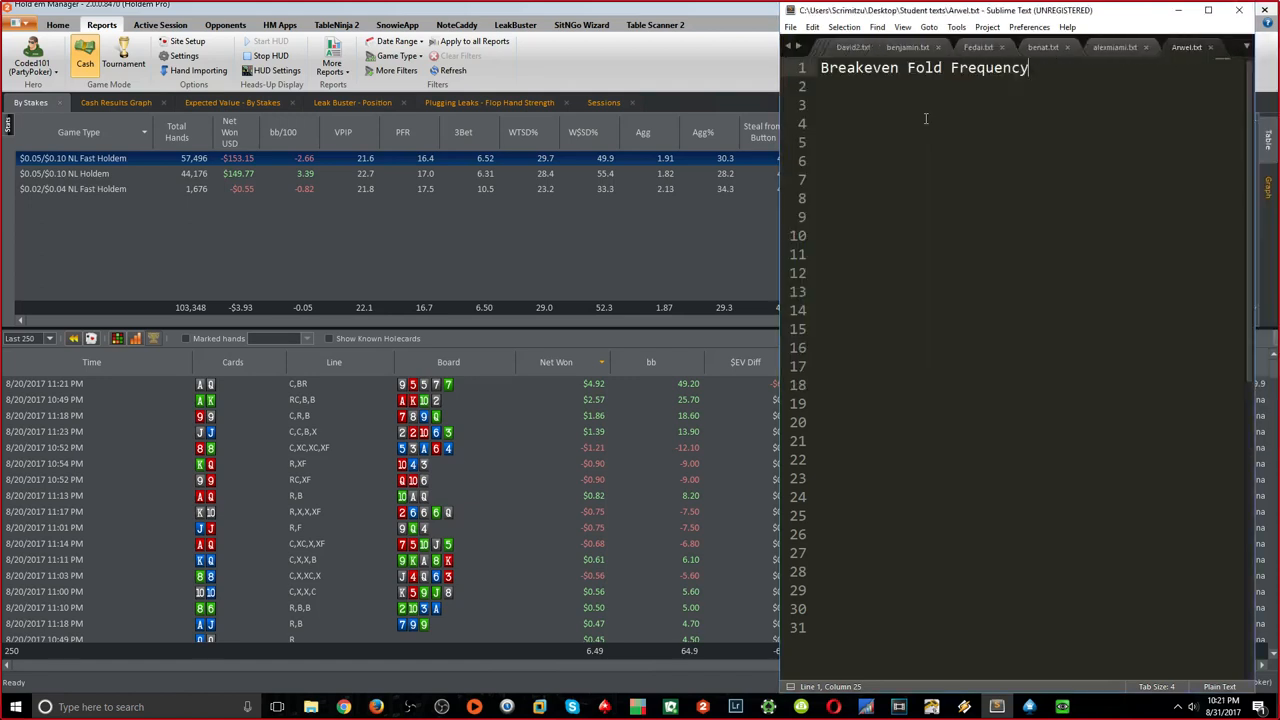
{"action": "key", "text": "enter"}
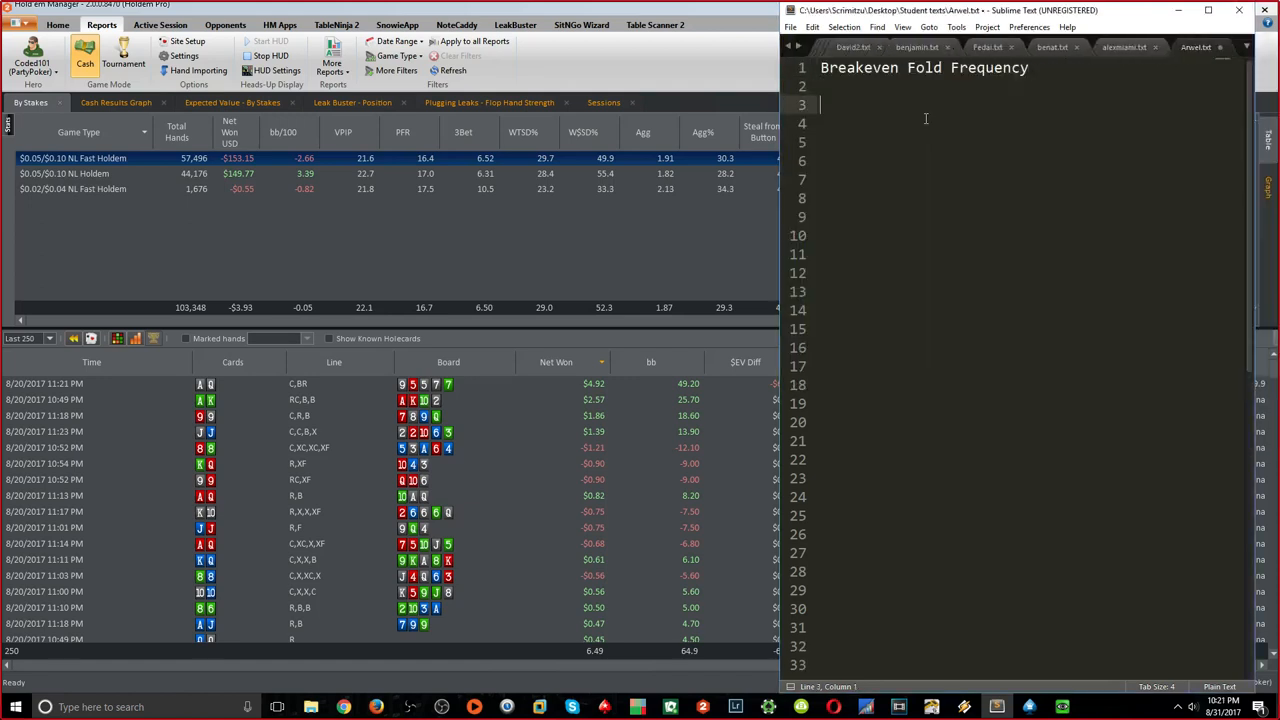
Write that in holdem there's always money on the table, be it blinds/ante
{"action": "type", "text": "In ho"}
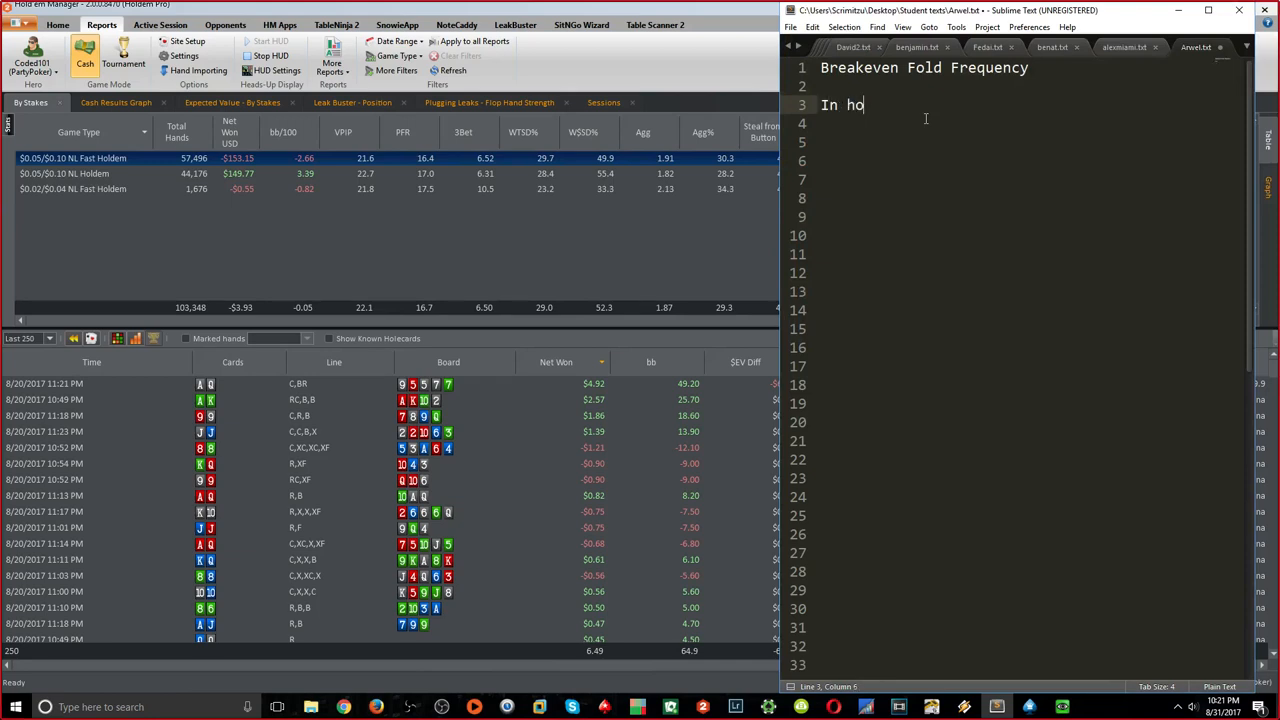
{"action": "type", "text": "ldem"}
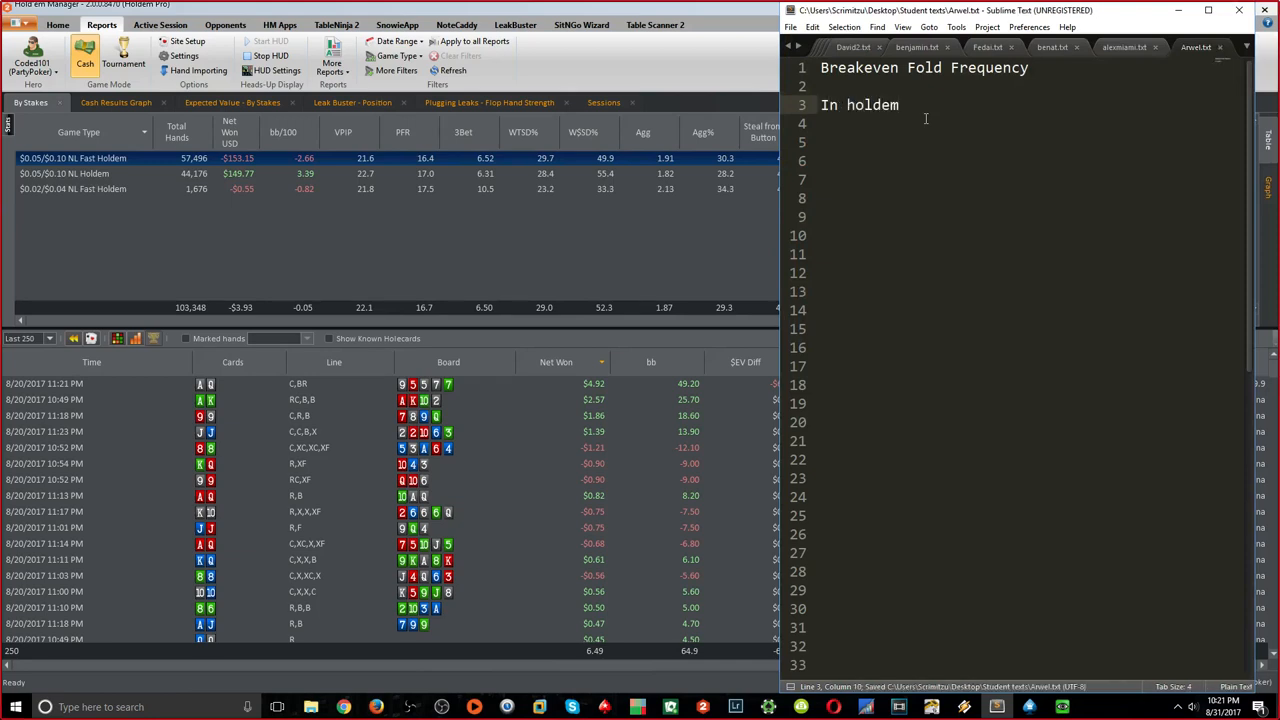
{"action": "type", "text": ","}
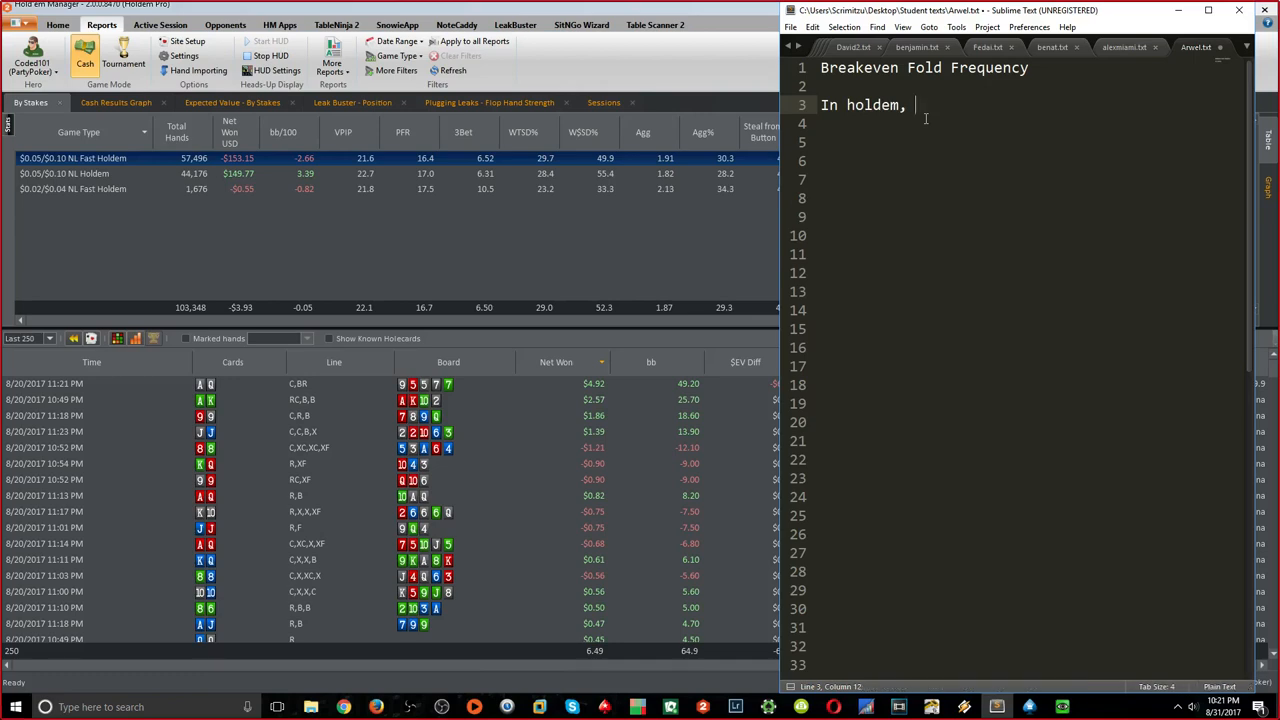
{"action": "type", "text": "there's always"}
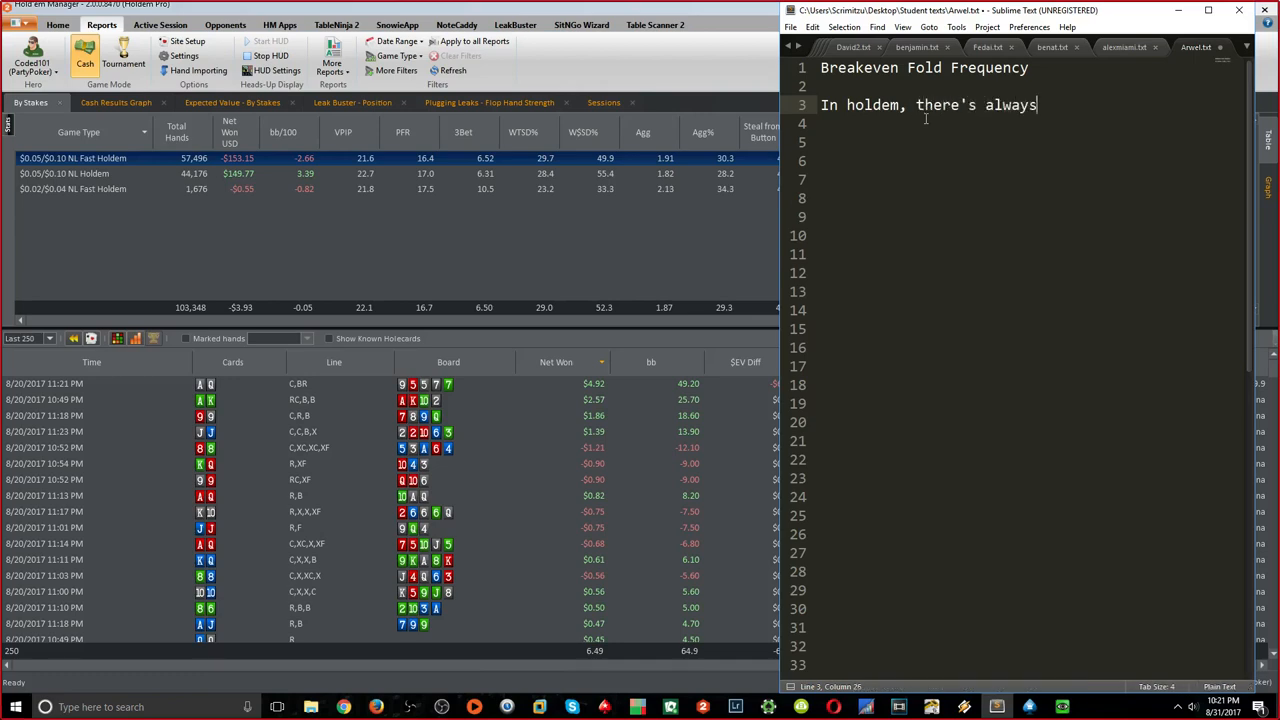
{"action": "type", "text": "some money on the table"}
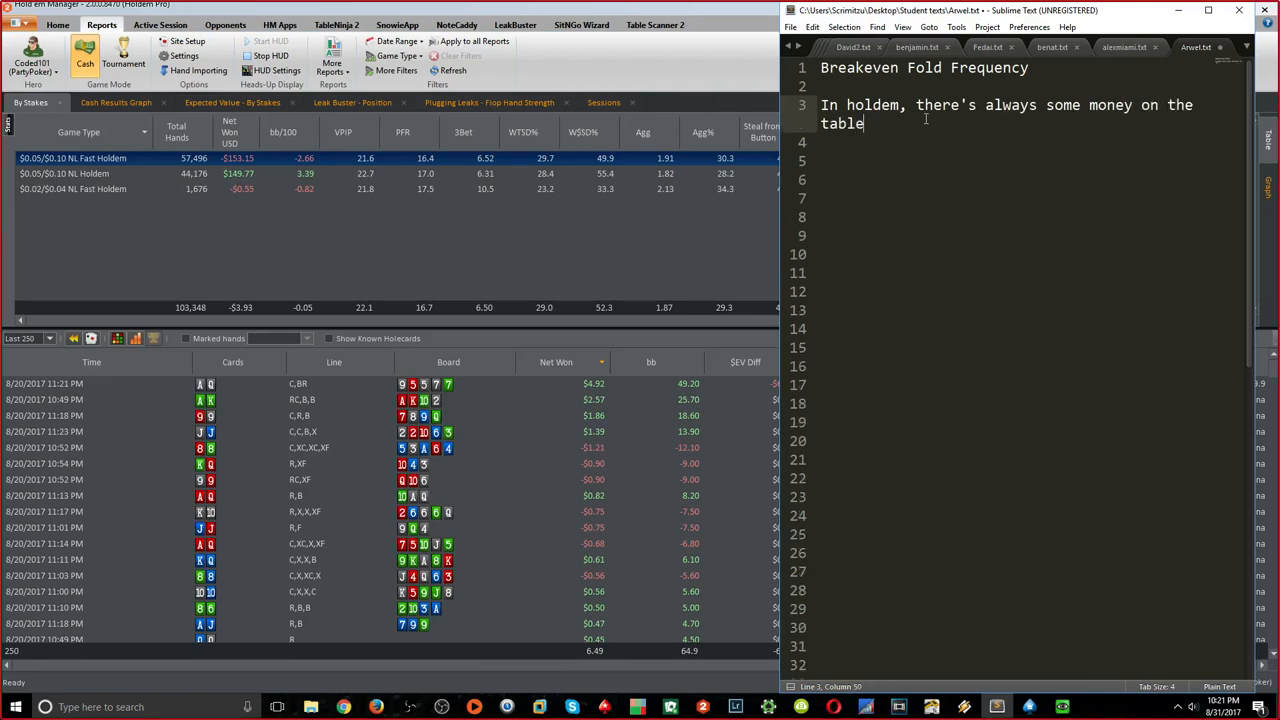
{"action": "type", "text": ", be it"}
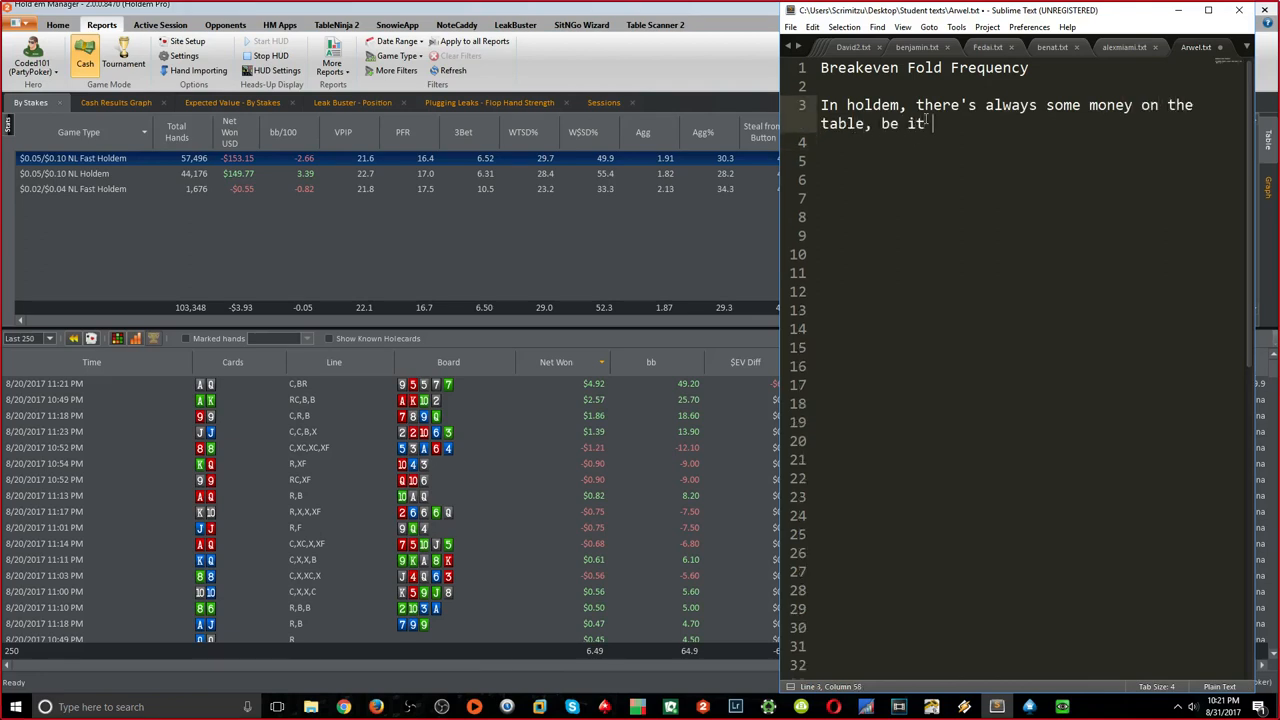
{"action": "type", "text": "blinds/ante/pot."}
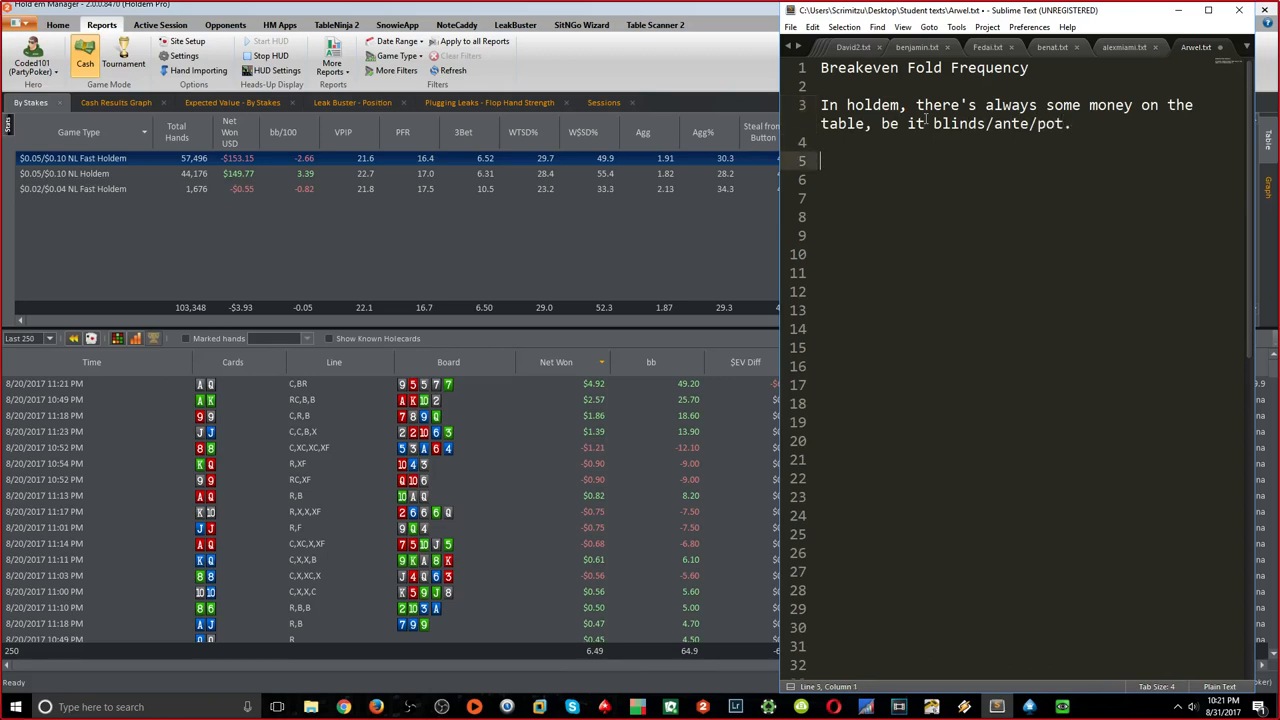
Explain that any bet has a fold % at which you make auto-profit
{"action": "type", "text": "If you bet"}
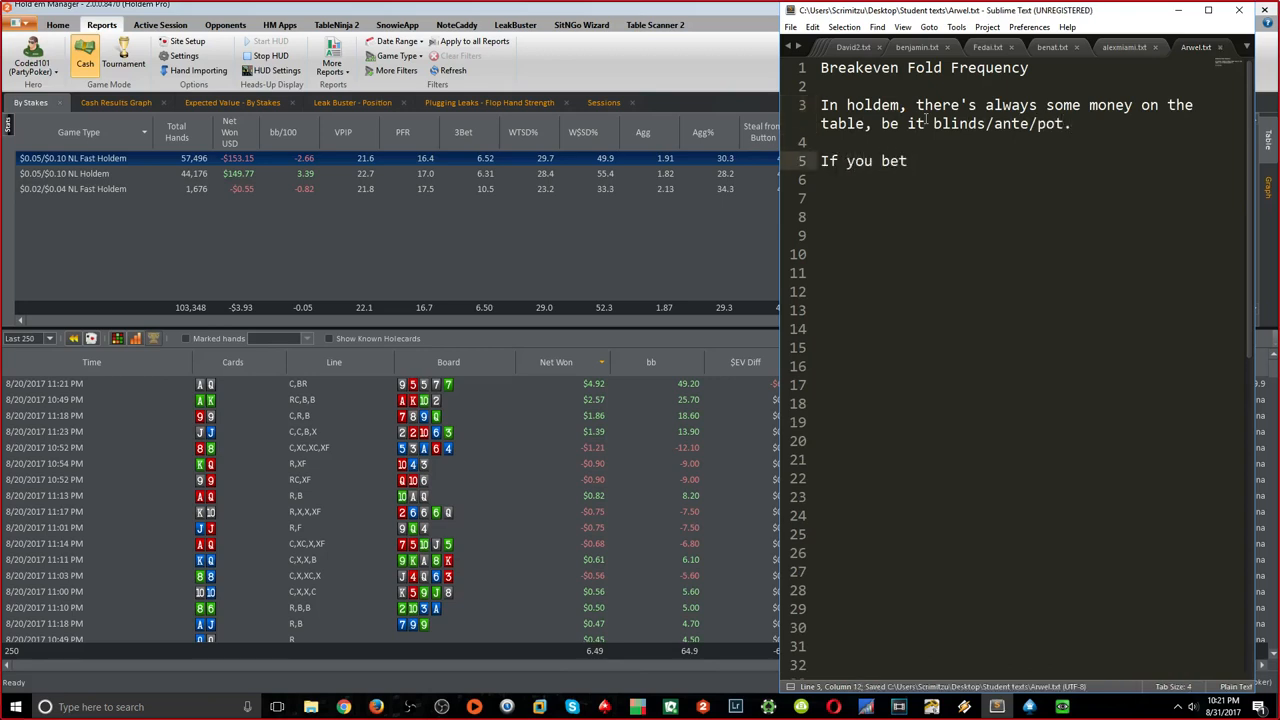
{"action": "type", "text": "a"}
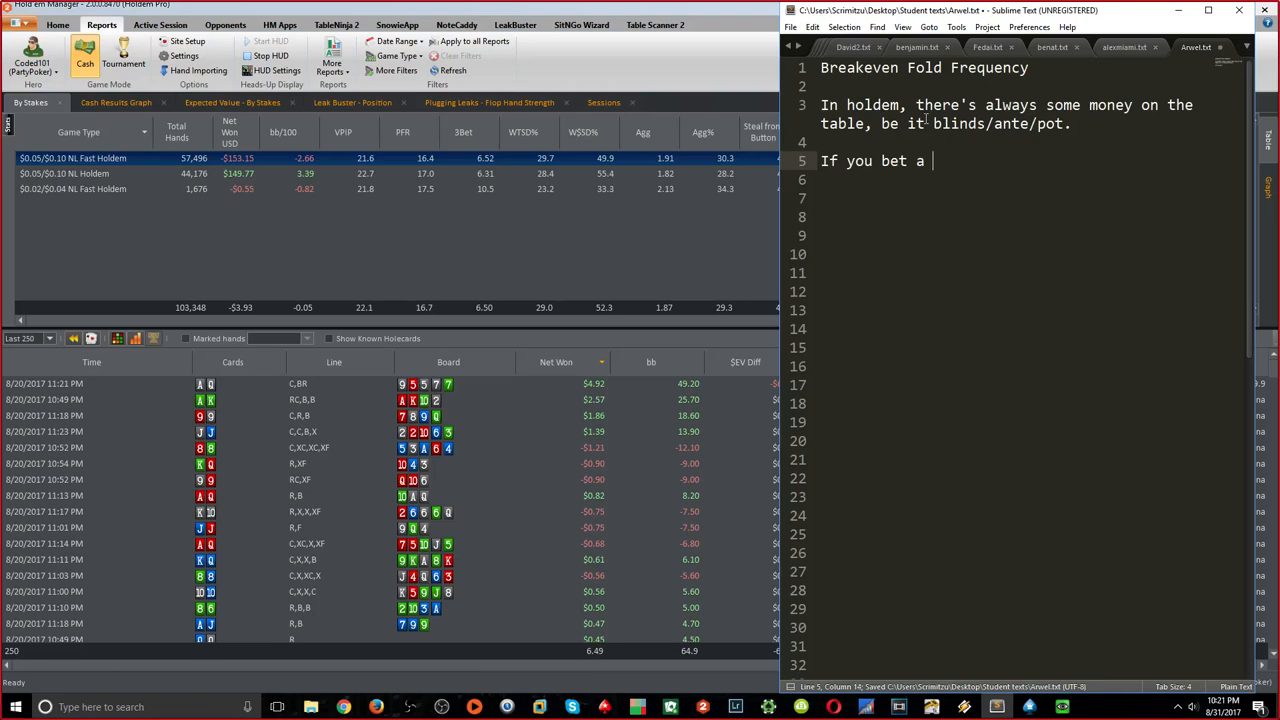
{"action": "type", "text": "certain amount,"}
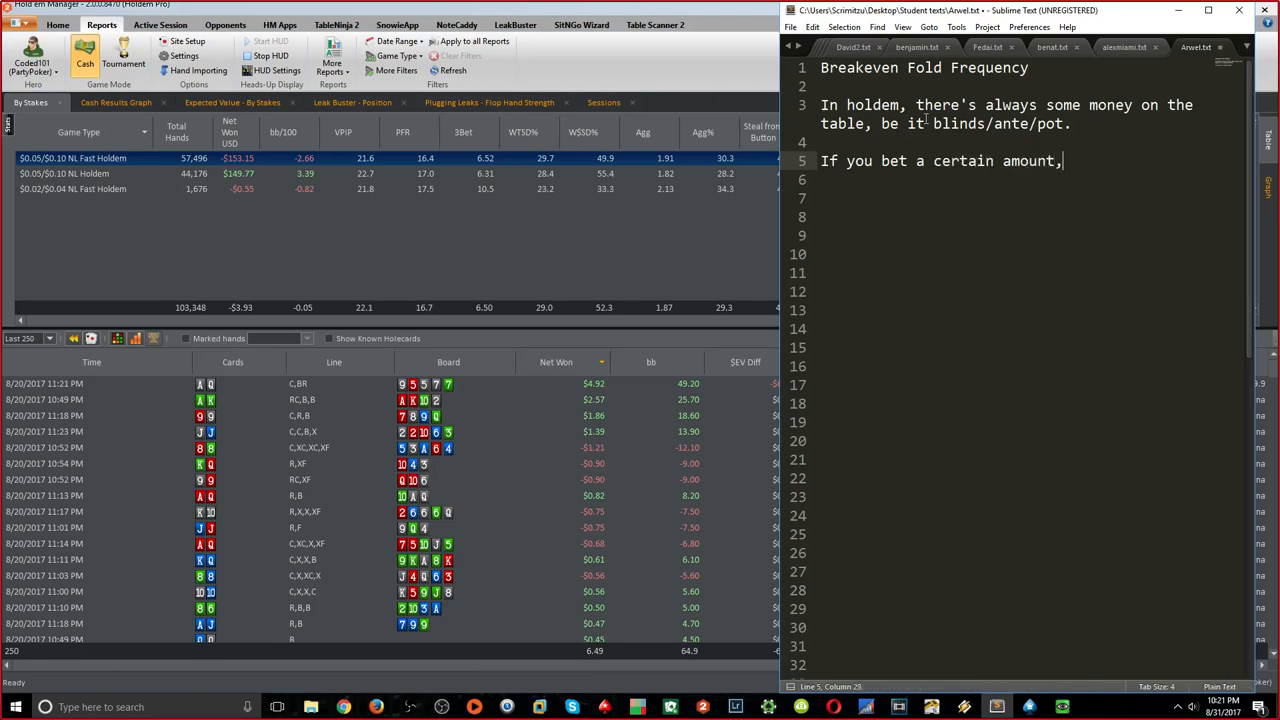
{"action": "type", "text": "there is a % that corre"}
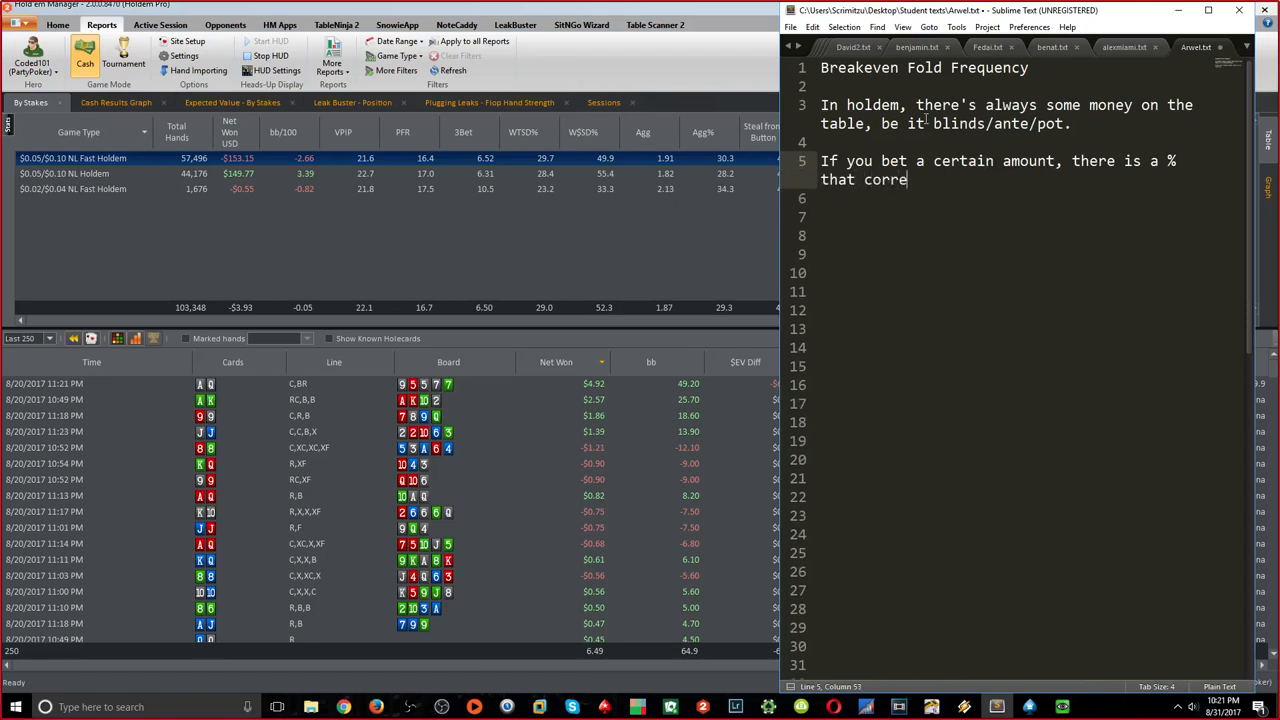
{"action": "type", "text": "lates to that bets"}
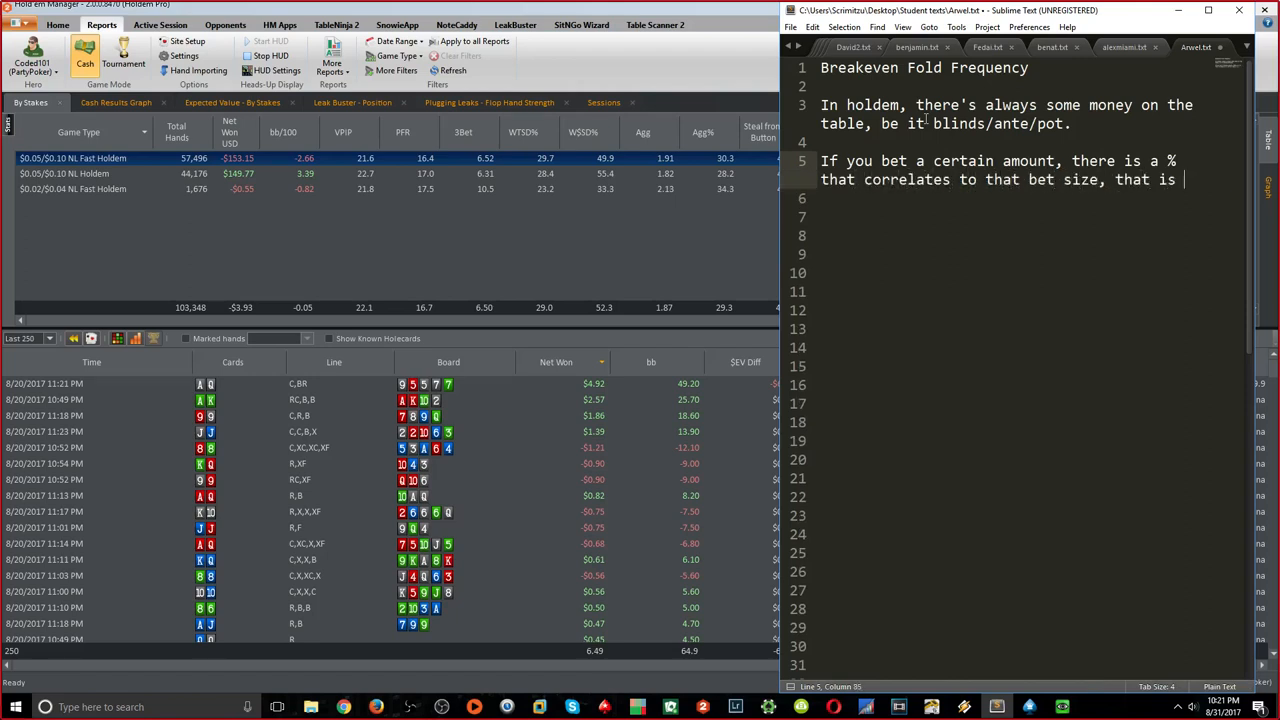
{"action": "type", "text": "your opponent folds more than that %,"}
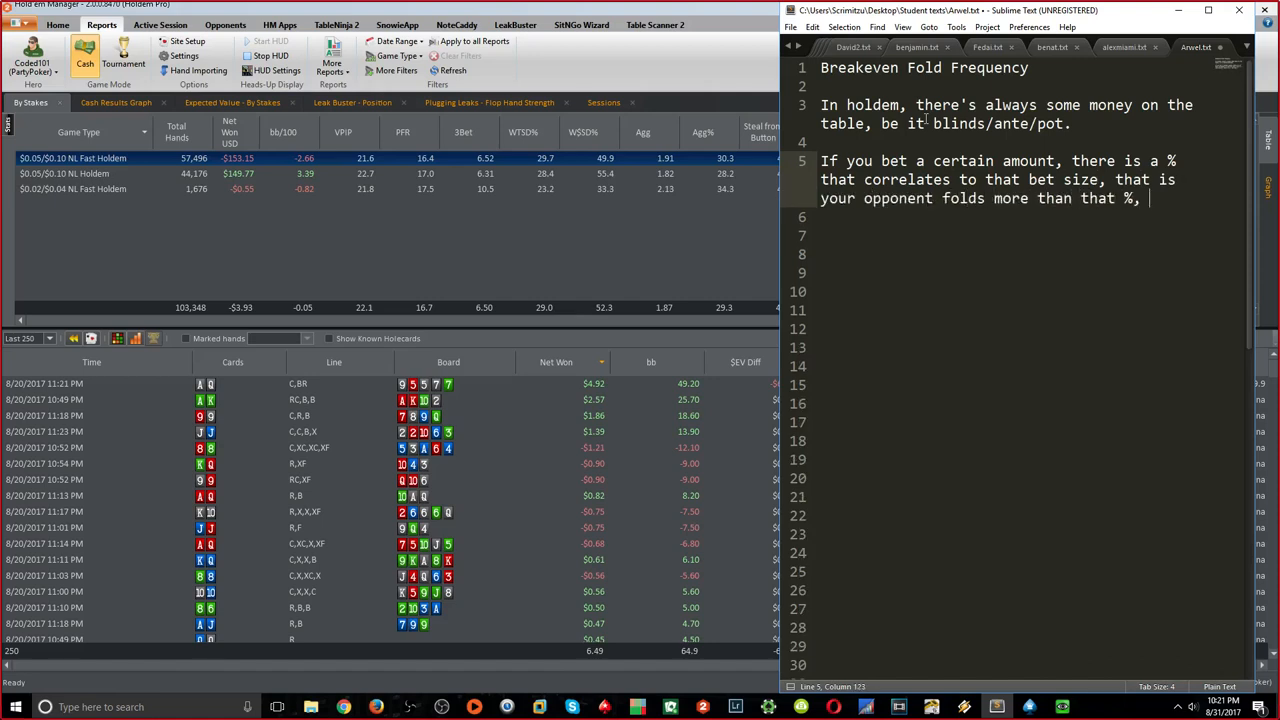
{"action": "type", "text": "you are making profit without cards.("}
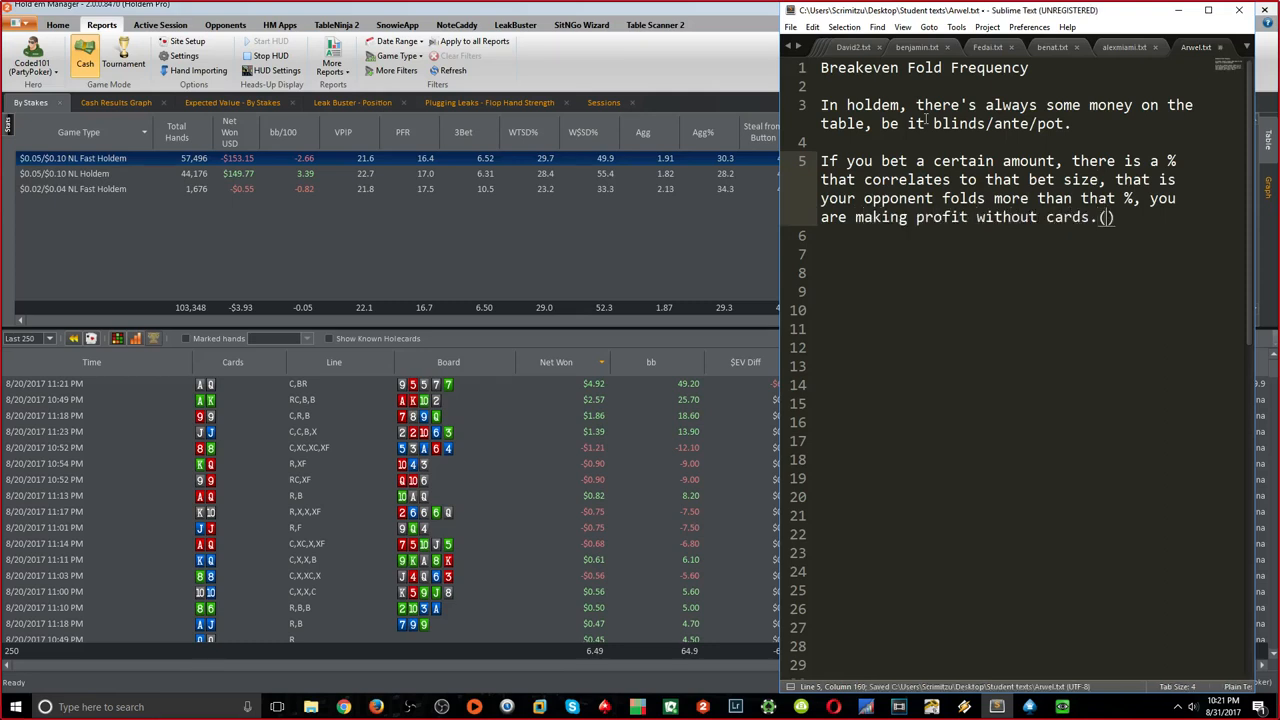
{"action": "type", "text": "auto-profit"}
{"action": "left_click", "coordinate": [1032, 254]}
{"action": "type", "text": "Example: we"}
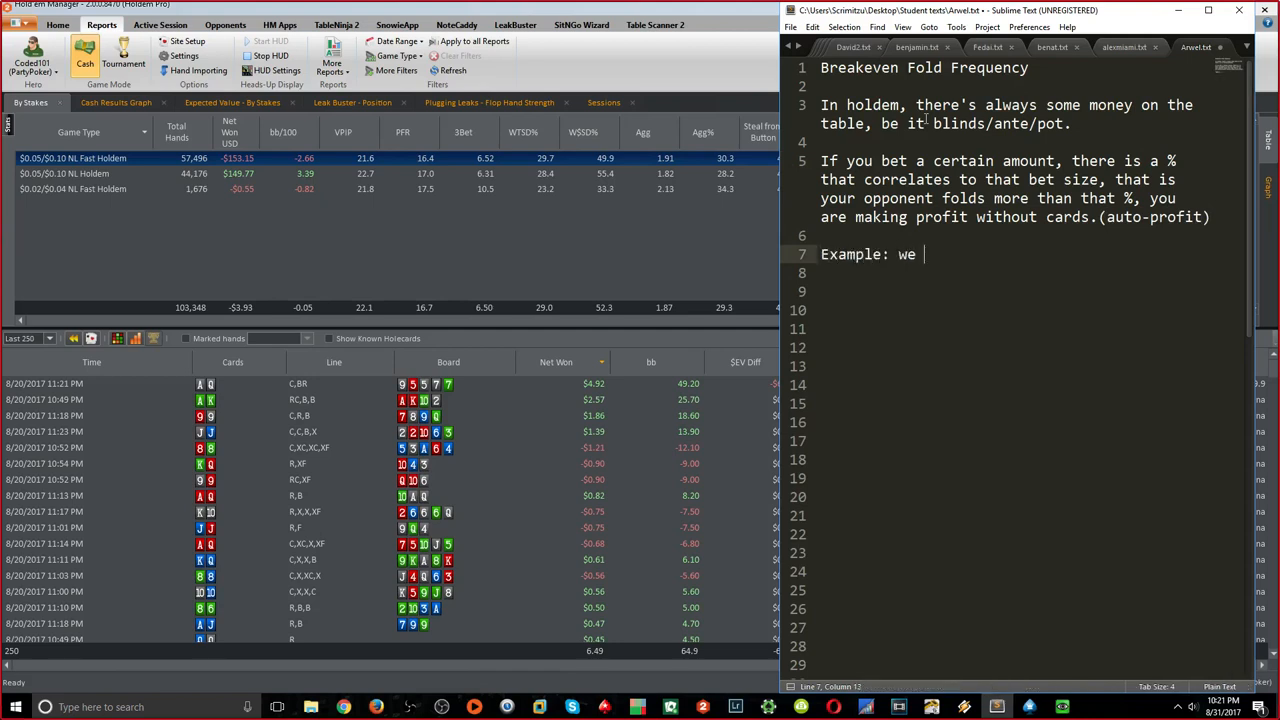
Add the 67o BTN open, BB call, A92r flop example and save the file
{"action": "type", "text": "have 67o"}
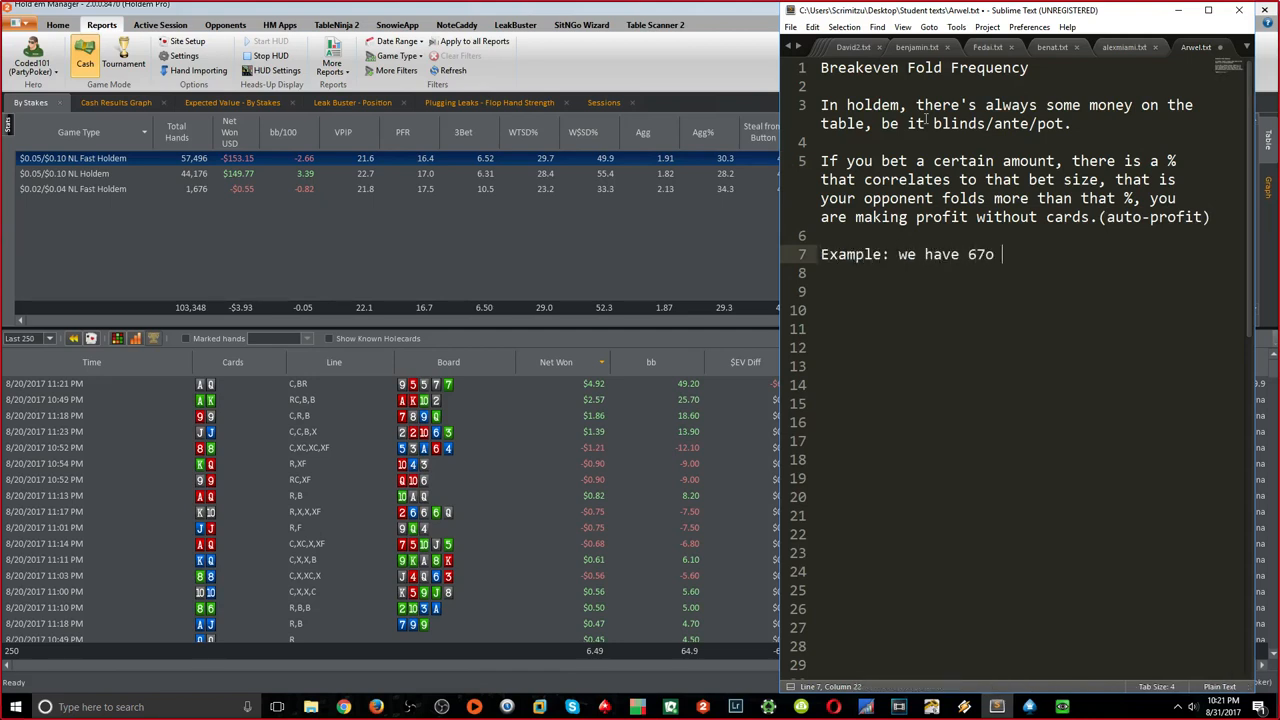
{"action": "type", "text": "and open the BTN."}
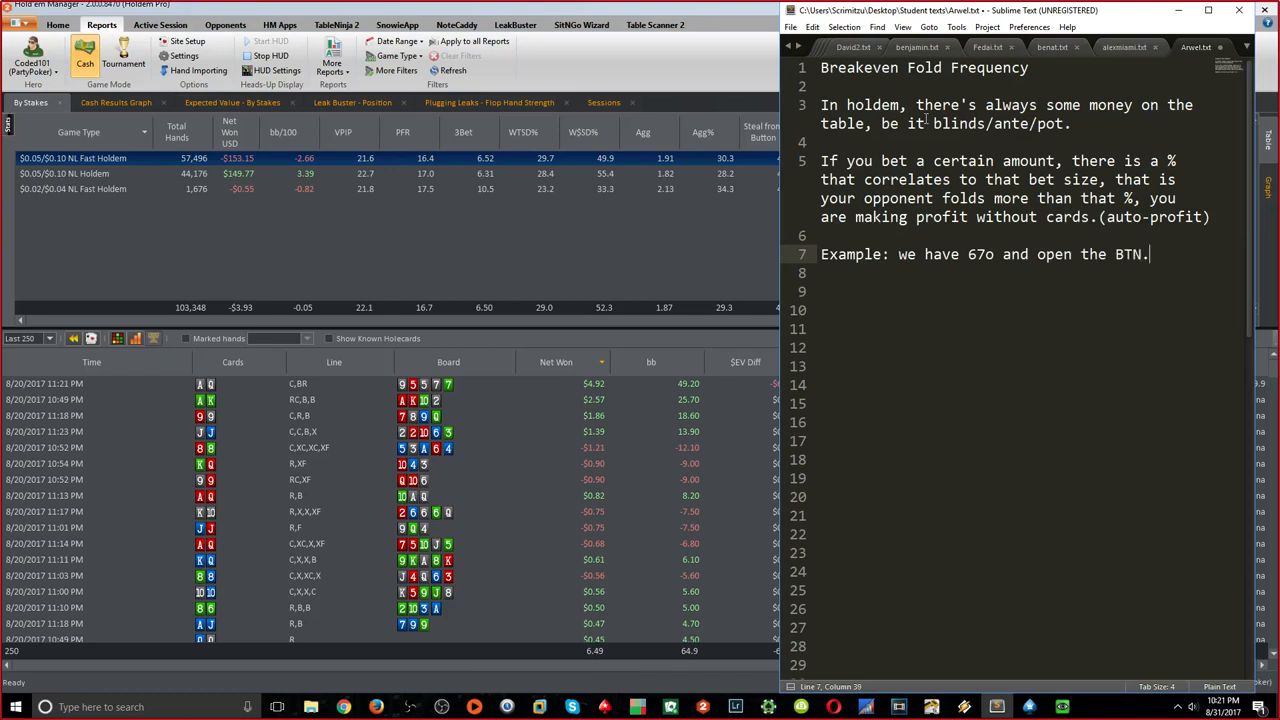
{"action": "key", "text": "ctrl+s"}
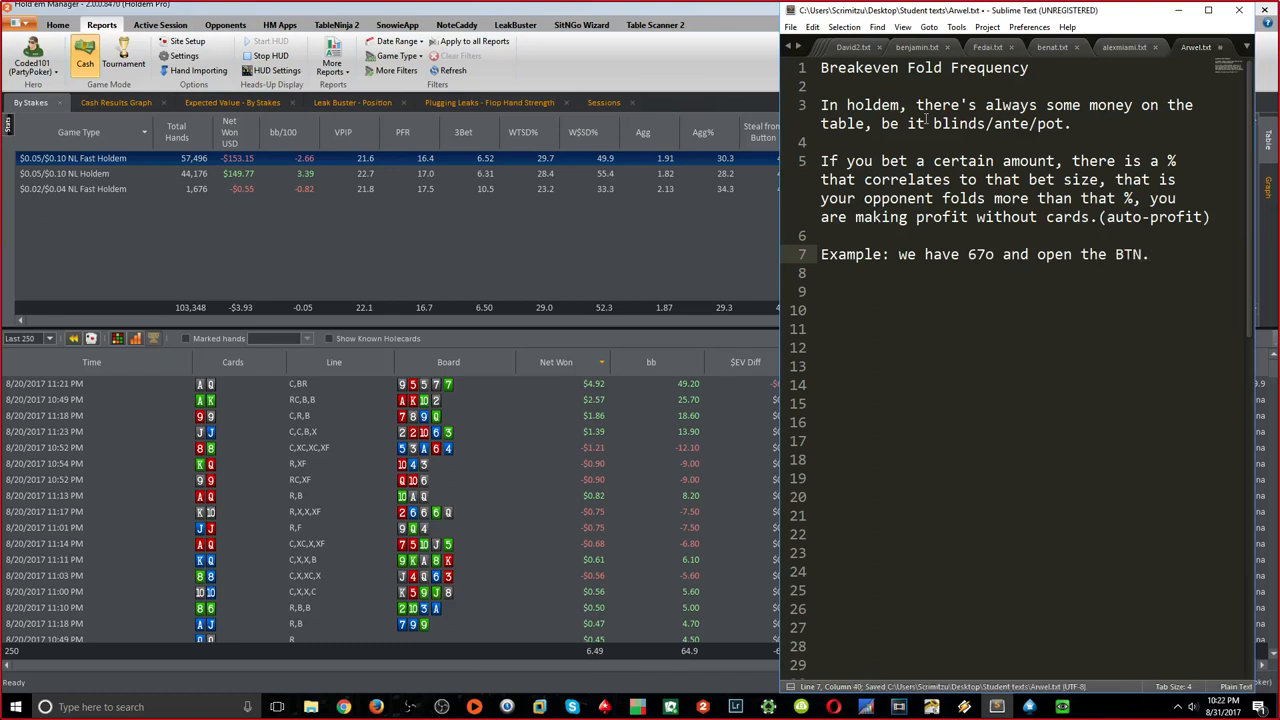
{"action": "type", "text": "BB calls and then flop"}
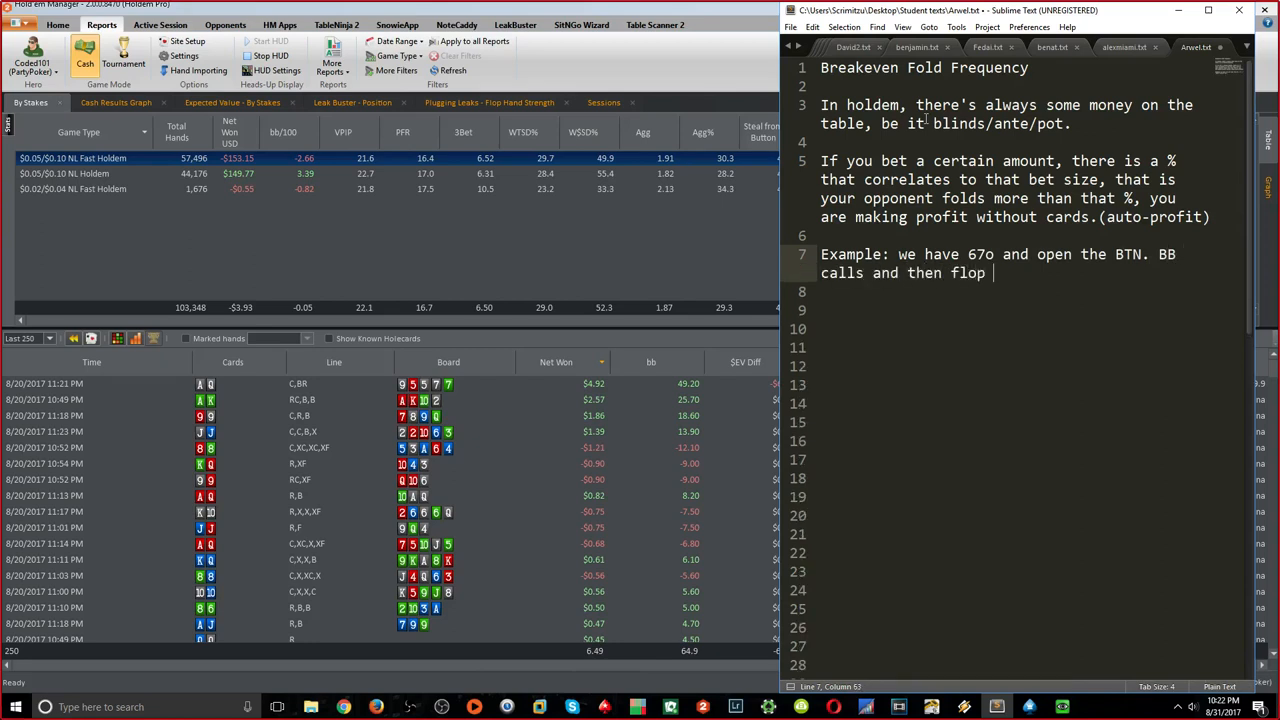
{"action": "type", "text": "comes A92r."}
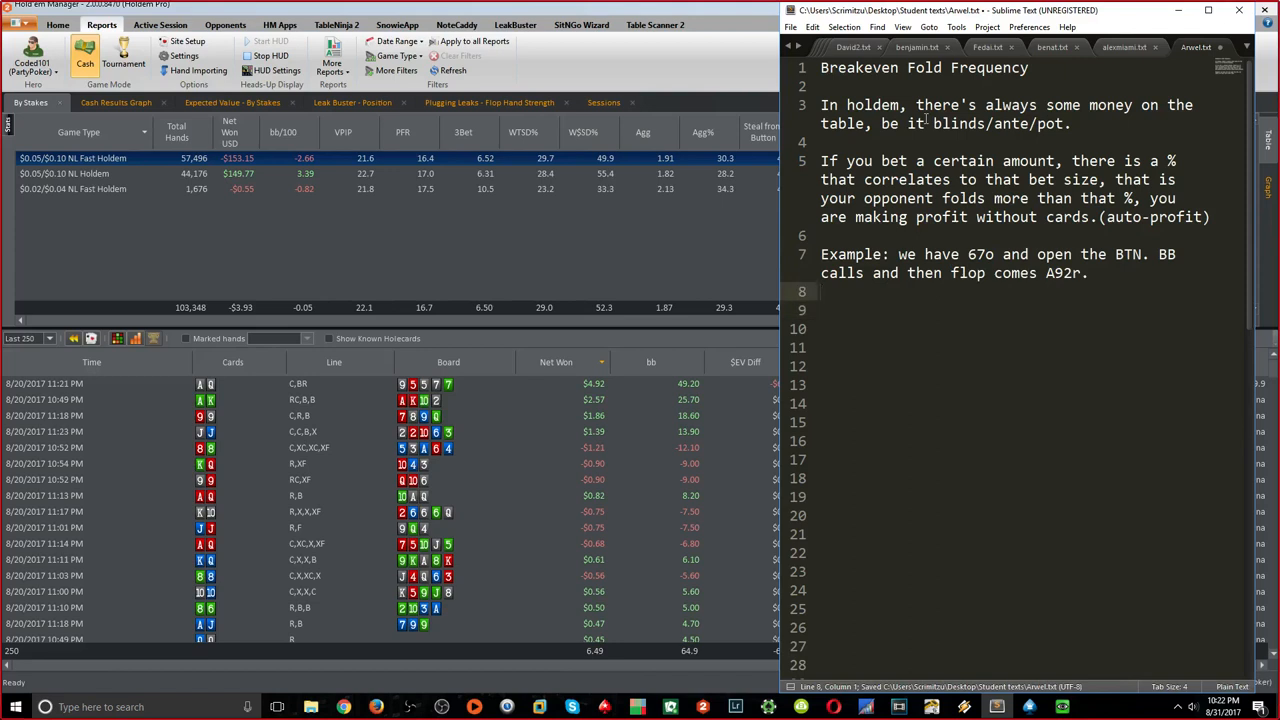
{"action": "type", "text": "Pot on the flop is 40$, we bet 20$."}
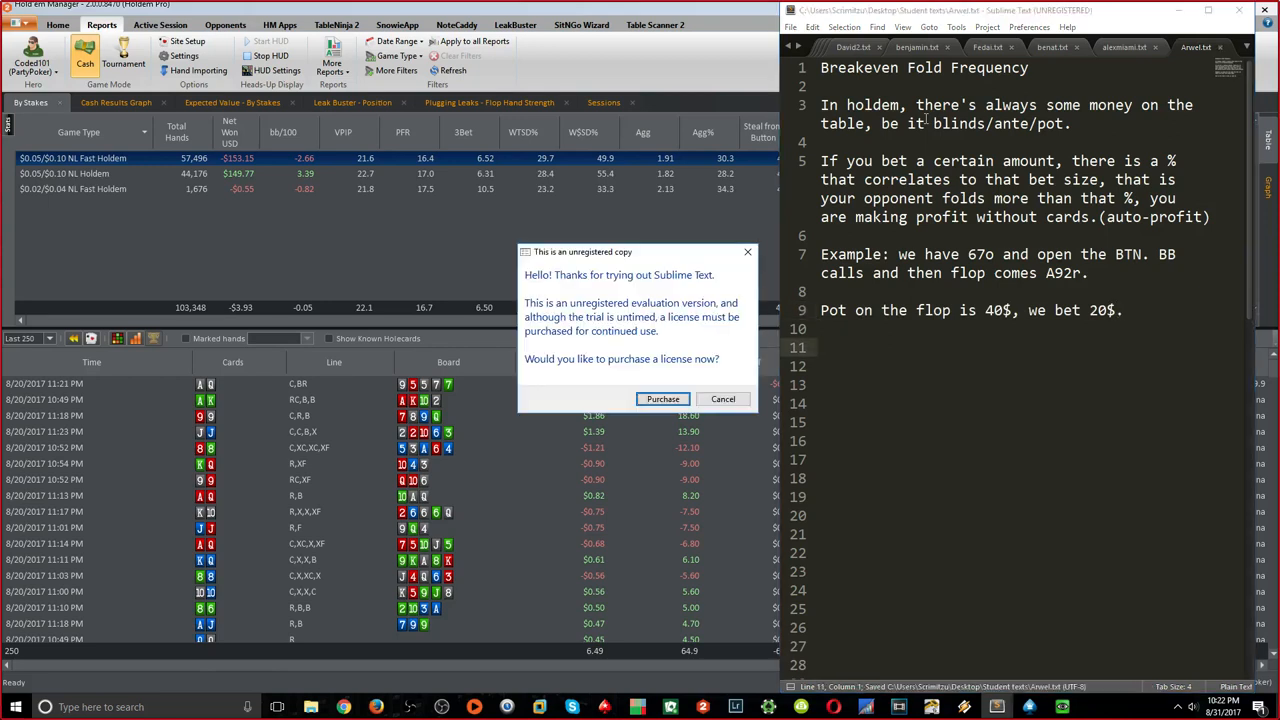
{"action": "left_click", "coordinate": [724, 400]}
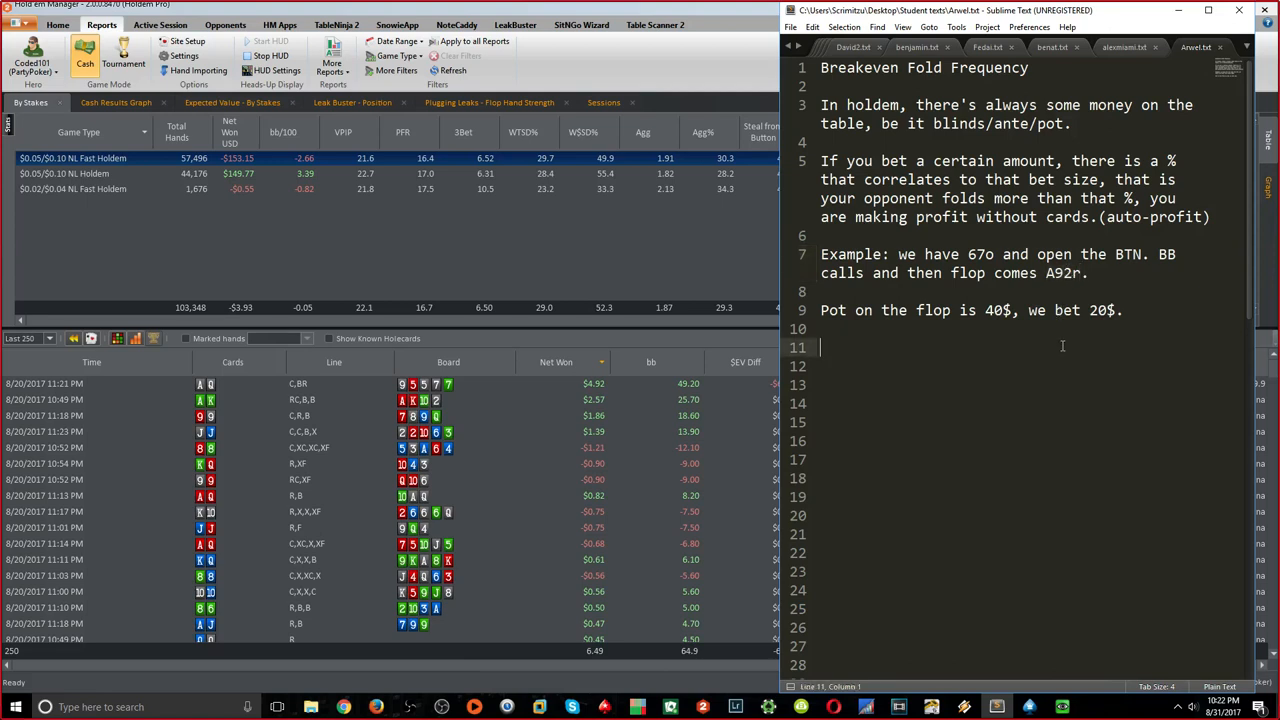
{"action": "key", "text": "ctrl+s"}
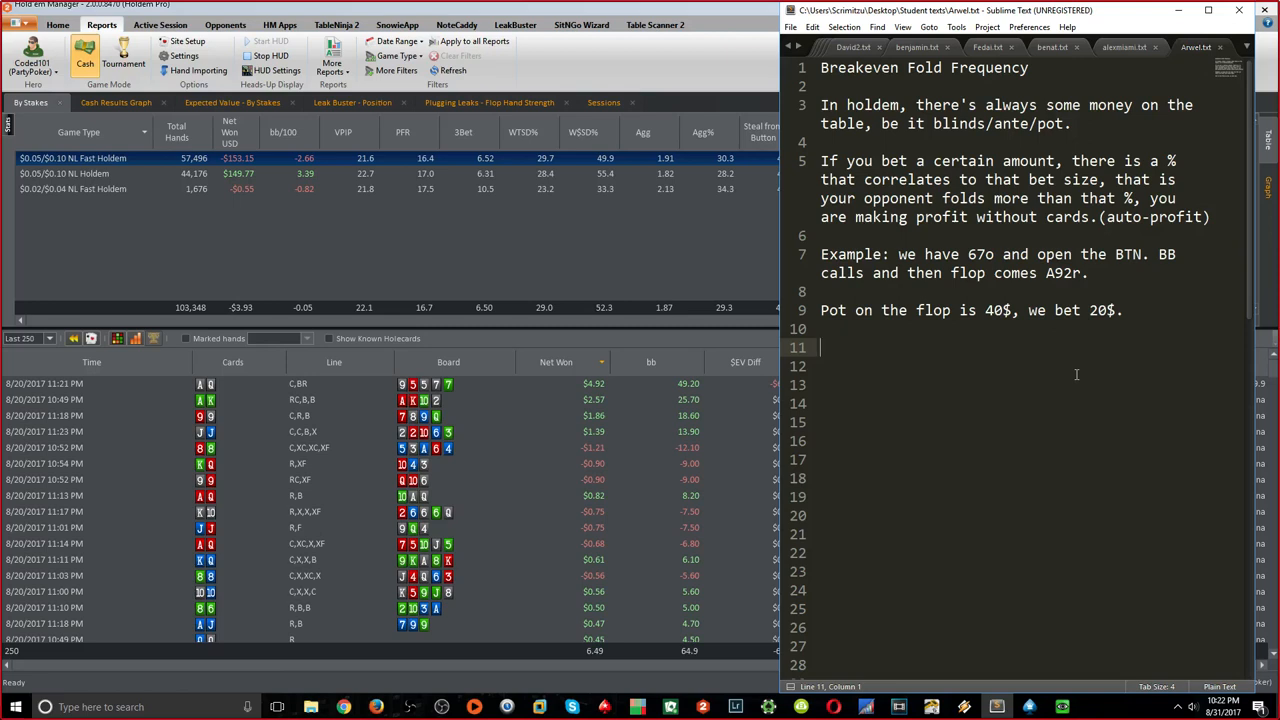
Write 'Formula: (Amt bet / (amt bet+pot)) * 100 = percent'
{"action": "type", "text": "Amt bet"}
{"action": "left_click", "coordinate": [1020, 328]}
{"action": "type", "text": "Fr"}
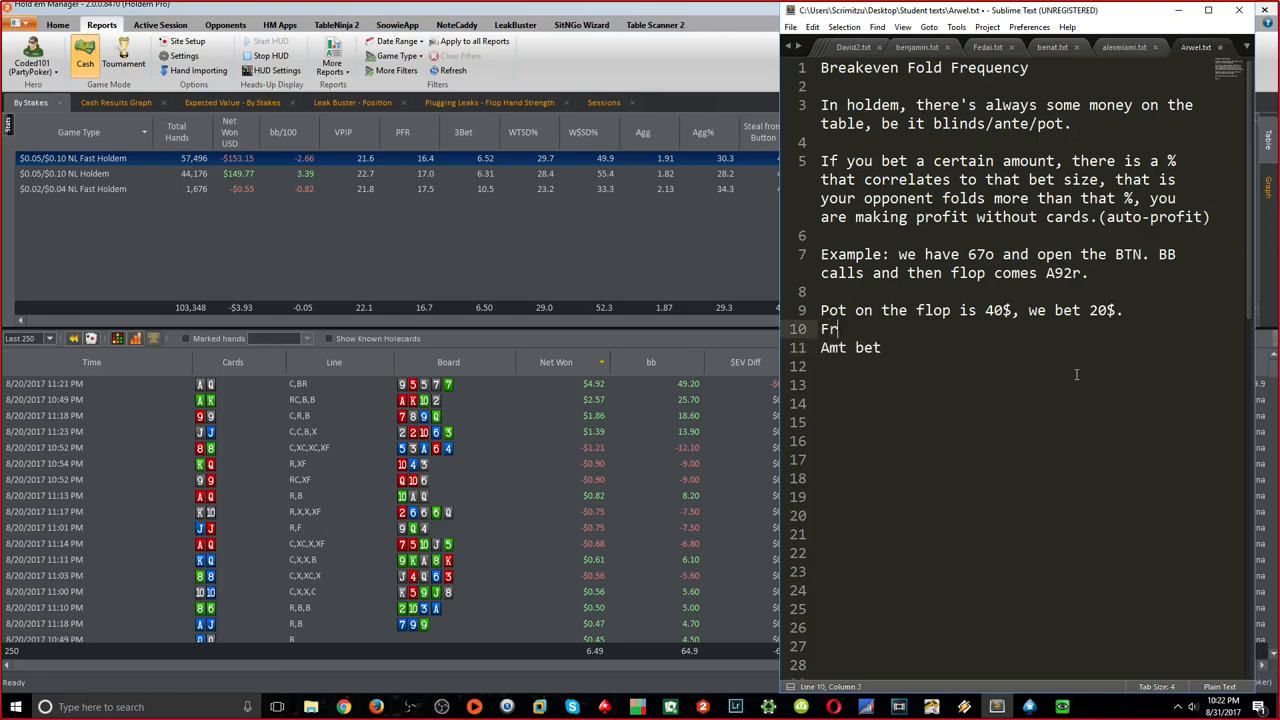
{"action": "type", "text": "ormula:"}
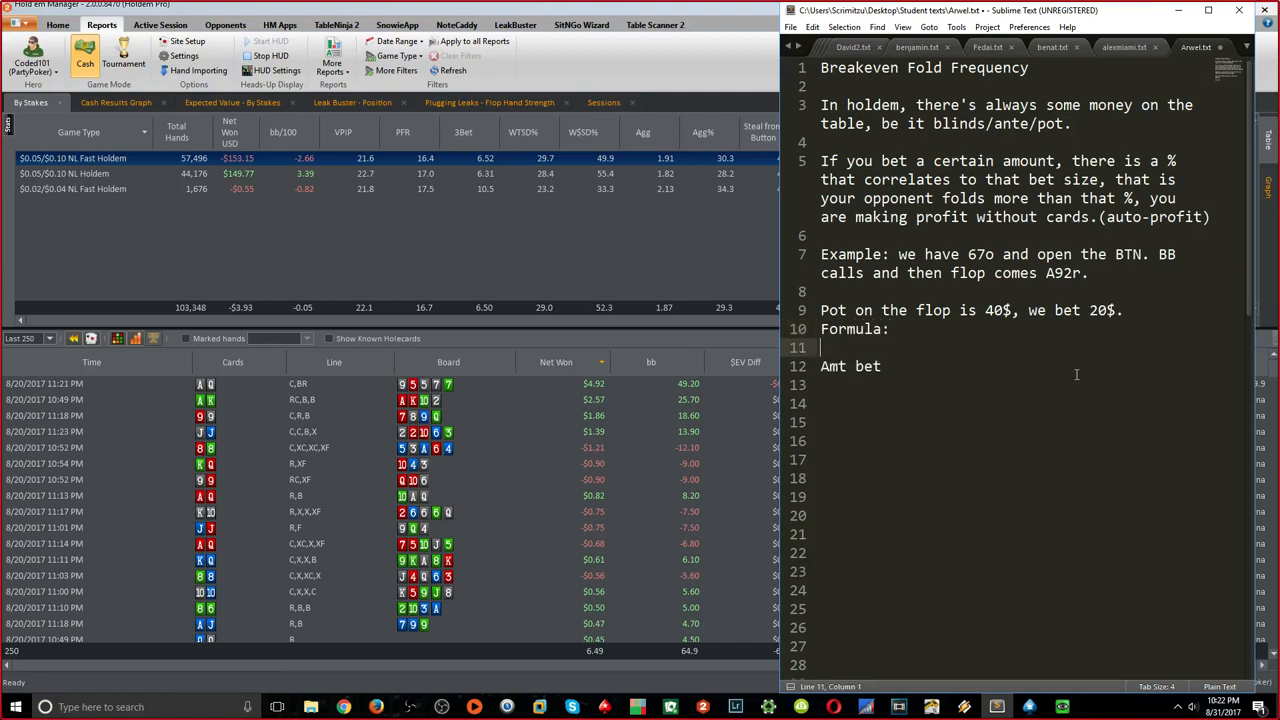
{"action": "type", "text": "/ ()"}
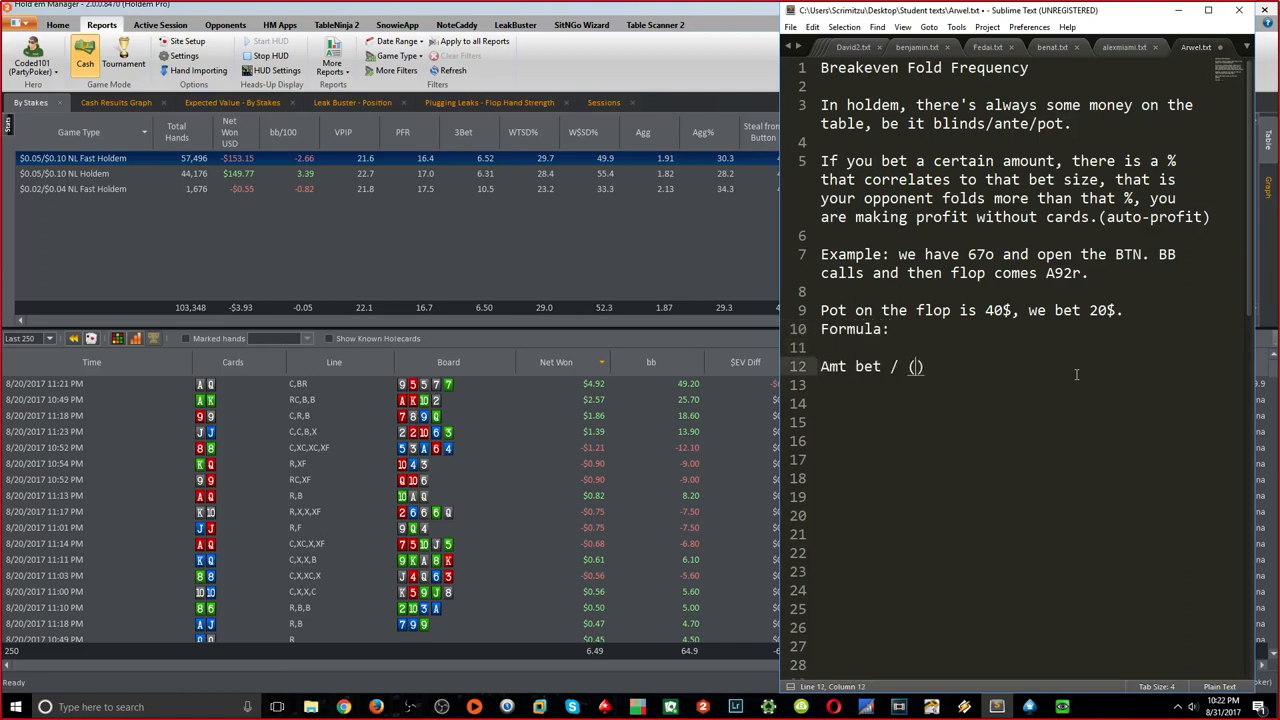
{"action": "type", "text": "amt bet+pot"}
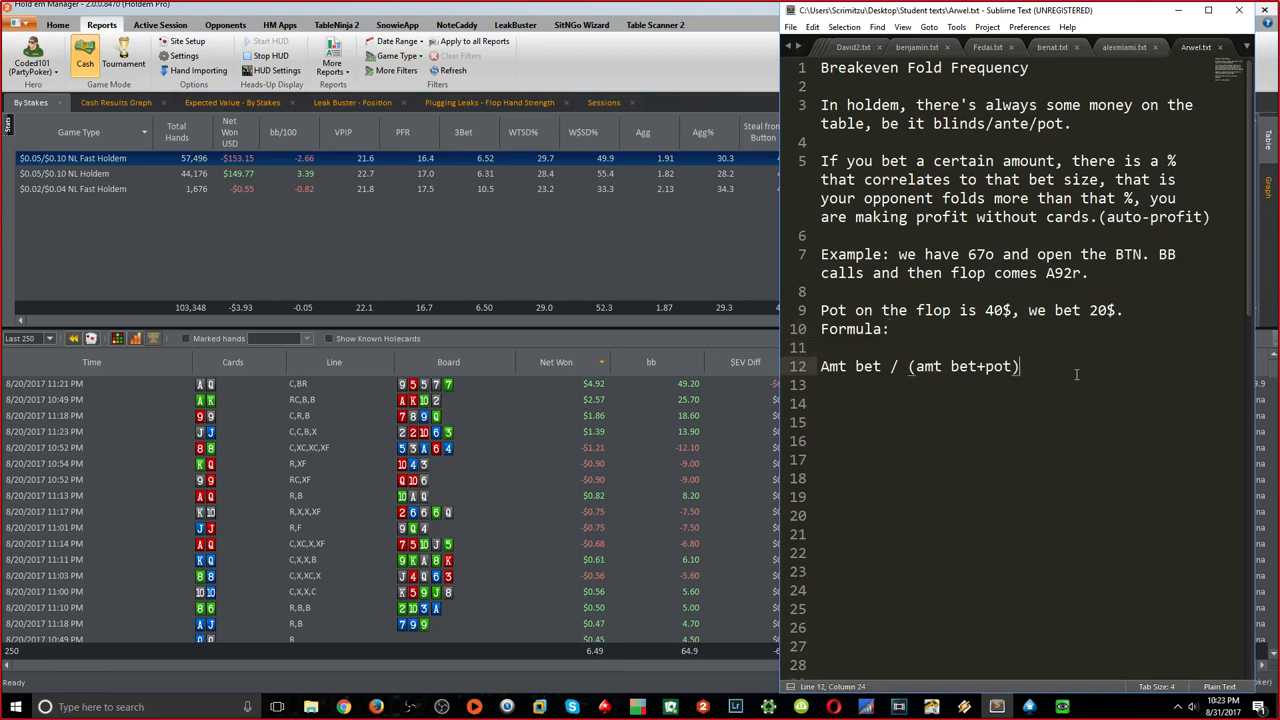
{"action": "type", "text": ") * 100 ="}
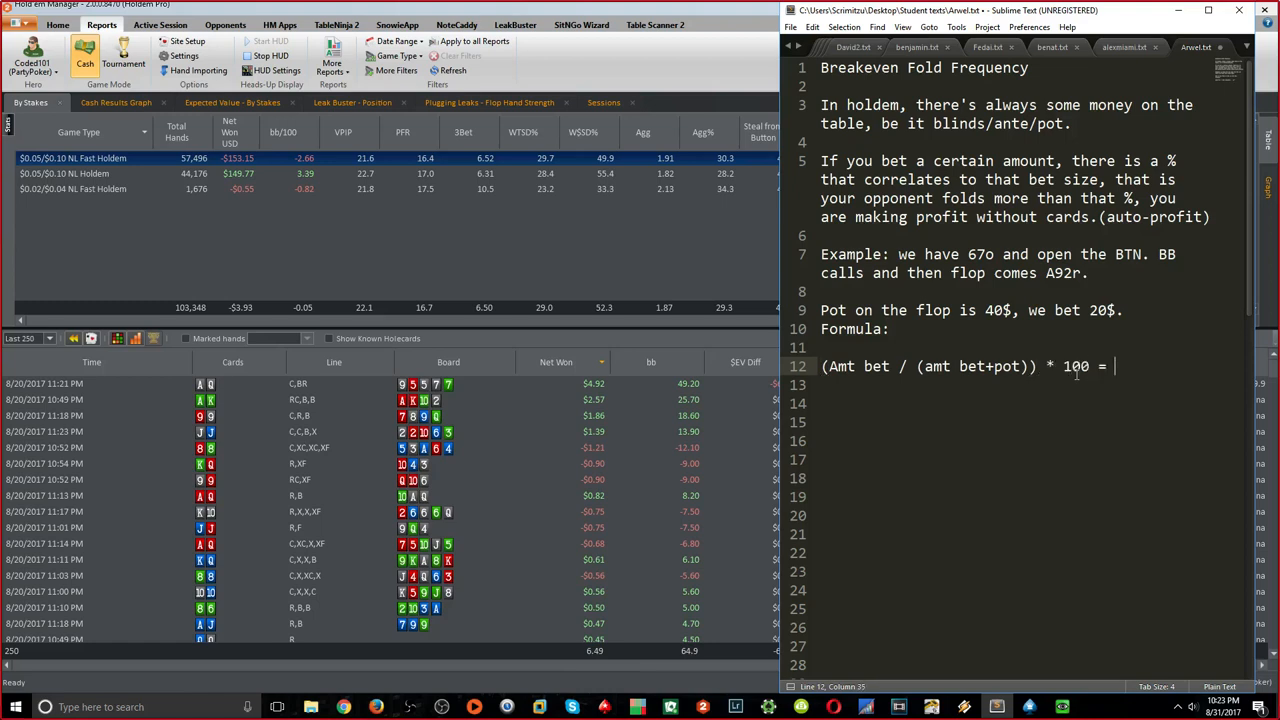
{"action": "type", "text": "percent"}
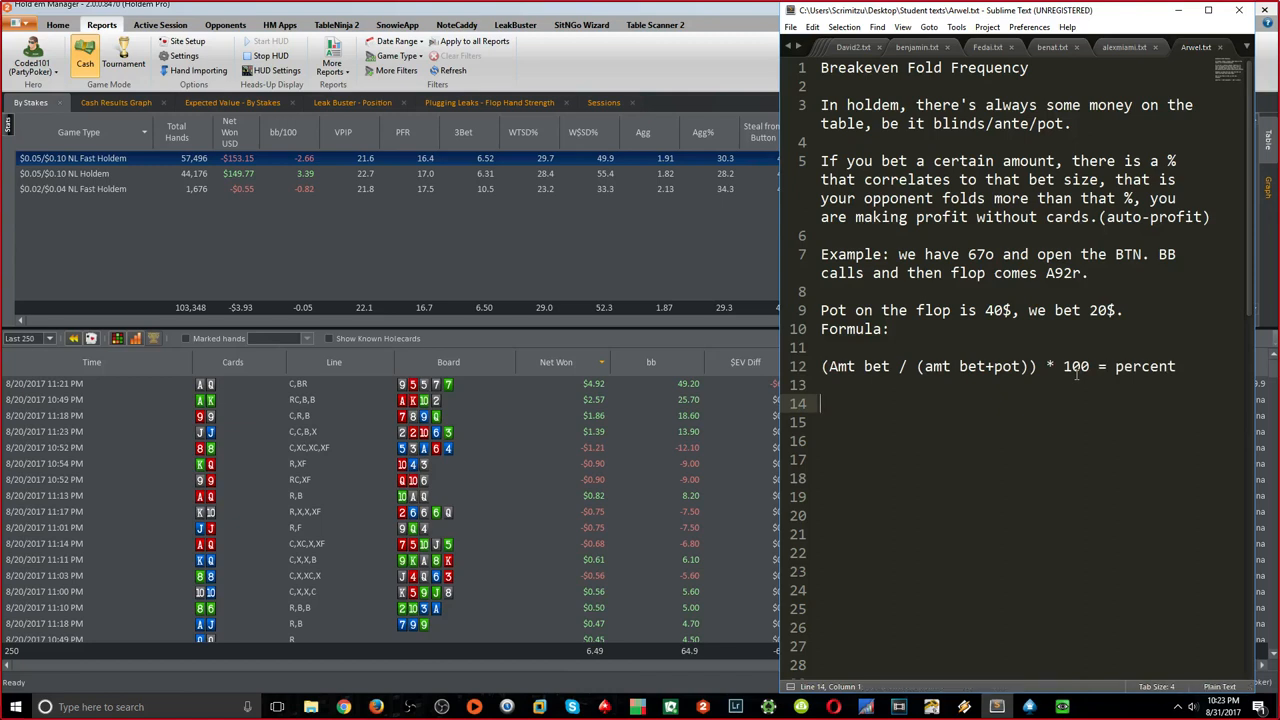
Write the 2/3 times line: +40 +40 -20 = +60$ /3 = +20$ EV
{"action": "type", "text": "2/3 times ="}
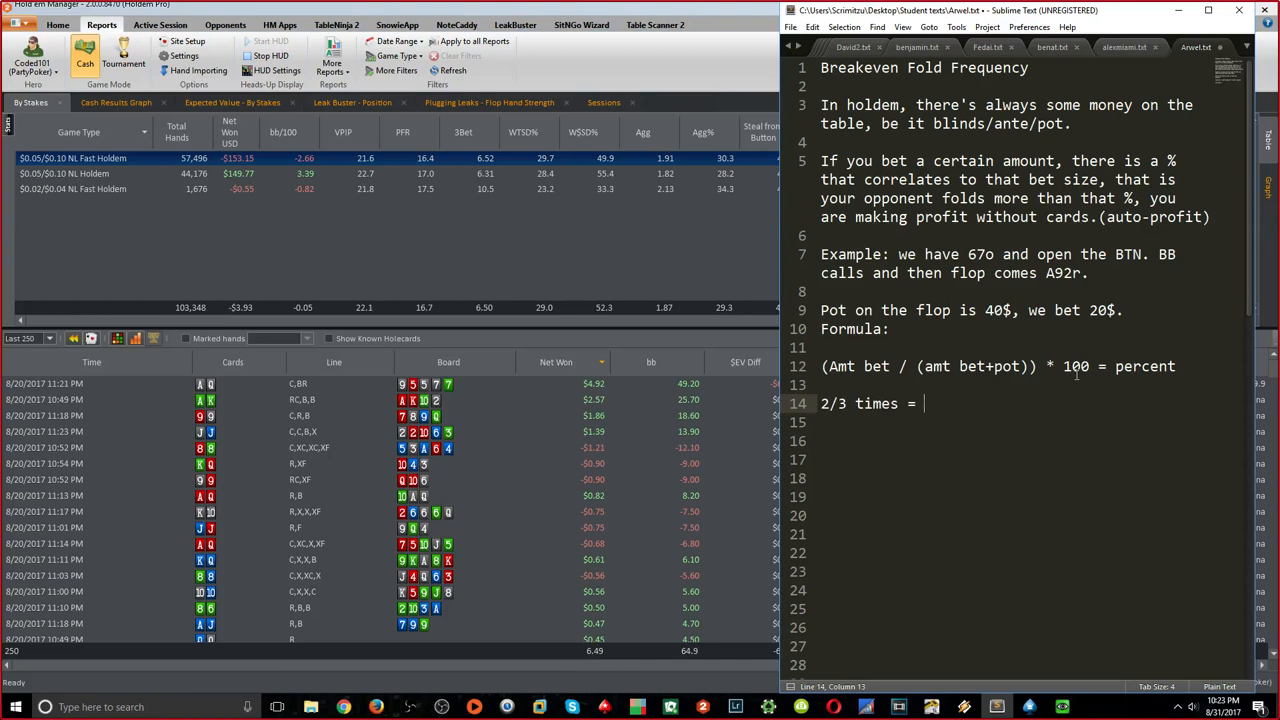
{"action": "type", "text": "+40 +40"}
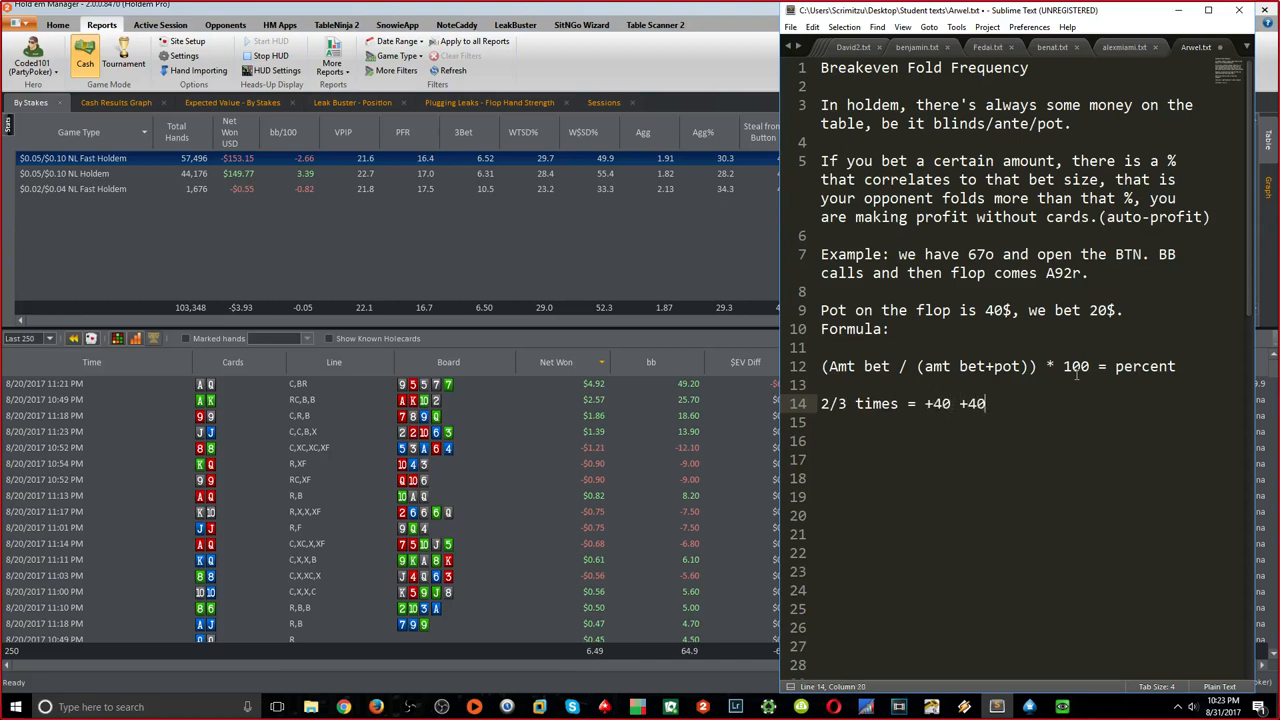
{"action": "type", "text": "-20 = +"}
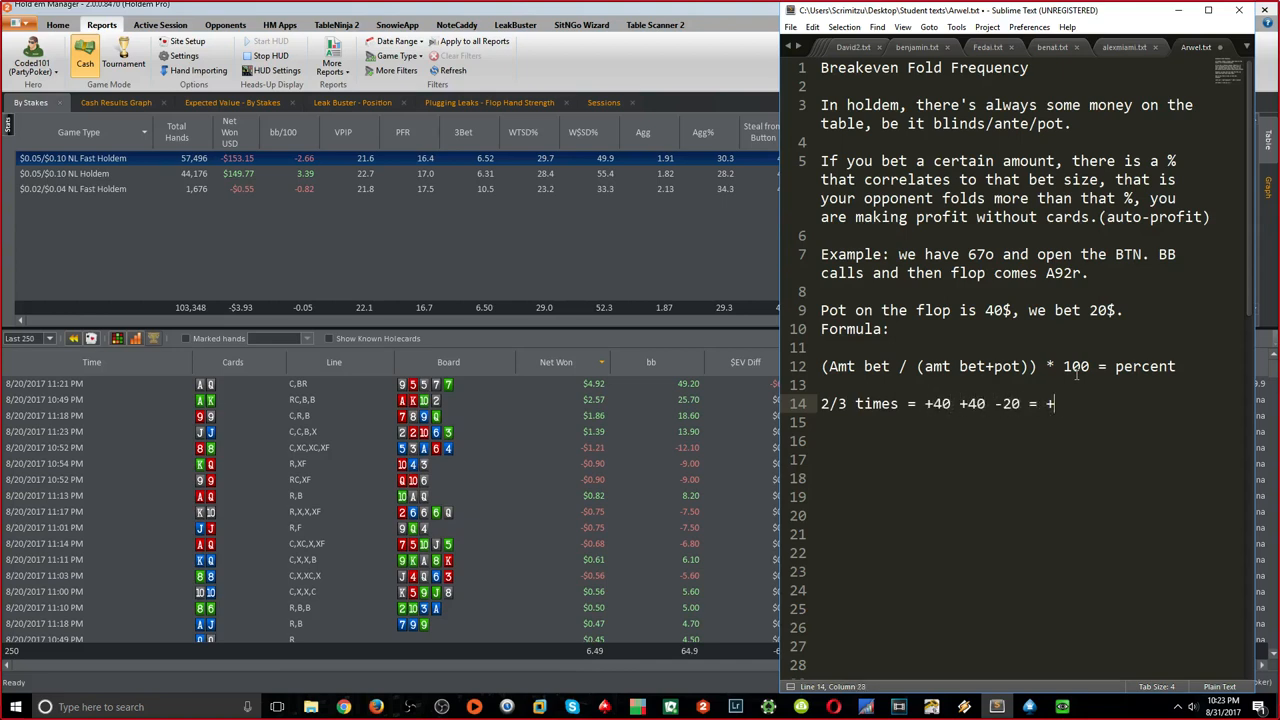
{"action": "type", "text": "60$"}
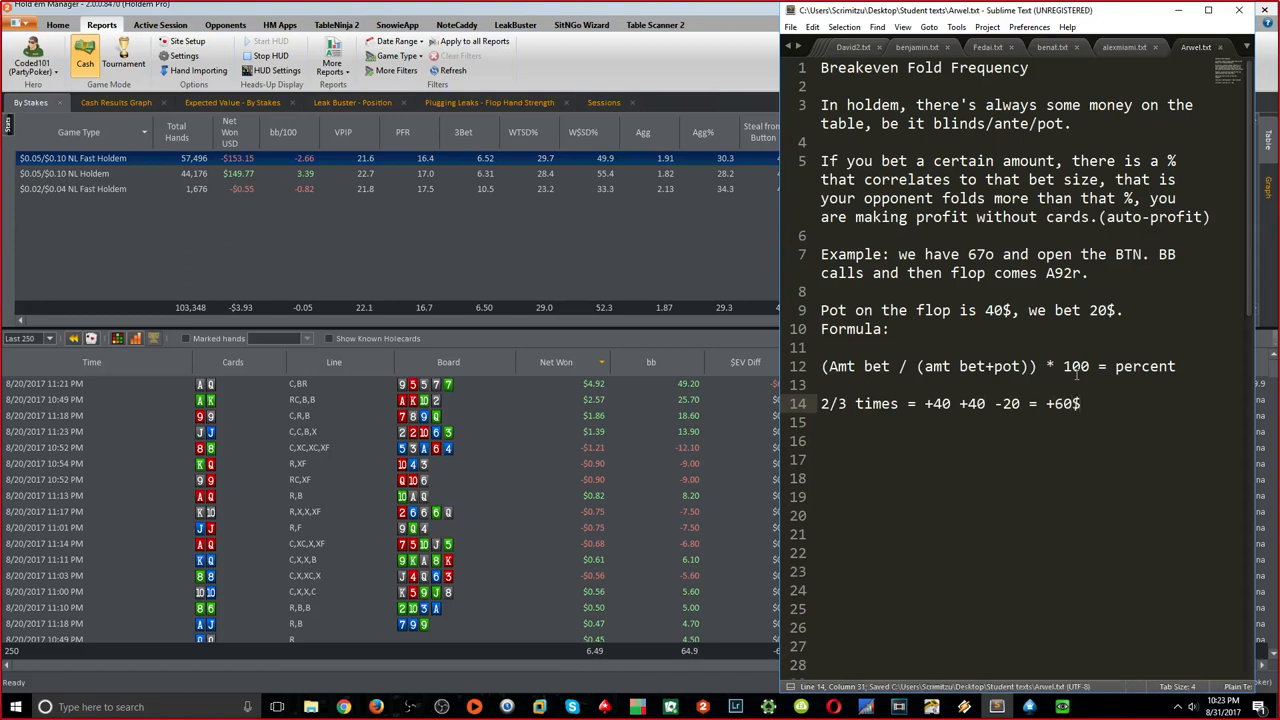
{"action": "left_click", "coordinate": [1010, 404]}
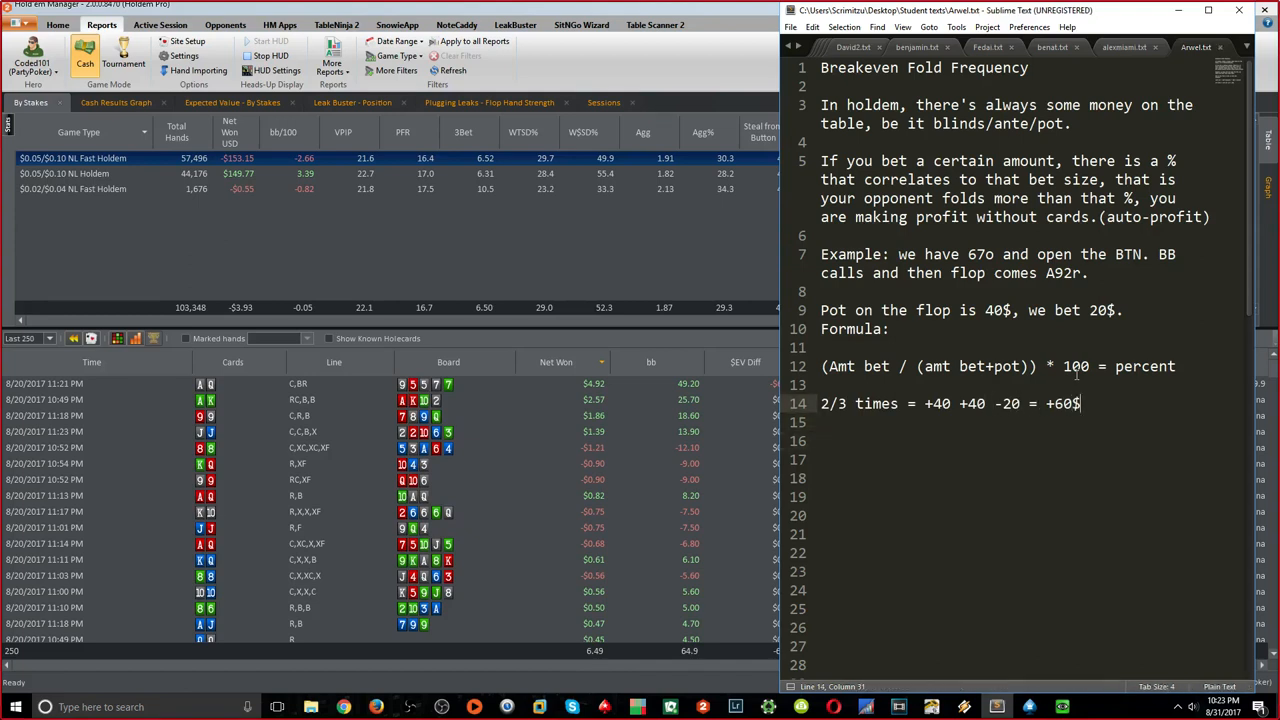
{"action": "type", "text": "/3 = 20$ EV"}
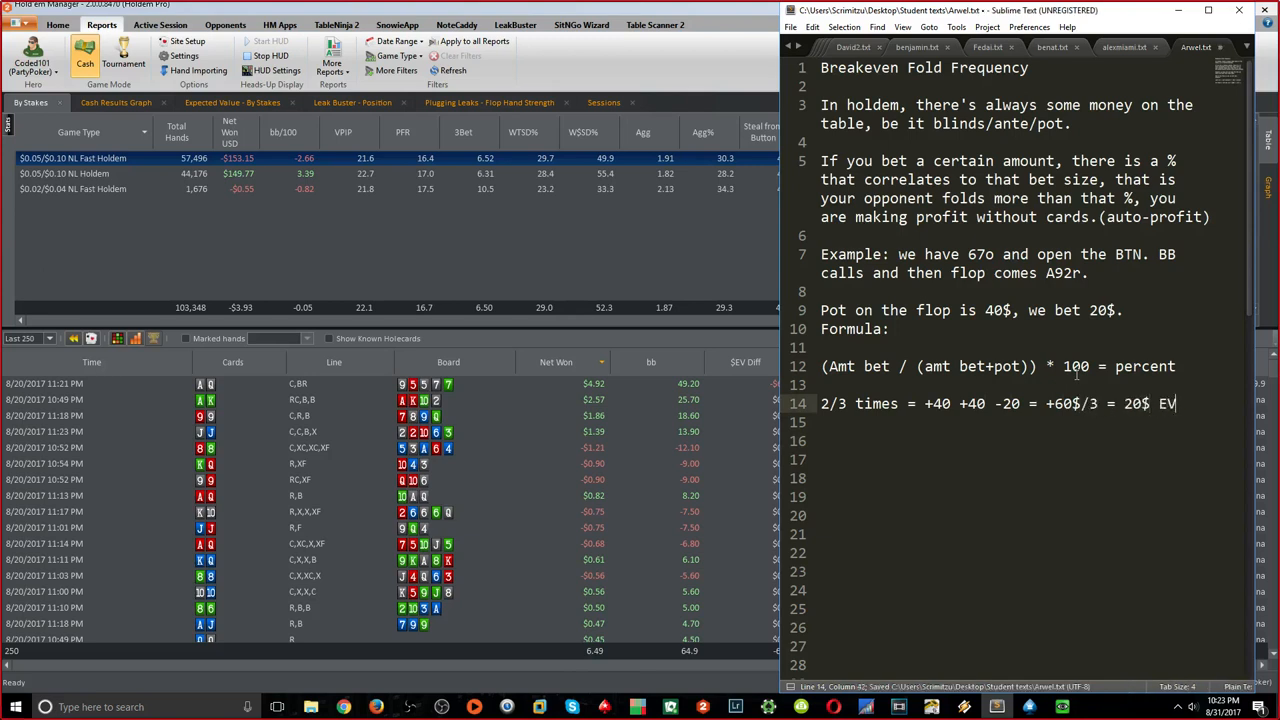
{"action": "type", "text": "+"}
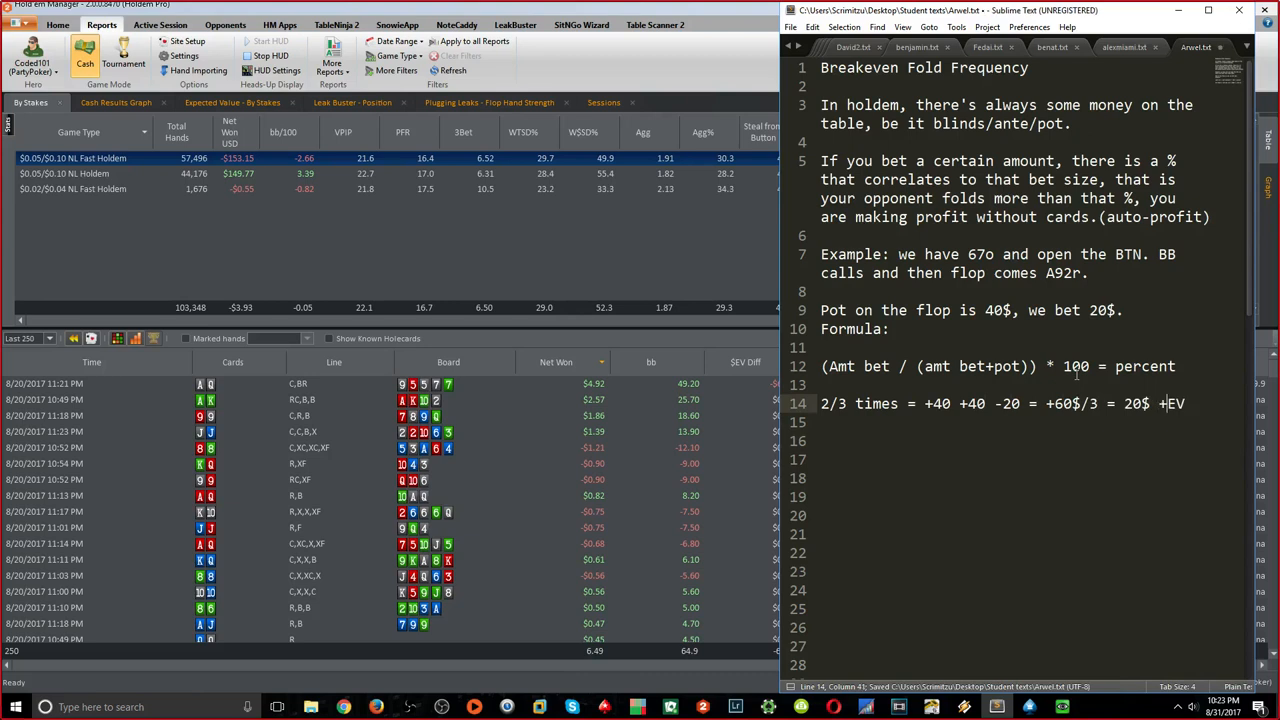
Write the 1/3 times line: +40 -20 -20 giving 0 EV
{"action": "type", "text": "1/3 ti"}
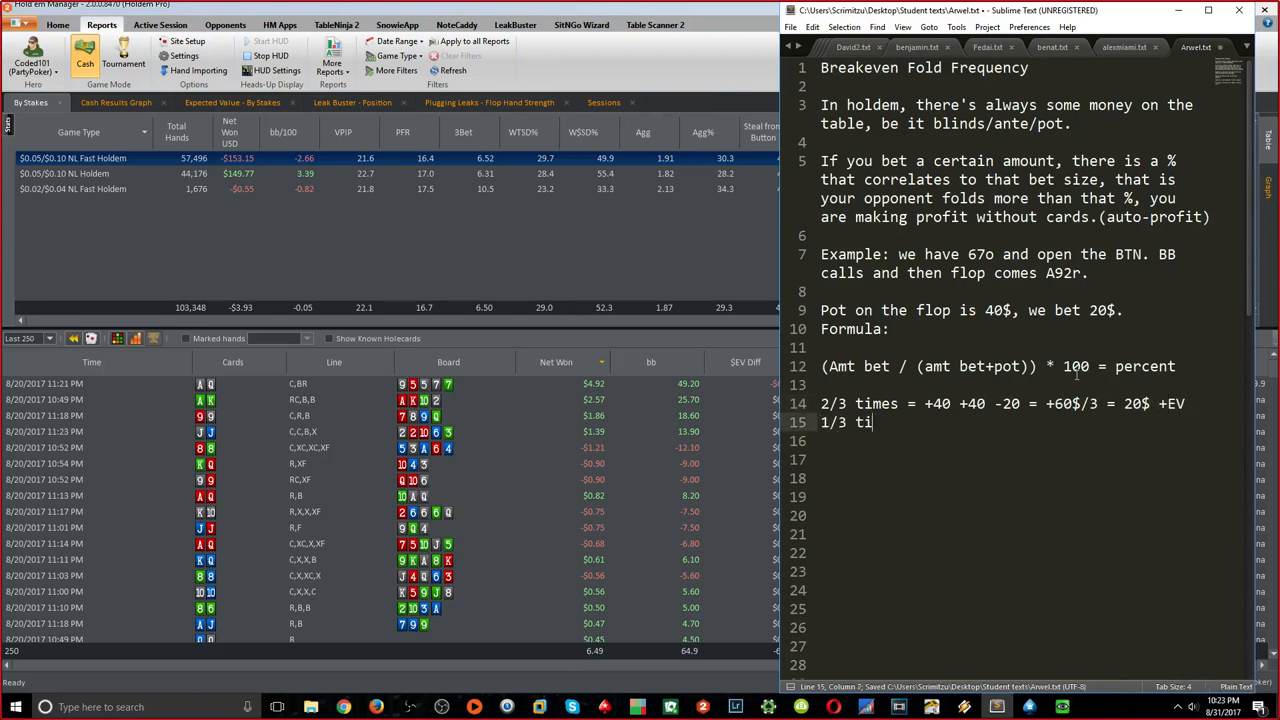
{"action": "type", "text": "mes ="}
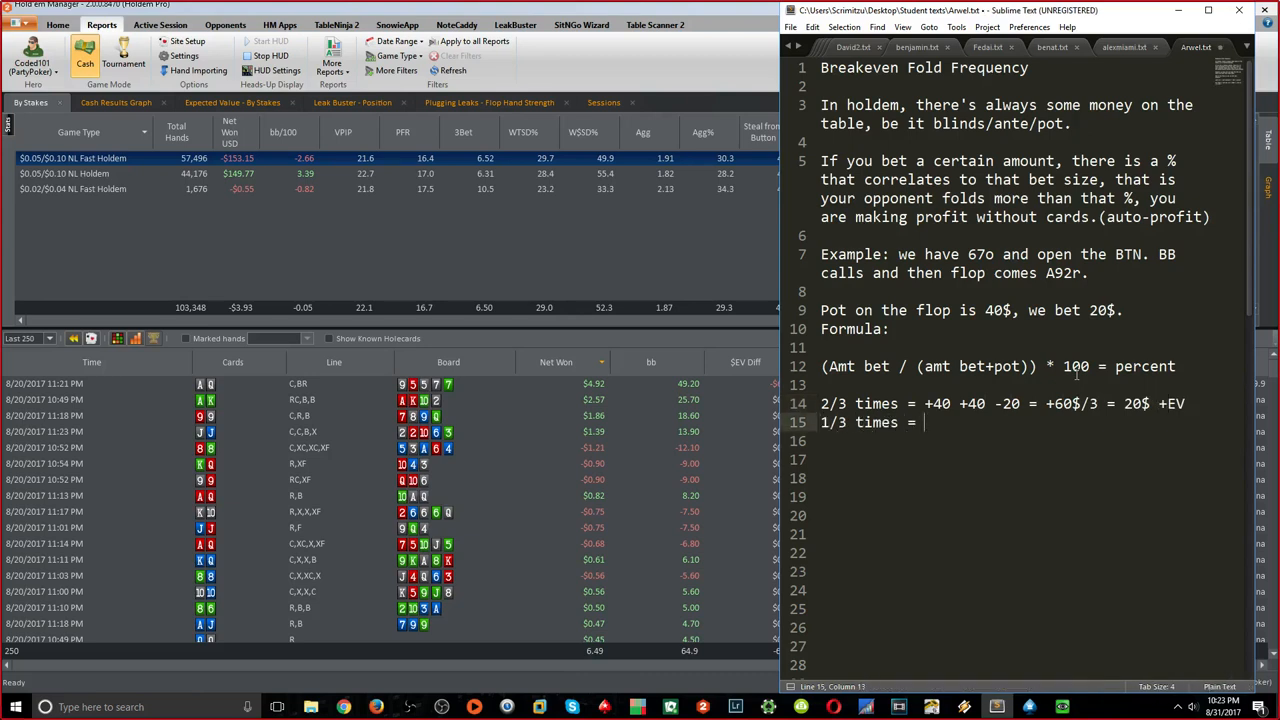
{"action": "type", "text": "+40 -20 -20 = 0"}
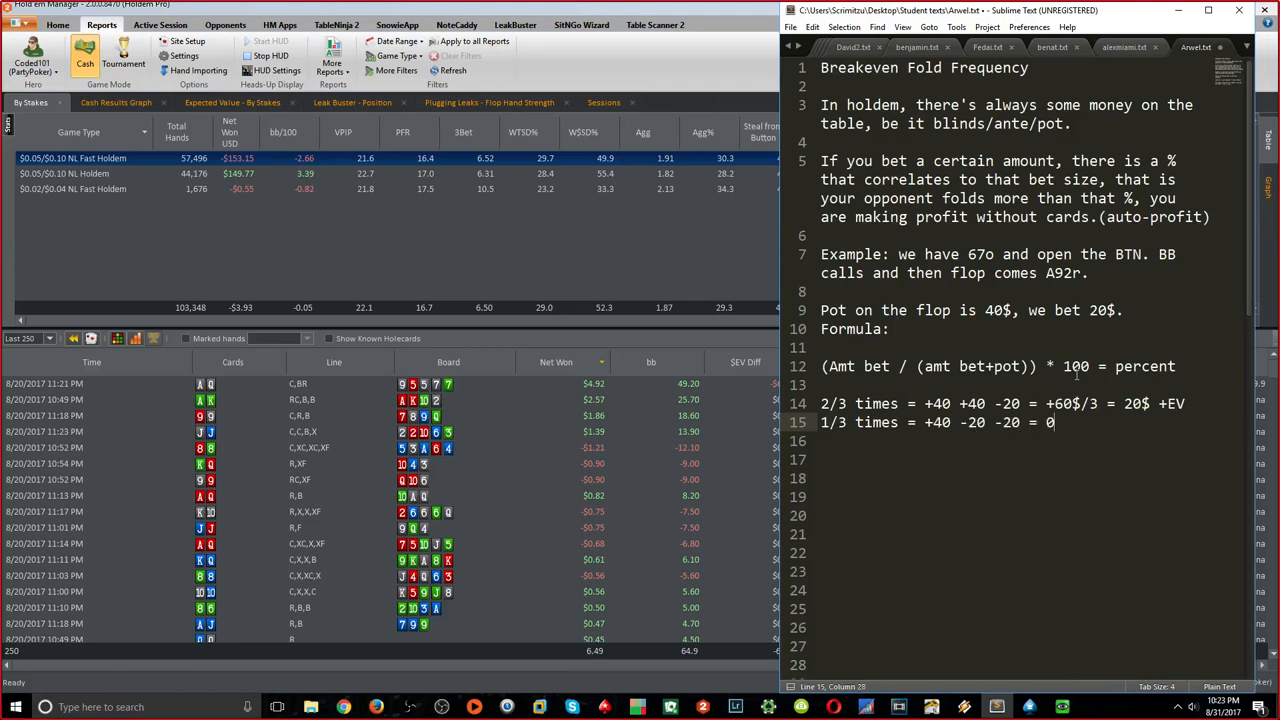
Label it BREAKEVEN FOLD FREQUENCY and show 1/2 pot / (pot+1/2 pot) = 1/3
{"action": "type", "text": "EV B"}
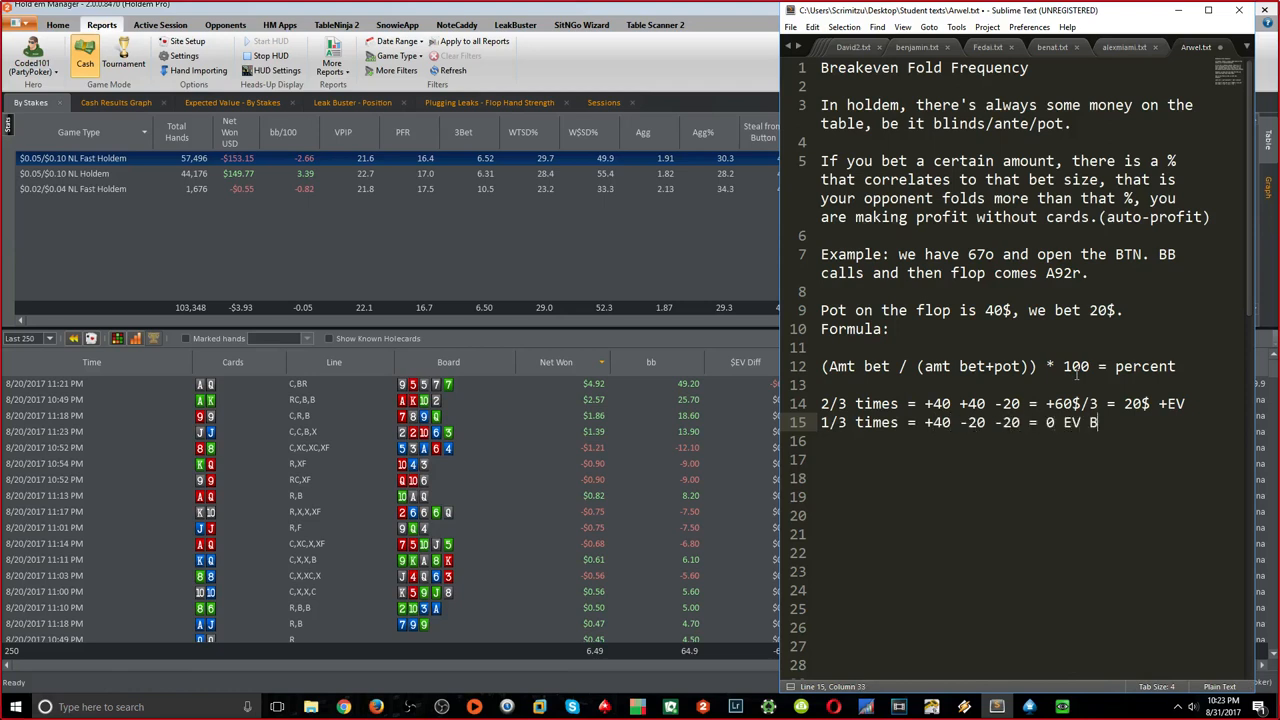
{"action": "type", "text": "REAKEVEN"}
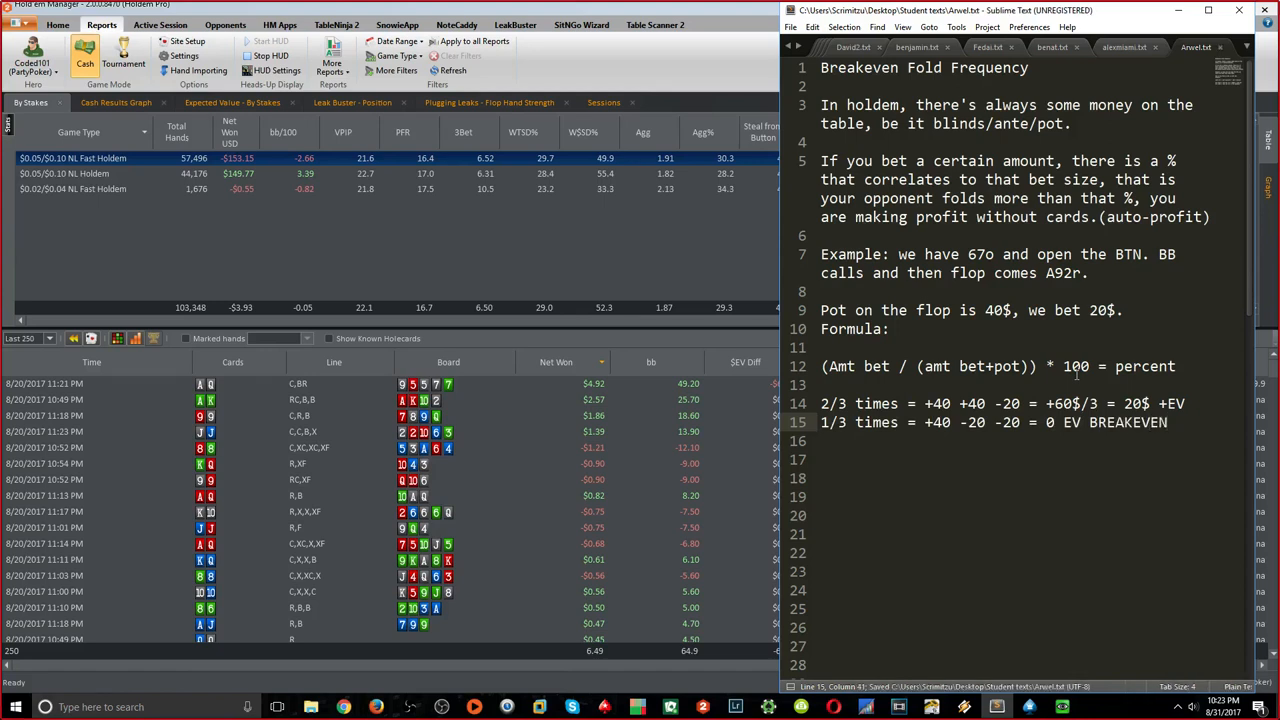
{"action": "type", "text": "FOLD FREQ"}
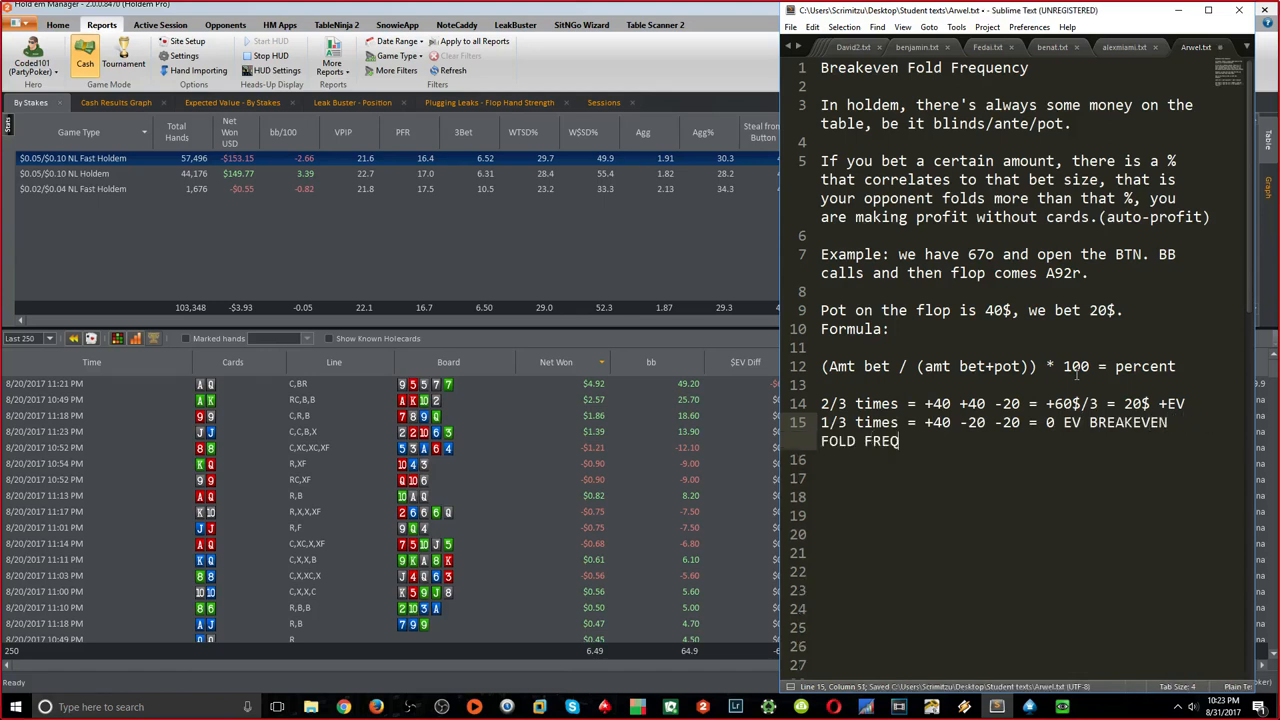
{"action": "type", "text": "UENCY"}
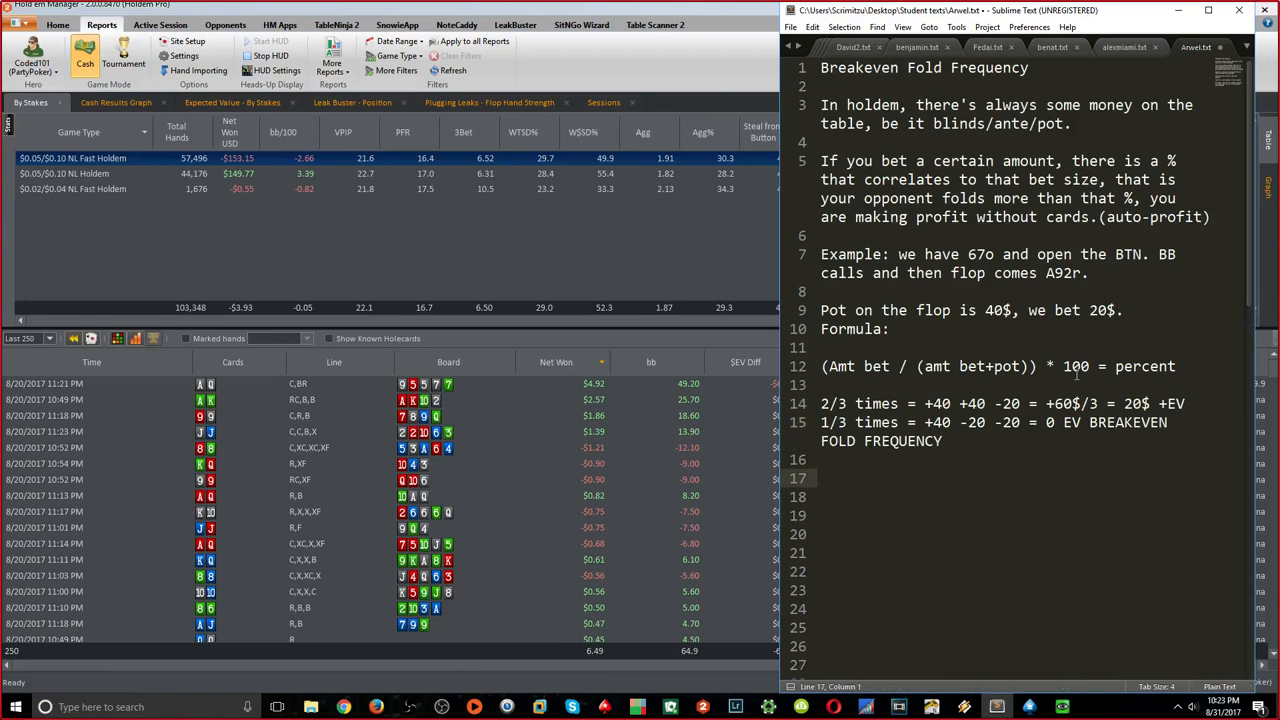
{"action": "type", "text": "1/2 pot ->"}
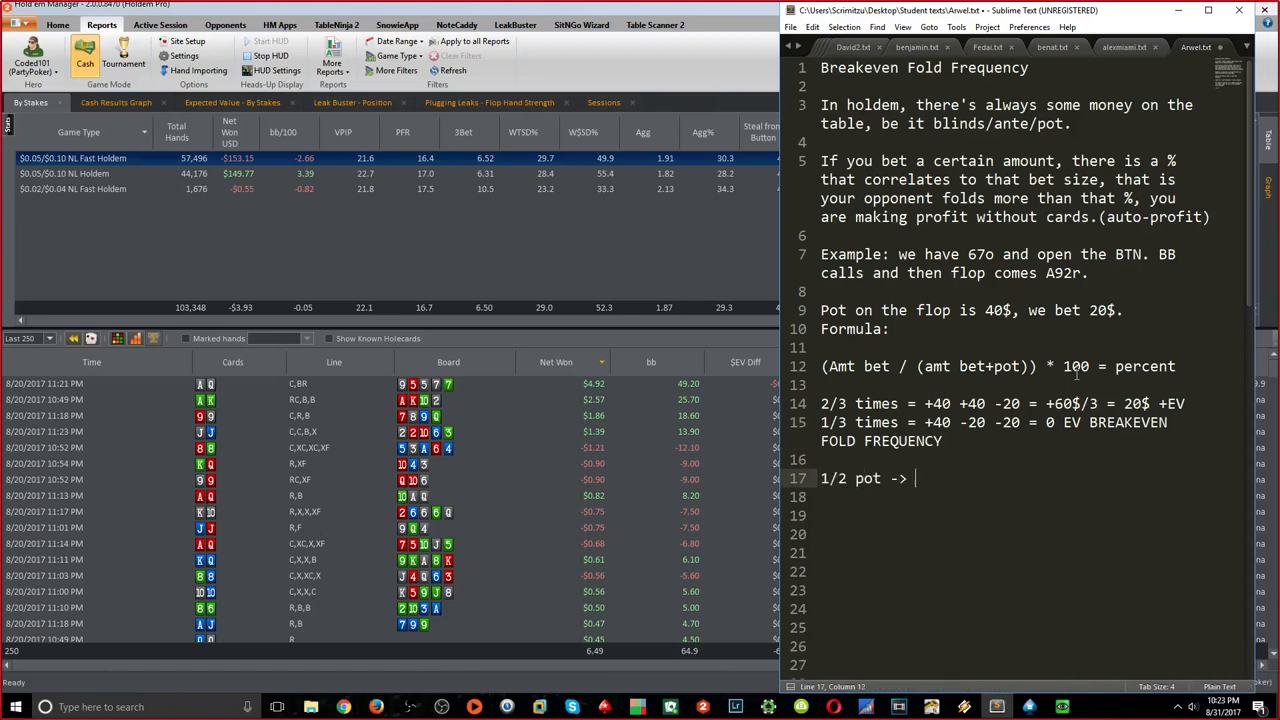
{"action": "type", "text": "1/2 pot /"}
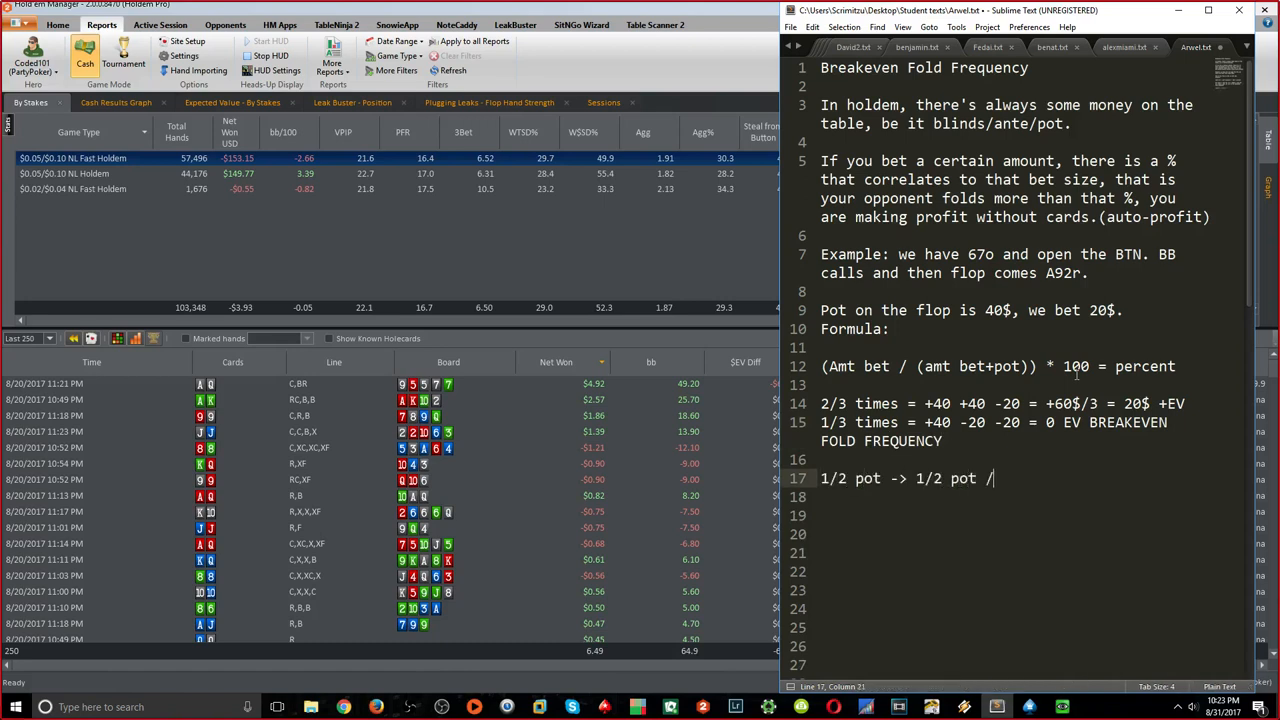
{"action": "type", "text": "pot+1/2 pot="}
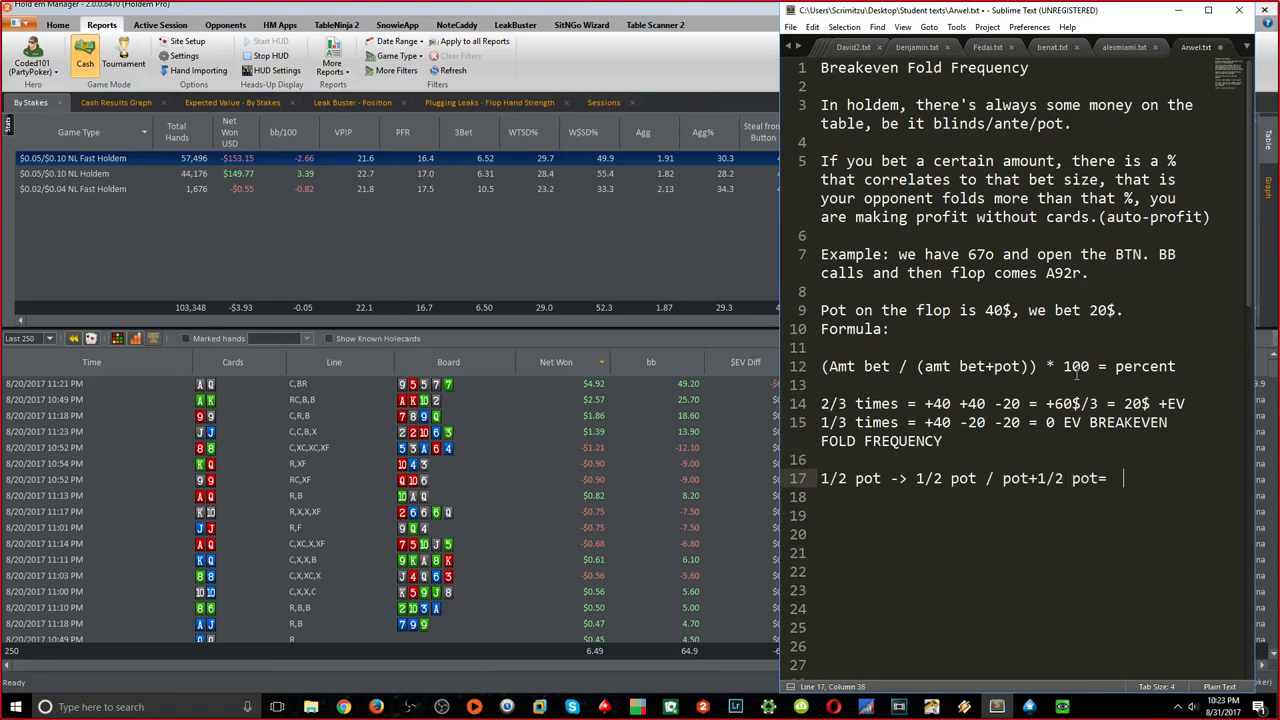
{"action": "type", "text": "1/2 pot / 3/2 pot = 1/3 =33%"}
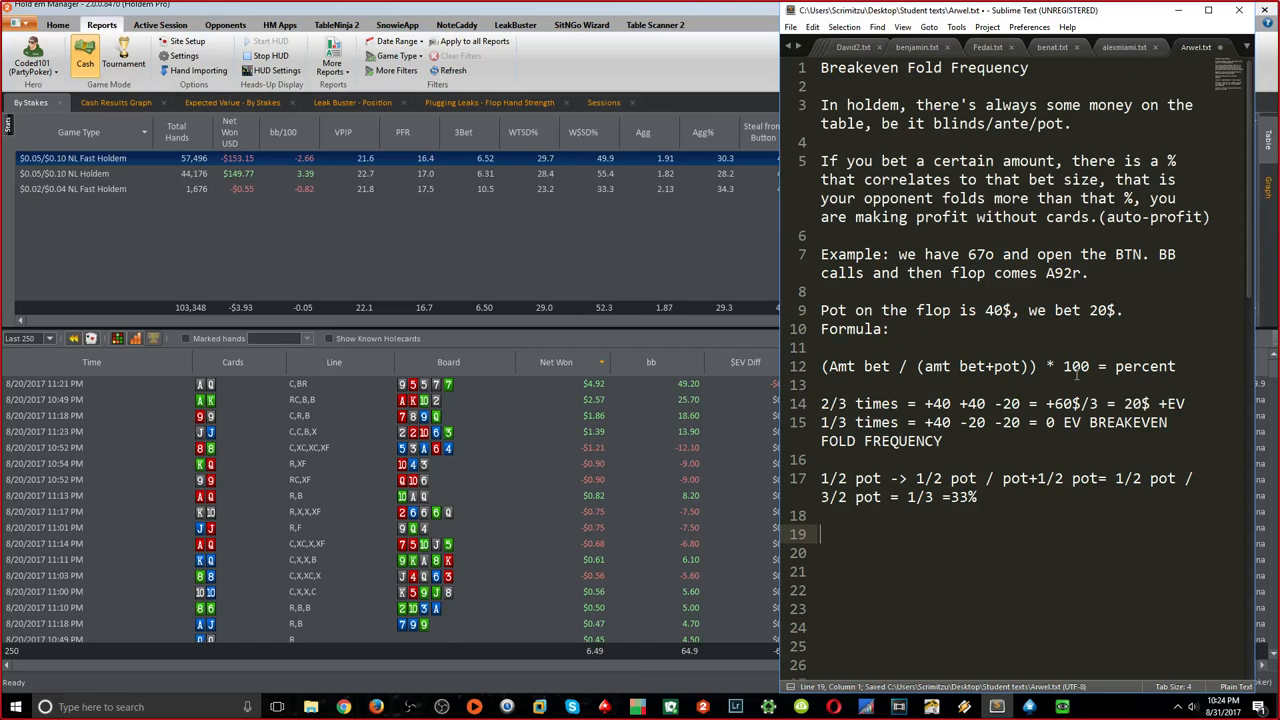
Write that a half-pot bet profits whenever the opponent folds over 33% of his range
{"action": "type", "text": "If you bet 1/2 pot on any street"}
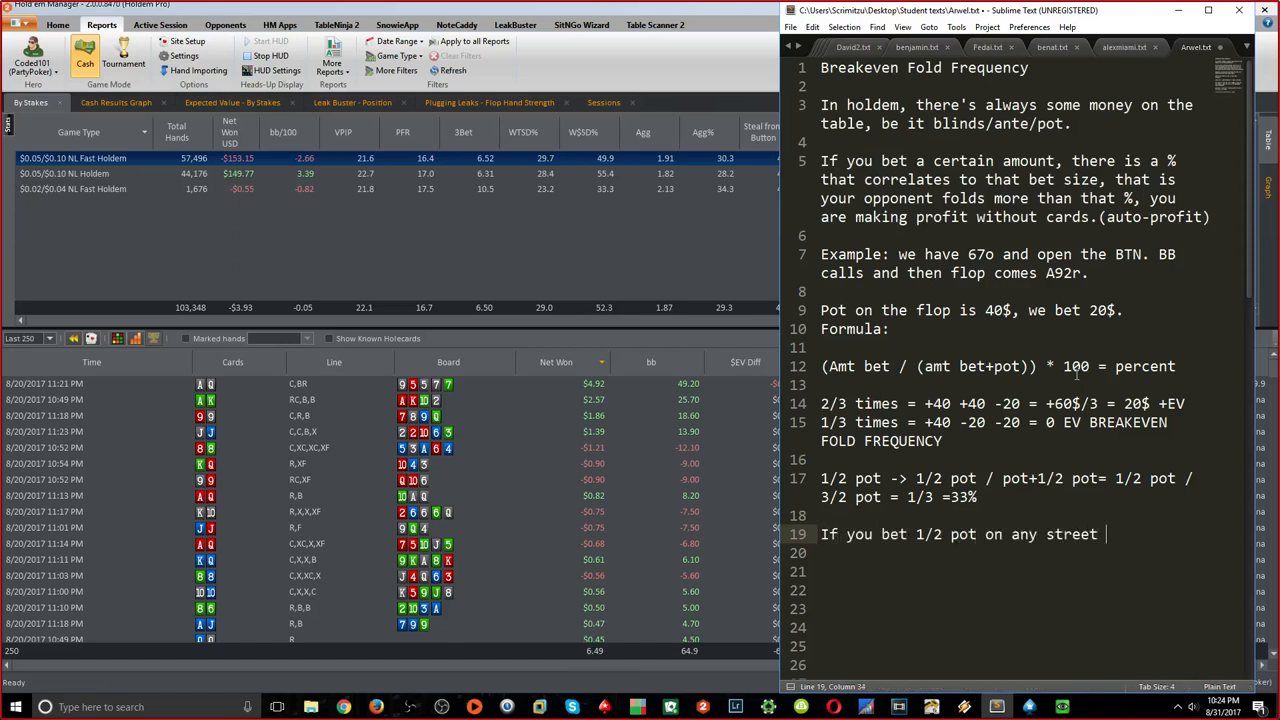
{"action": "type", "text": "at any point in"}
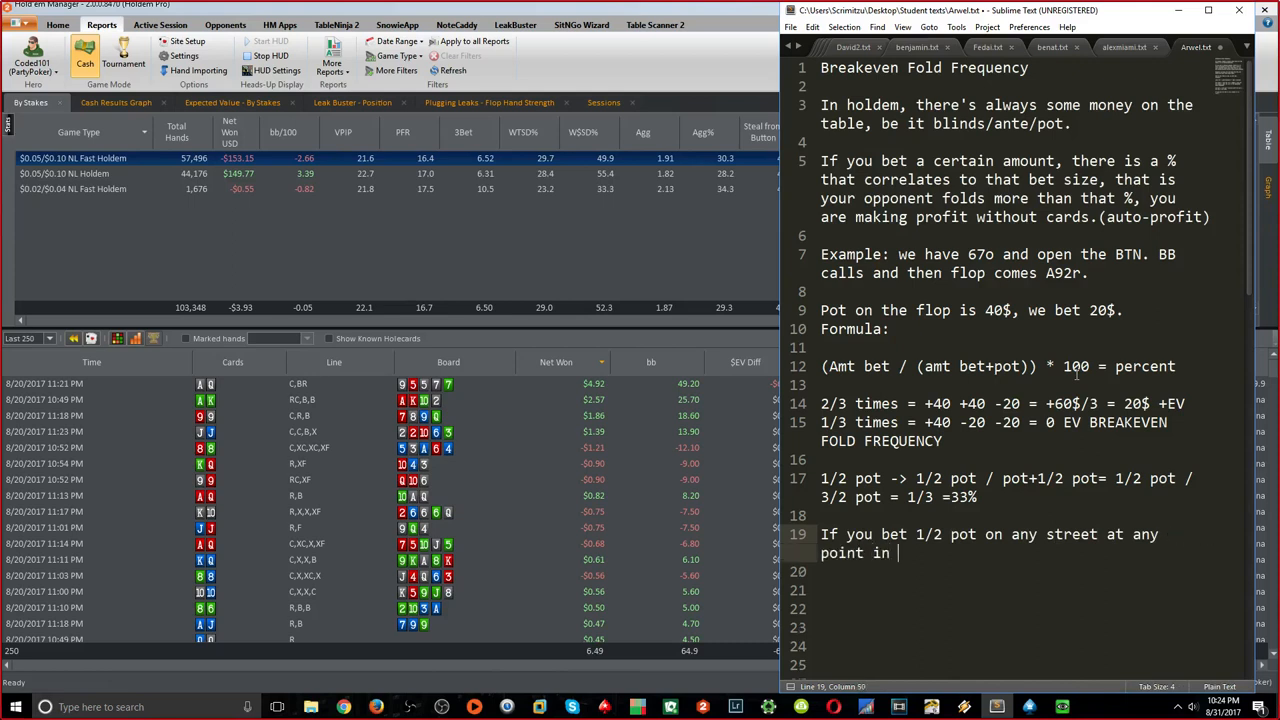
{"action": "type", "text": "holdme"}
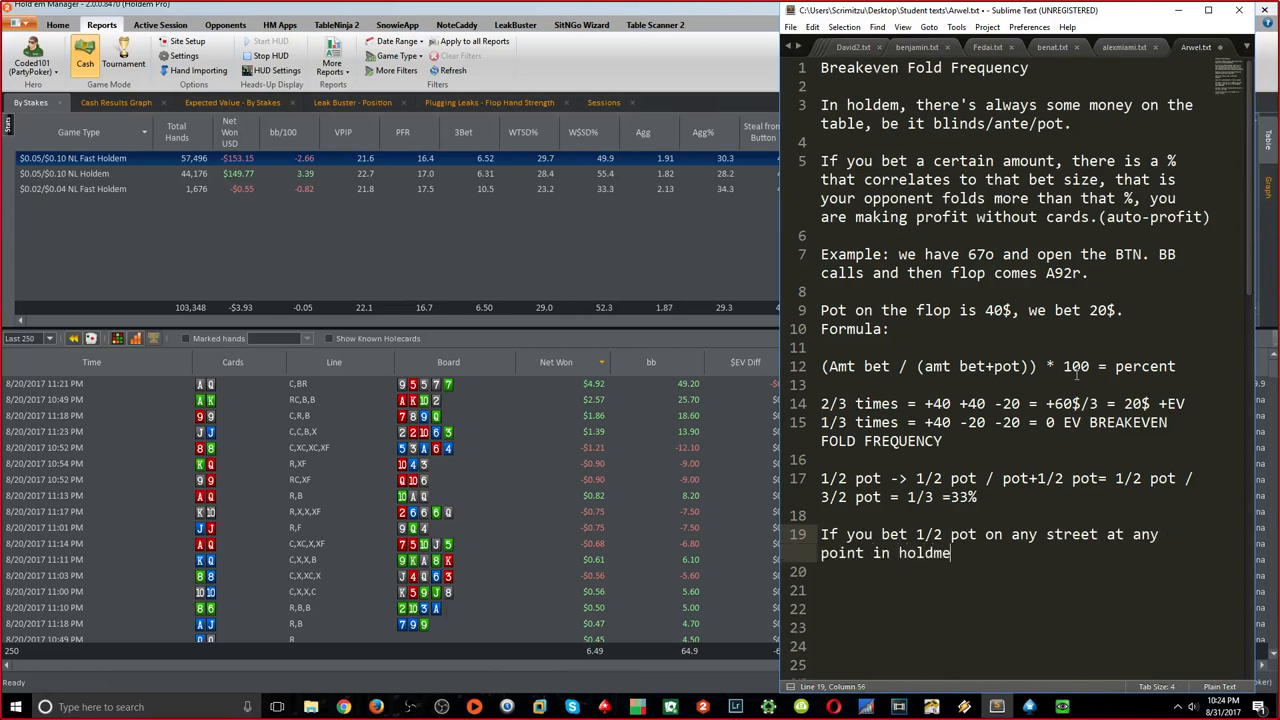
{"action": "type", "text": "m, then"}
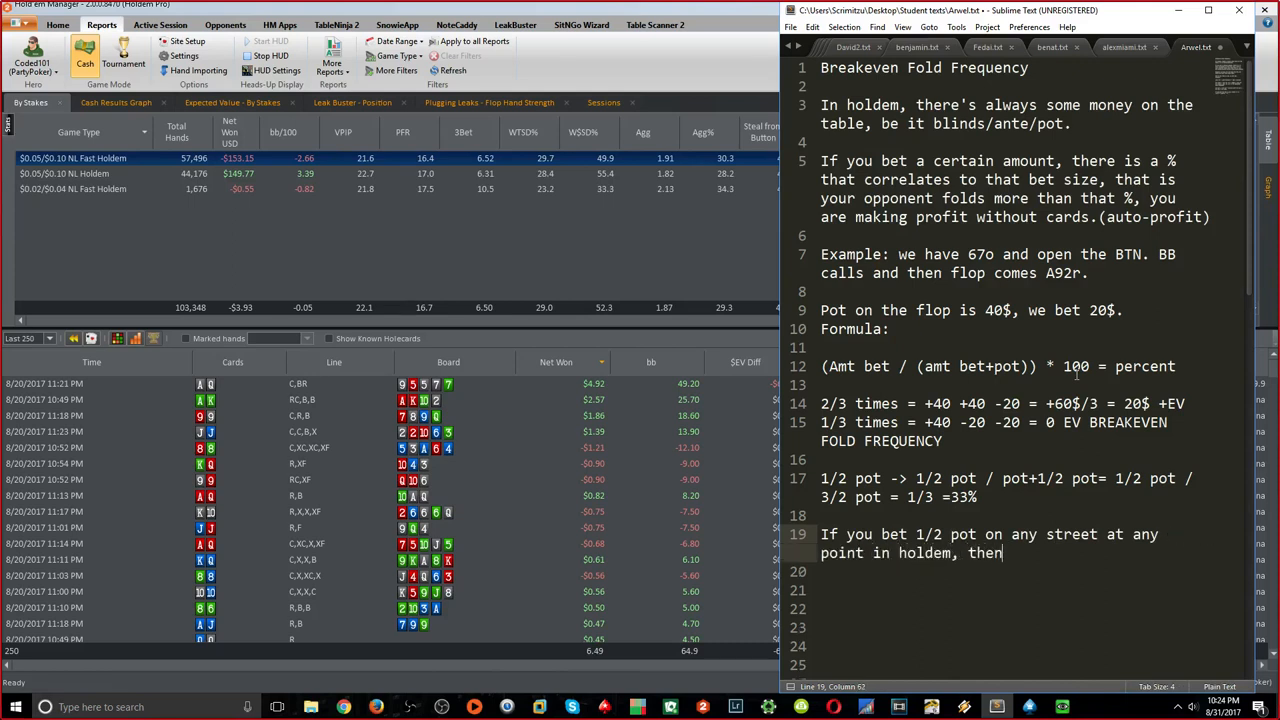
{"action": "type", "text": "if your opponent folds more than 33"}
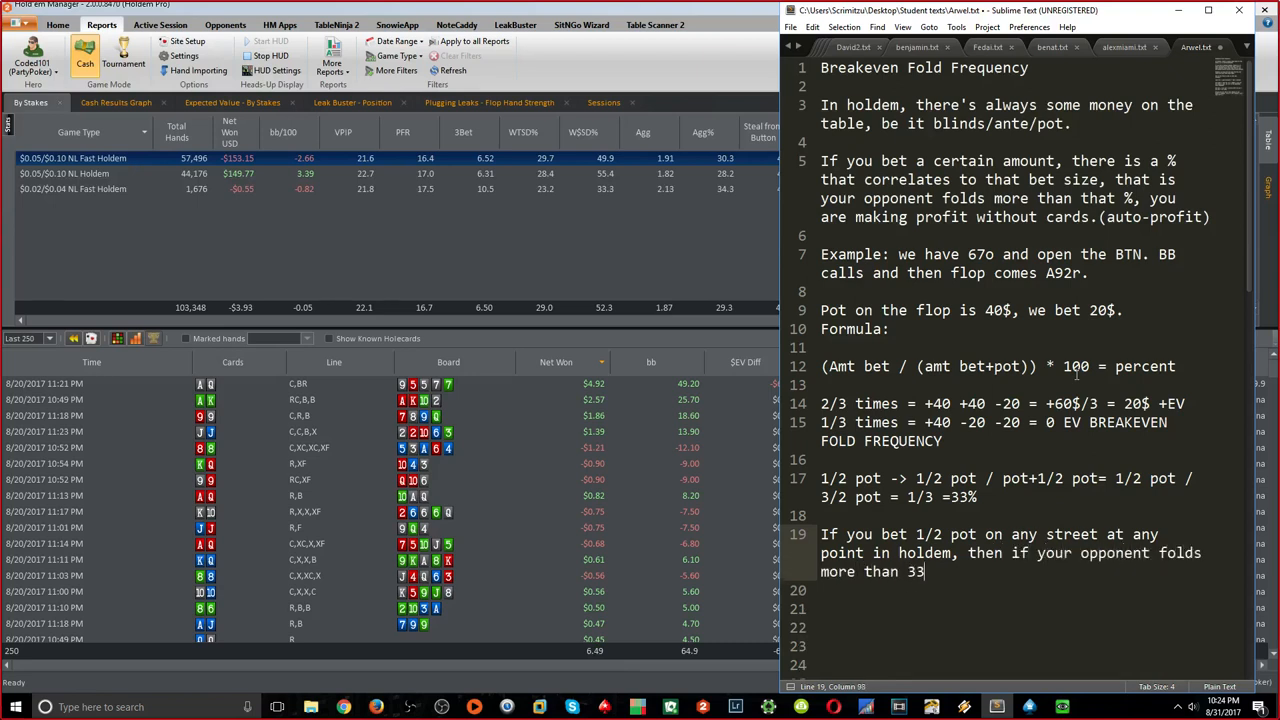
{"action": "type", "text": "% of the range t"}
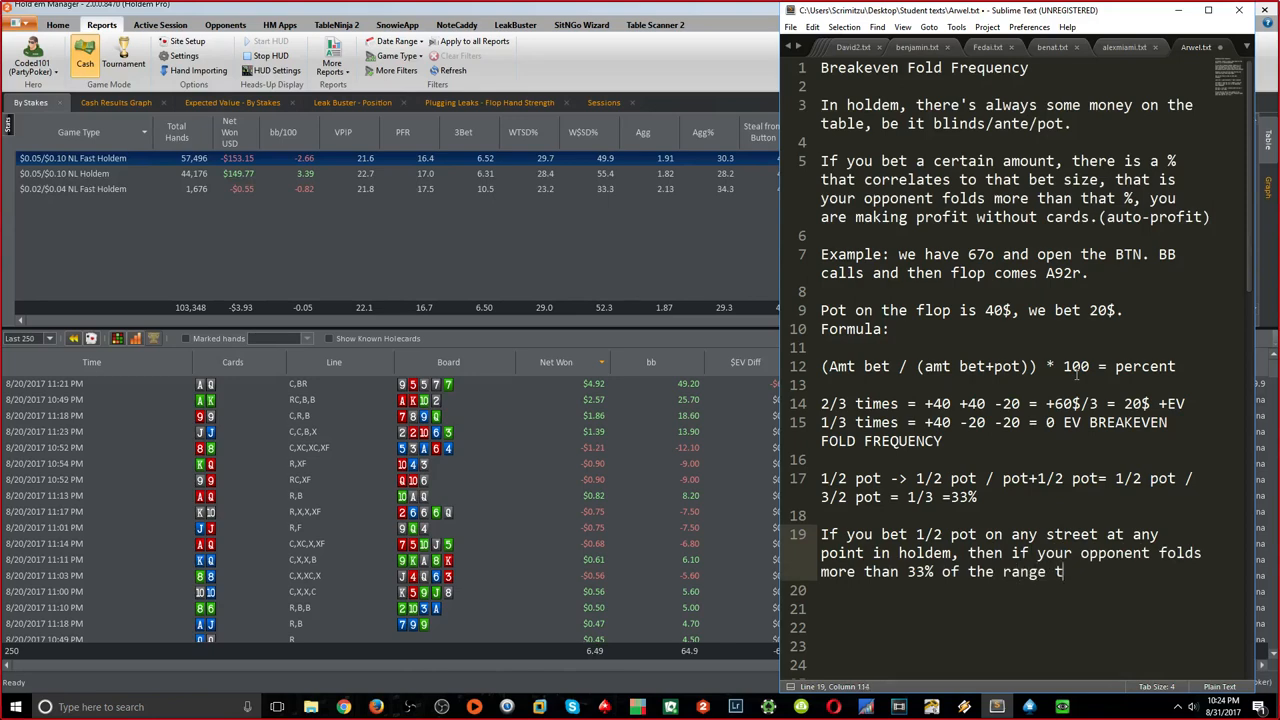
{"action": "type", "text": "hat he goe"}
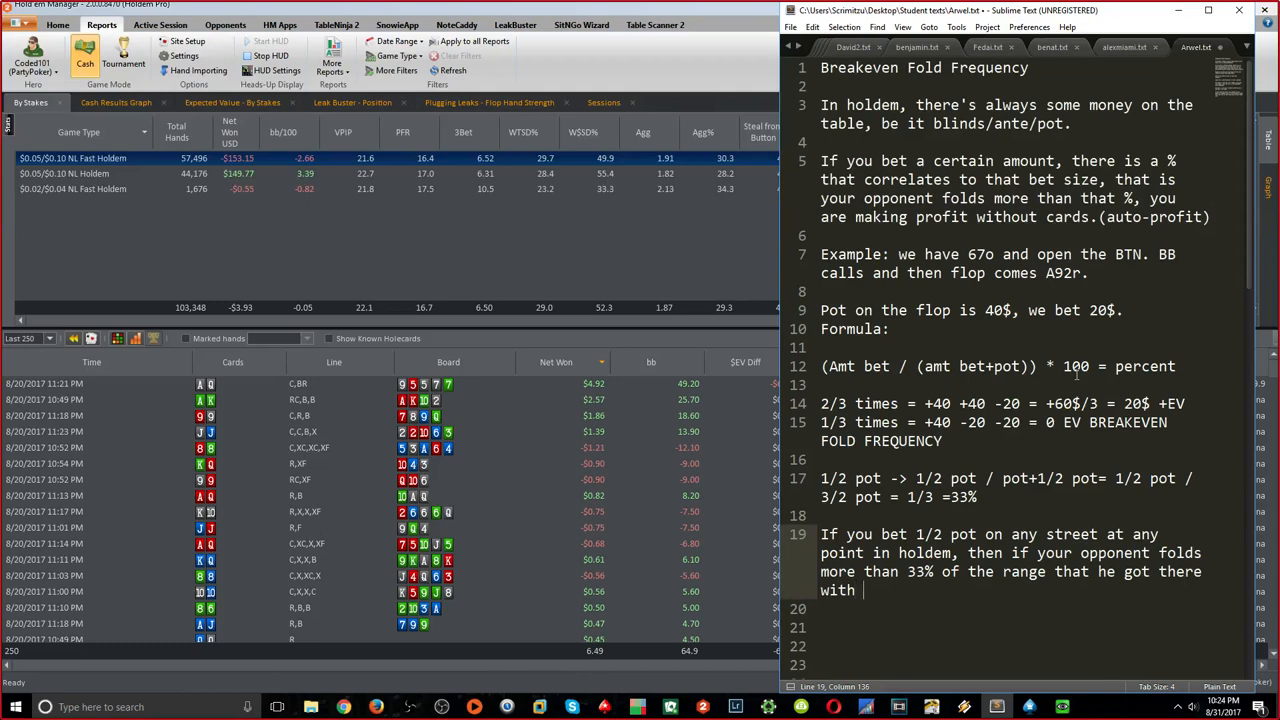
{"action": "type", "text": "you're going to be making a profit no matter what cards you have."}
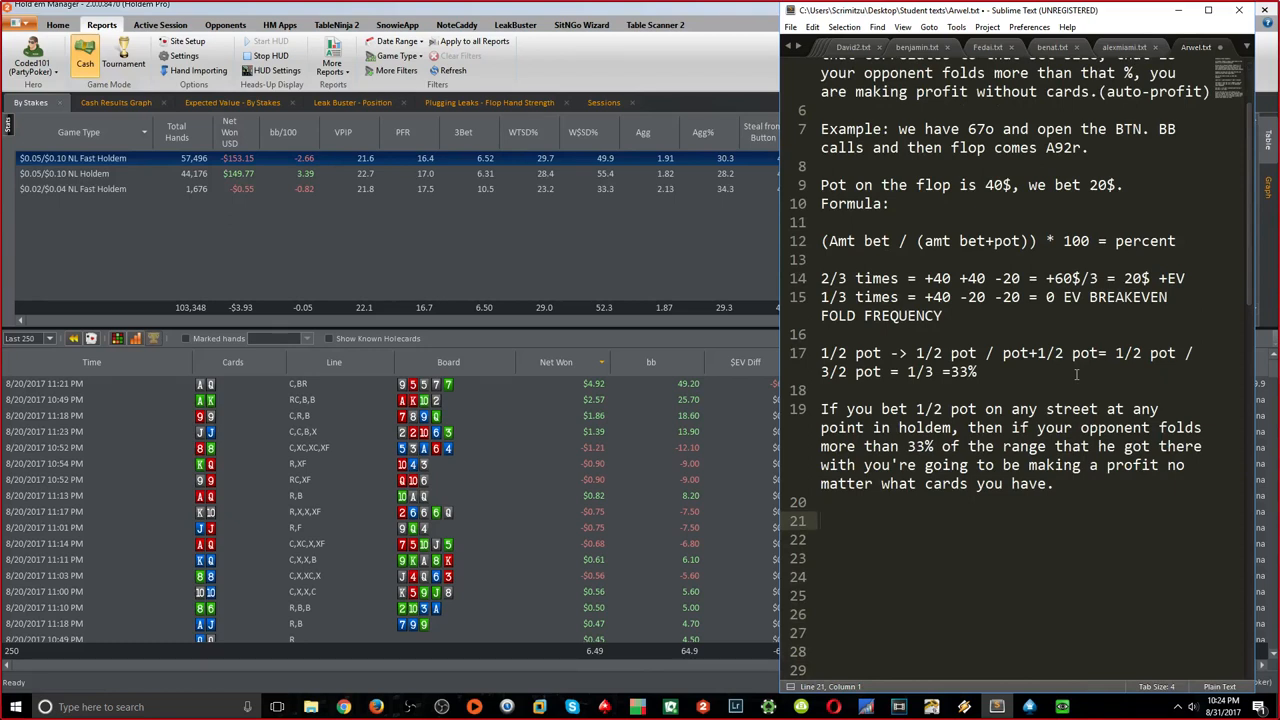
List fold needs: 1/4 pot 20%, 1/3 pot 25%, 1/2 pot 33%, 2/3 pot 40%, 3/4 pot 43%, pot 50%
{"action": "type", "text": "1/3 pot = 25"}
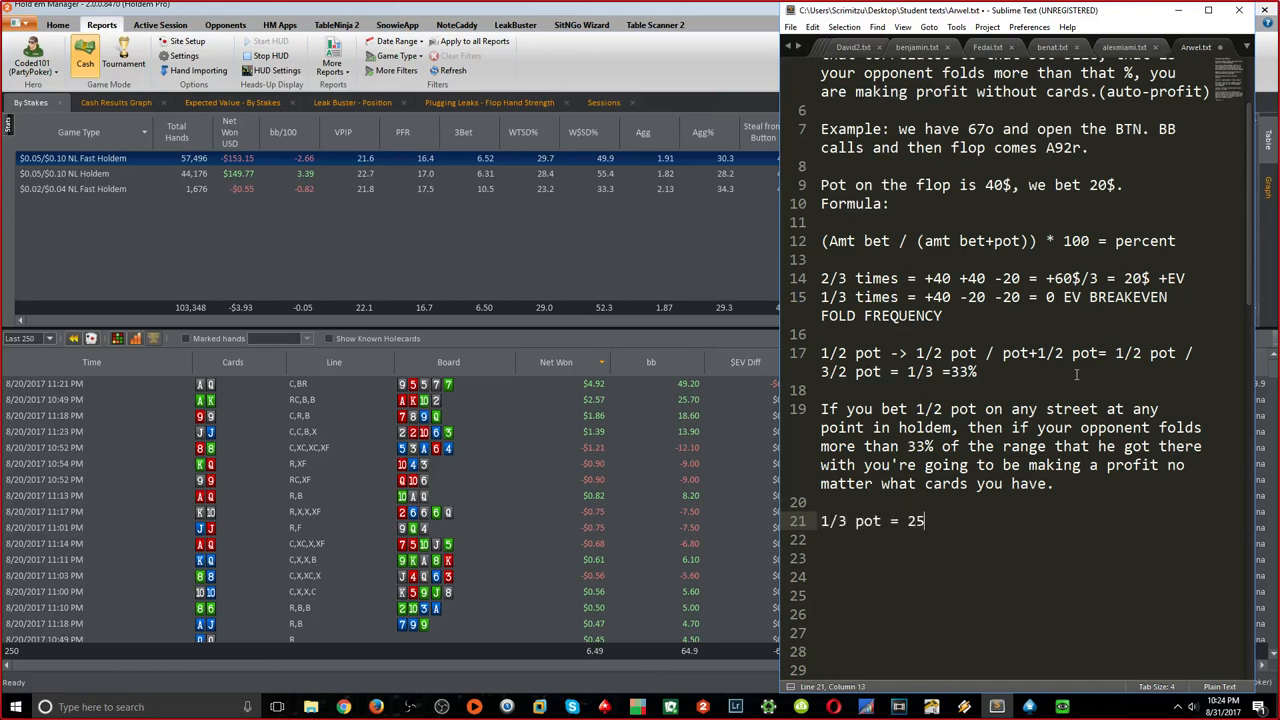
{"action": "type", "text": "1/4 pot"}
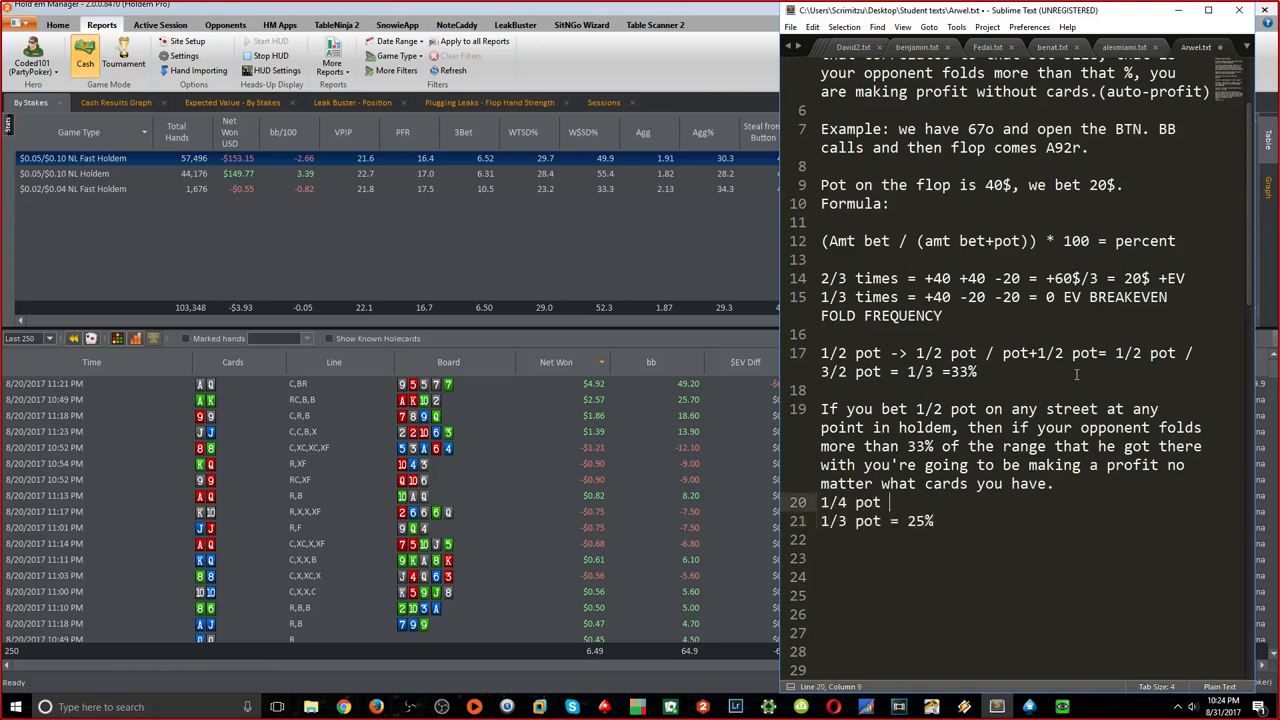
{"action": "type", "text": "= 20%"}
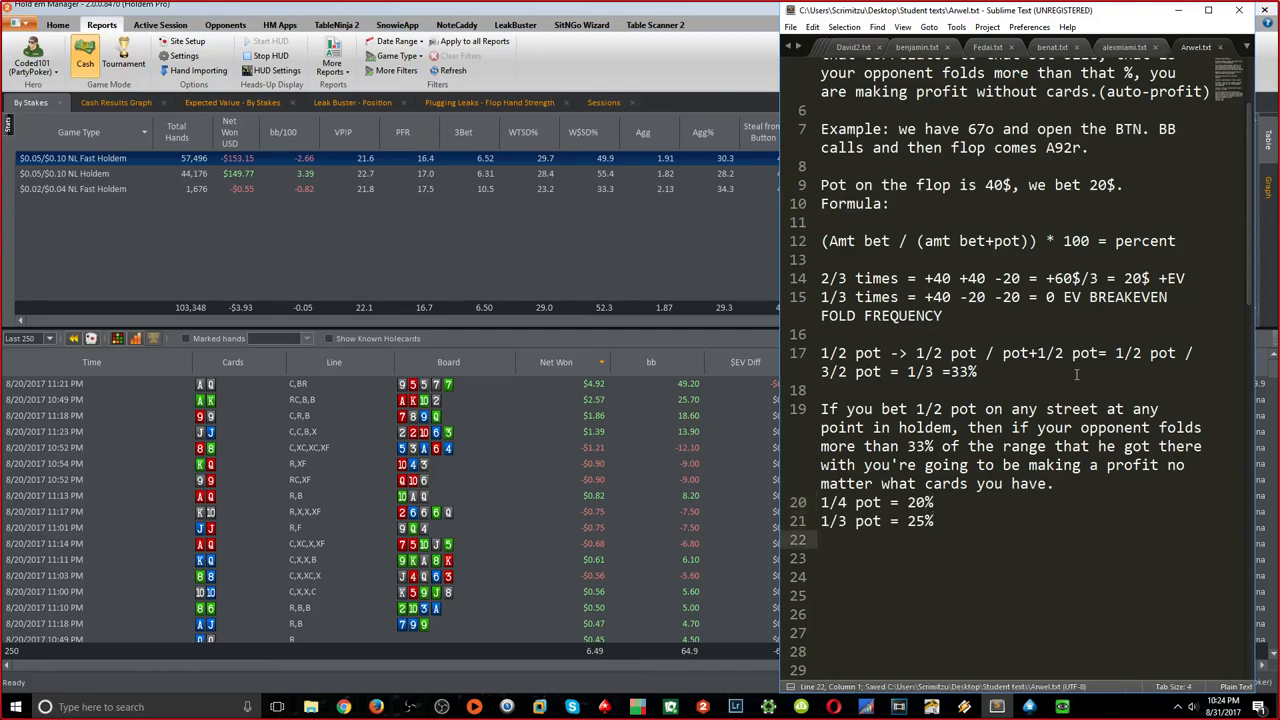
{"action": "type", "text": "1/2 pot = 33%"}
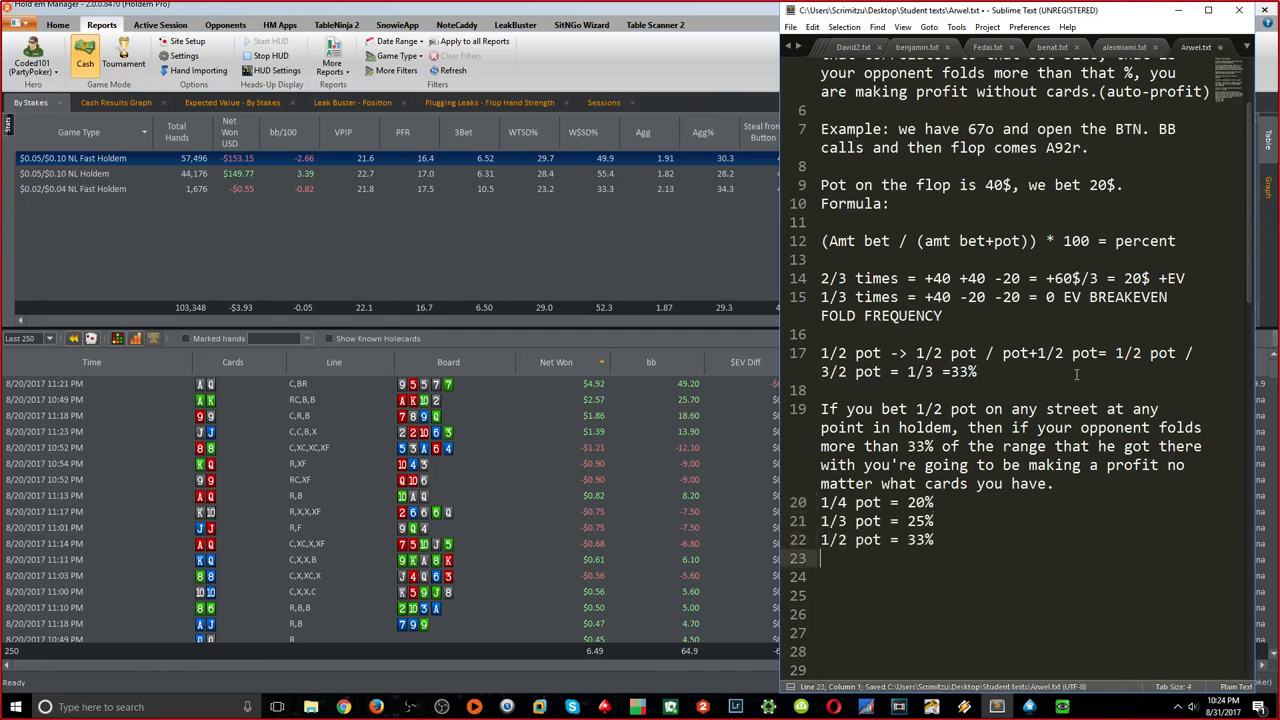
{"action": "type", "text": "2/3 pot = 40%"}
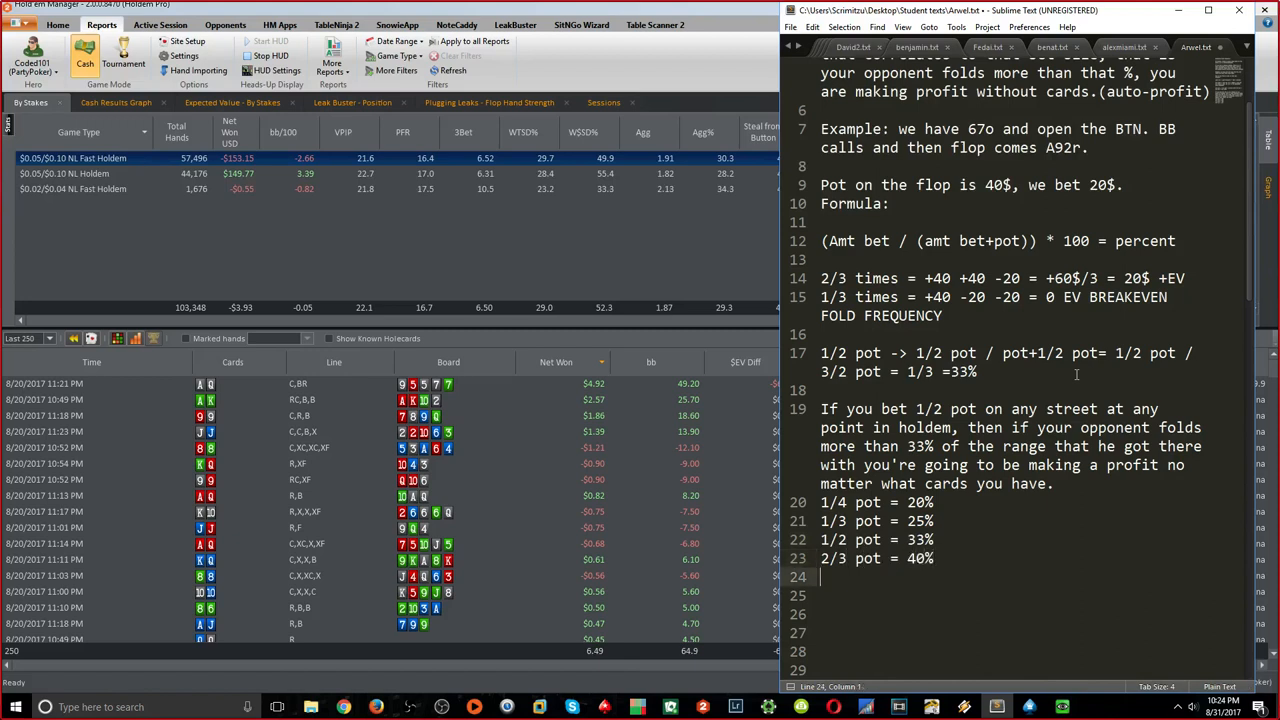
{"action": "type", "text": "3/4 pot =4"}
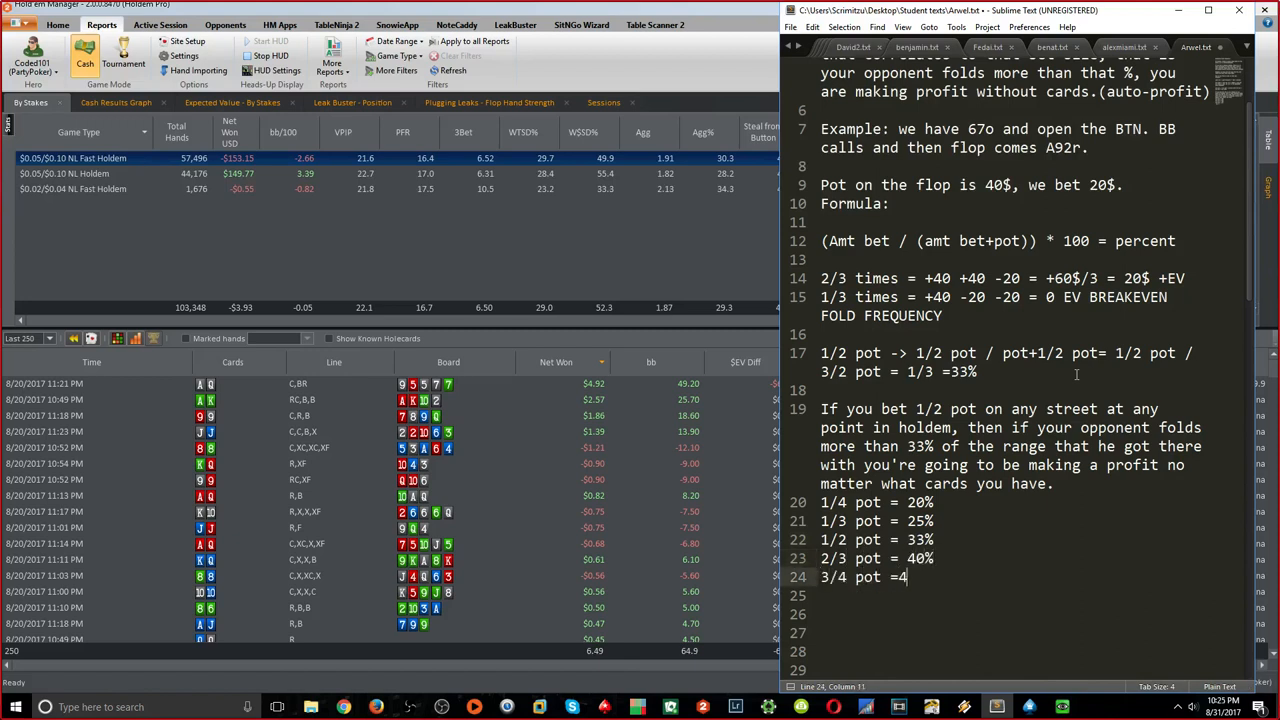
{"action": "type", "text": "3%"}
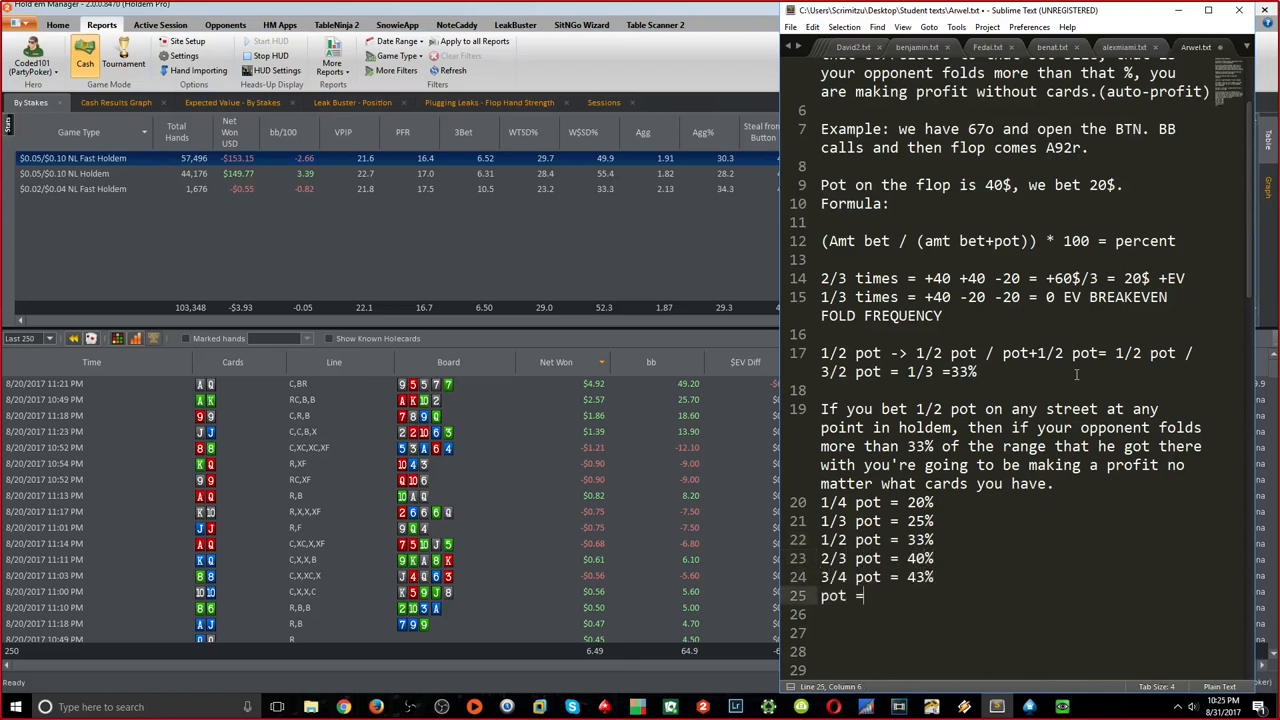
{"action": "type", "text": "50%"}
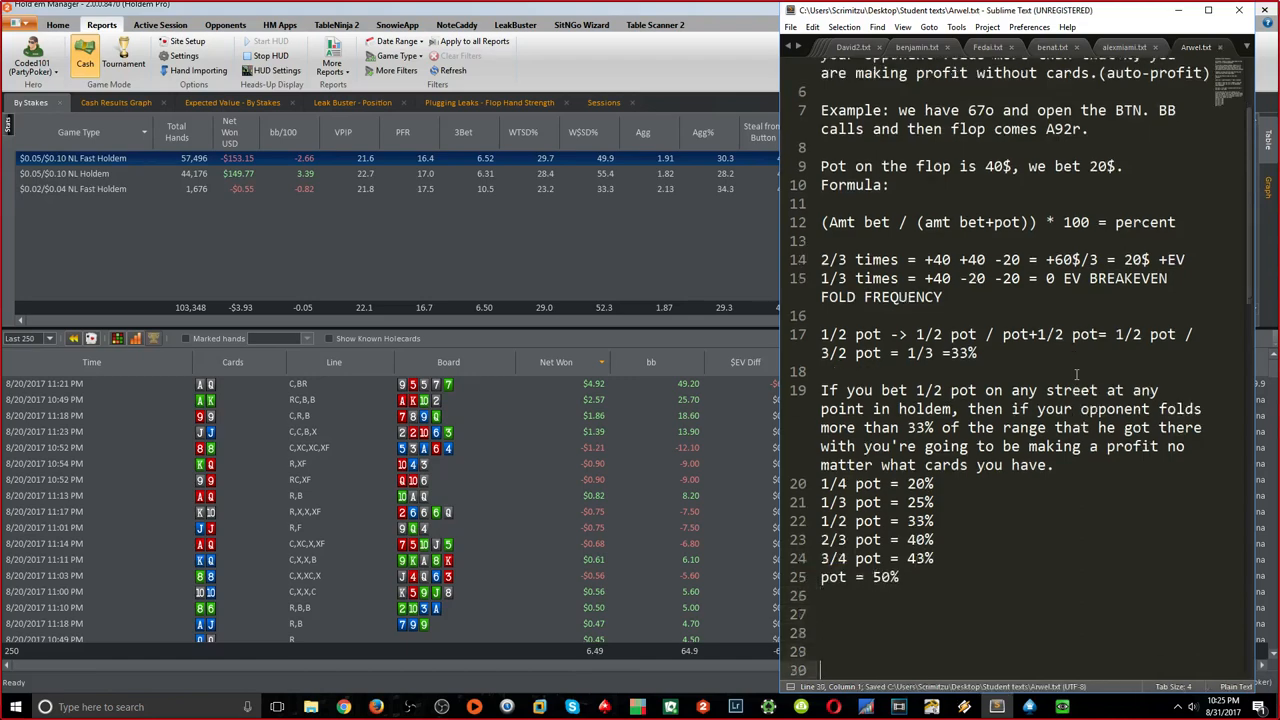
{"action": "scroll", "scroll_direction": "down", "scroll_amount": 3}
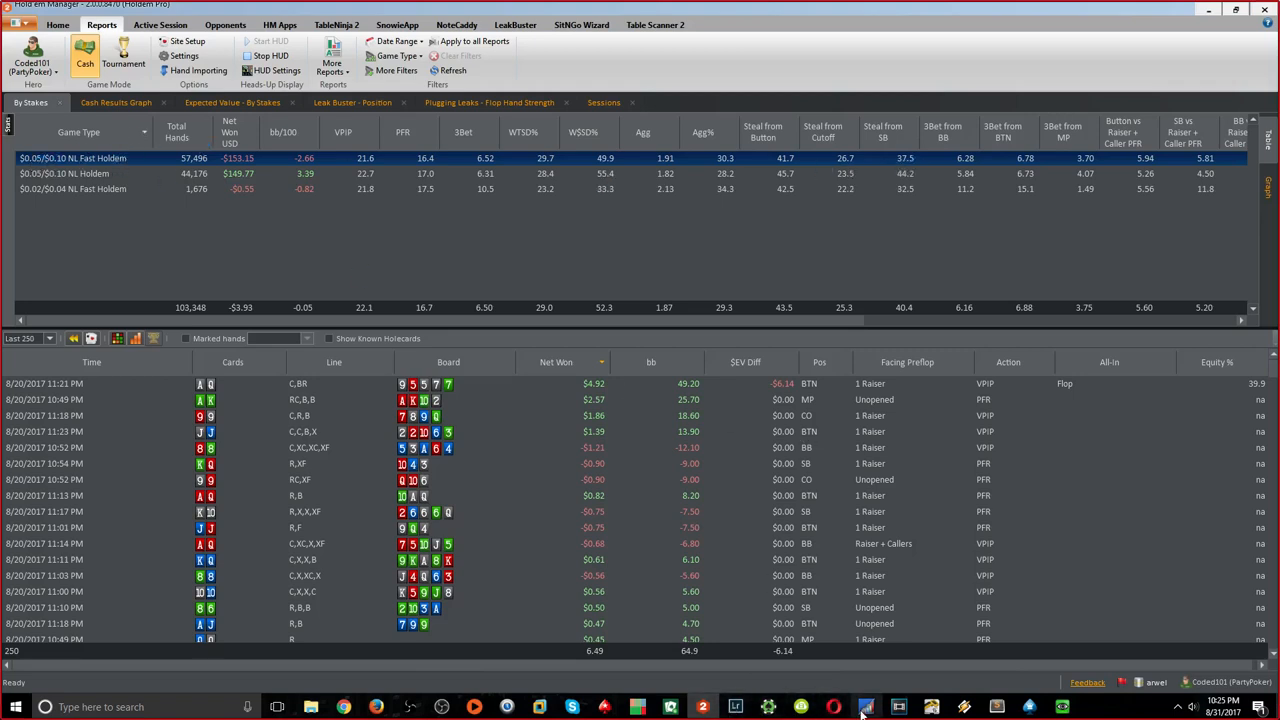
Write the SB steal math: SB - 3bb, 2.5bb/4bb = 62.5% BFF
{"action": "left_click", "coordinate": [866, 708]}
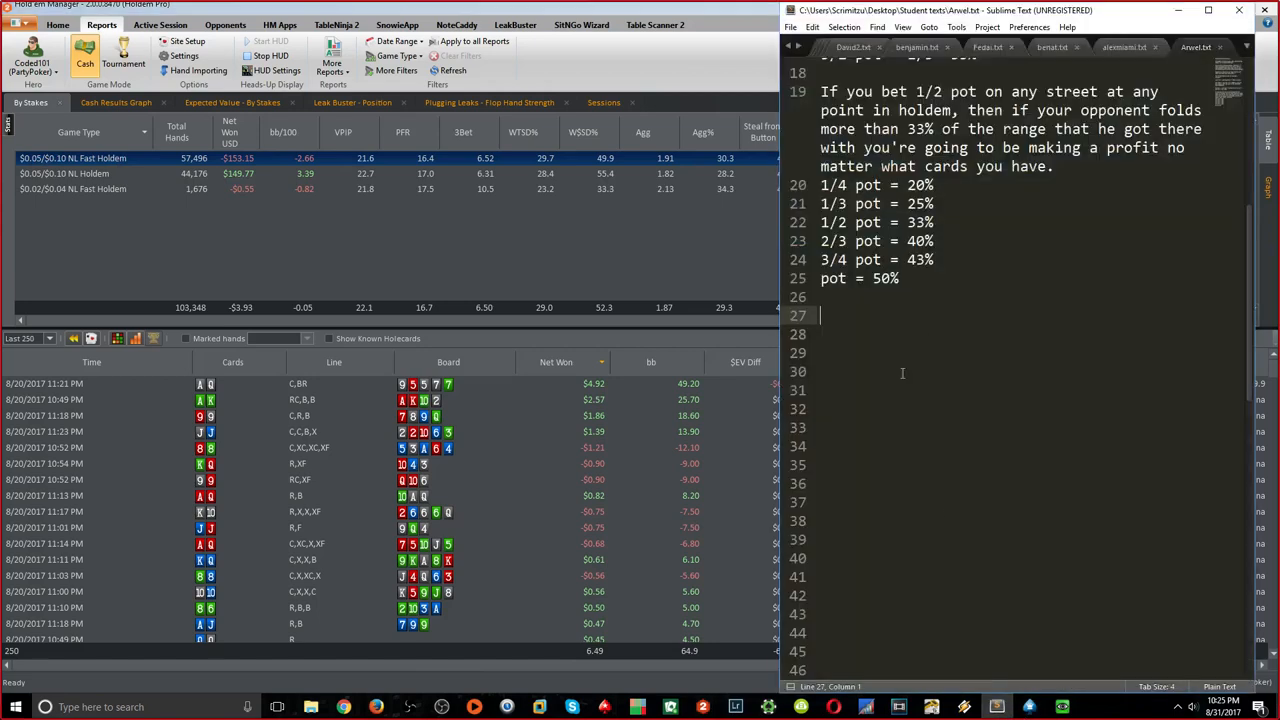
{"action": "type", "text": "S"}
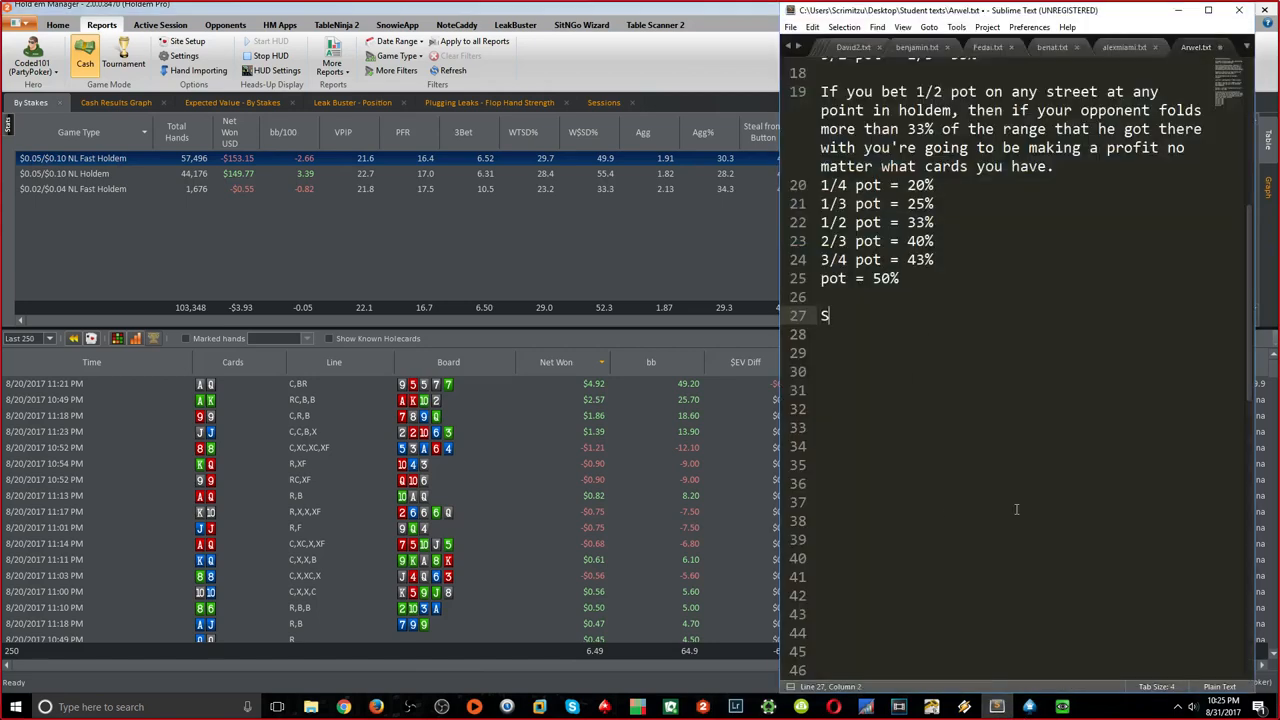
{"action": "type", "text": "B - 3bb"}
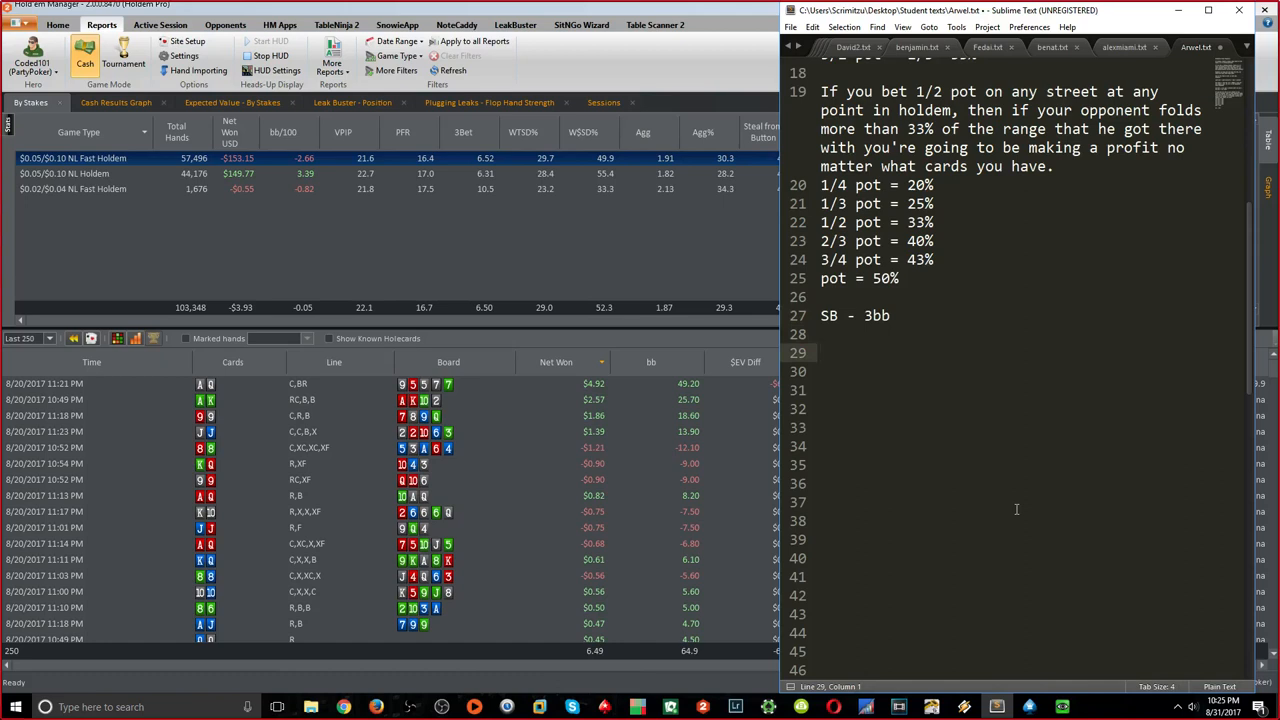
{"action": "type", "text": "2.5"}
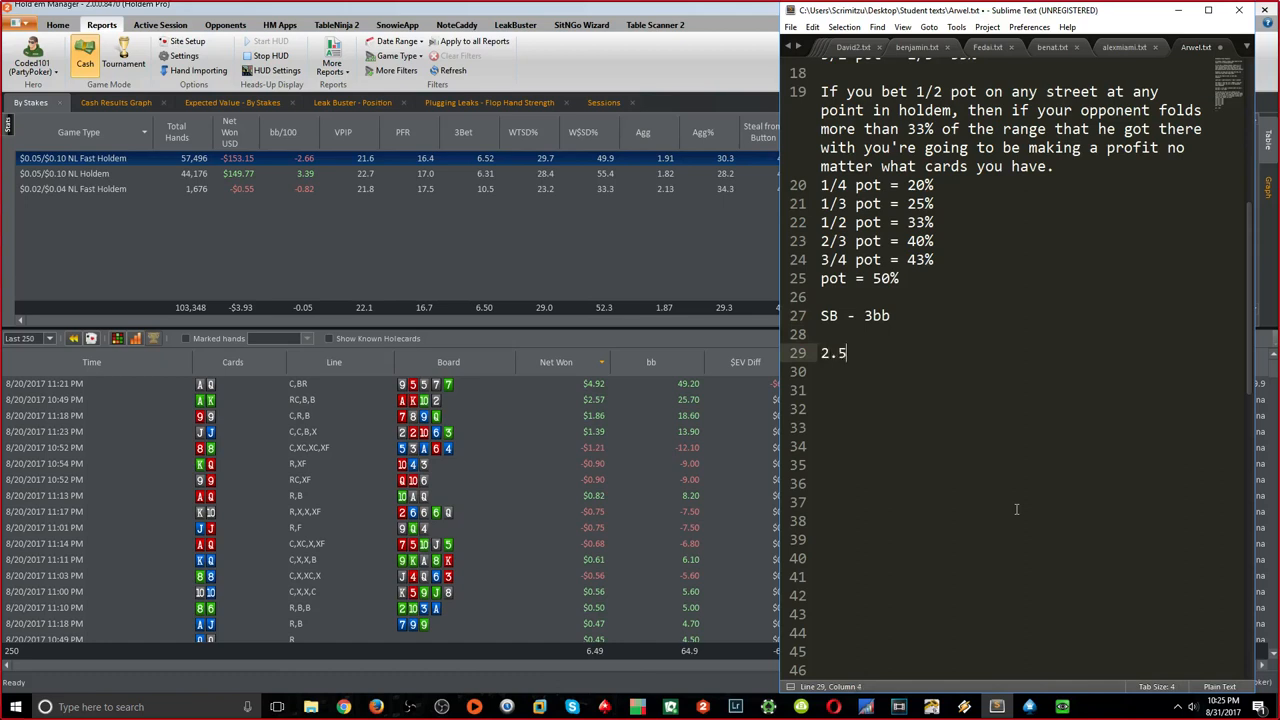
{"action": "type", "text": "bb"}
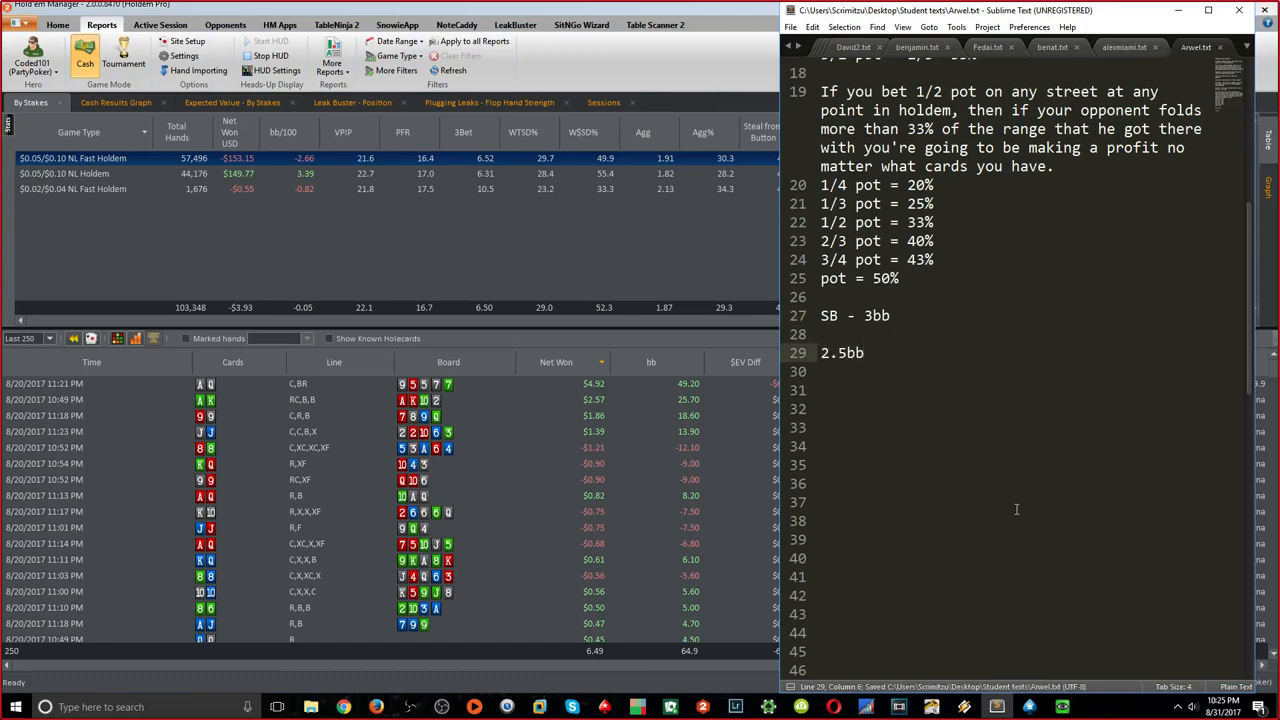
{"action": "type", "text": "/4"}
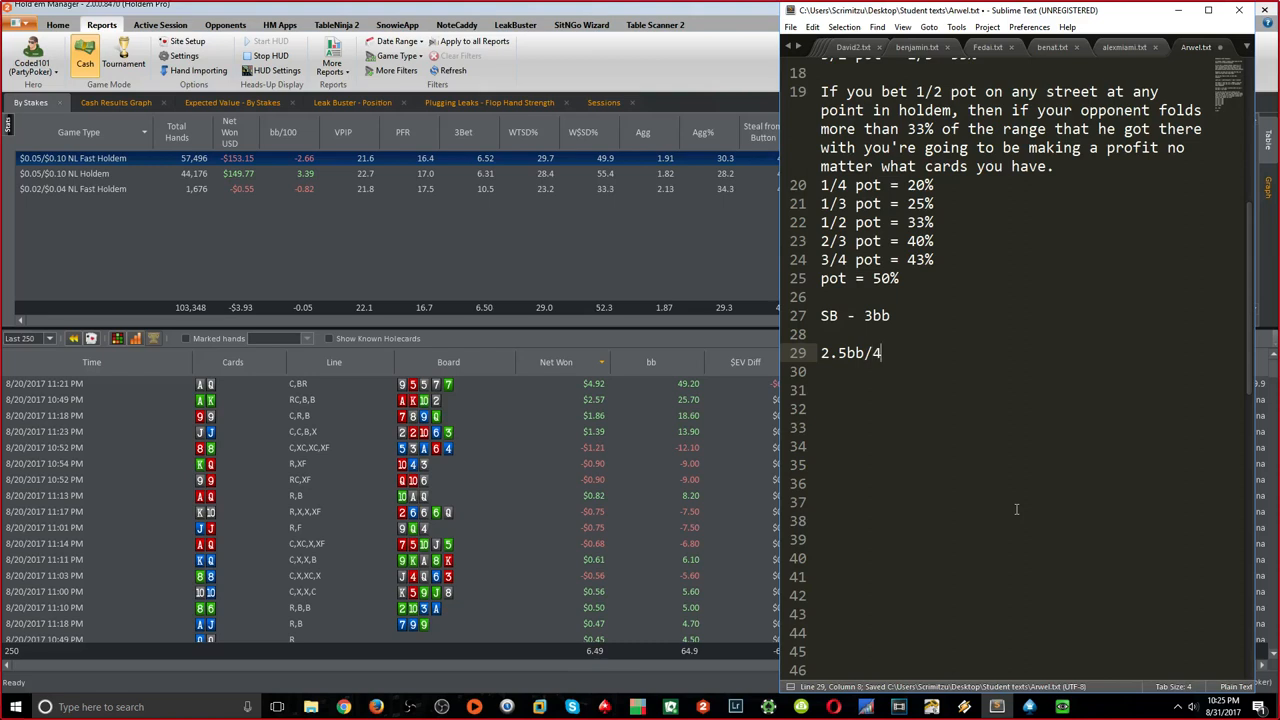
{"action": "type", "text": "bb = 62.5%"}
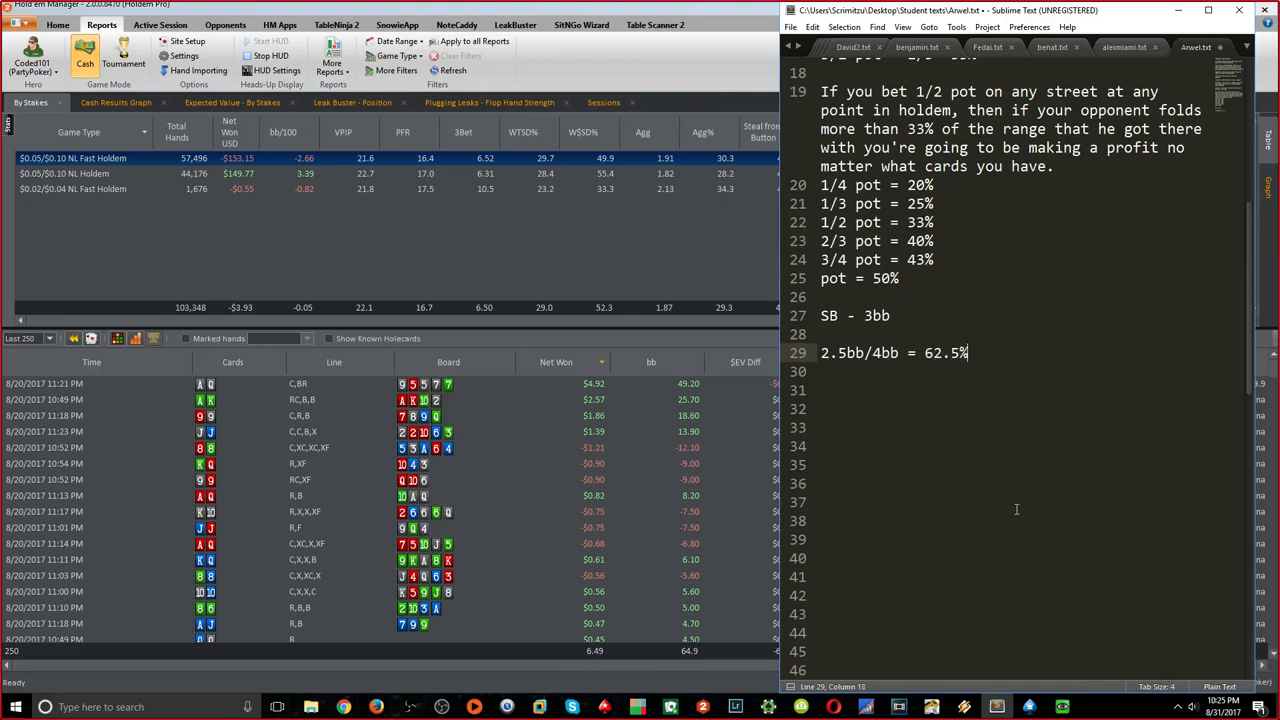
{"action": "type", "text": "BFF"}
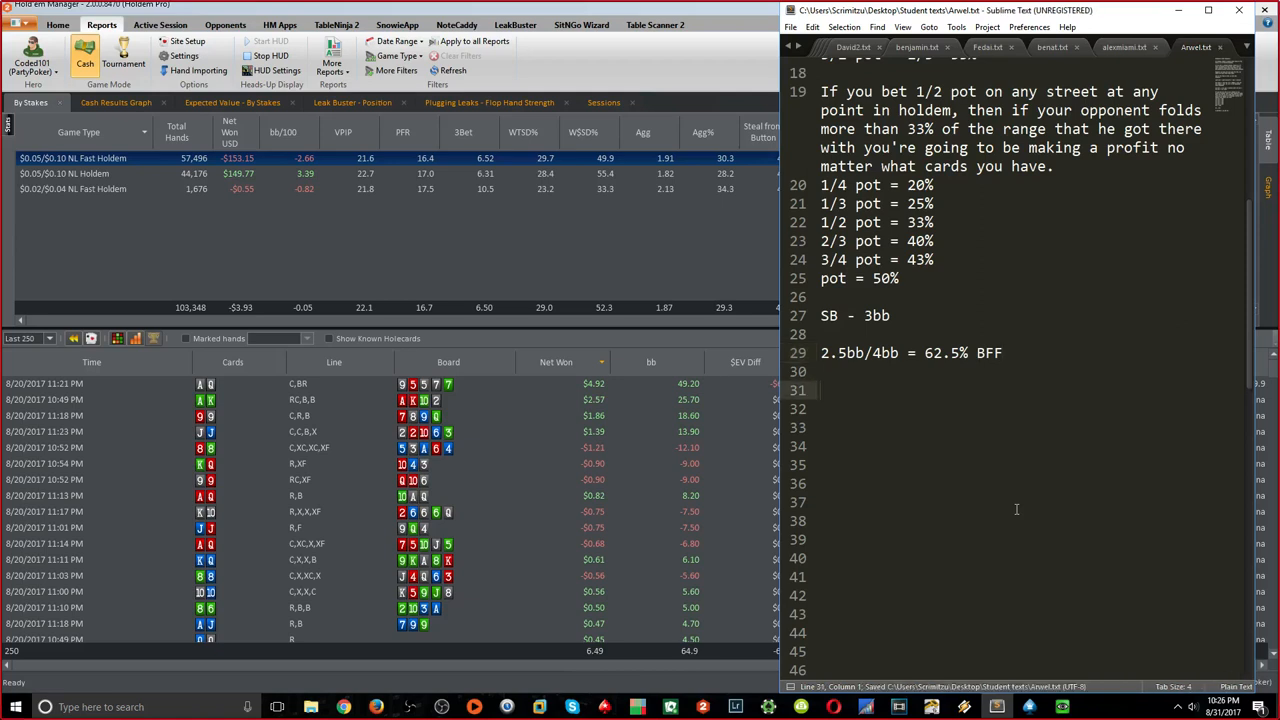
Add that BB has to defend at least 40% to stop the auto-profit
{"action": "left_click", "coordinate": [1000, 352]}
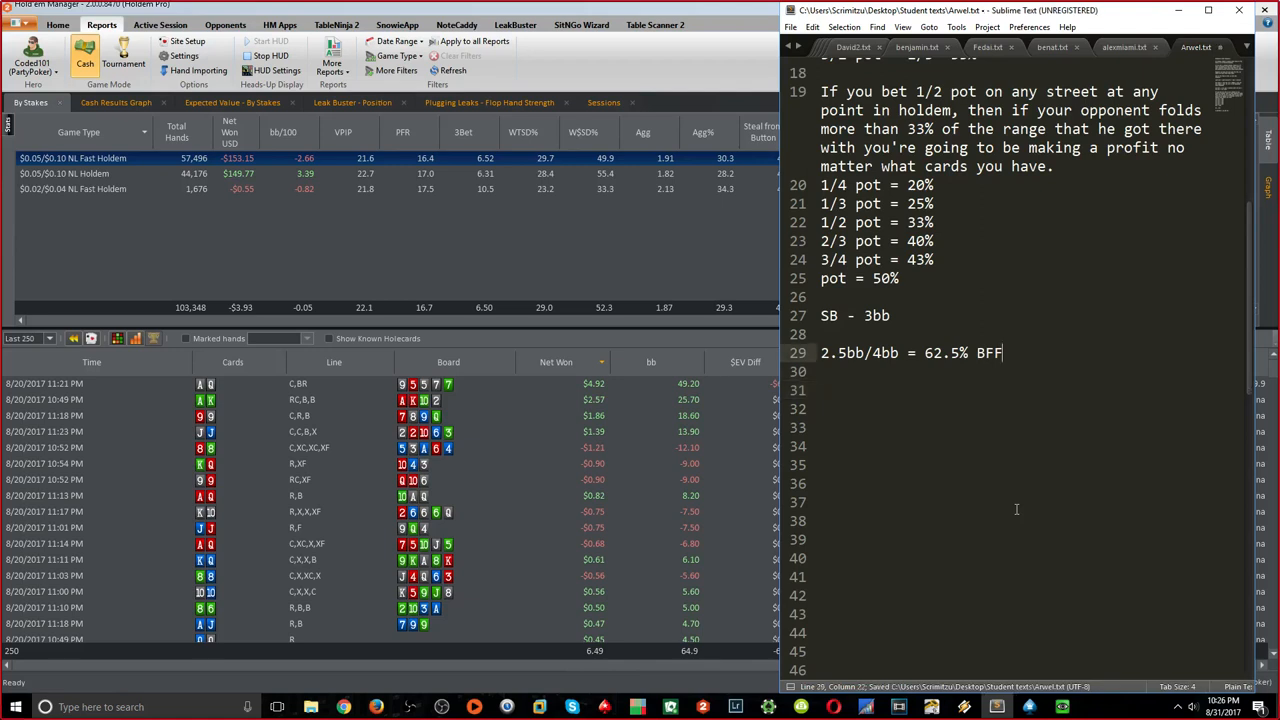
{"action": "type", "text": "BB has to be def"}
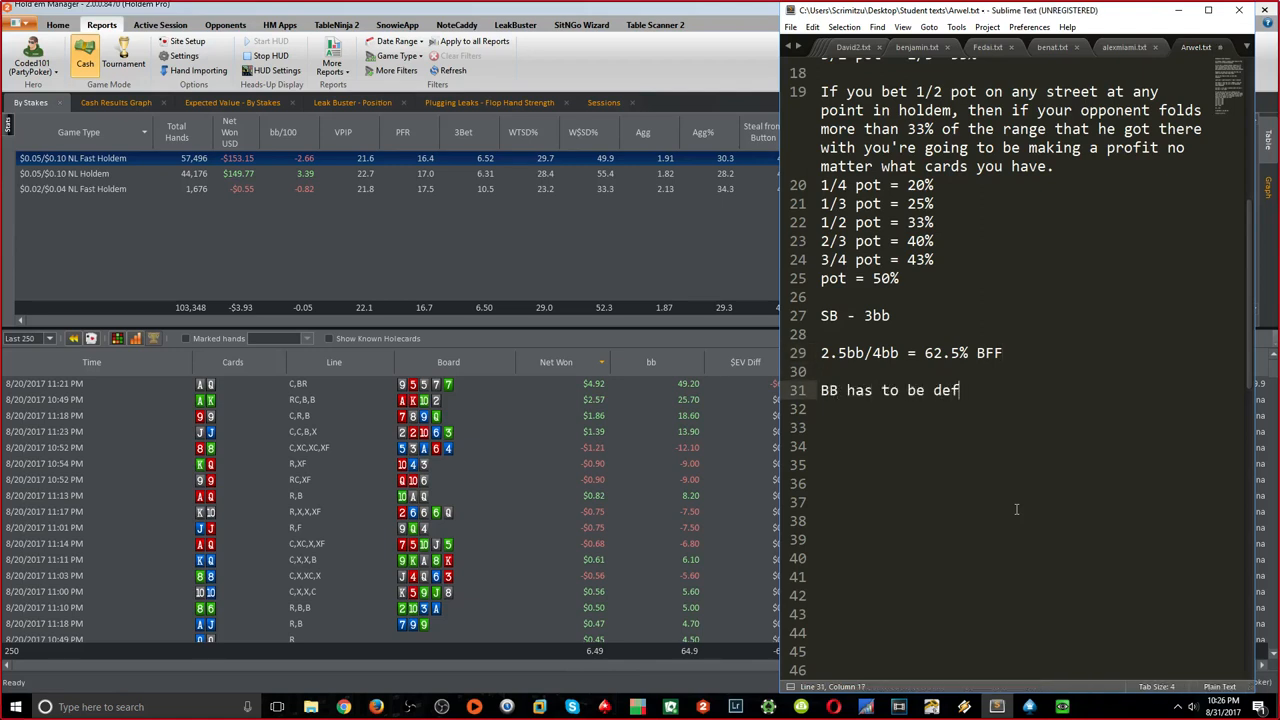
{"action": "type", "text": "ending at least 40% range so that you're not"}
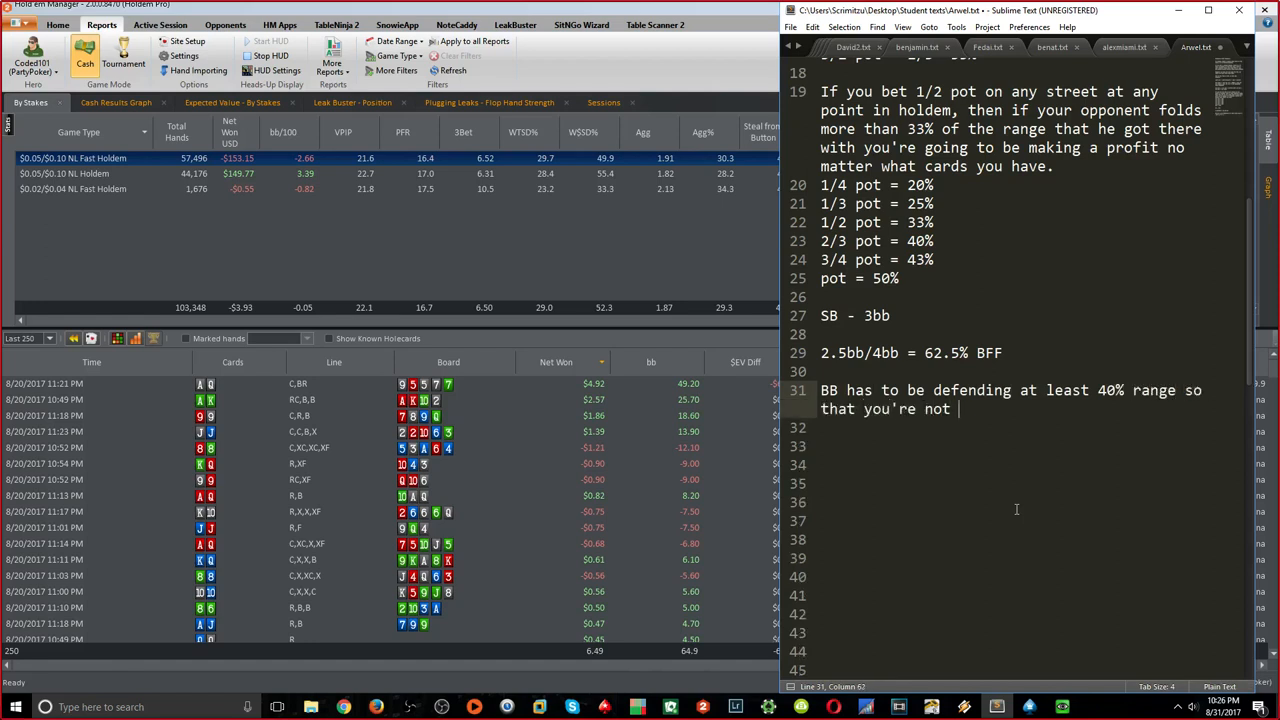
{"action": "type", "text": "making auto-pr"}
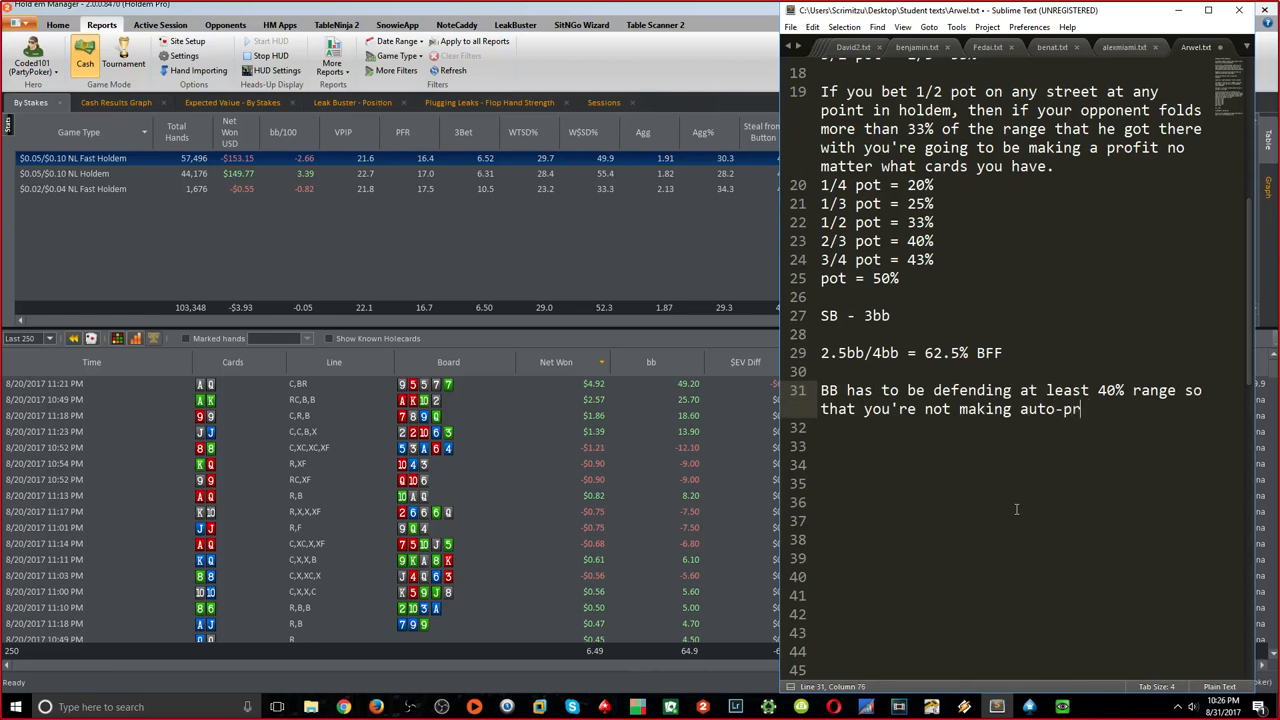
{"action": "type", "text": "ofit."}
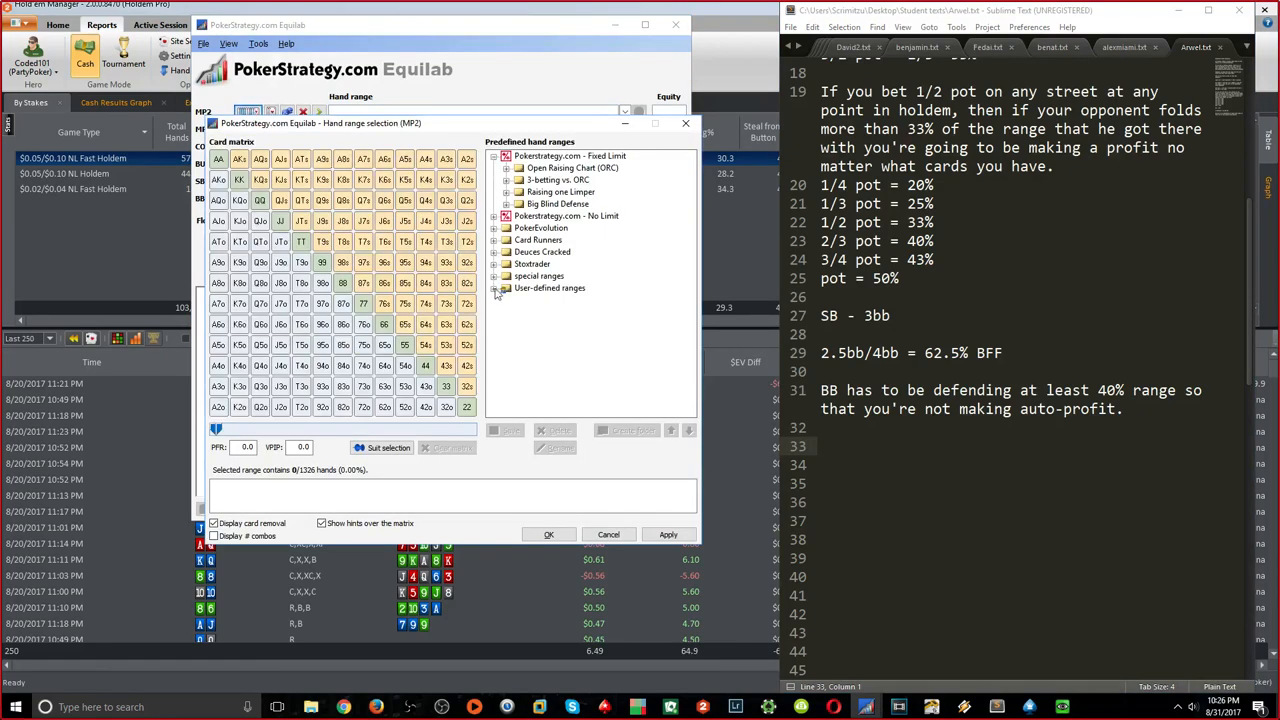
Show Equilab's user-defined ranges, then begin 'If your opponent is not defending'
{"action": "left_click", "coordinate": [494, 288]}
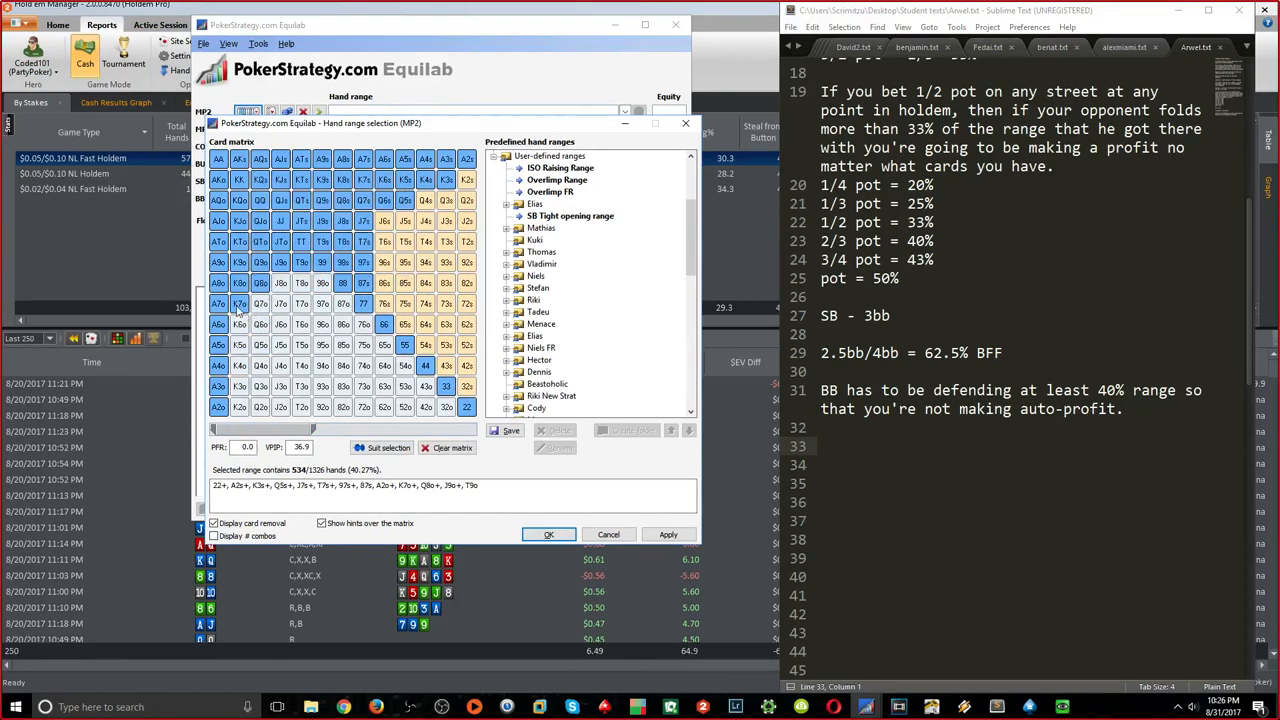
{"action": "mouse_move", "coordinate": [480, 290]}
{"action": "type", "text": "They don't only need to defend 40% as calling, the secret is that they need to 3-bet at least 20%."}
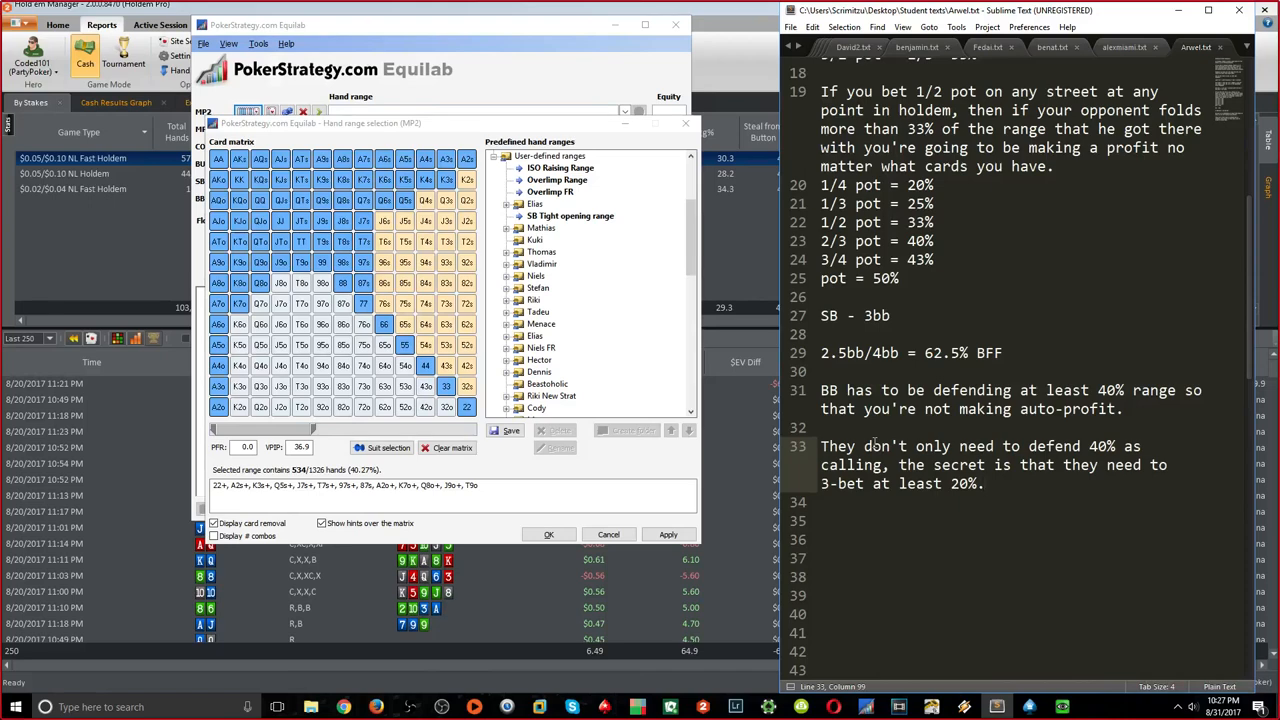
{"action": "left_click", "coordinate": [830, 520]}
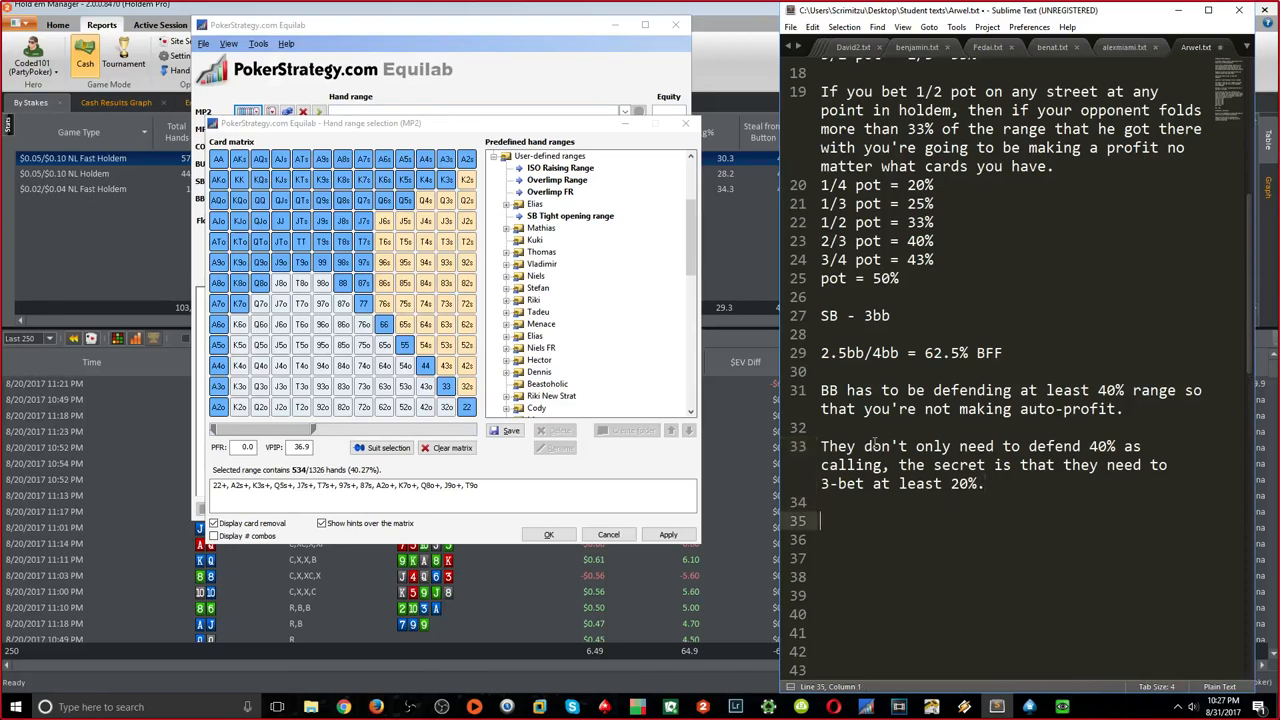
{"action": "type", "text": "If"}
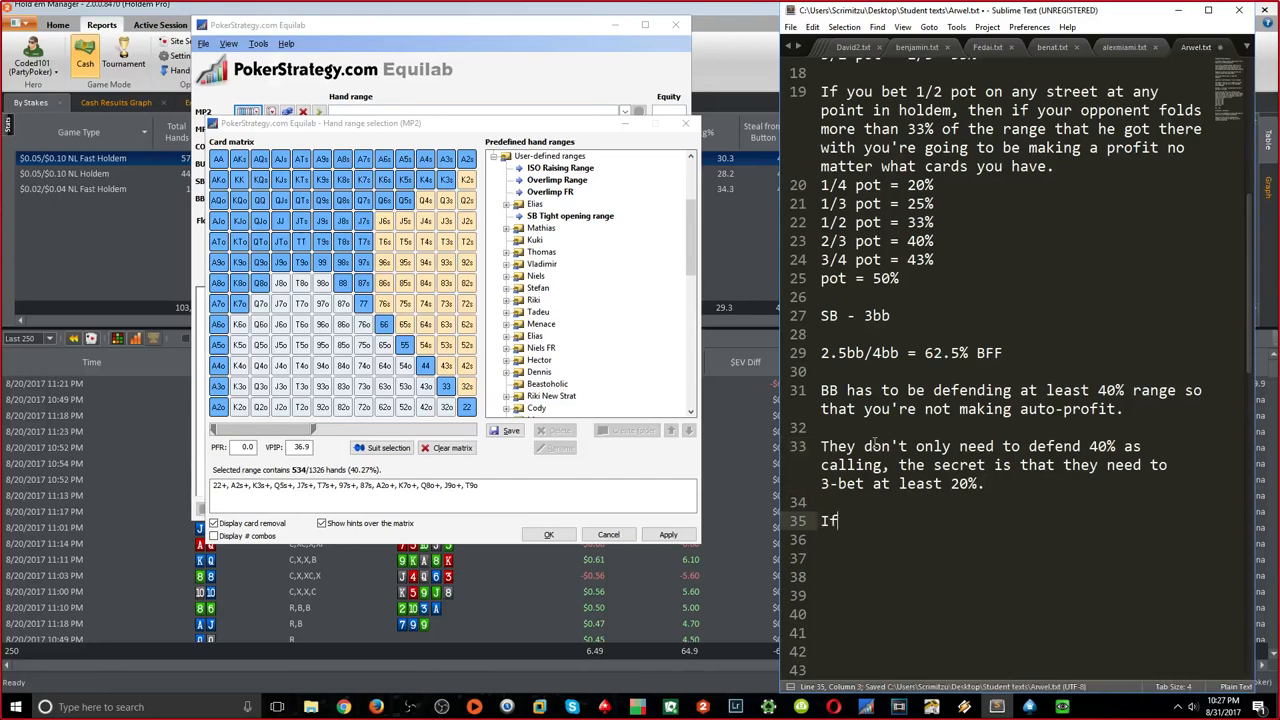
{"action": "type", "text": "y"}
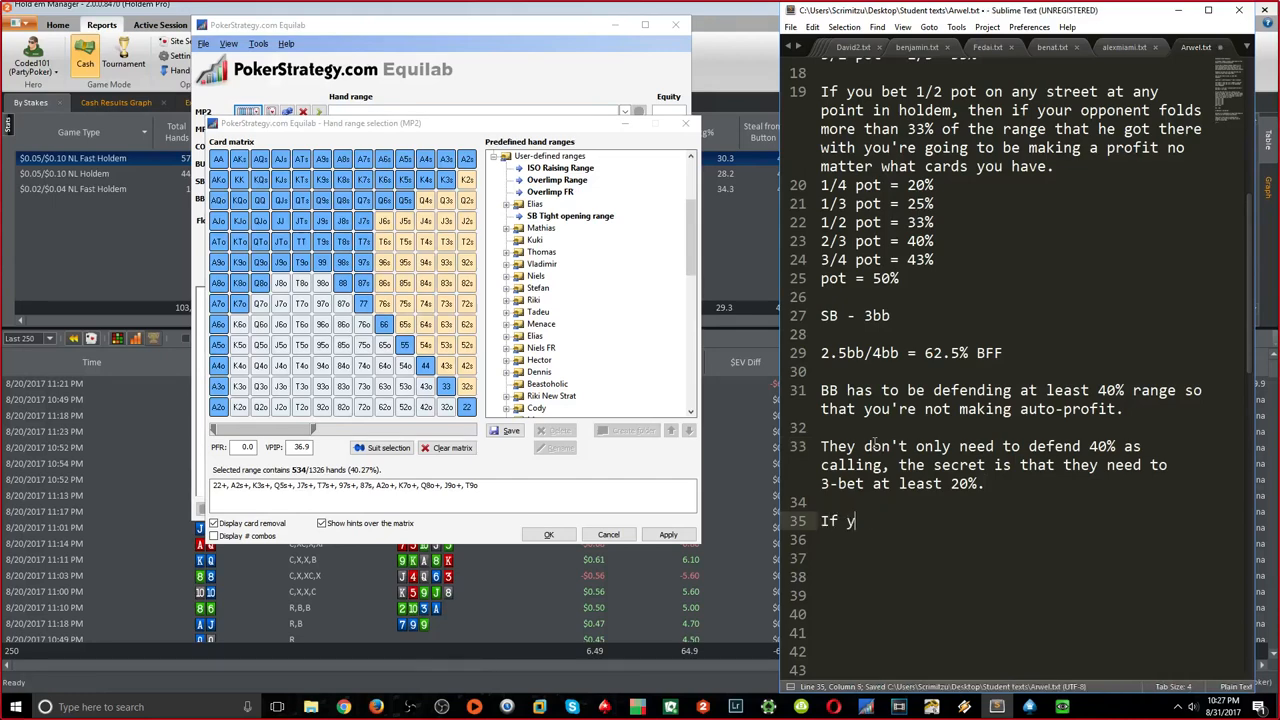
{"action": "type", "text": "our opponent is not"}
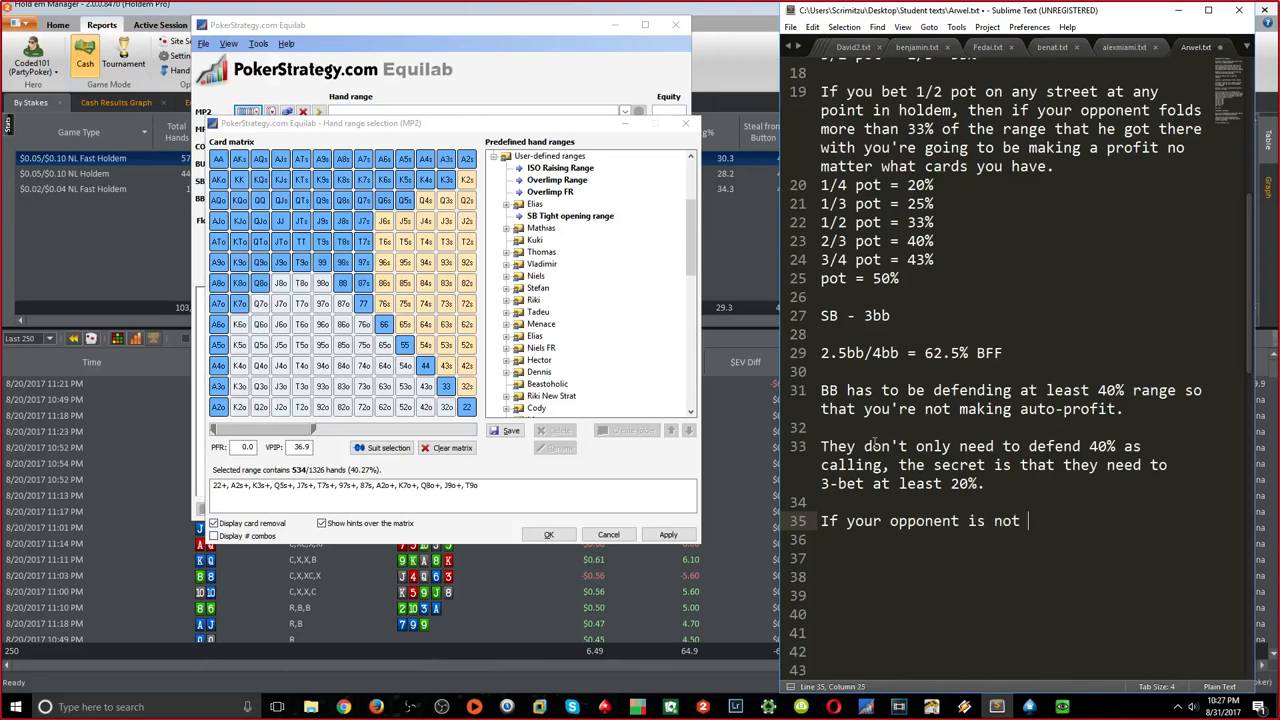
{"action": "type", "text": "defending"}
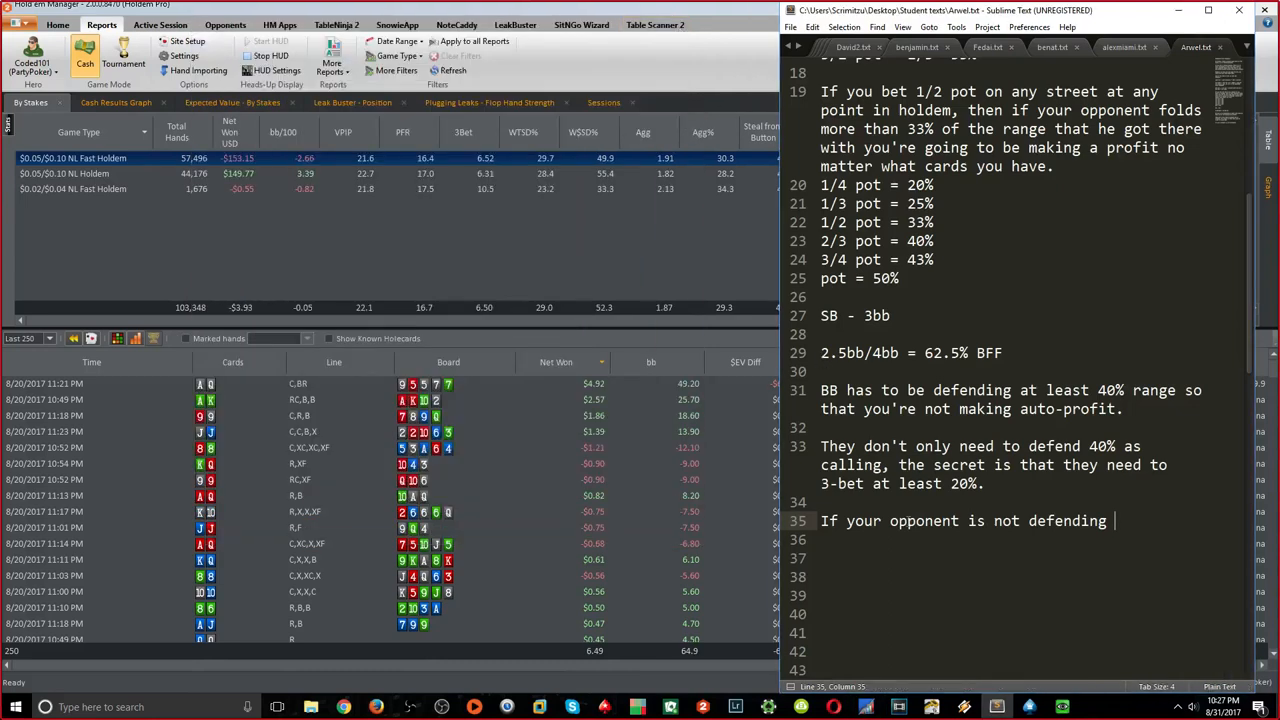
Write that undefended blinds allow opening 100% ATC from SB, check/folding, plus '(bluffable boards/FD/...)' list
{"action": "type", "text": "enouhg"}
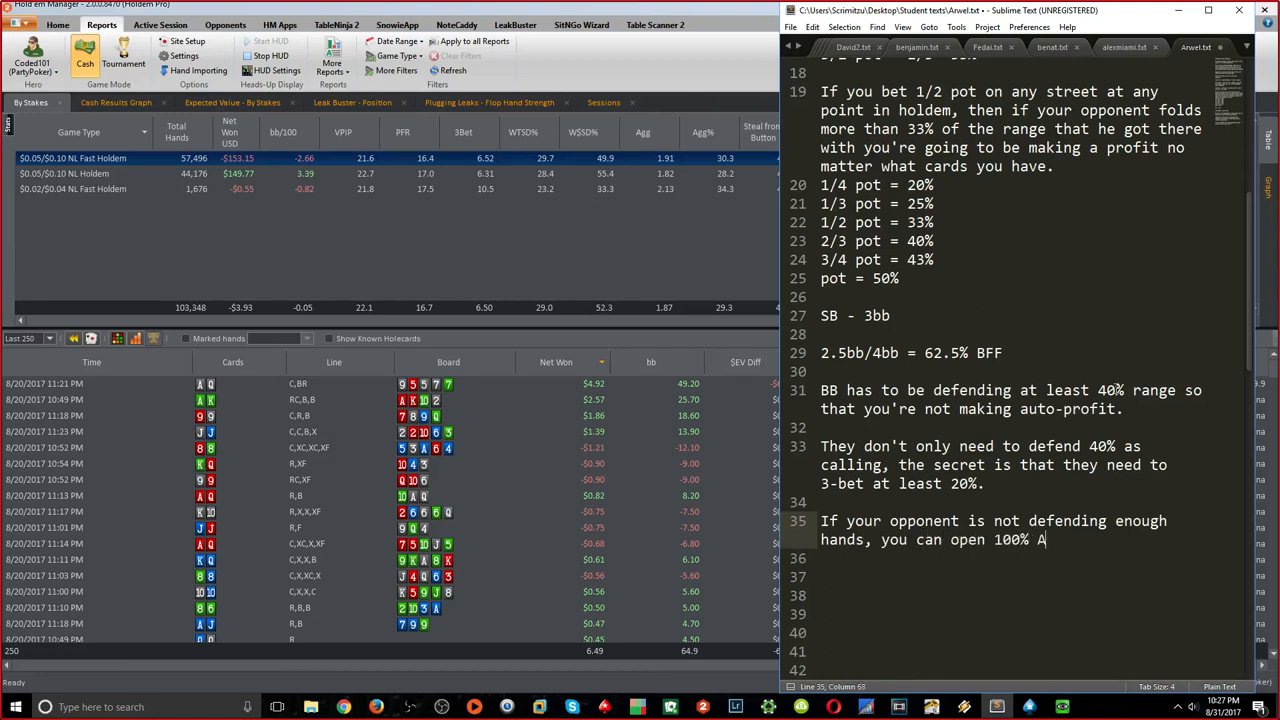
{"action": "type", "text": "TC from the SB and"}
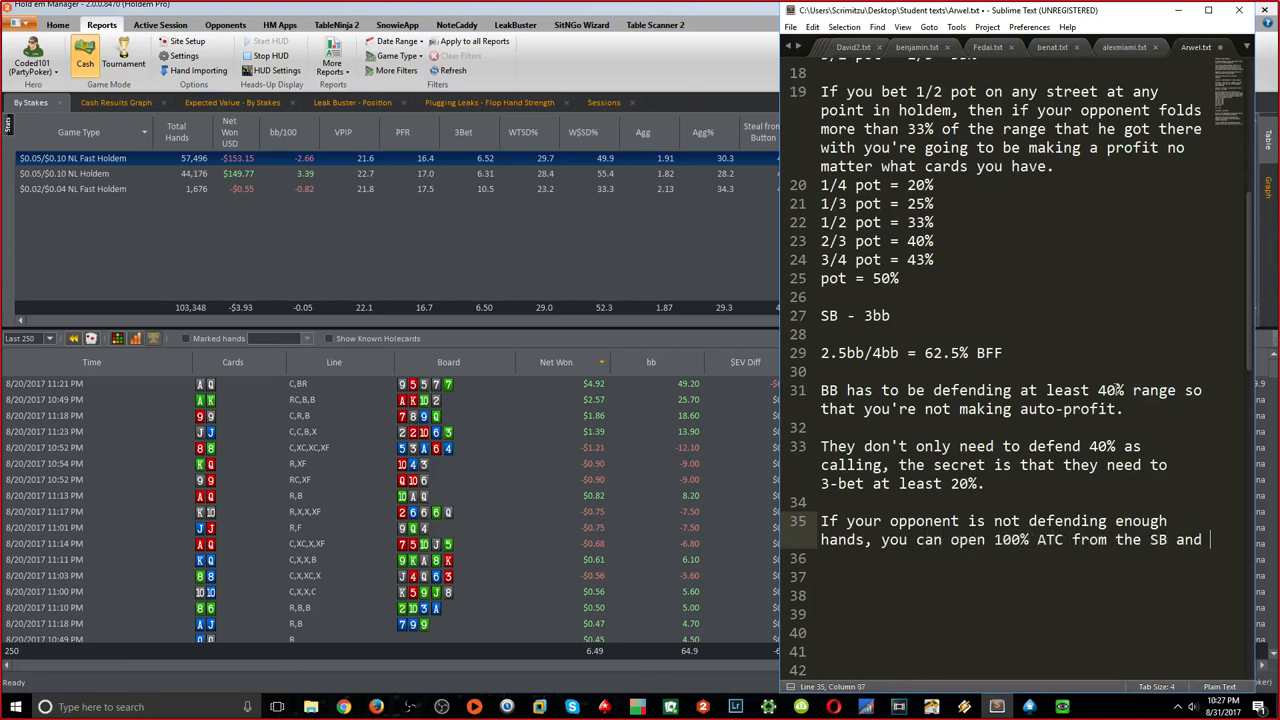
{"action": "type", "text": "even check/fold every flop and then win in the long run."}
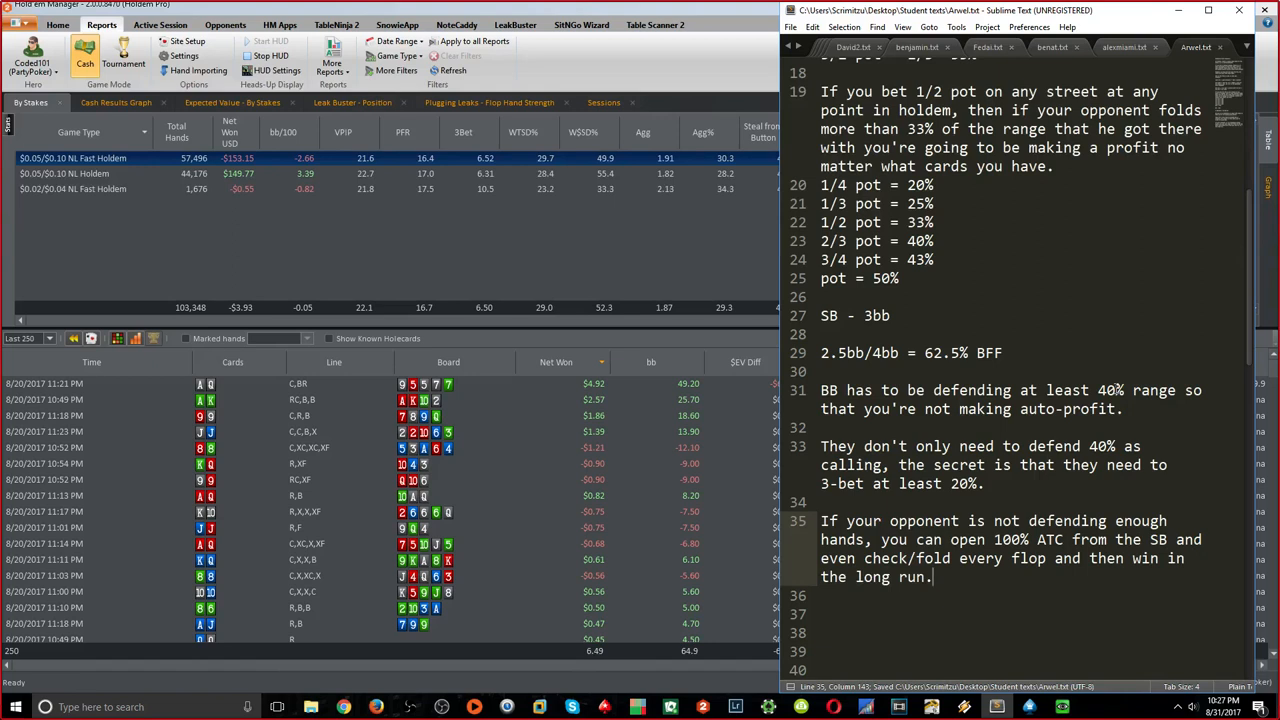
{"action": "type", "text": "(brea"}
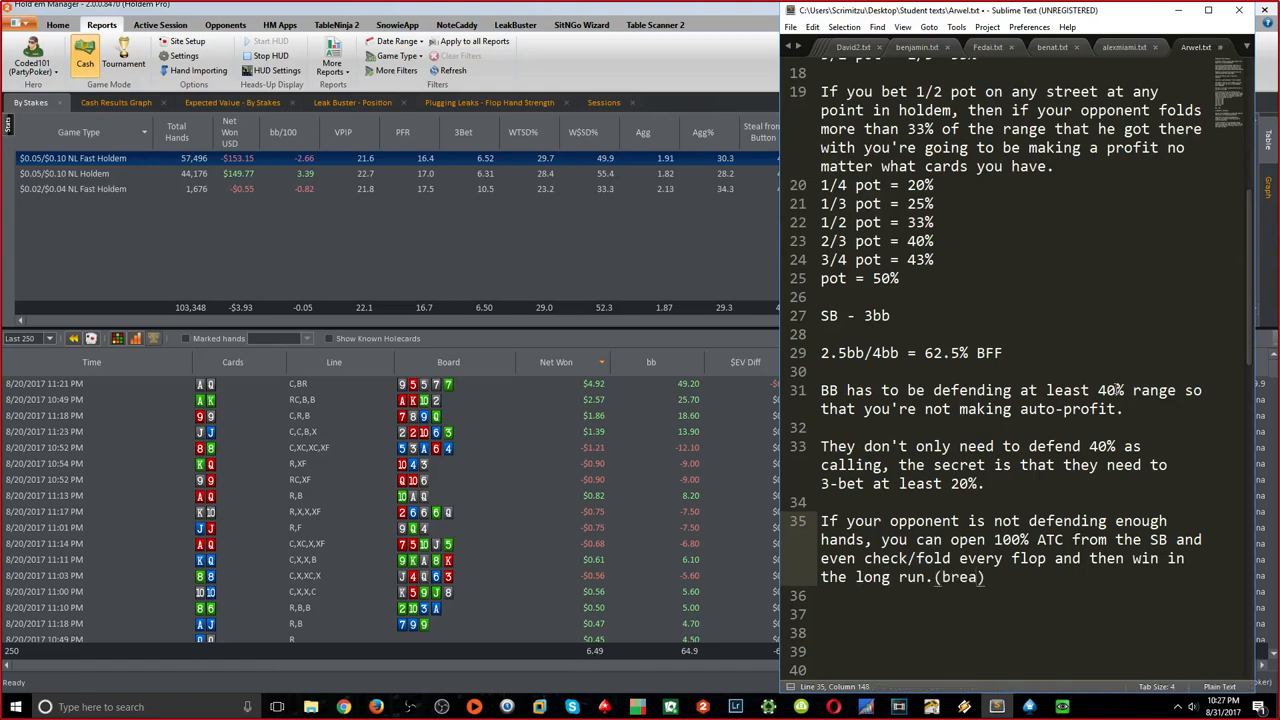
{"action": "type", "text": "bluffable"}
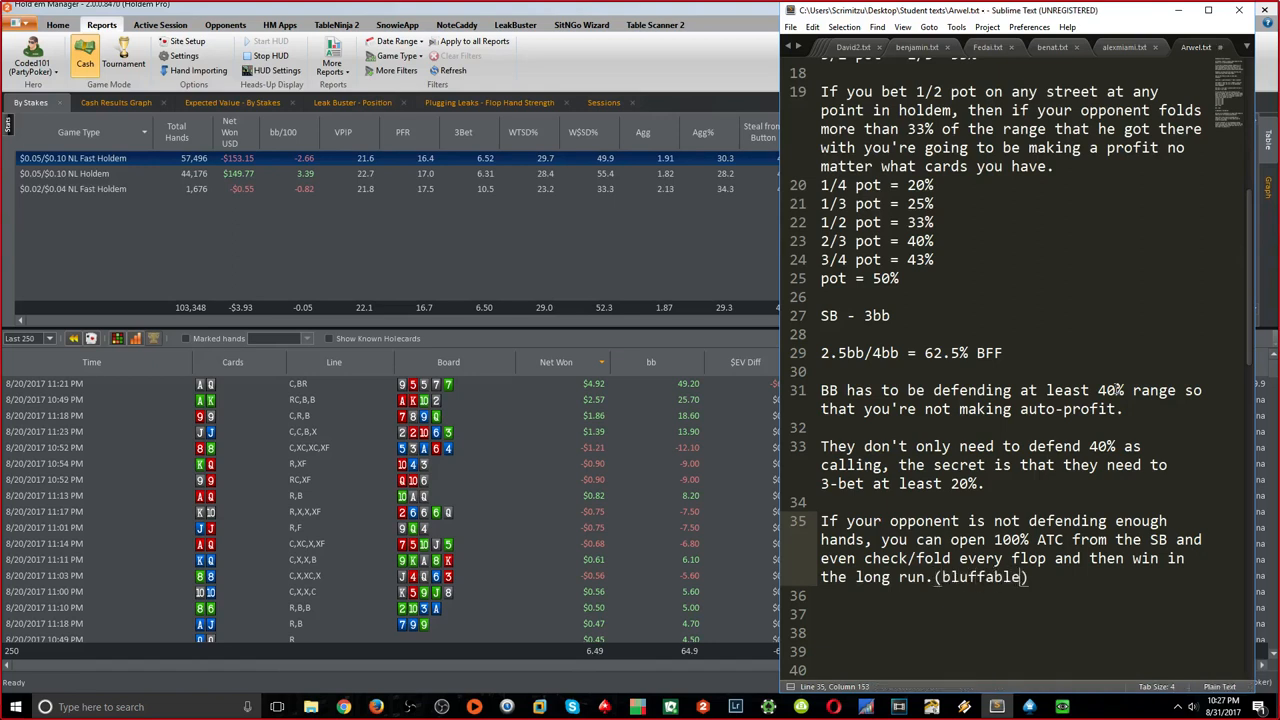
{"action": "type", "text": "boards/FD/OESD/GS+overs/TPGK+/2p+"}
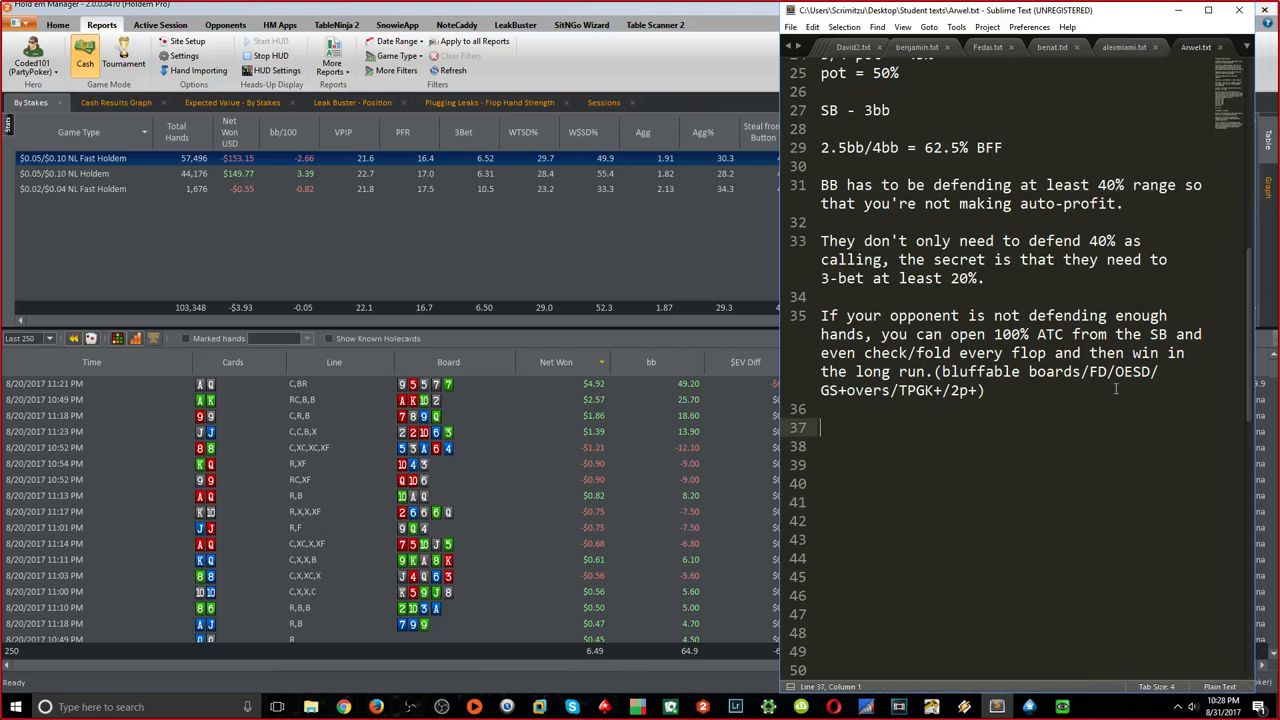
Add heading 'Rules for stealing 100% from the SB:' and rule 1: 50-100+ hands, VPIP<=24, open 100%
{"action": "type", "text": "Rules"}
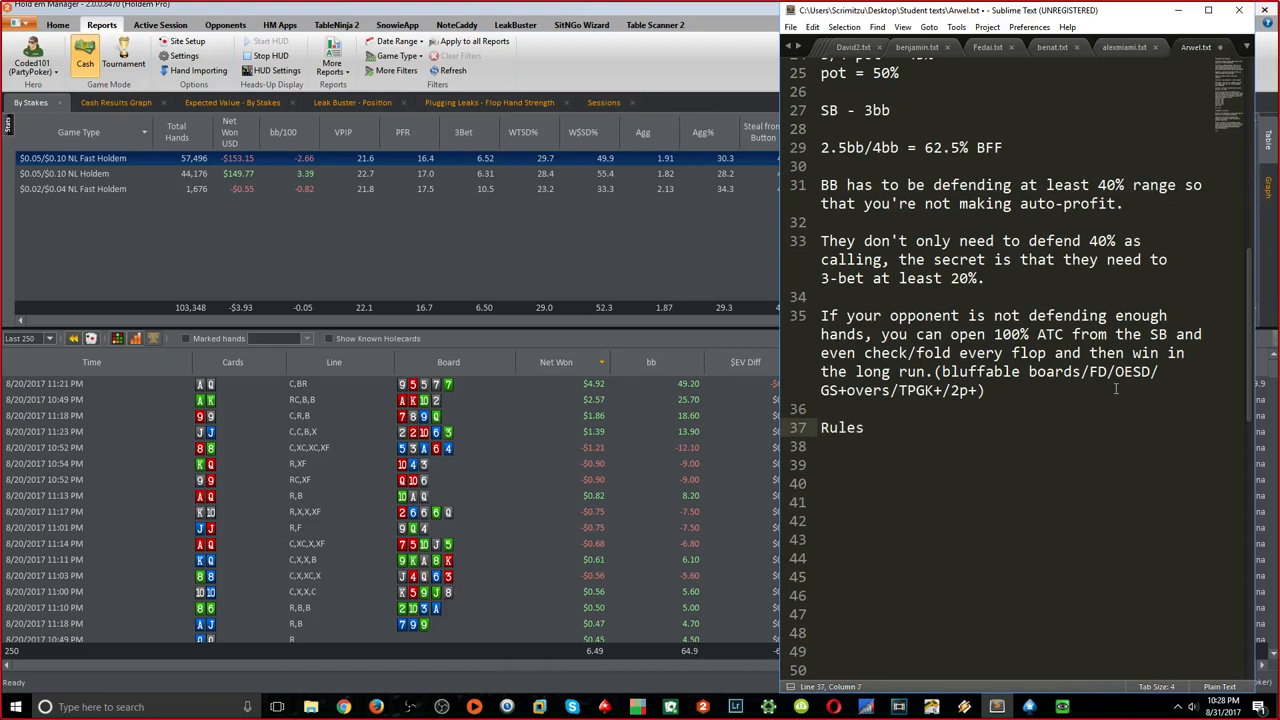
{"action": "type", "text": "for stealing 100% from the SB:"}
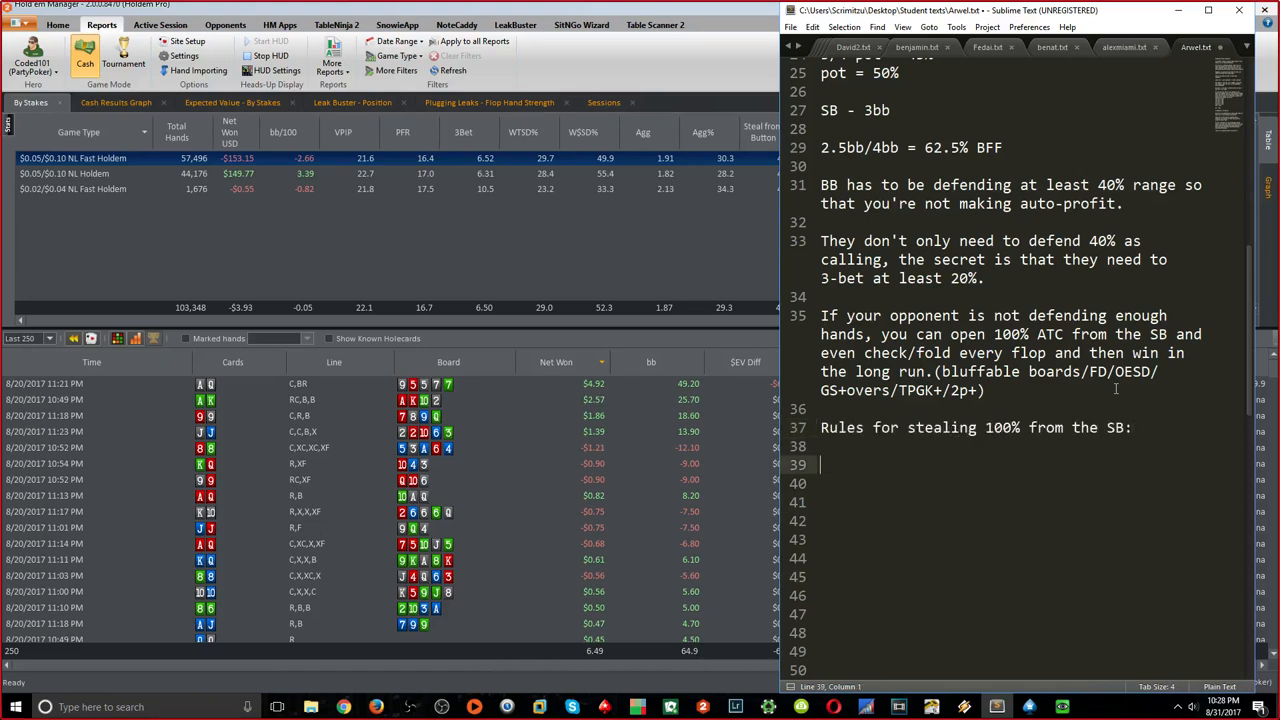
{"action": "type", "text": "1) If you have"}
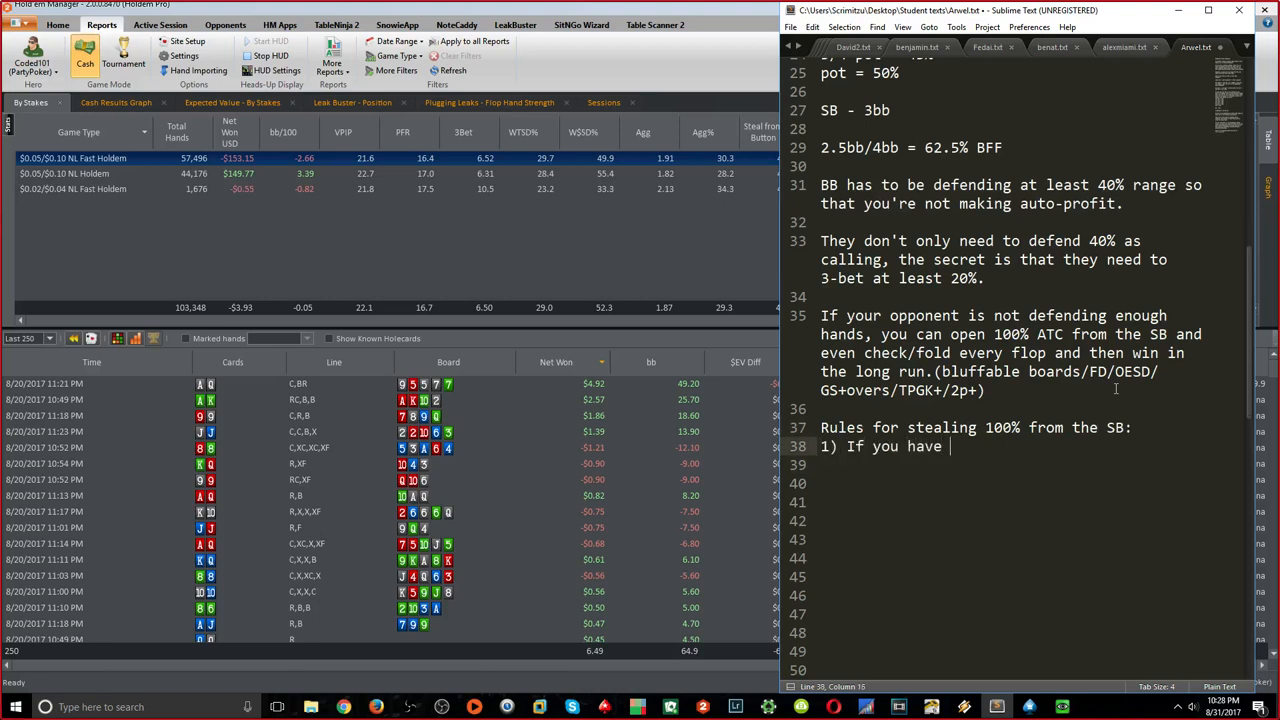
{"action": "type", "text": "50-100+ hands on BB and his VPIP<="}
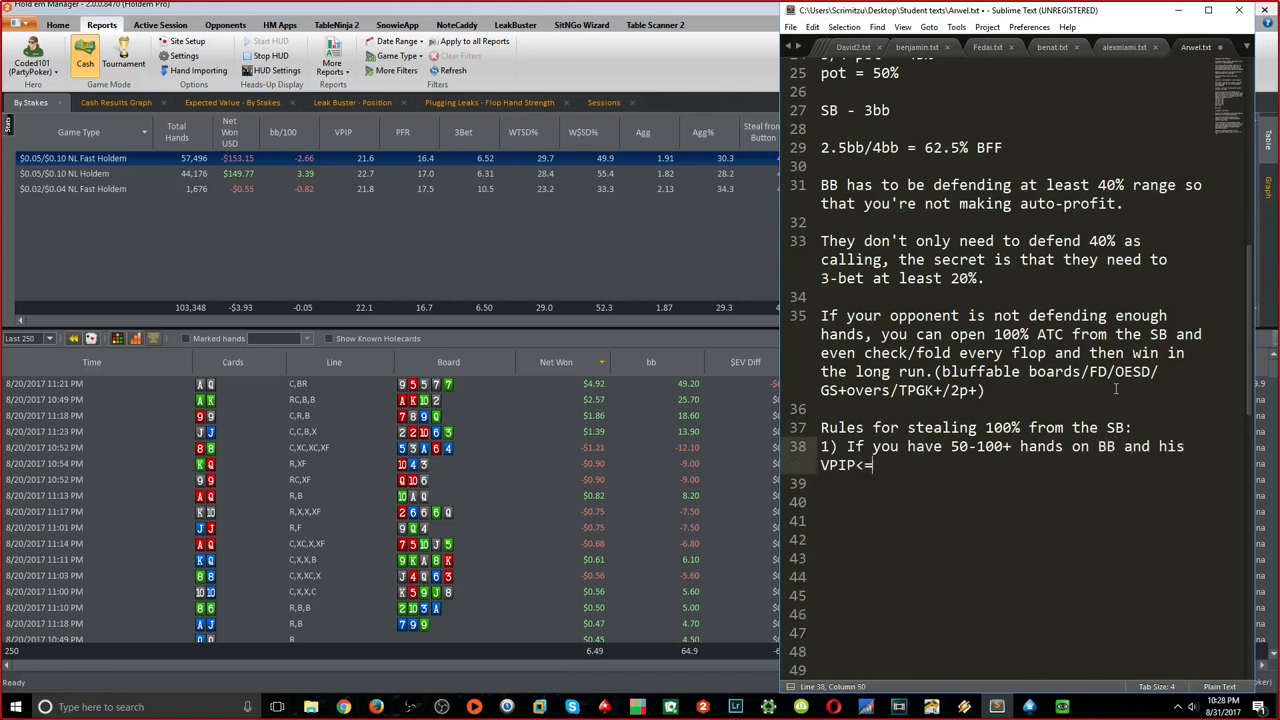
{"action": "type", "text": "24 then o"}
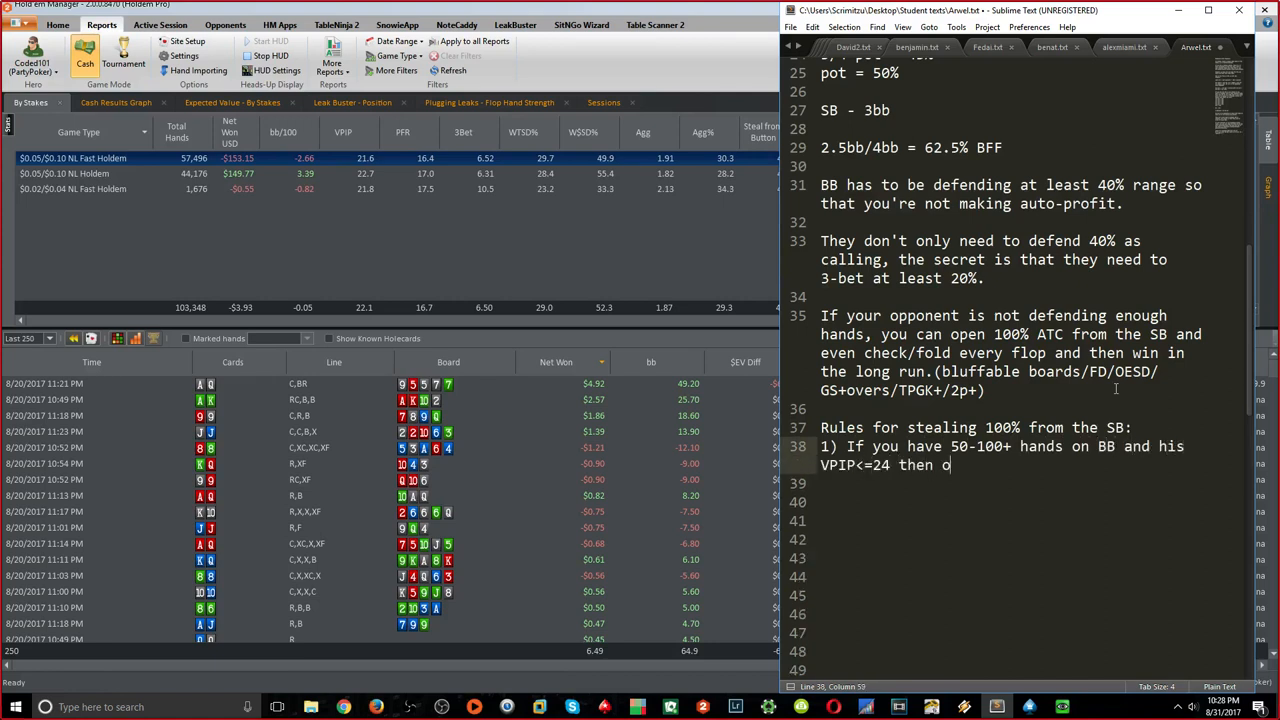
{"action": "type", "text": "pen 100%:"}
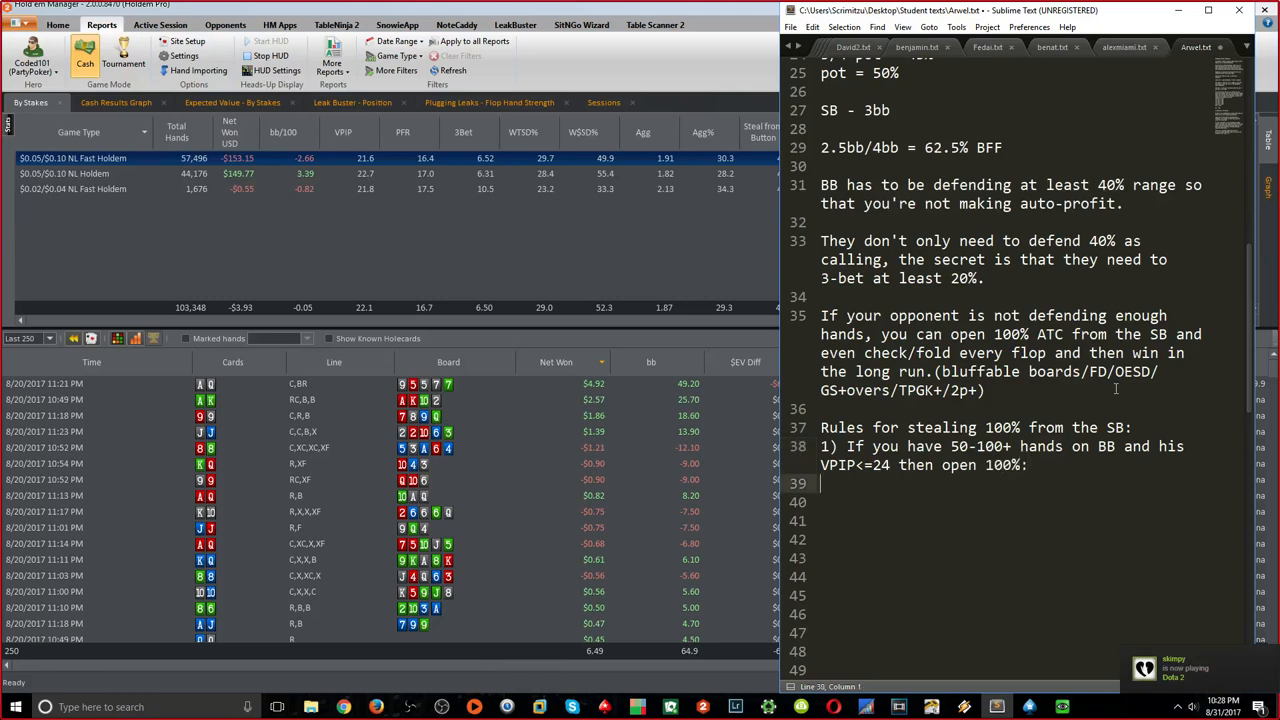
Add rule 2 (20-50 hands, VPIP<=22) and rule 3 (<20 hands, VPIP<=19), then save
{"action": "type", "text": "2) I"}
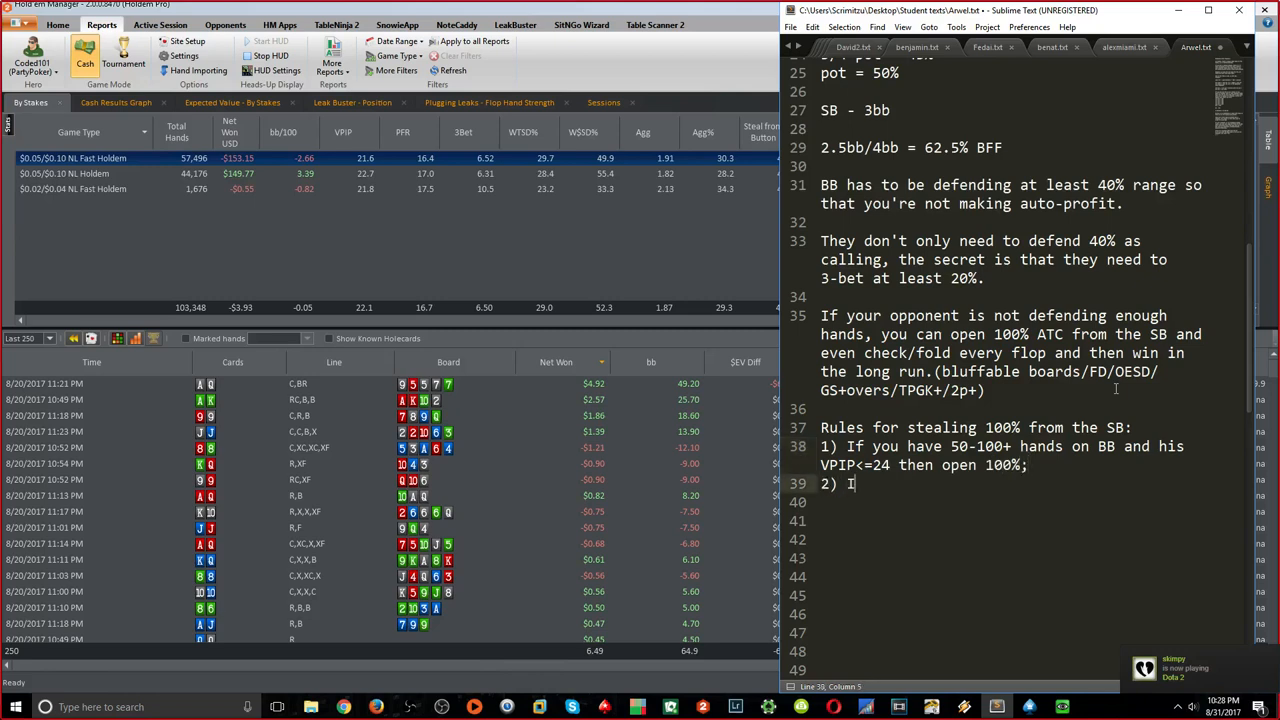
{"action": "type", "text": "20-50 hands"}
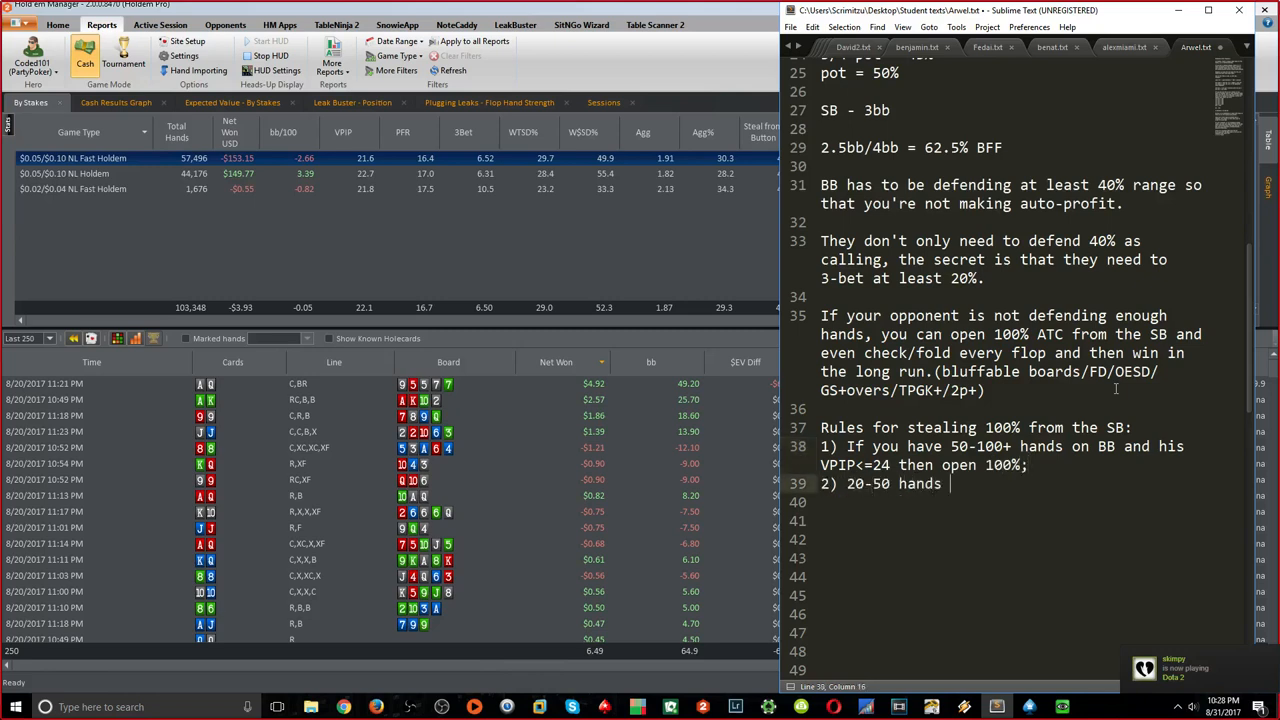
{"action": "type", "text": "on BB and his"}
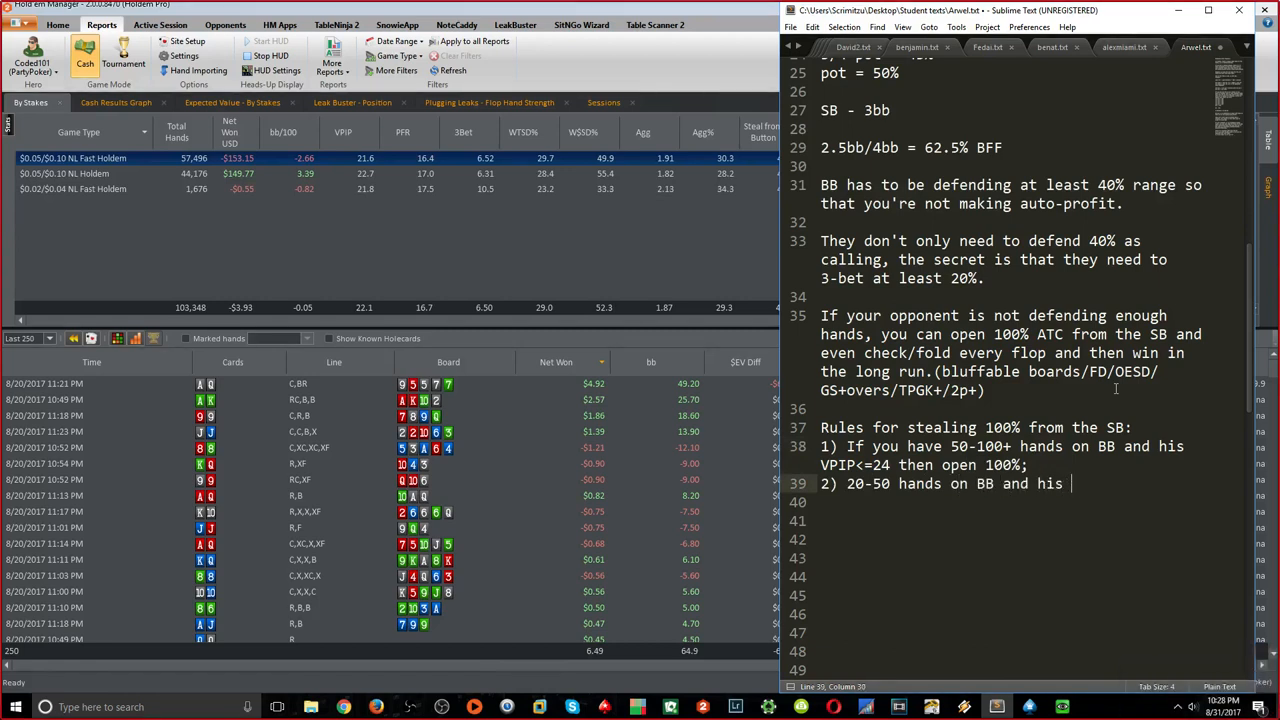
{"action": "type", "text": "VPIP<=22"}
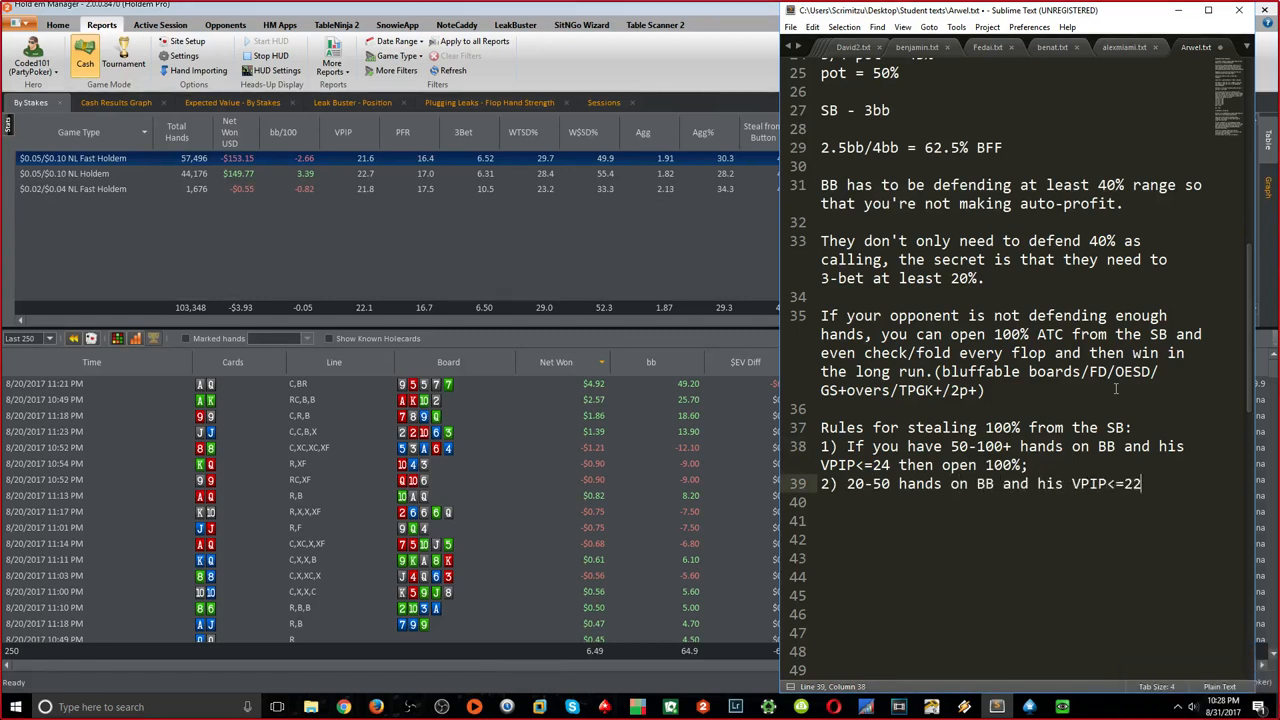
{"action": "type", "text": "open 100%;"}
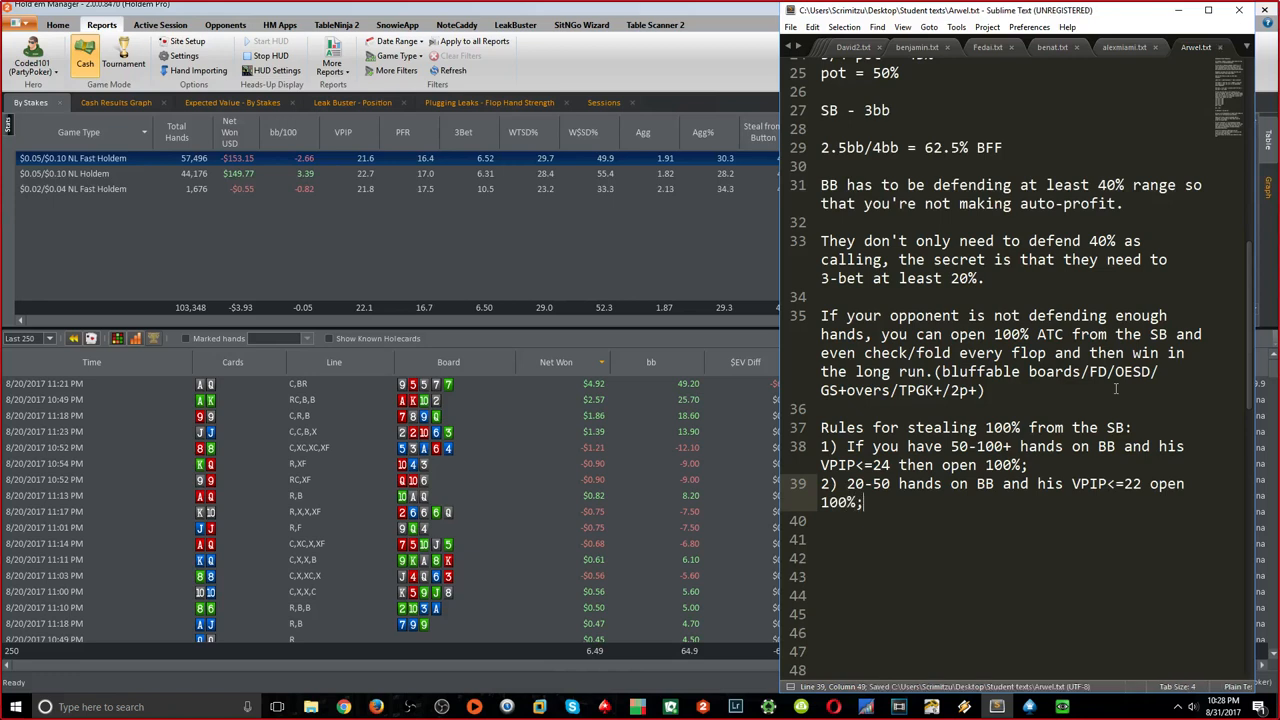
{"action": "type", "text": "3)"}
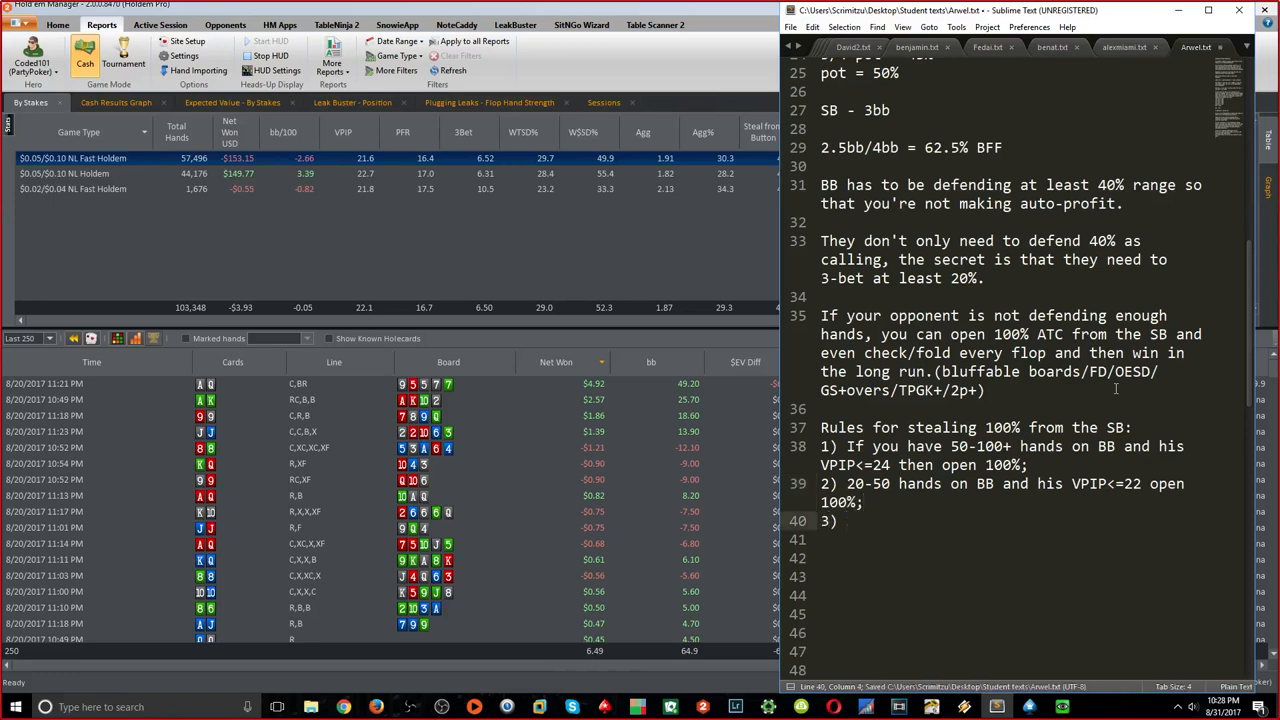
{"action": "type", "text": "<20 hands on BB and his VP"}
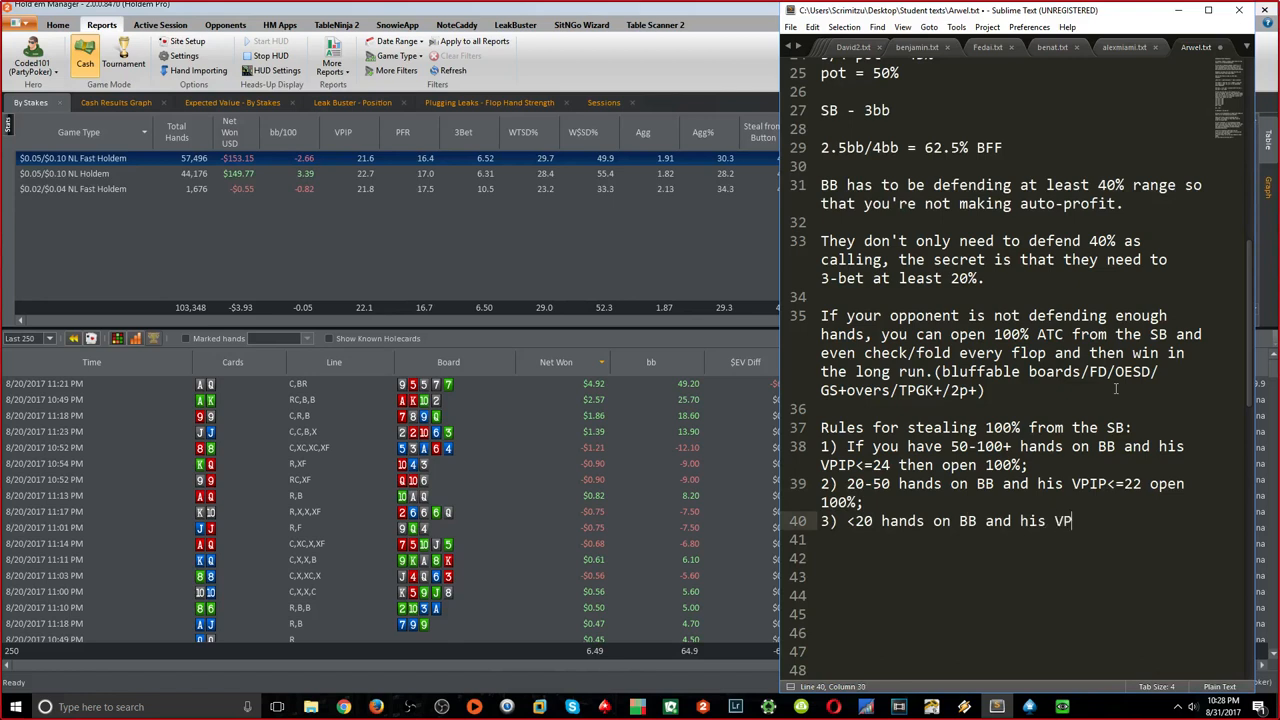
{"action": "type", "text": "IP<"}
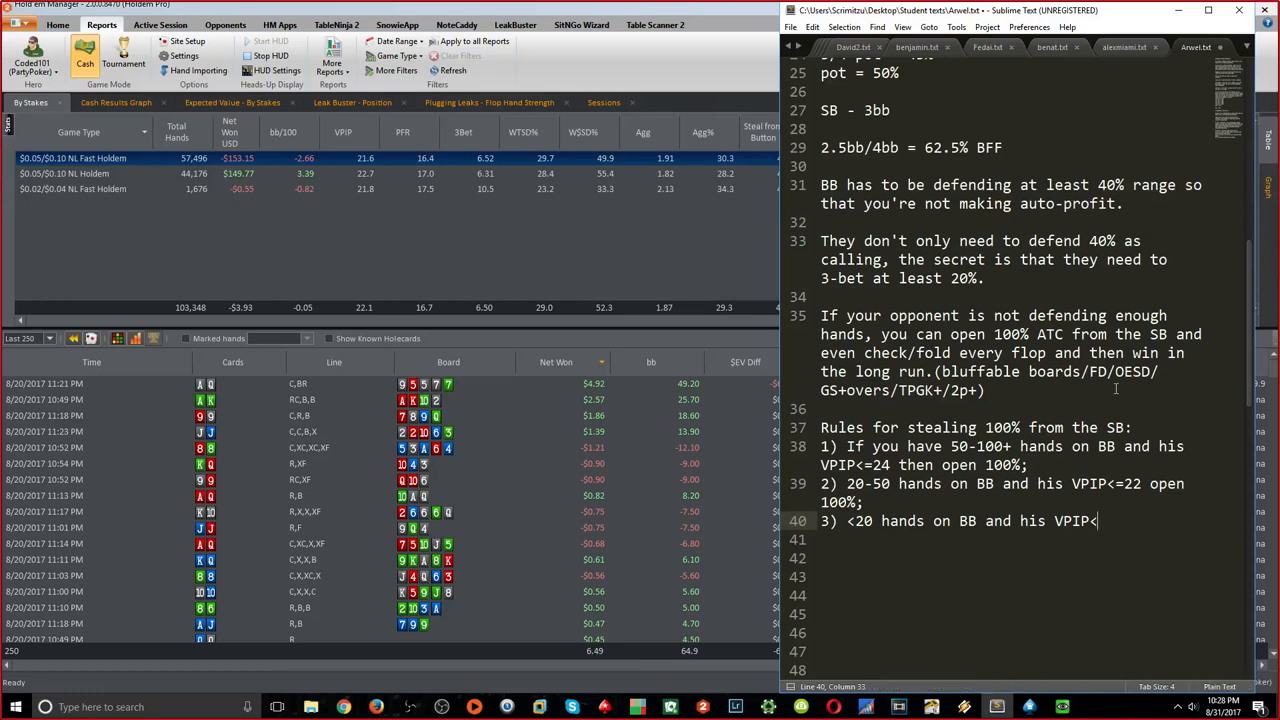
{"action": "type", "text": "=19 open 100%;"}
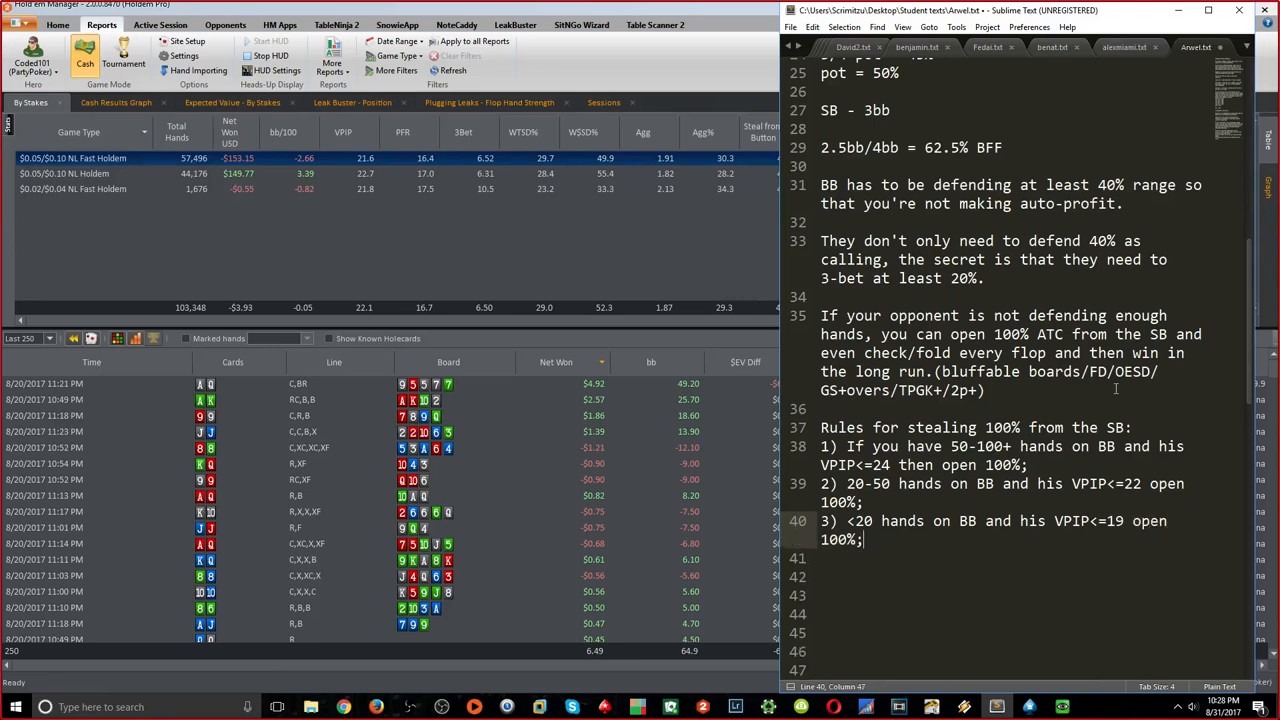
{"action": "key", "text": "ctrl+s"}
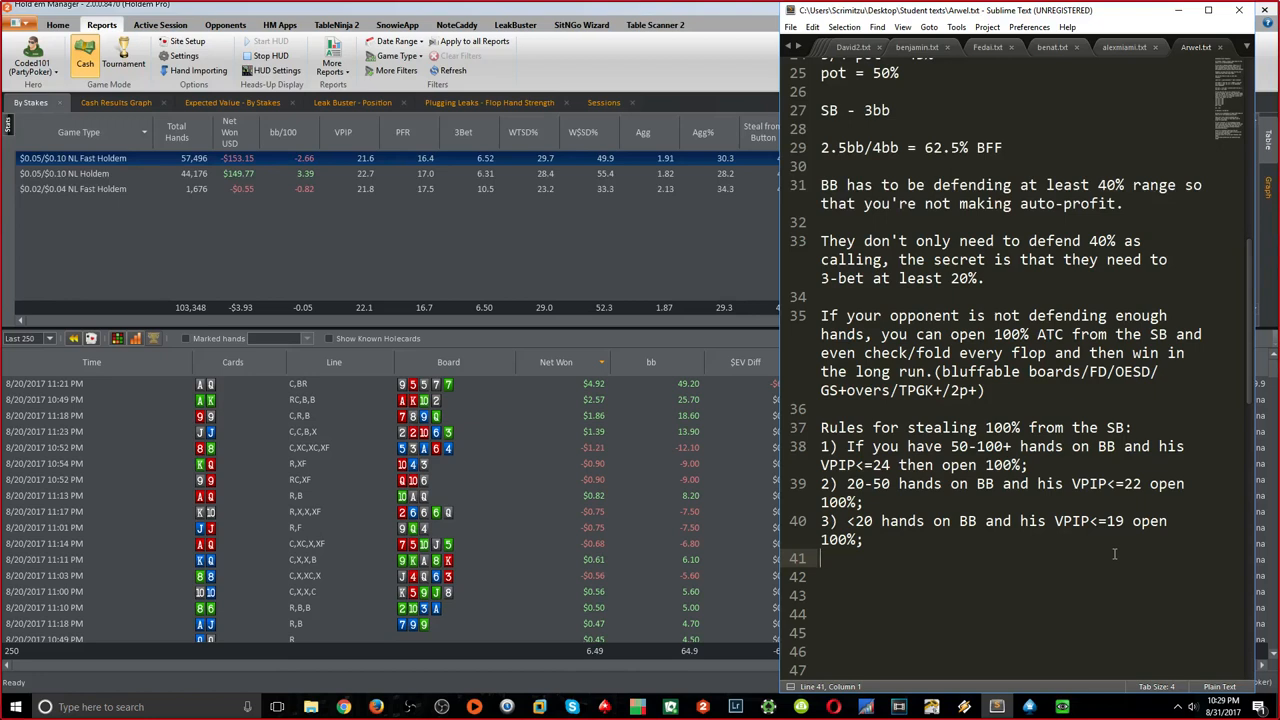
Note that VPIP/PFR are the only stats actually valid over a sample under 100 hands
{"action": "type", "text": "VPI"}
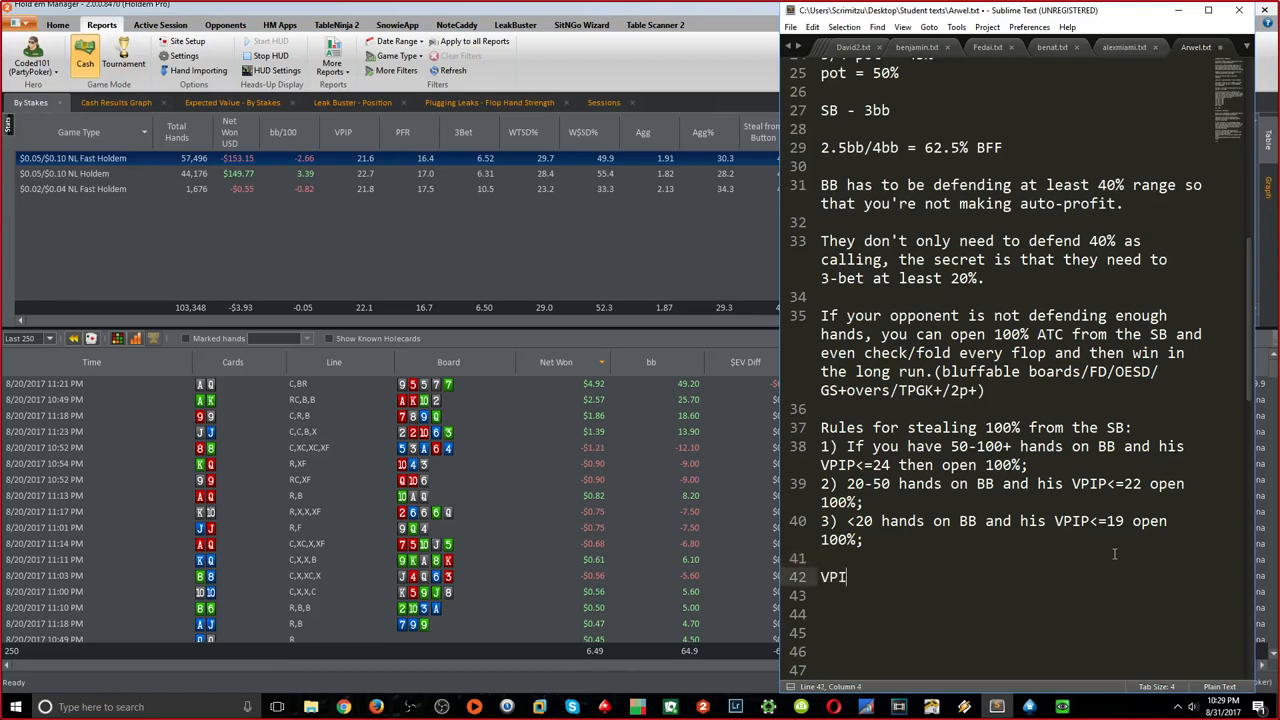
{"action": "type", "text": "P/PFR are"}
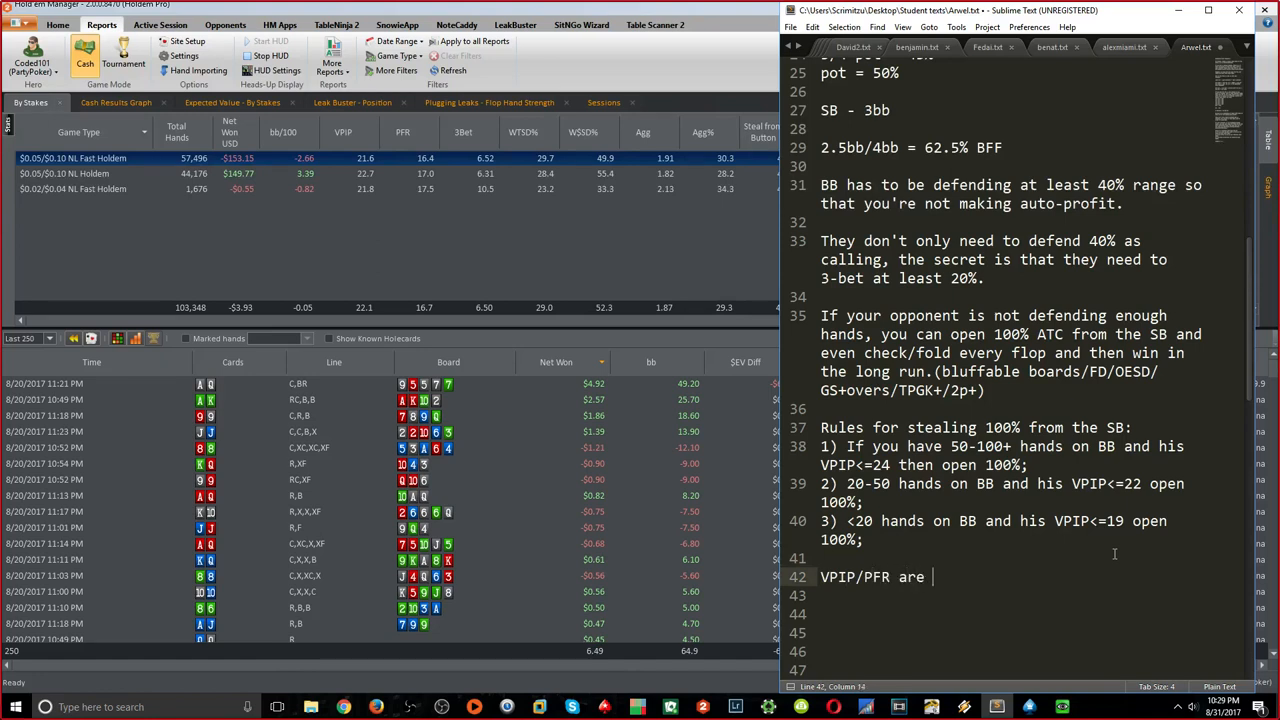
{"action": "type", "text": "the only stats that are"}
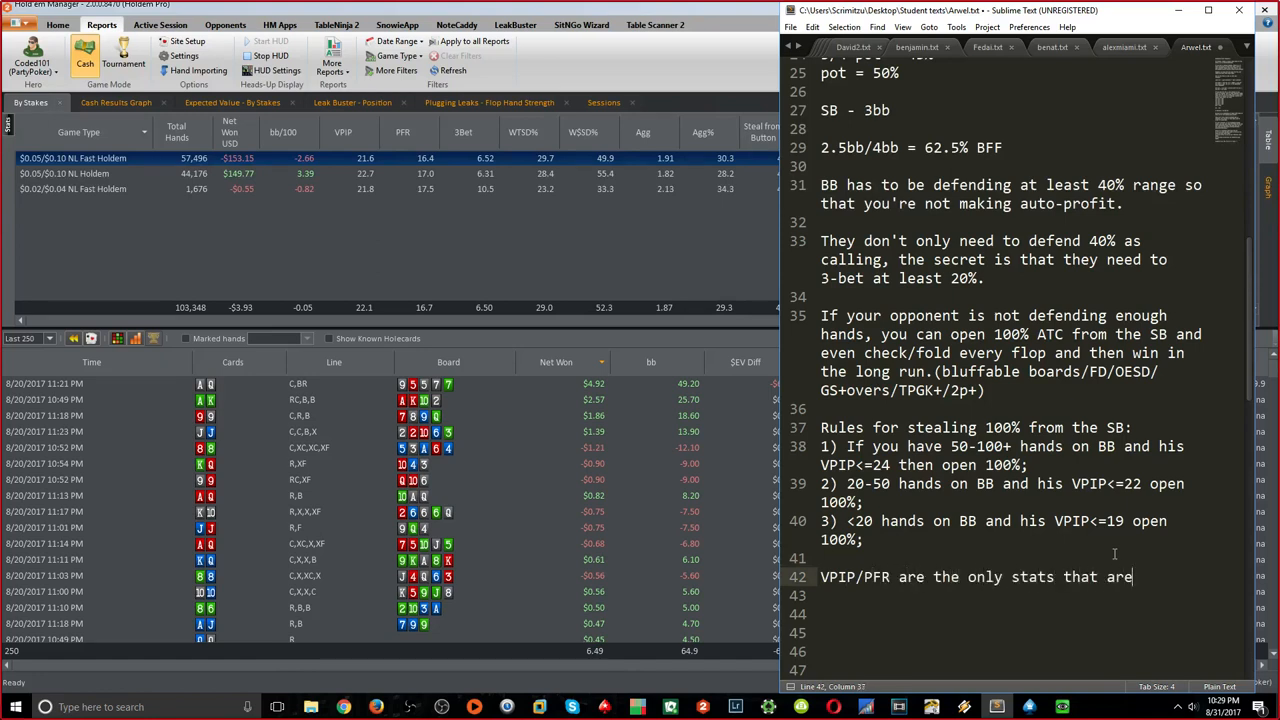
{"action": "type", "text": "actually value ov"}
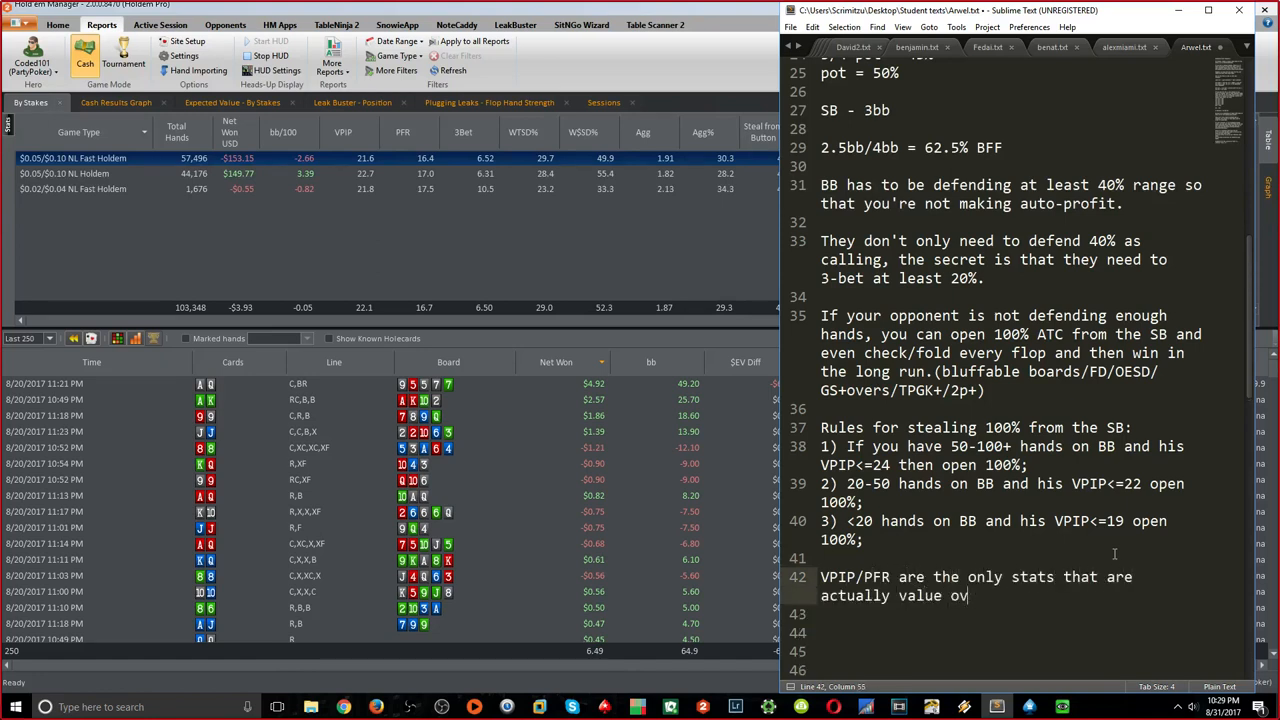
{"action": "type", "text": "alid over a sa,m"}
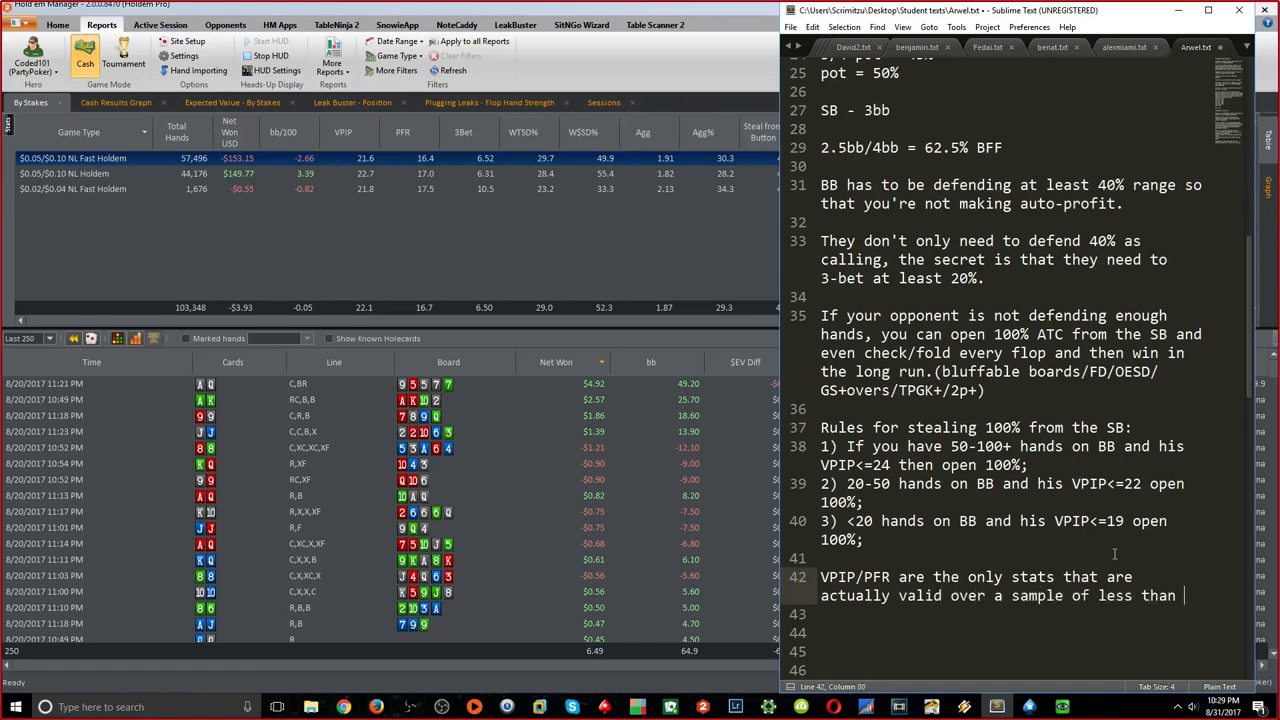
{"action": "type", "text": "100 hands."}
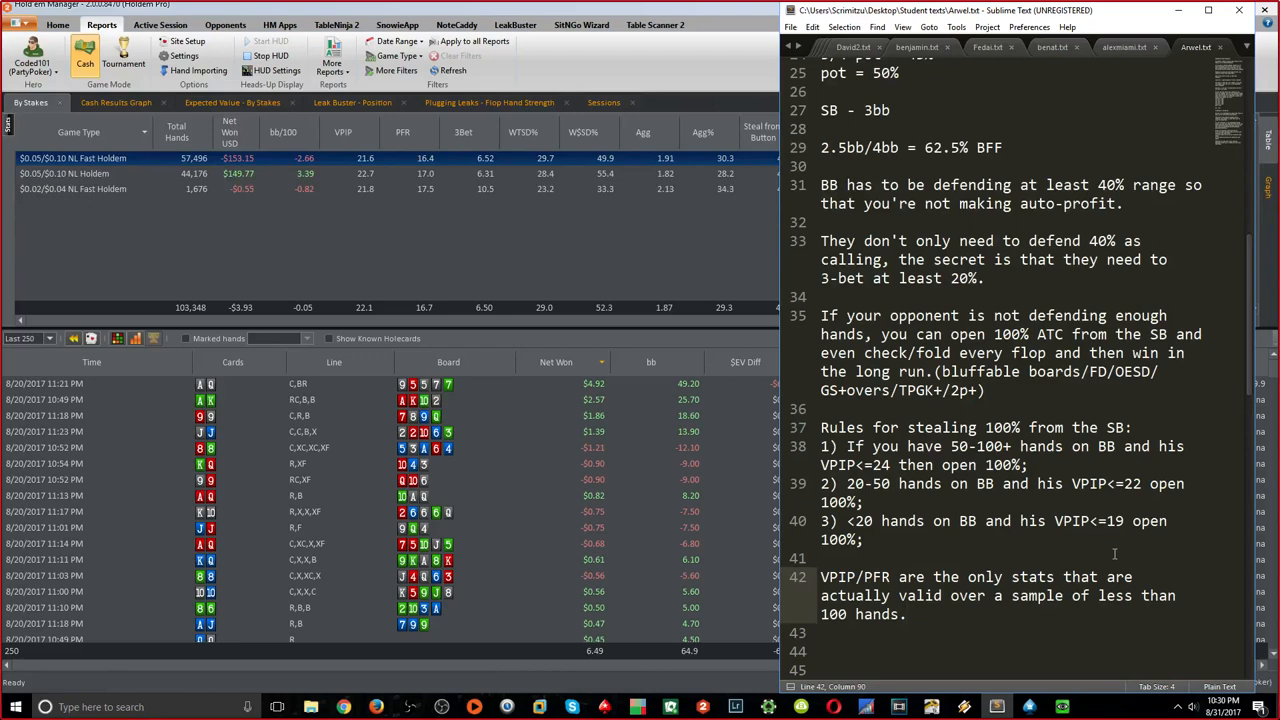
Note that the 3-bet stat needs 200-300 hands at least unless ridiculous, e.g. 2% over 80
{"action": "type", "text": "3-bet stat unless op"}
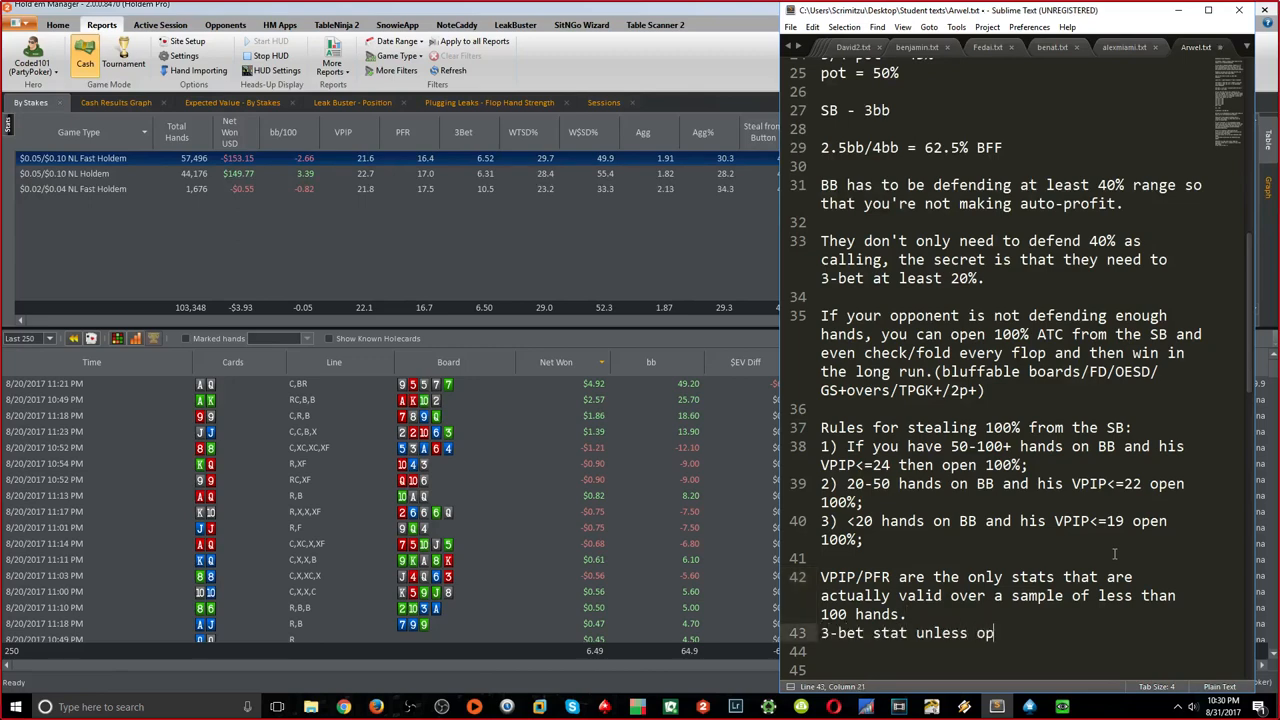
{"action": "type", "text": "ridiculous proportions needs to"}
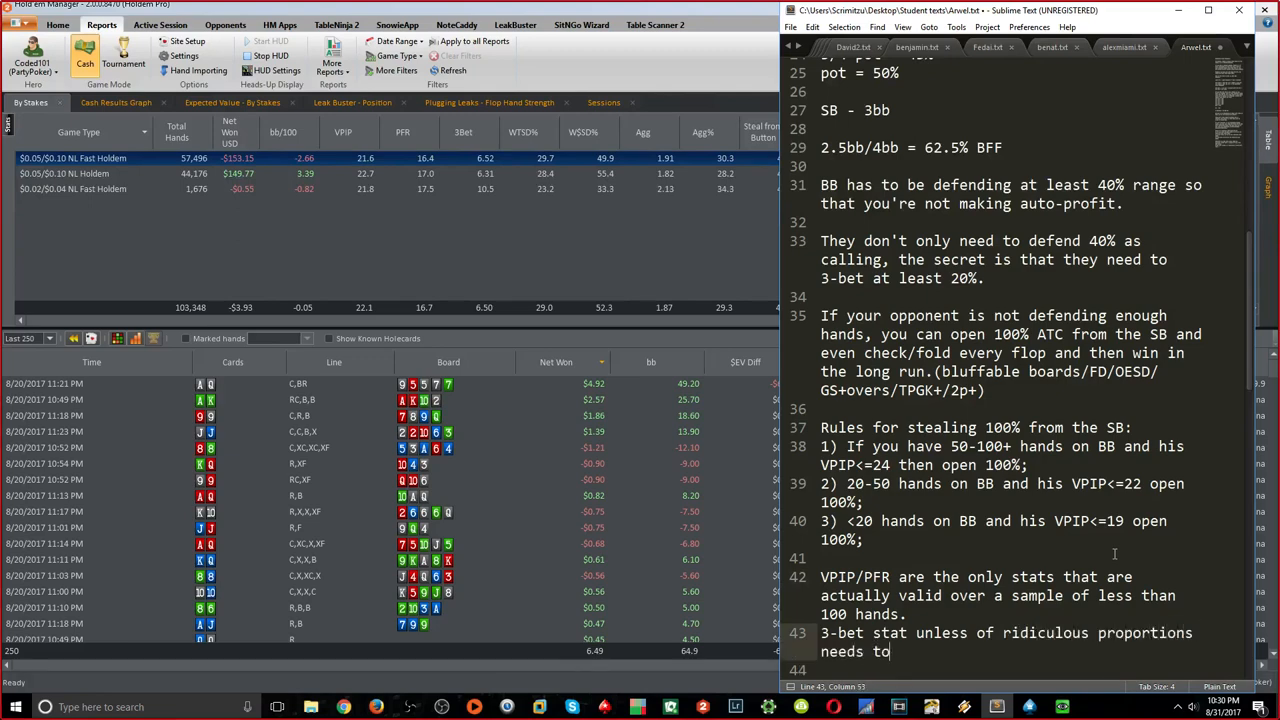
{"action": "type", "text": "200"}
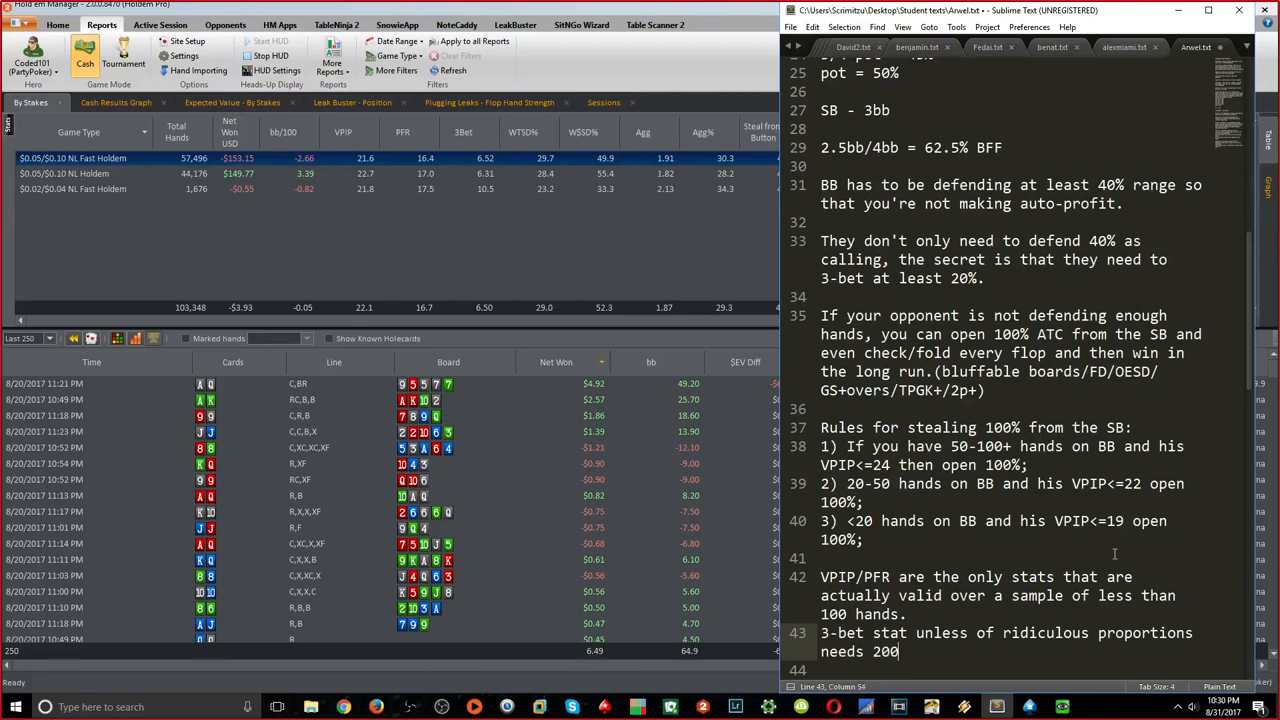
{"action": "type", "text": "-300 hands at least.(2%"}
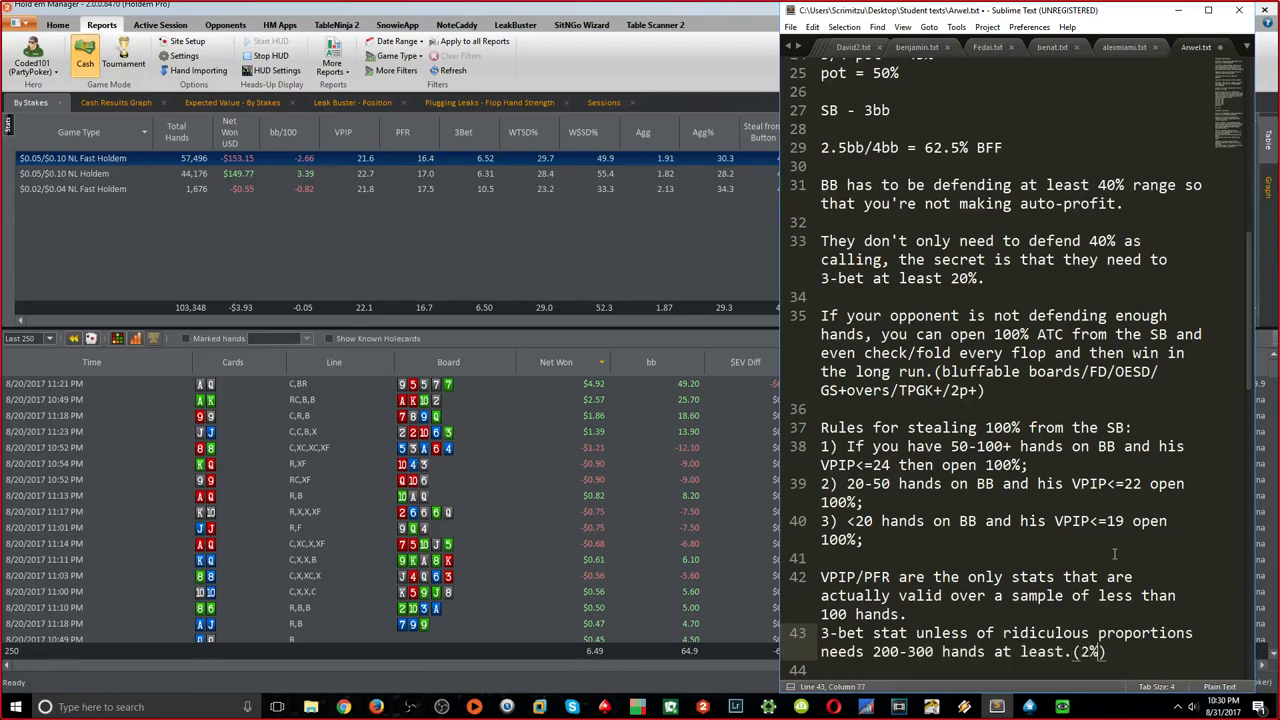
{"action": "type", "text": "over 80"}
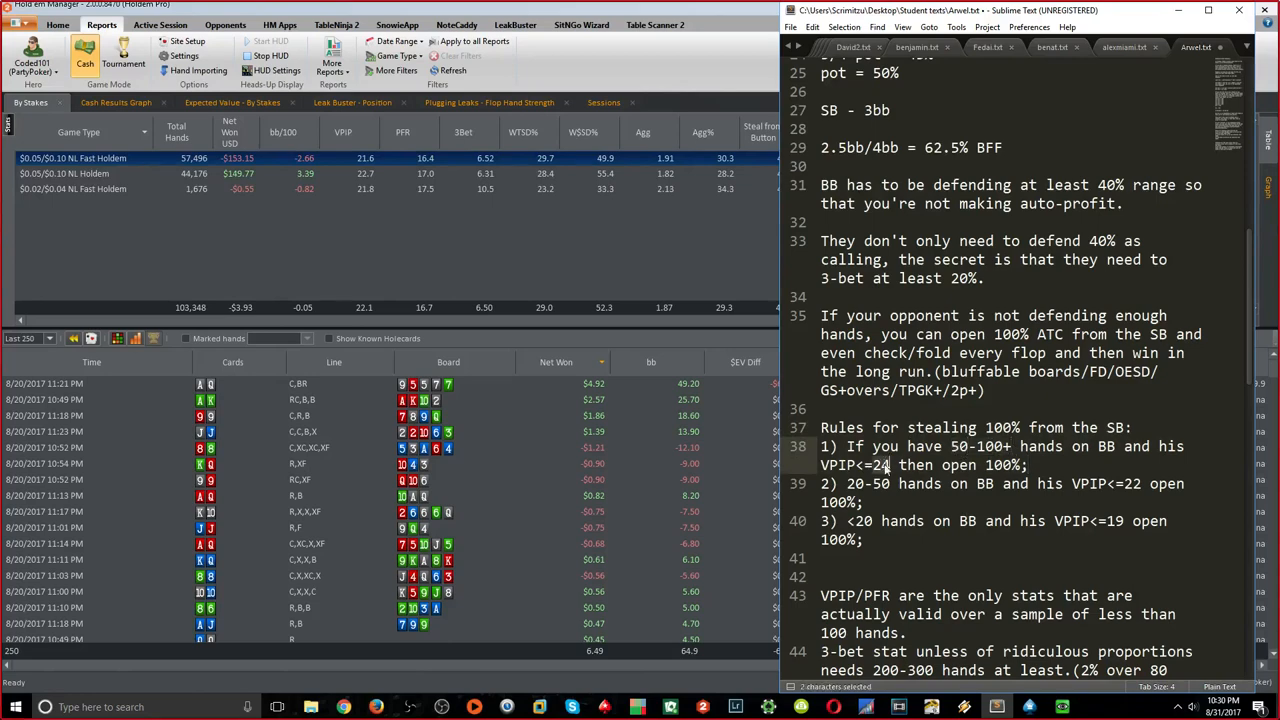
Save the file and start an empty fourth numbered item beneath the three SB stealing rules
{"action": "left_click", "coordinate": [888, 464]}
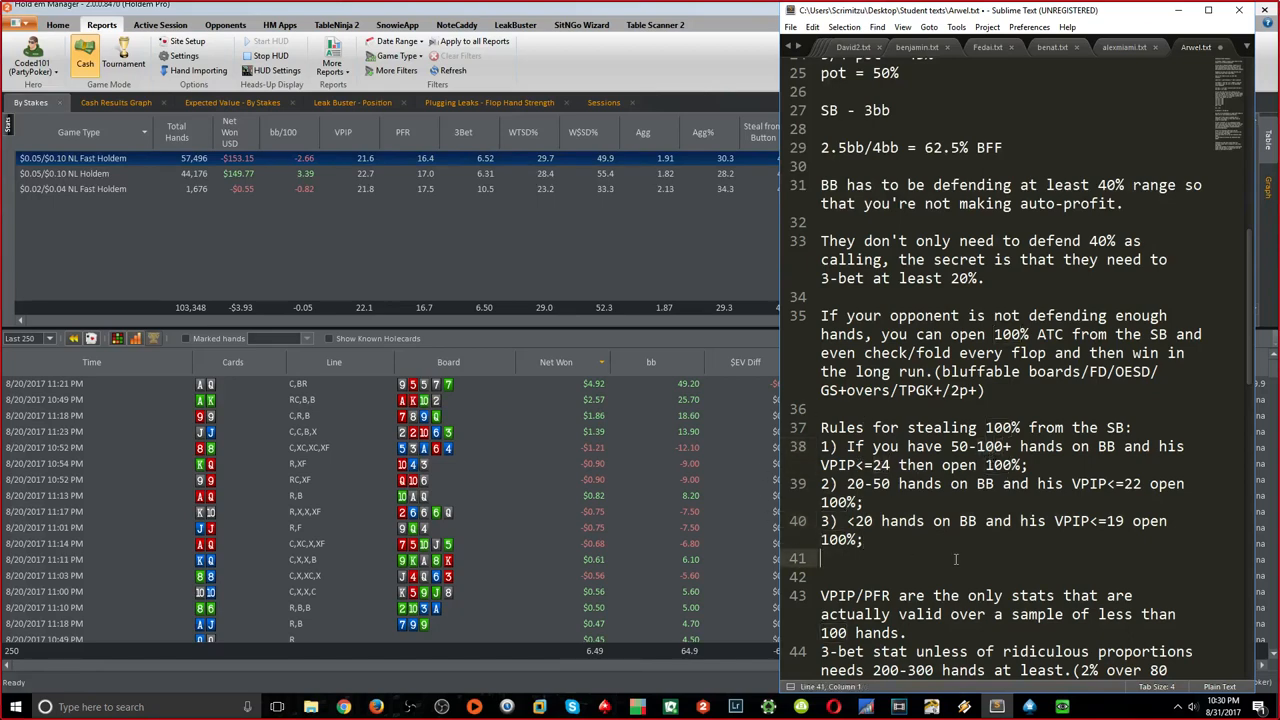
{"action": "key", "text": "ctrl+s"}
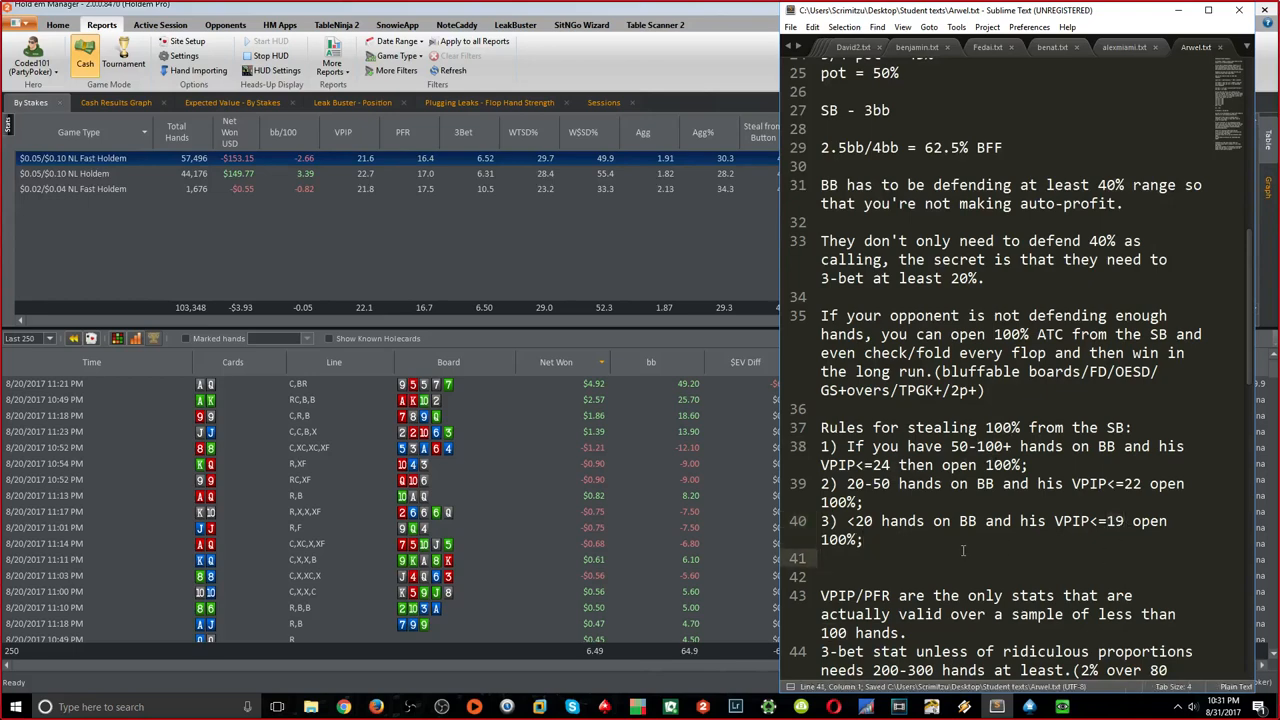
{"action": "mouse_move", "coordinate": [1016, 536]}
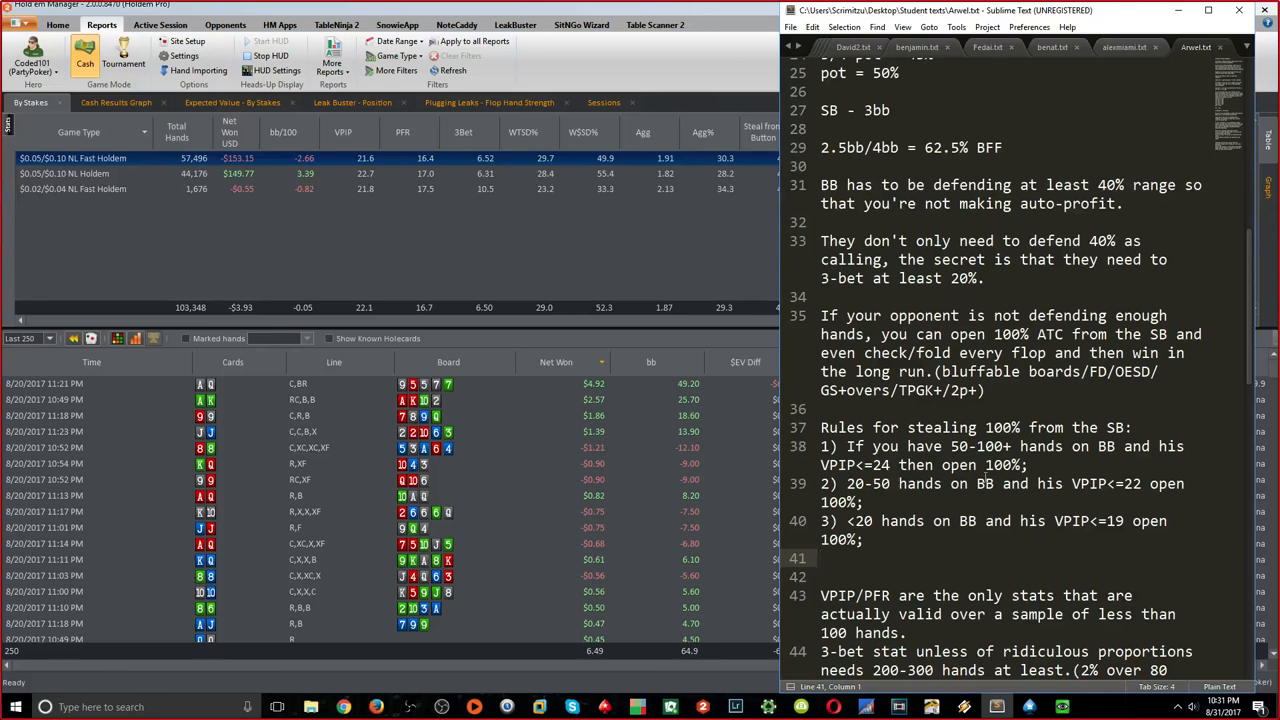
{"action": "left_click_drag", "start_coordinate": [820, 428], "coordinate": [1028, 464]}
{"action": "type", "text": "4)"}
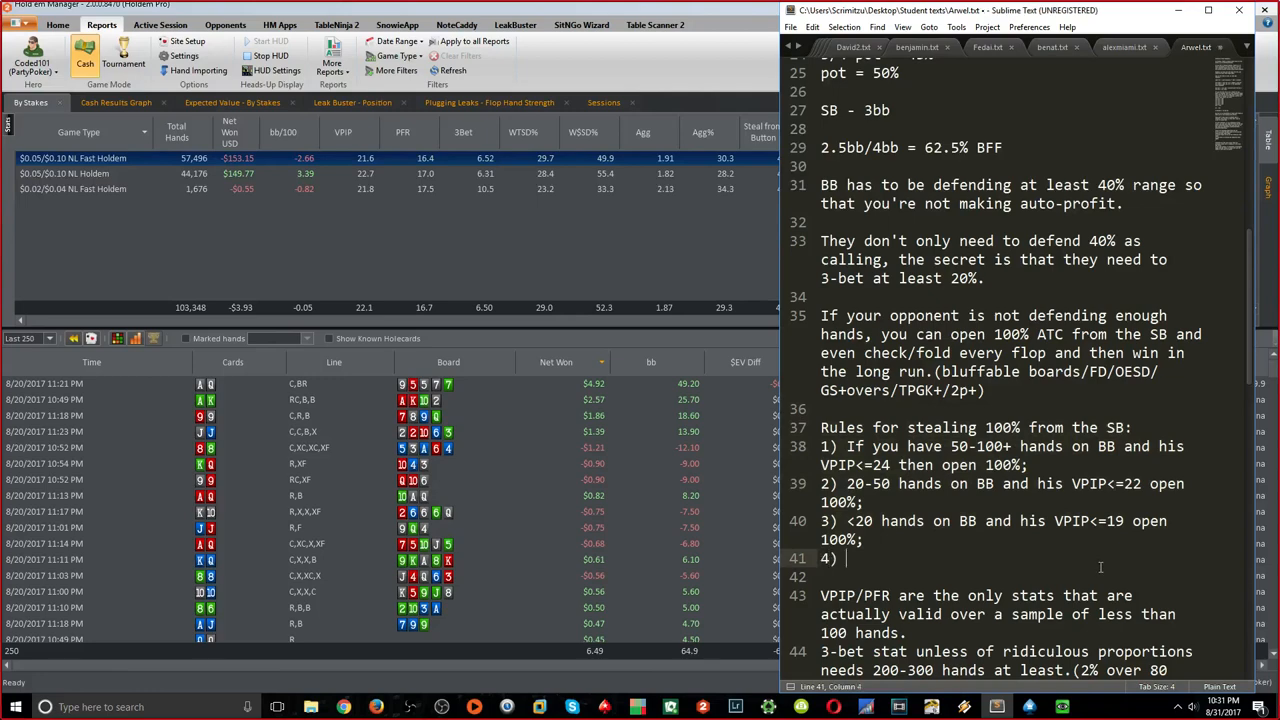
Write rule 4: VPIP>35/PFR<12/3-bet<6 open 100%, with the '40/10/5' example, and save
{"action": "type", "text": "If we have >40 hands on BB and his VPIP>35"}
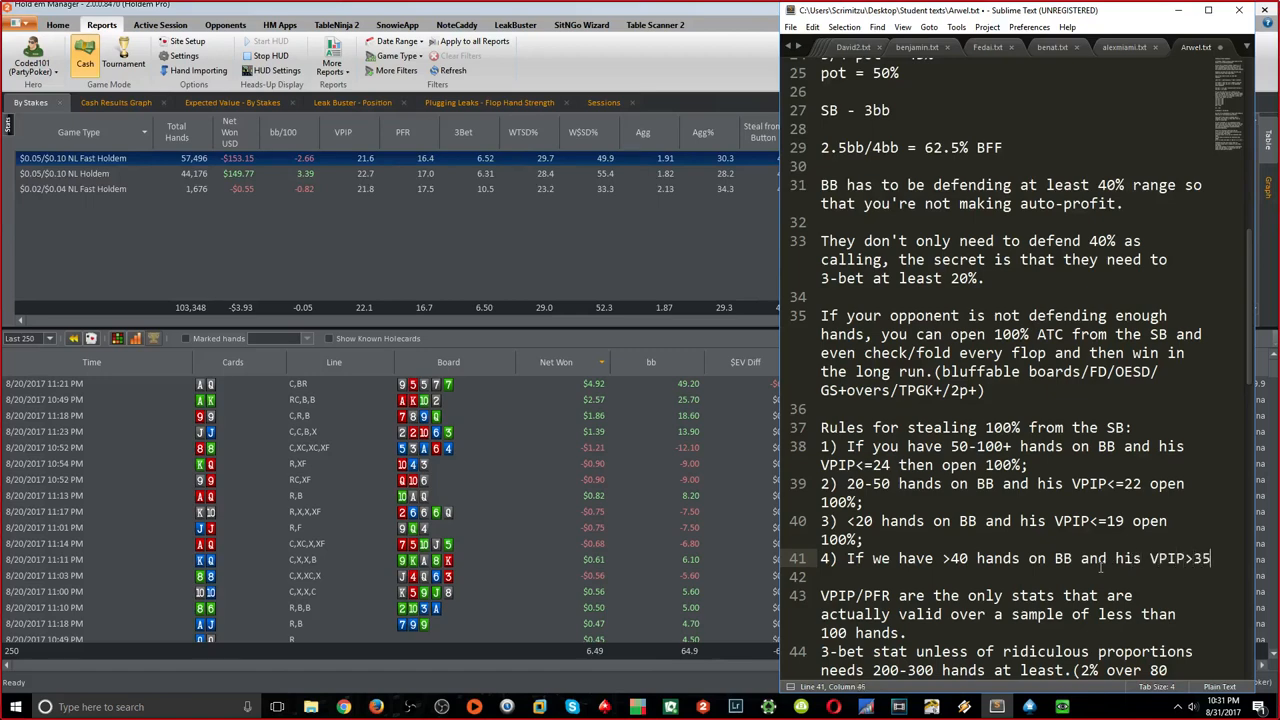
{"action": "type", "text": "/PFR<"}
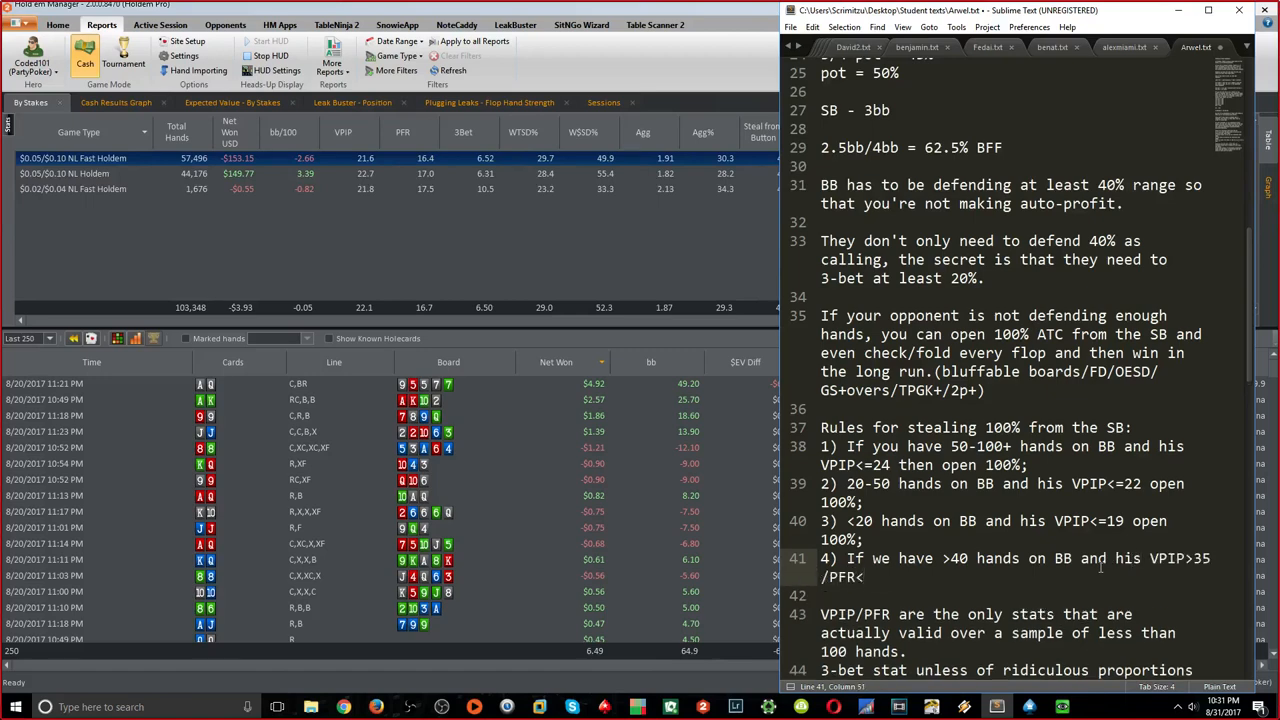
{"action": "type", "text": "12/3-bet"}
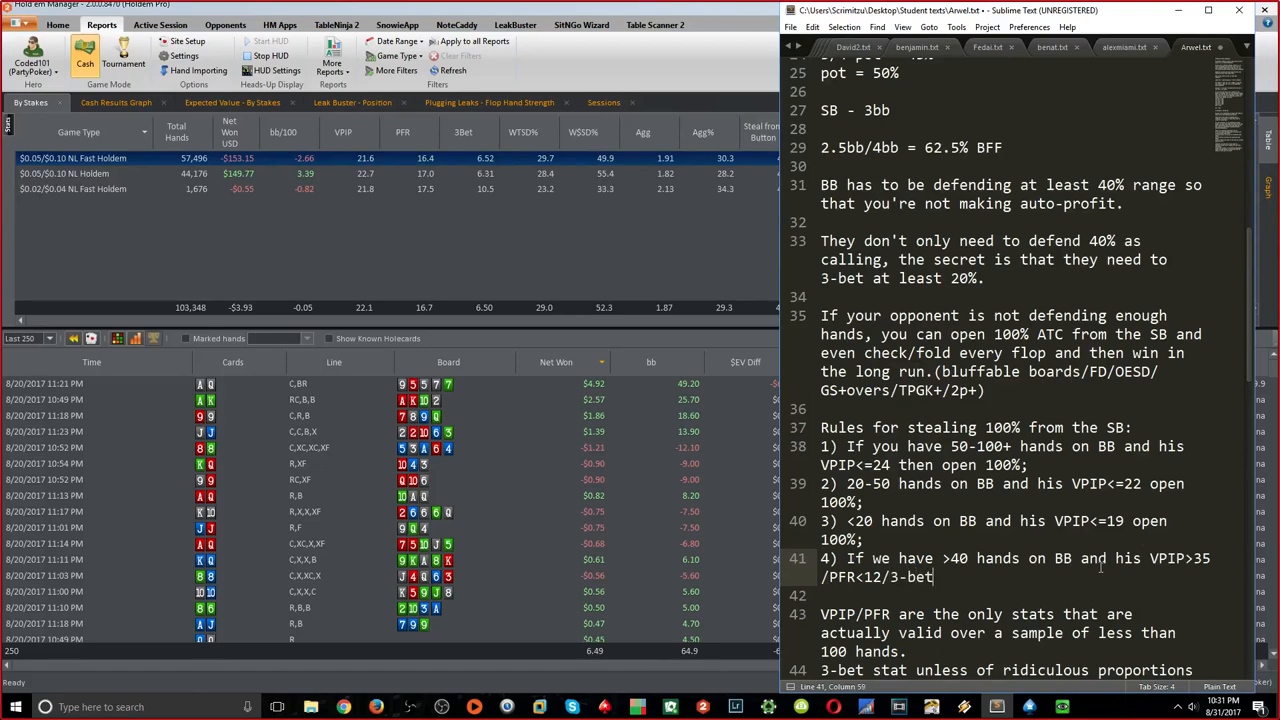
{"action": "type", "text": "<6 open 100% and c-bet every"}
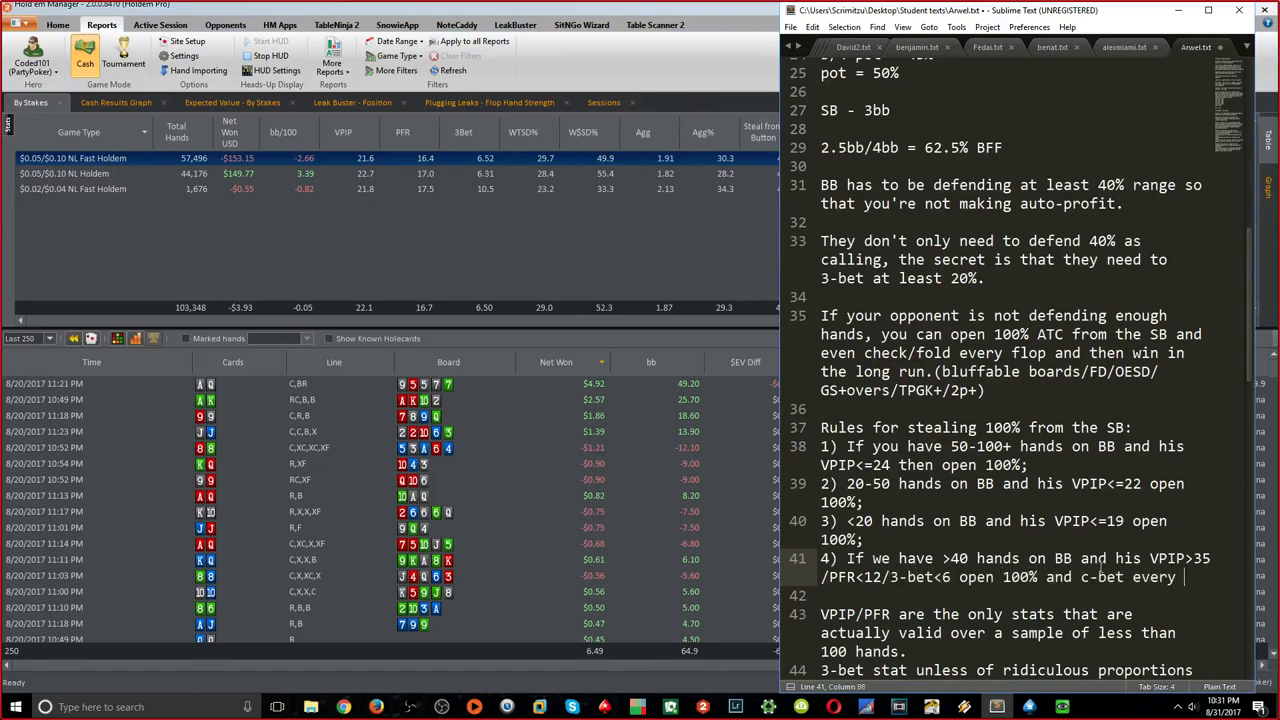
{"action": "type", "text": "n"}
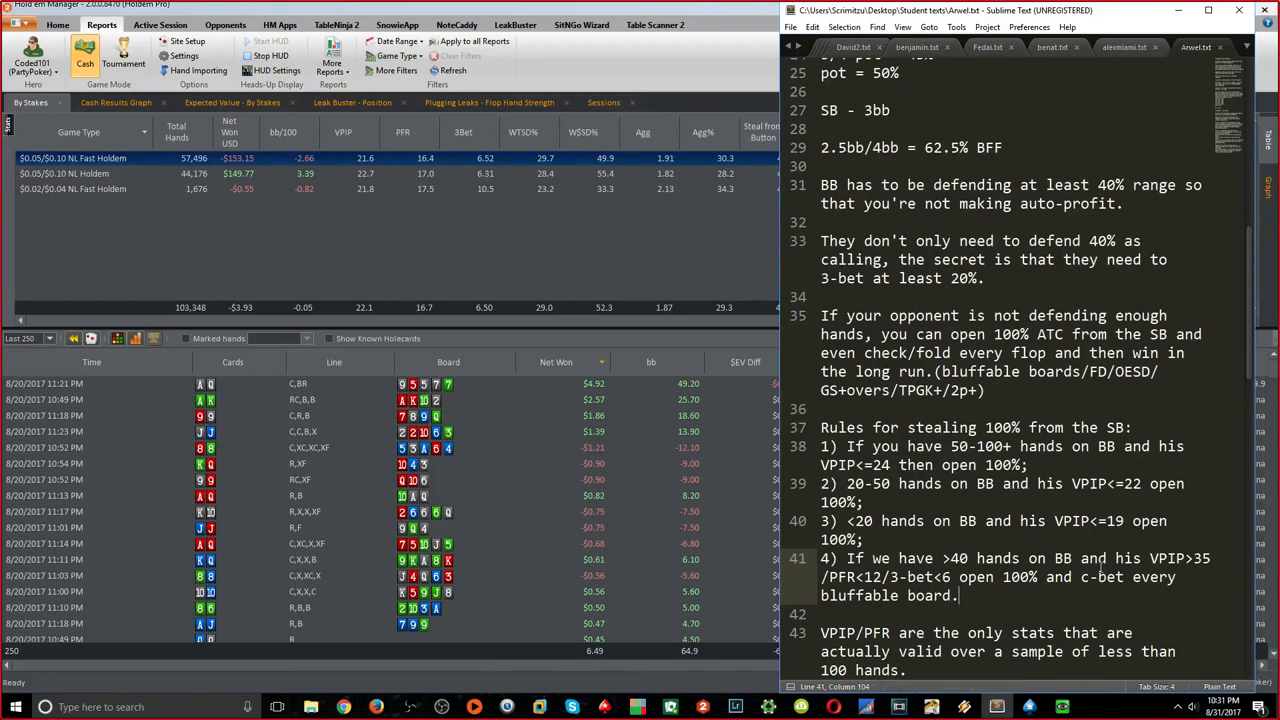
{"action": "type", "text": "40/1"}
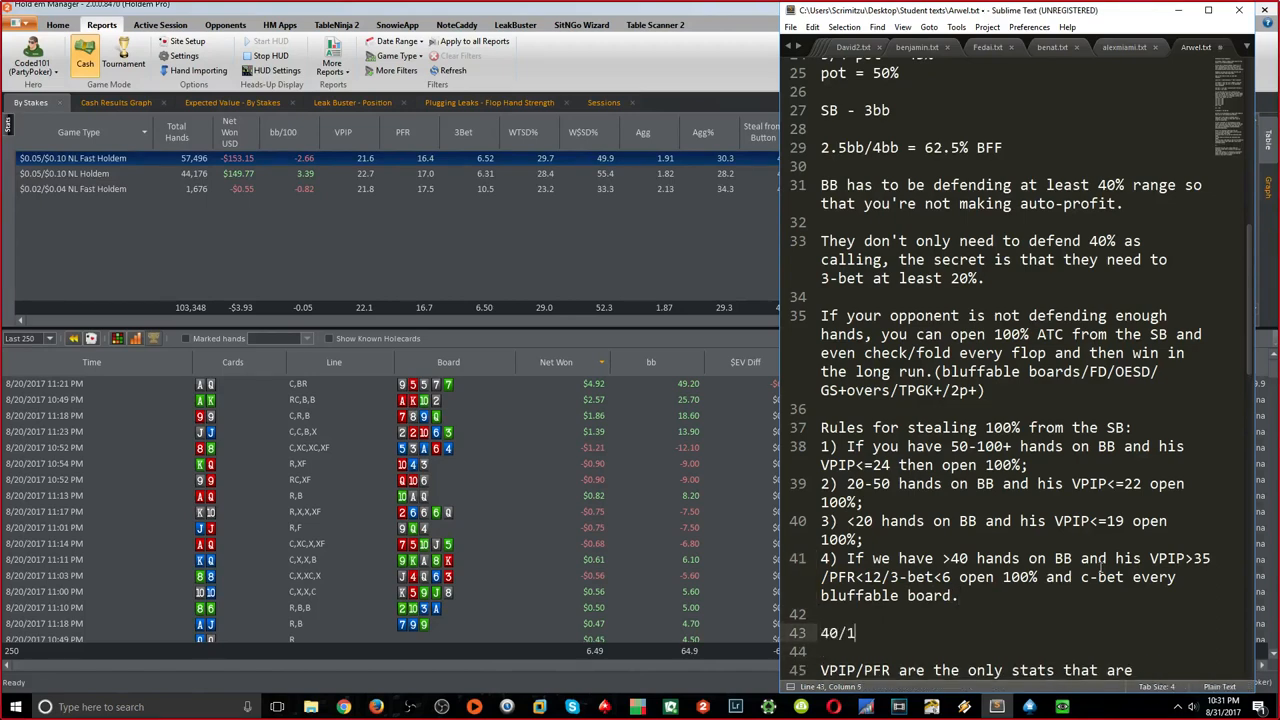
{"action": "type", "text": "0/5"}
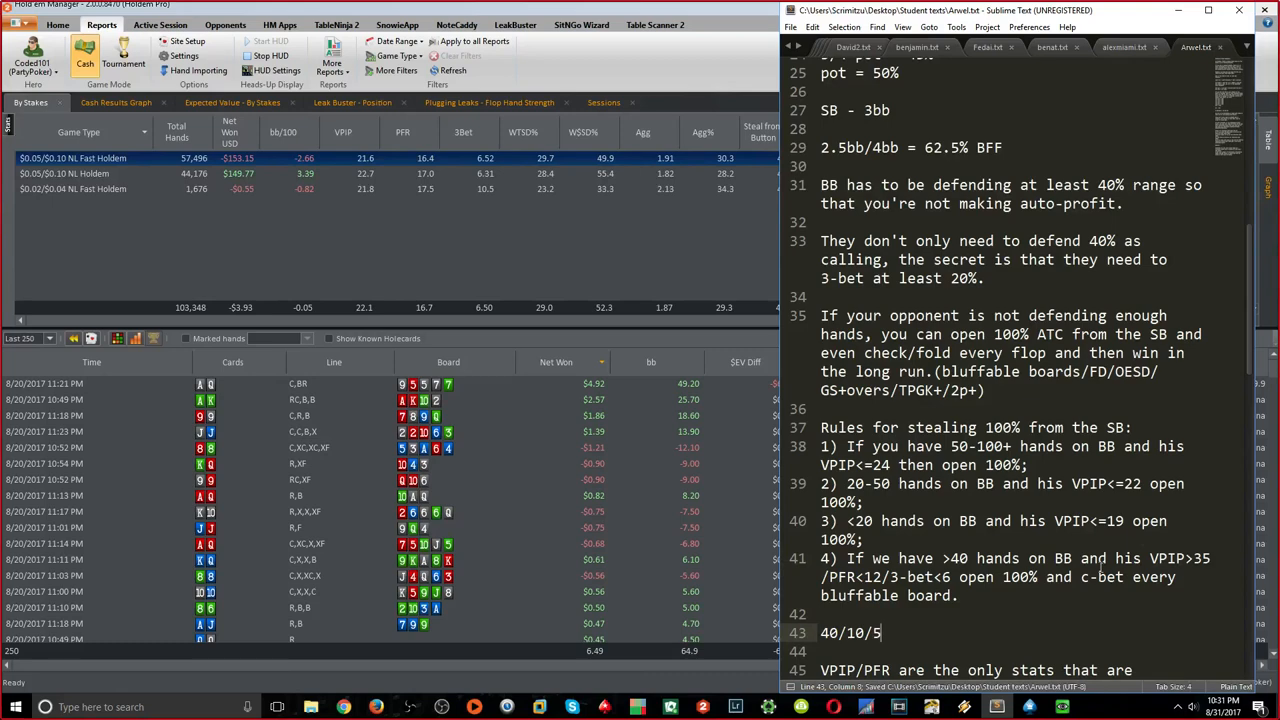
{"action": "scroll", "scroll_direction": "down", "scroll_amount": 3}
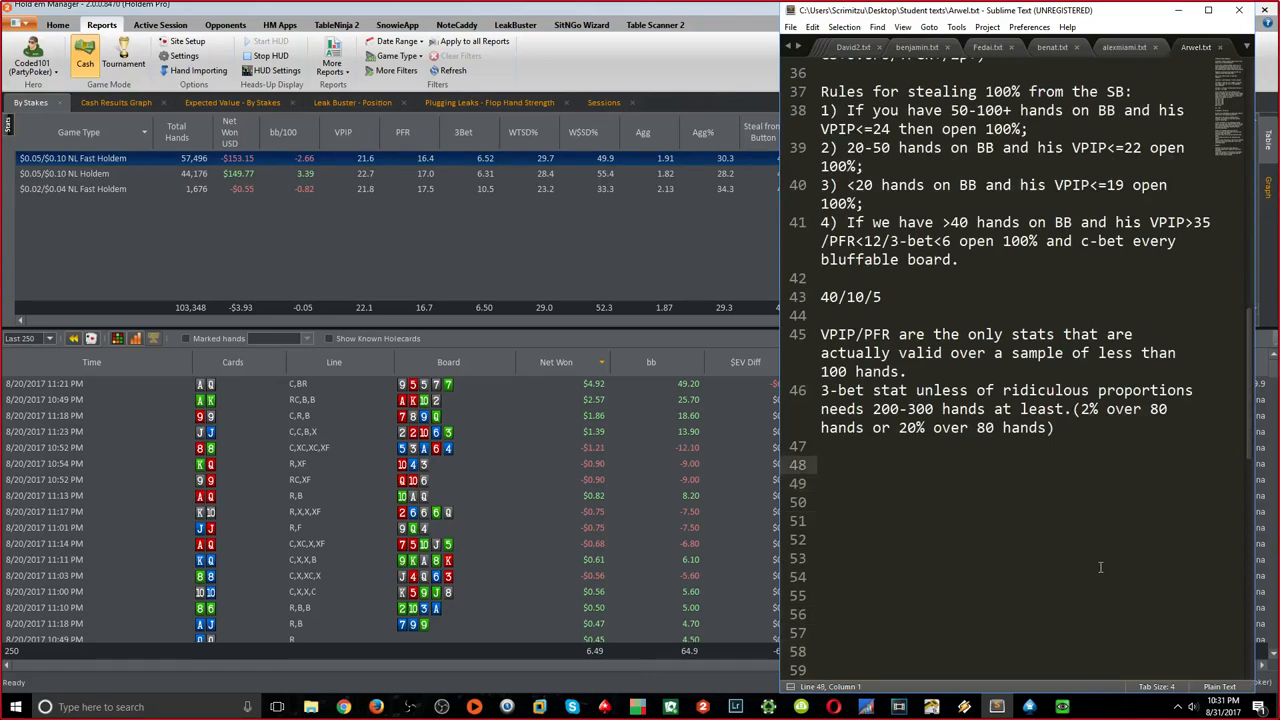
{"action": "key", "text": "ctrl+s"}
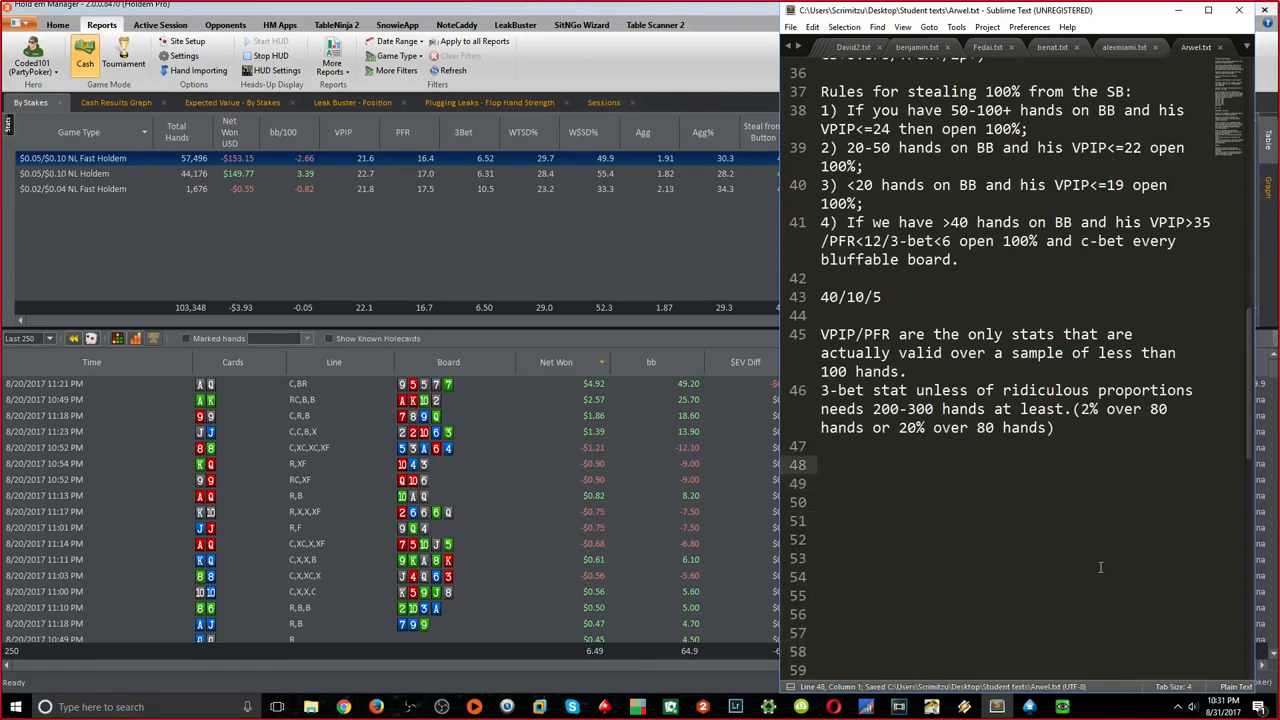
Add flop odds lines: off-suit hand 30% pair, SC 50% pair / 10 / 8
{"action": "type", "text": "off"}
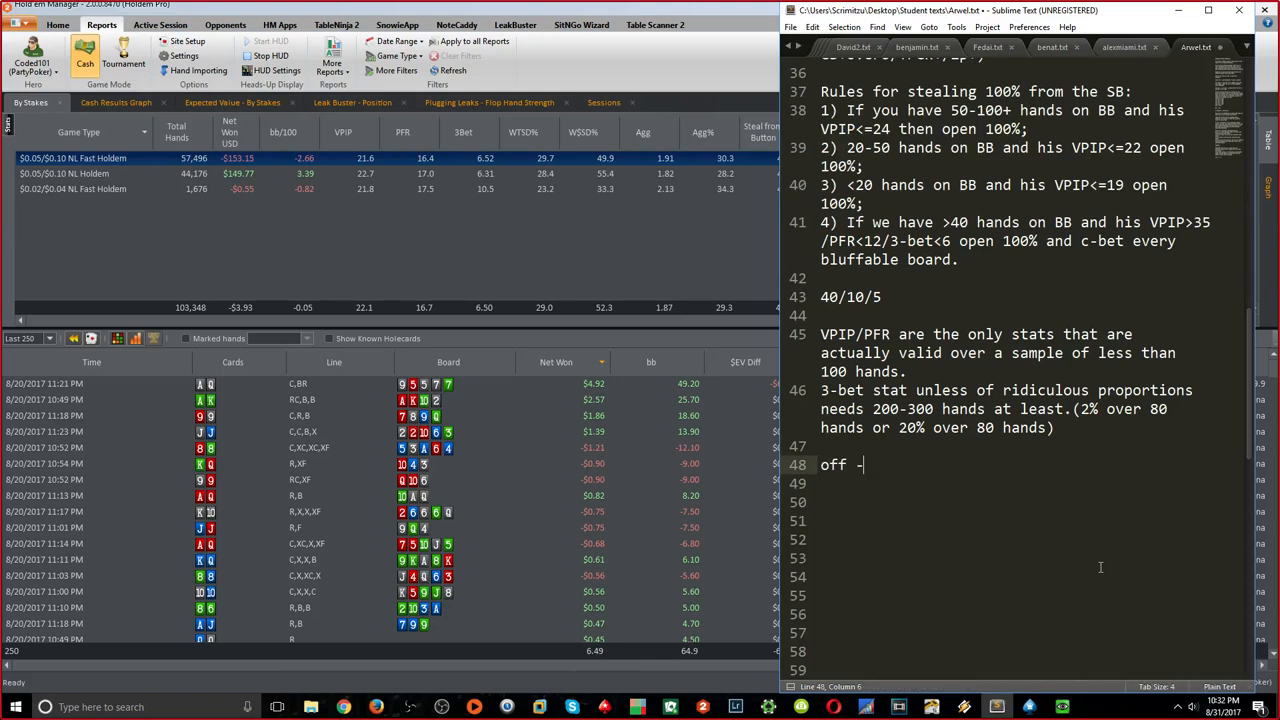
{"action": "type", "text": "-suit hand"}
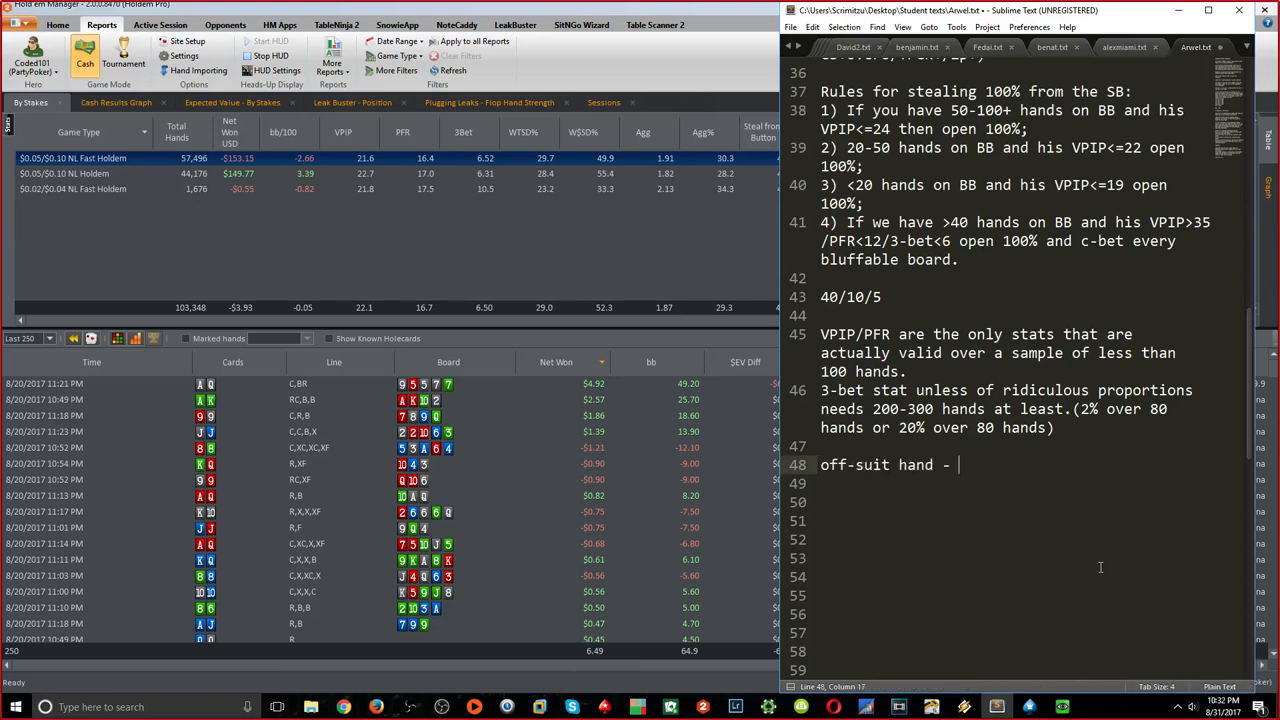
{"action": "type", "text": "30% pair"}
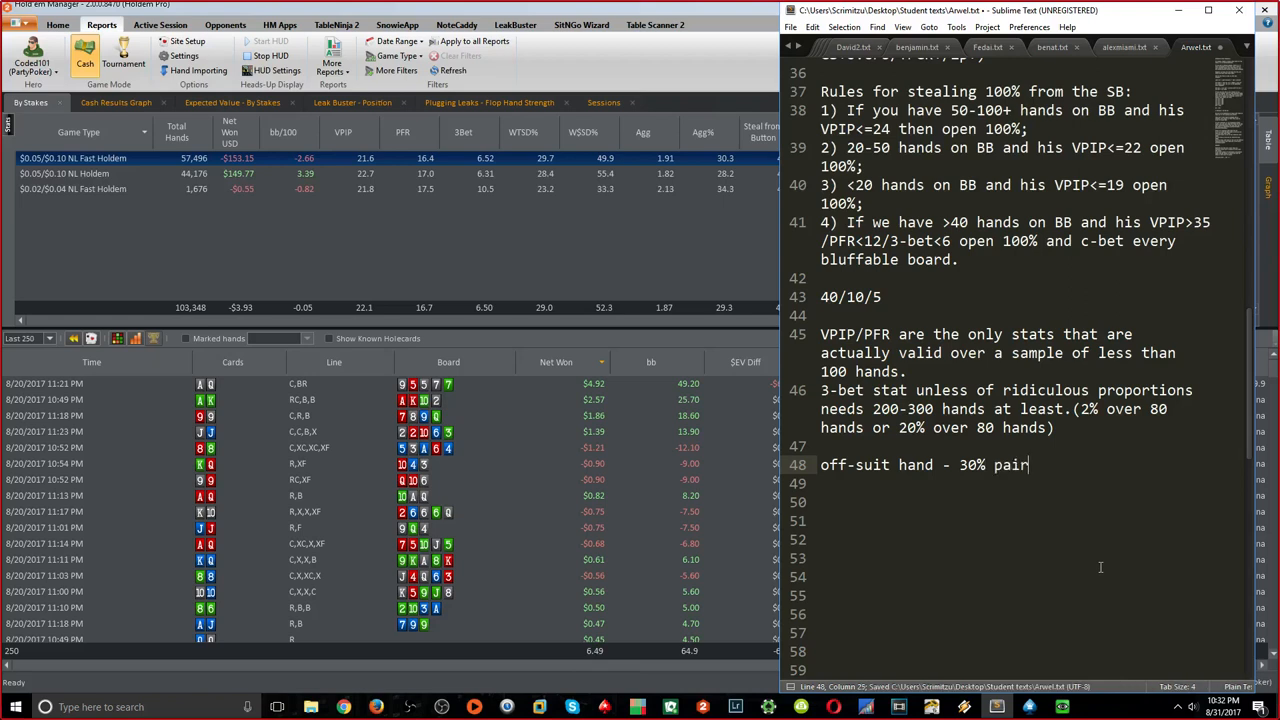
{"action": "key", "text": "enter"}
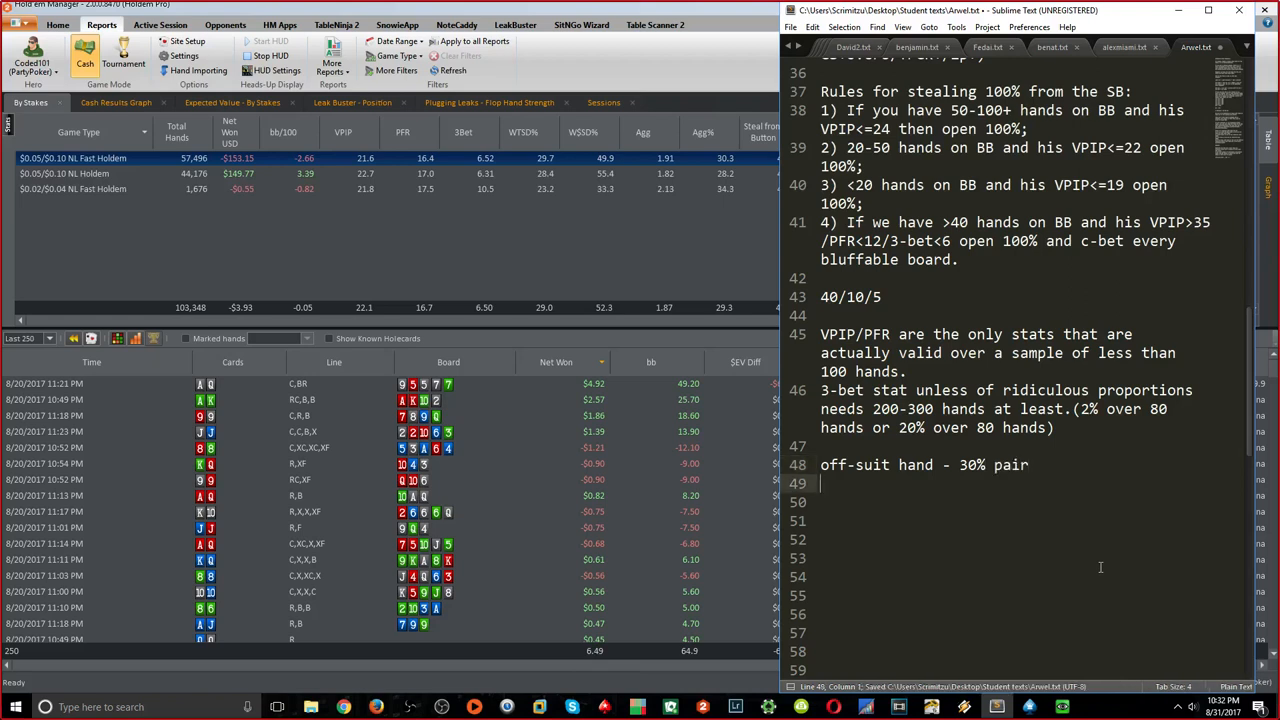
{"action": "type", "text": "SC - 50% / 30%"}
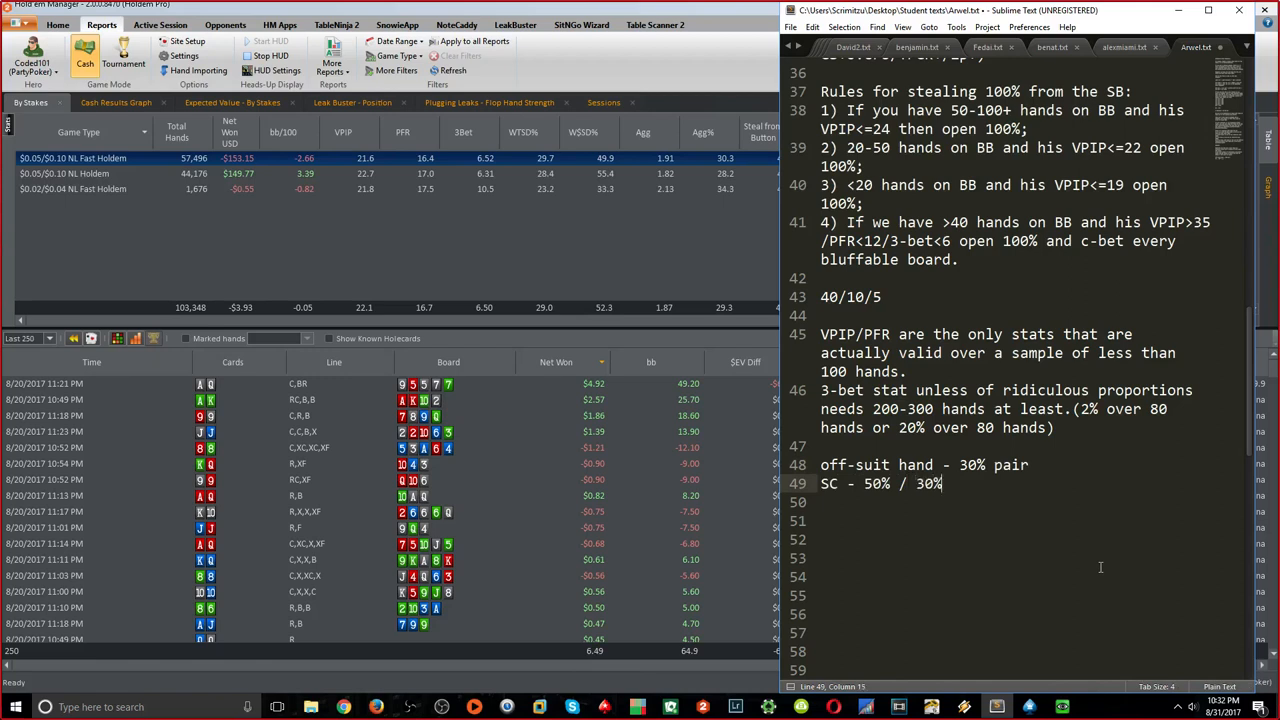
{"action": "type", "text": "pair / 10% FD/"}
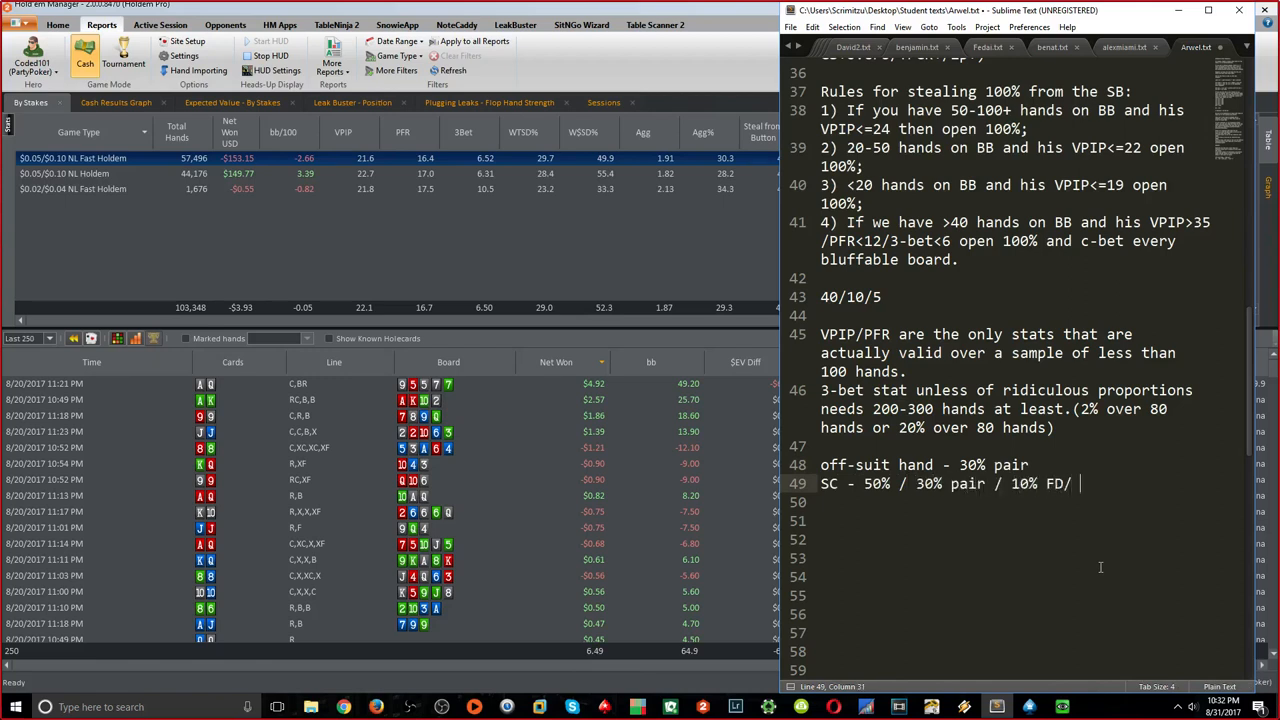
{"action": "type", "text": "8% OESD"}
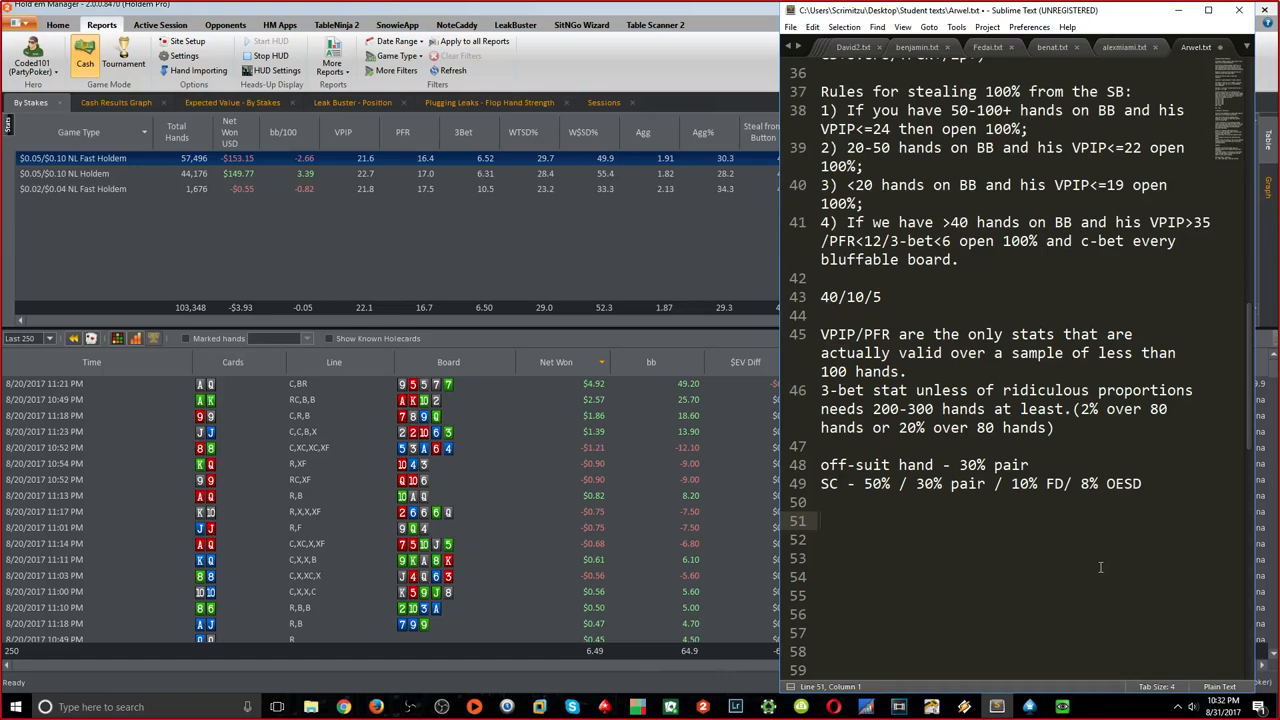
Add '1/2 pot -> 33%' and the vs Loose Passives strategy: bluff bluffable boards, bet turn/river only with TPGK+
{"action": "type", "text": "1/2"}
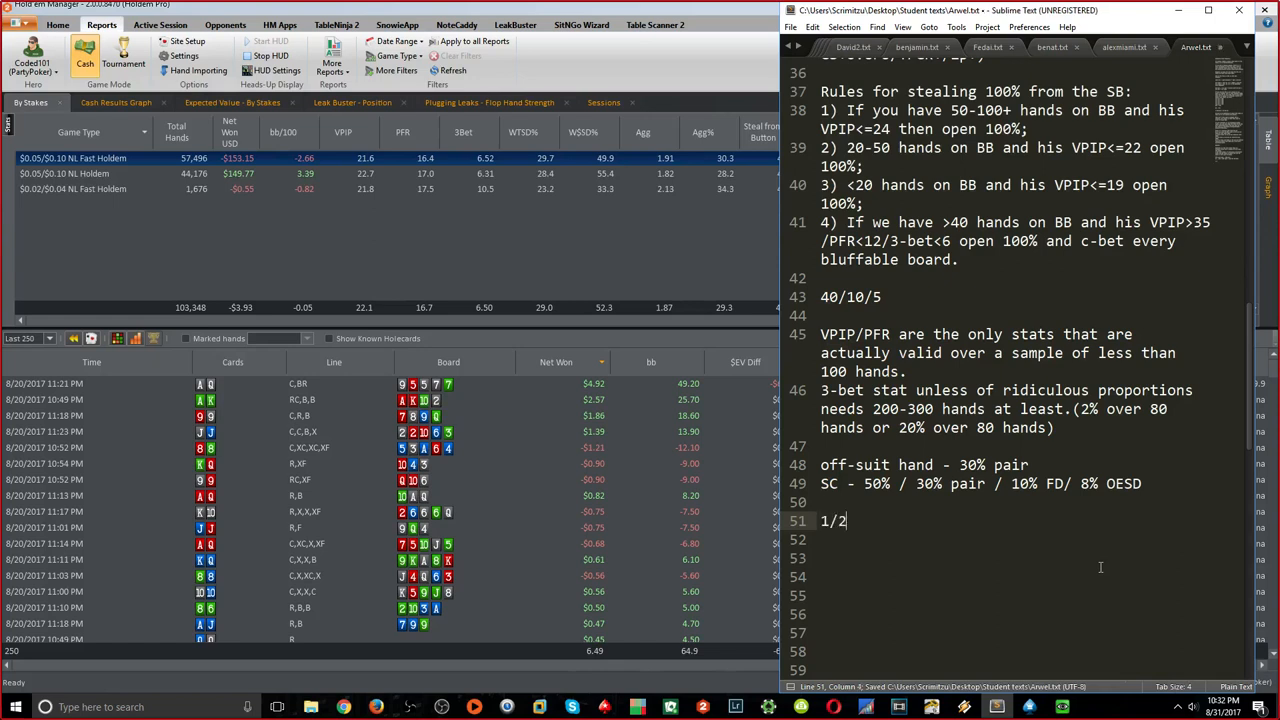
{"action": "type", "text": "pot -> 33"}
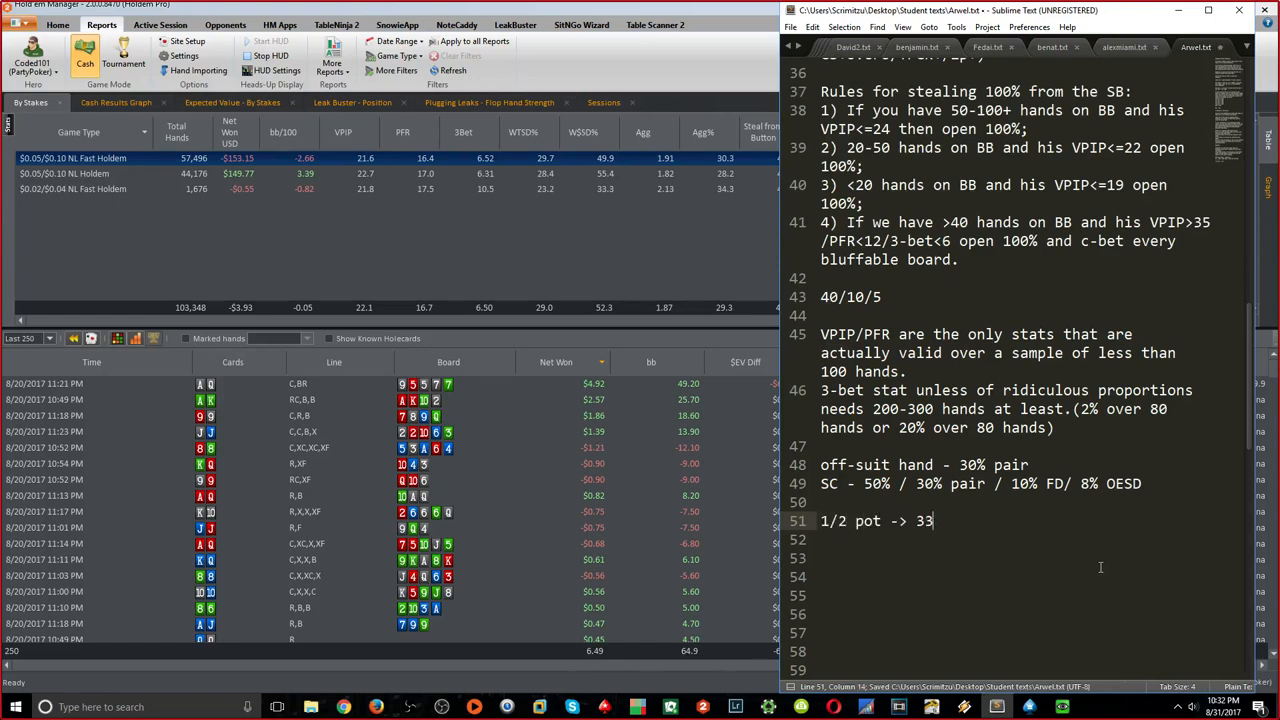
{"action": "type", "text": "%"}
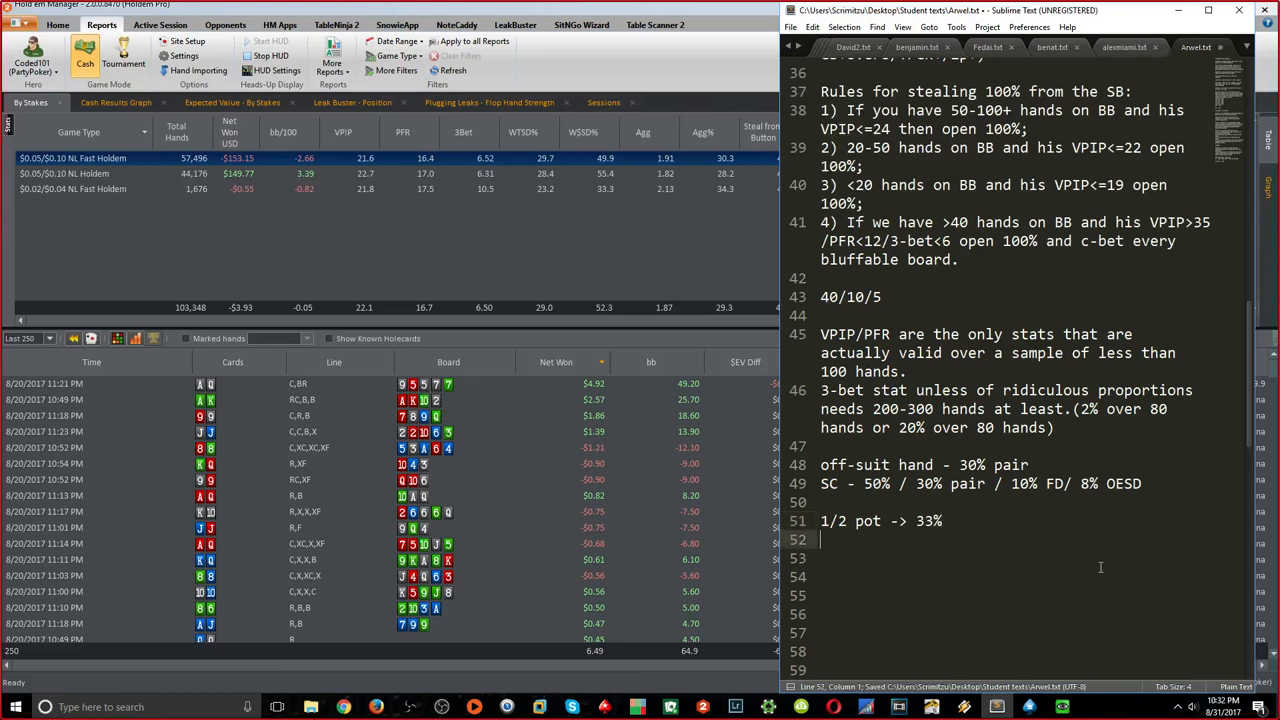
{"action": "type", "text": "vs Loose Passives STRATEG"}
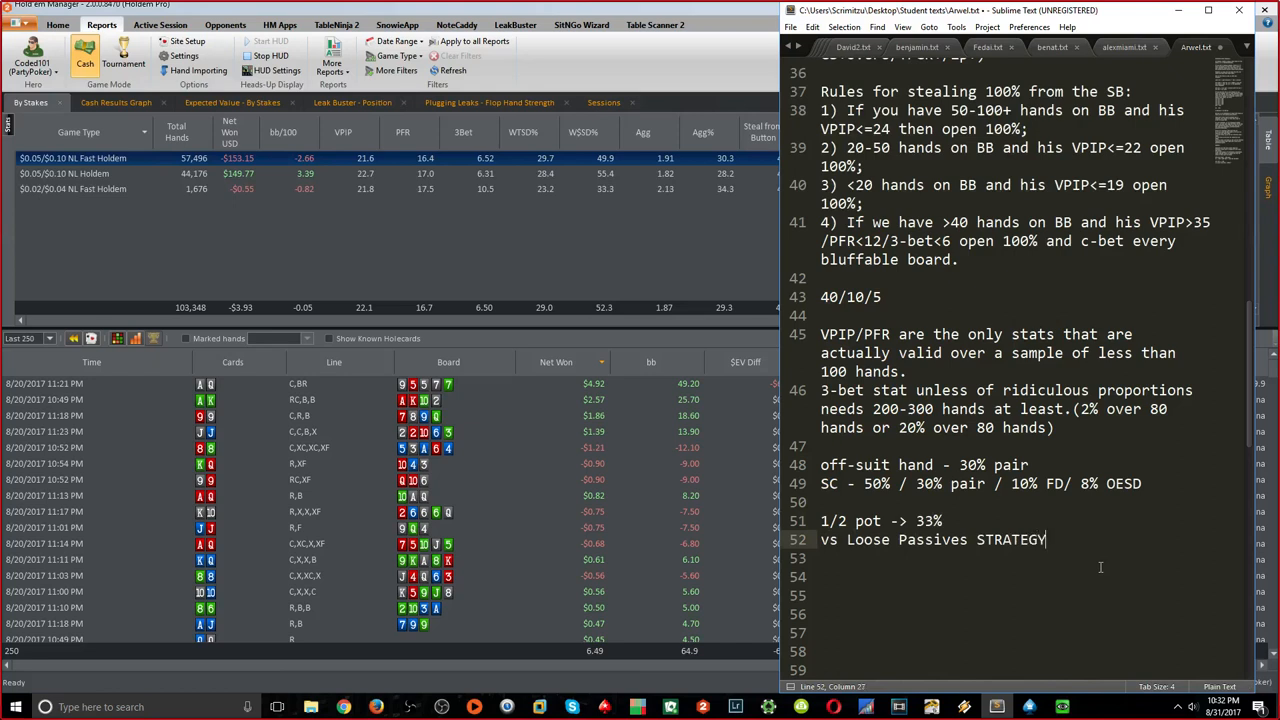
{"action": "type", "text": "Yopu"}
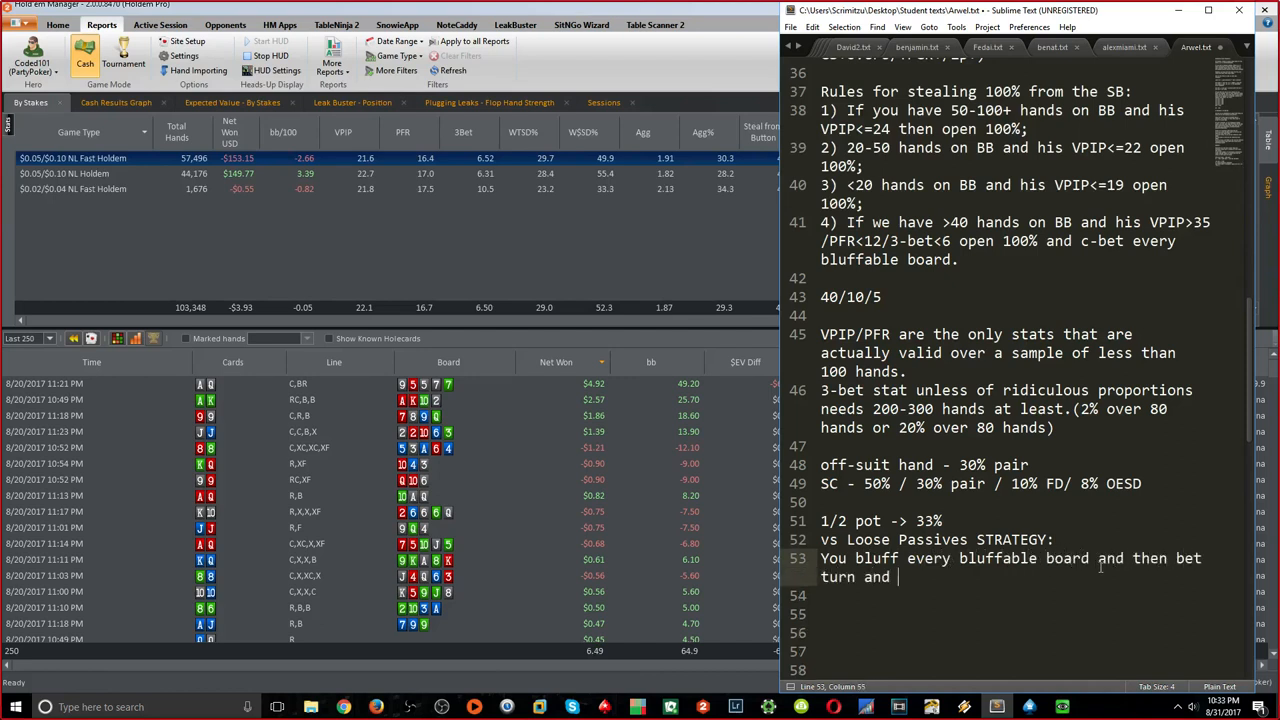
{"action": "type", "text": "river only w ith TPGK+"}
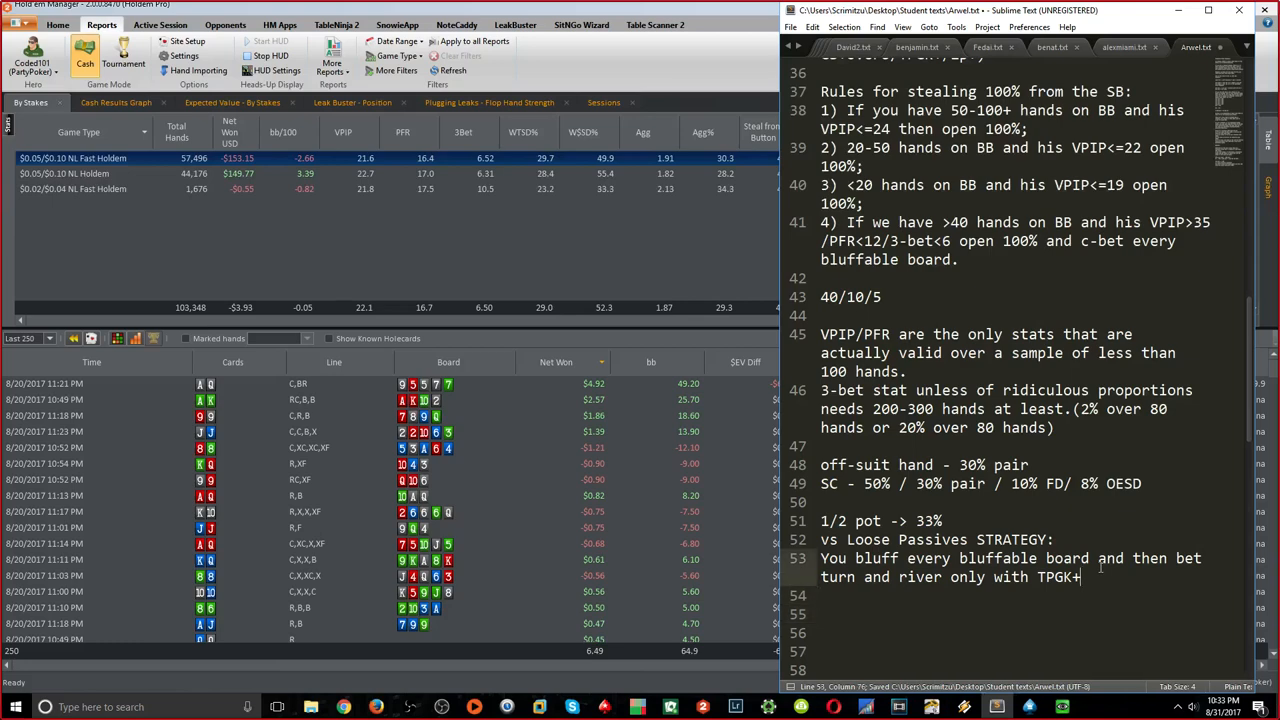
Write the Big Pointer note on turn/river raises plus the 40/5 and 30/1 lines
{"action": "type", "text": "S"}
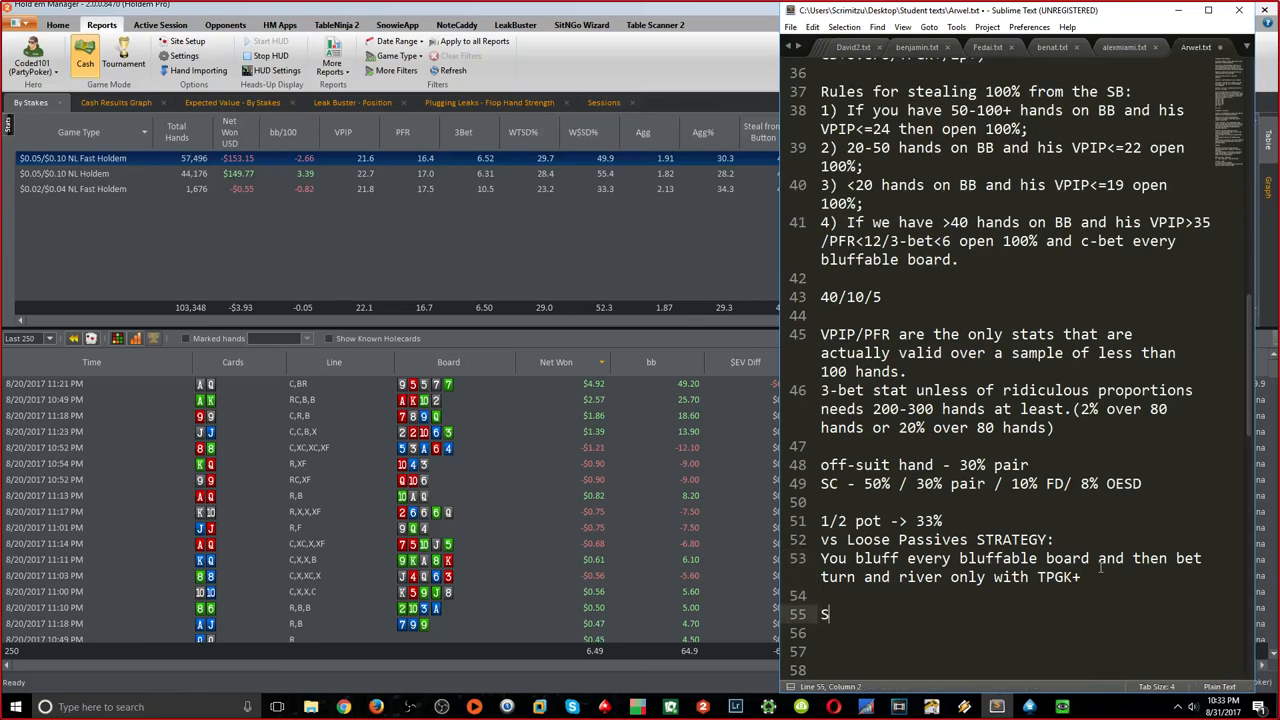
{"action": "type", "text": "ig Pointer"}
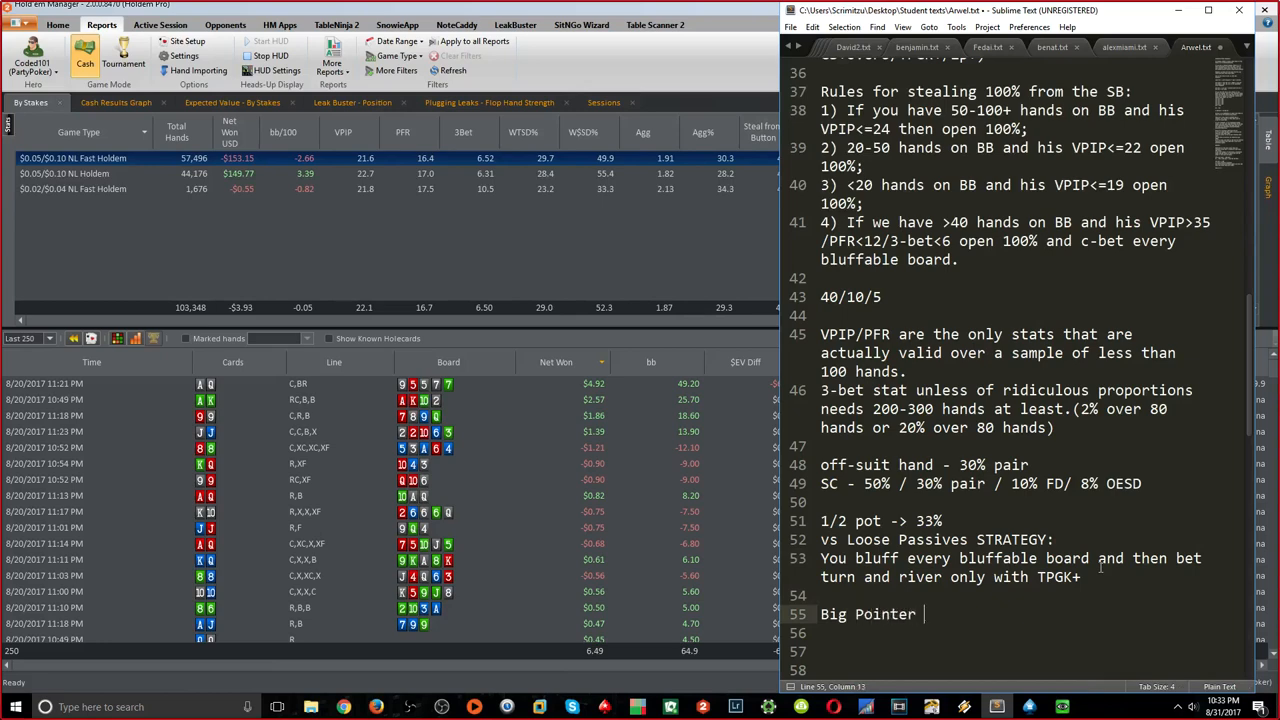
{"action": "type", "text": "- when they raise"}
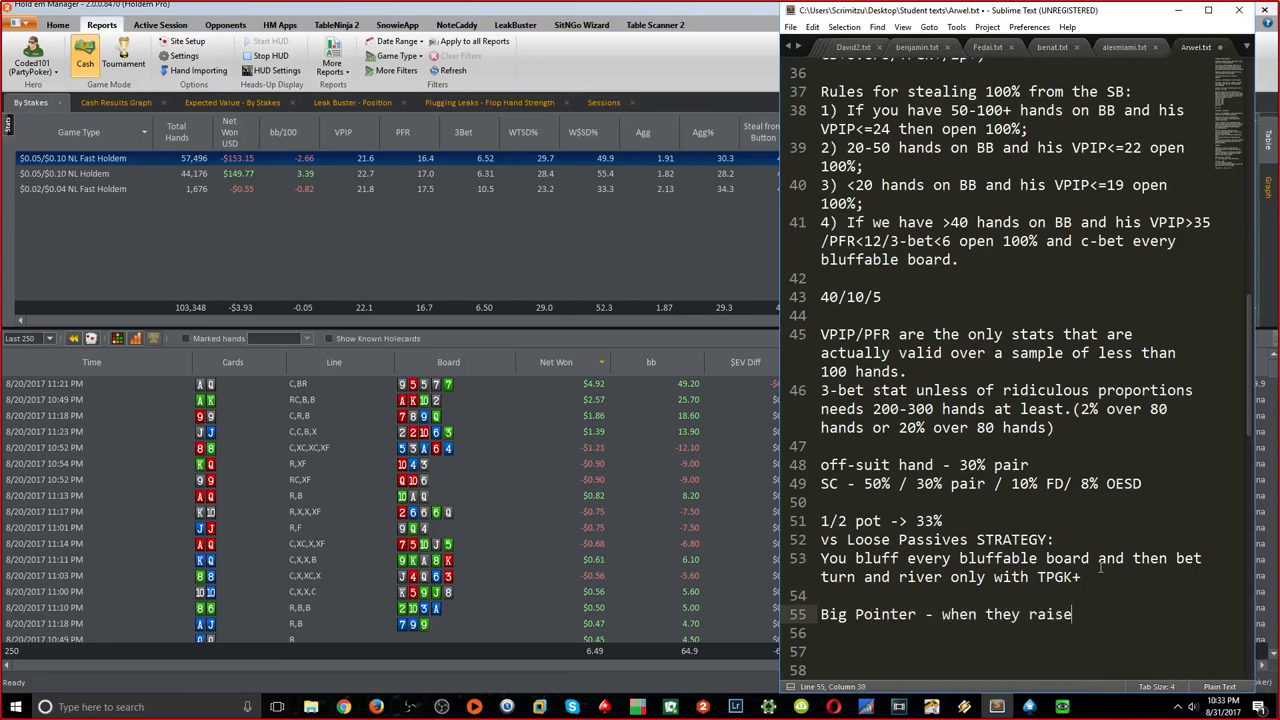
{"action": "type", "text": "turn an"}
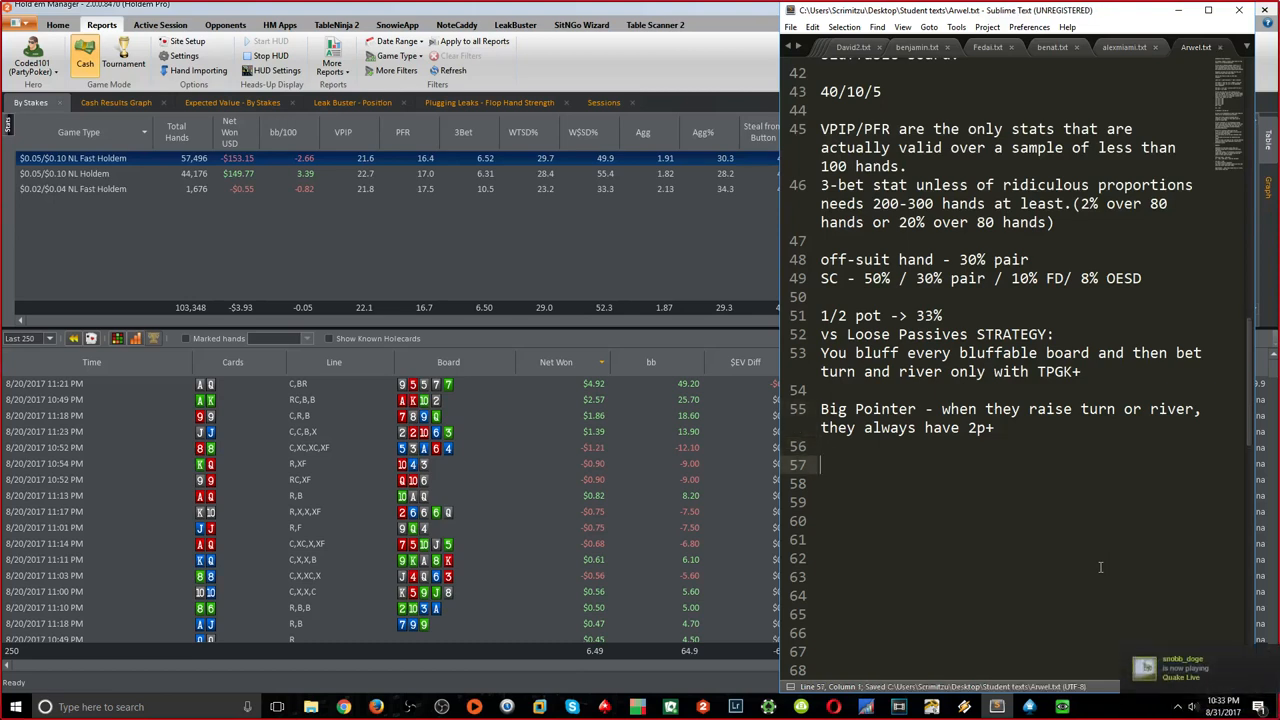
{"action": "type", "text": "40/5"}
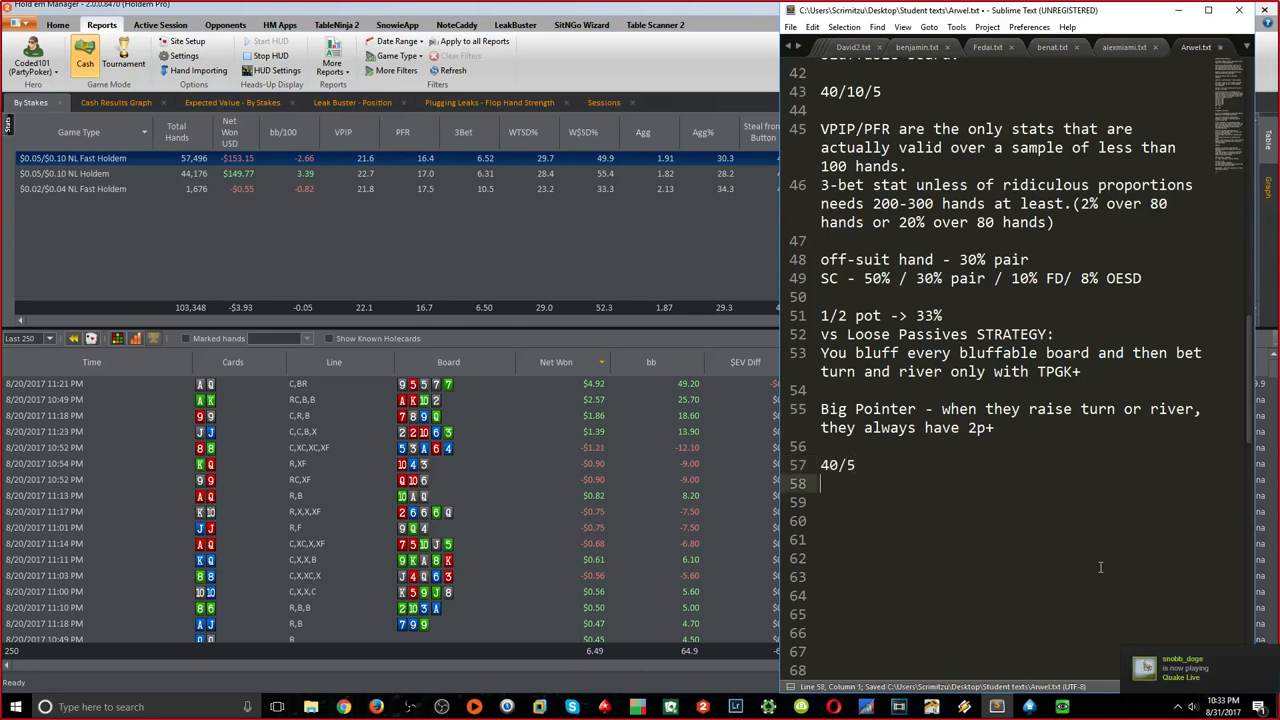
{"action": "type", "text": "30/1"}
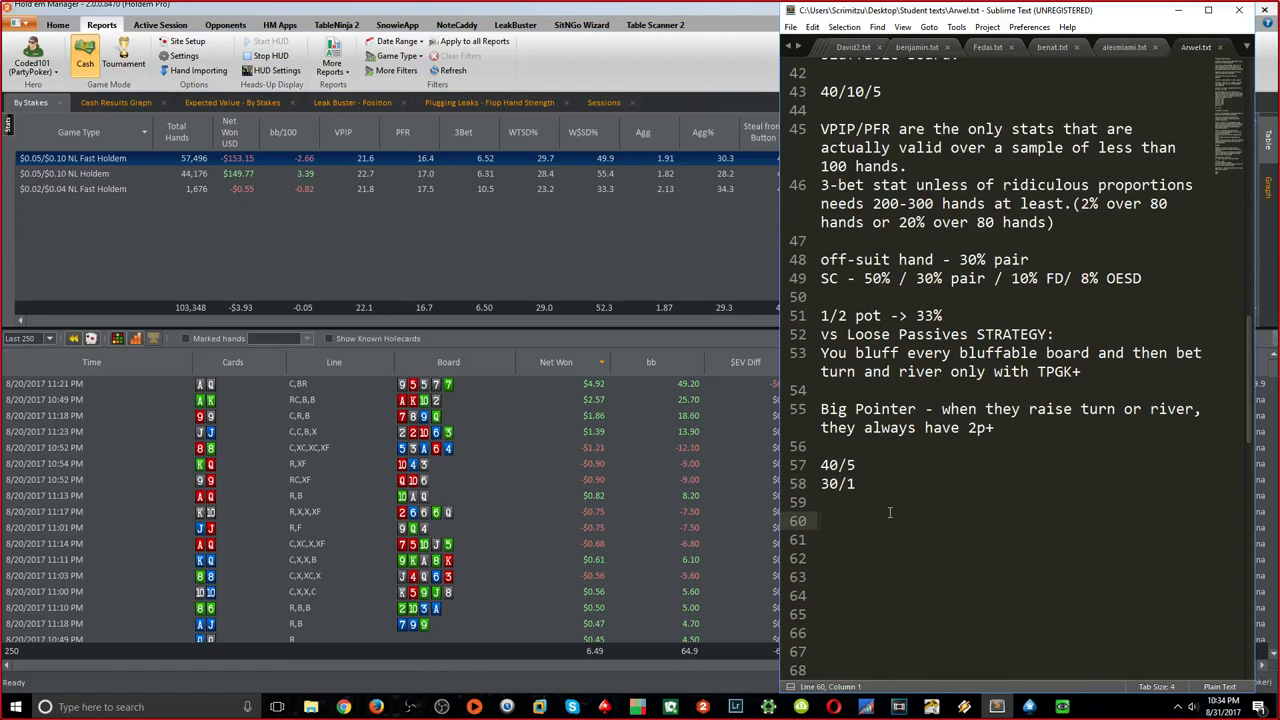
{"action": "mouse_move", "coordinate": [1066, 452]}
{"action": "type", "text": " - continue only with FD/OESD if possible, also with at least top and bo"}
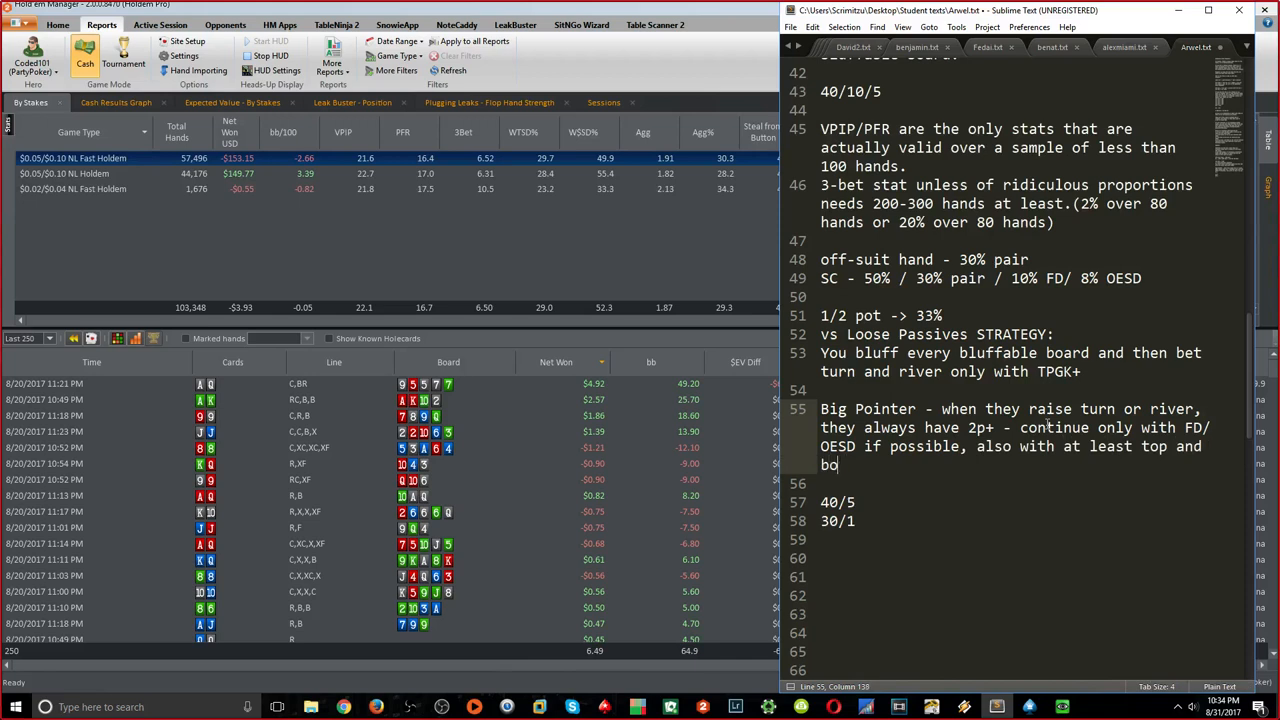
Finish with 'bottom pair. (2p)' and 'A872 - at least A2', then save
{"action": "type", "text": "ttom pair."}
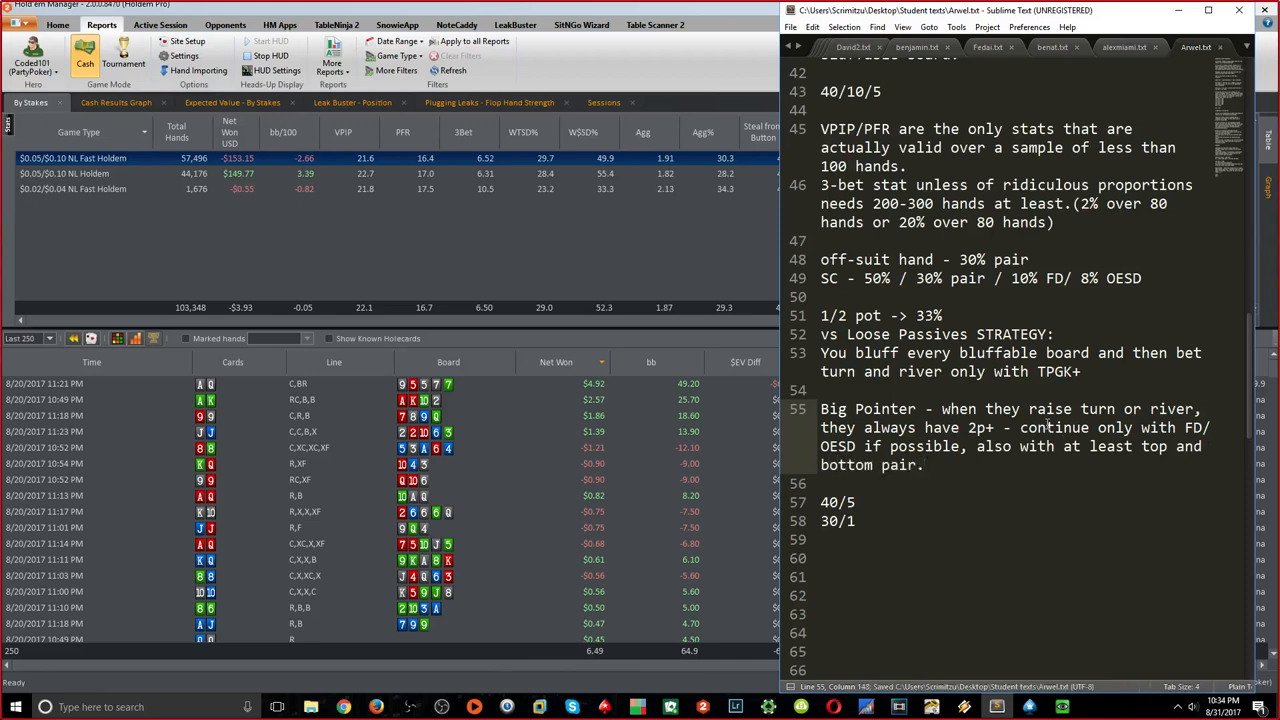
{"action": "type", "text": "(2p)"}
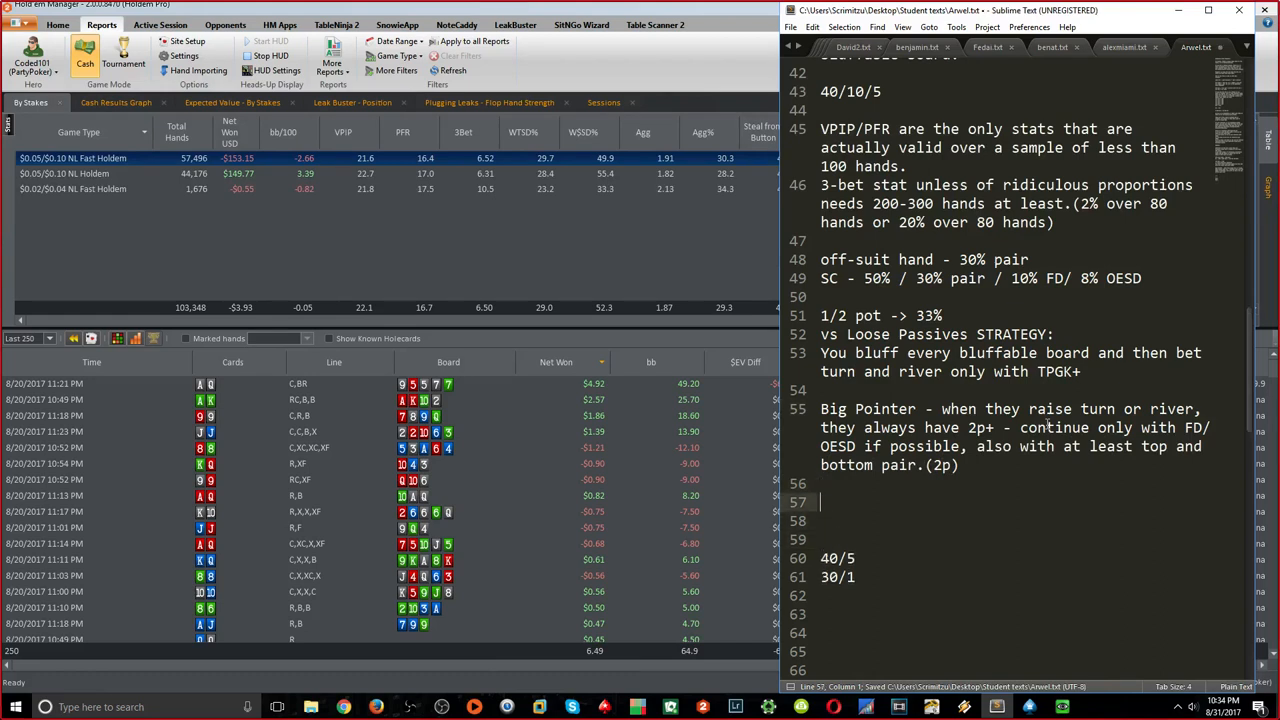
{"action": "type", "text": "A872 -"}
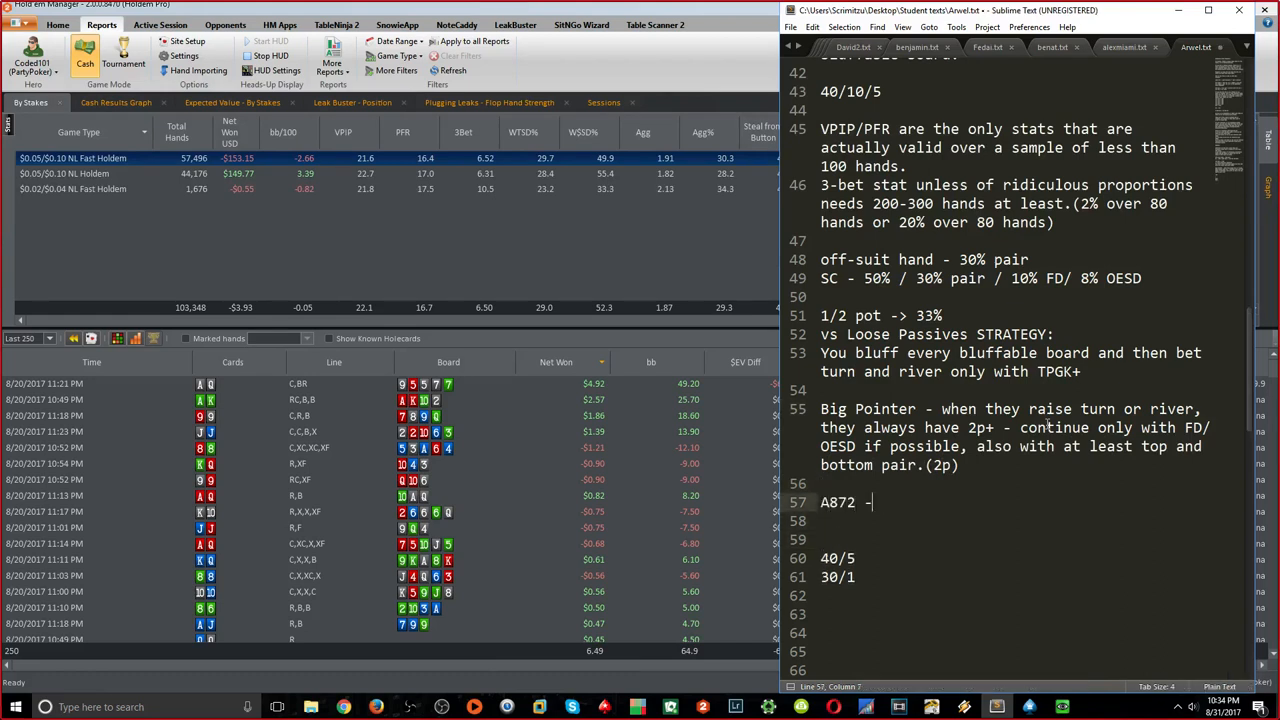
{"action": "type", "text": "at least A2"}
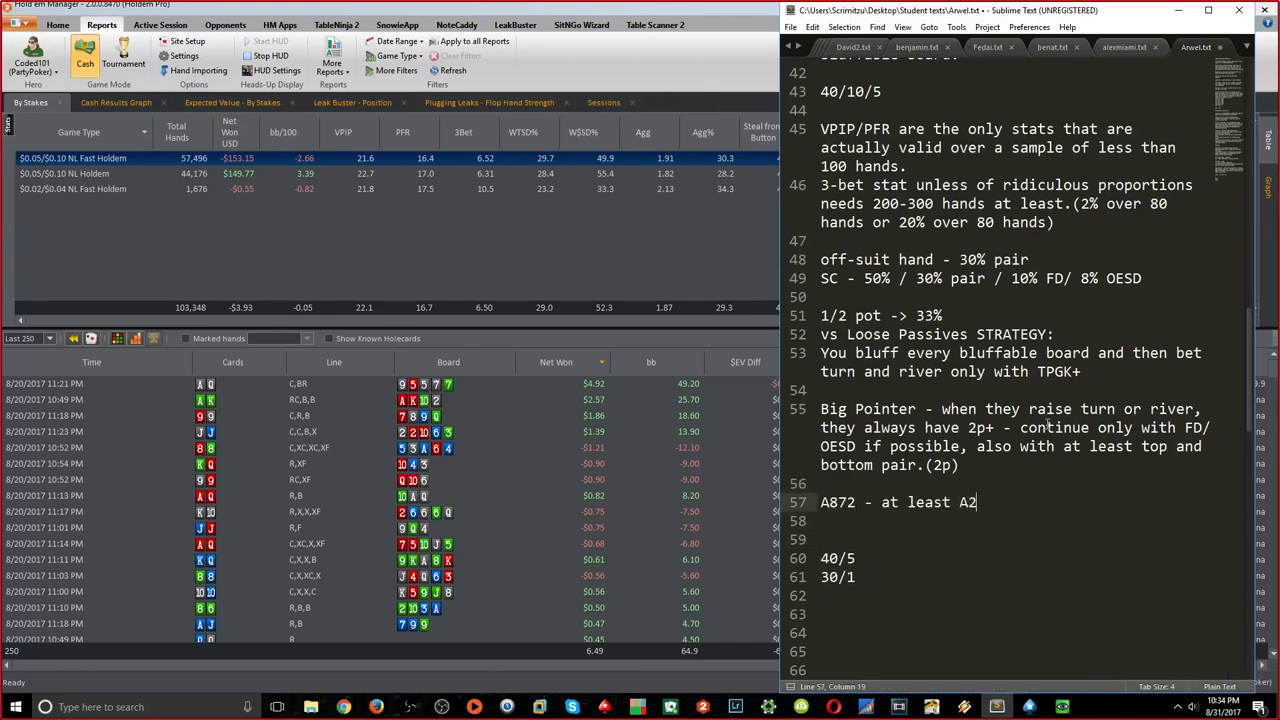
{"action": "key", "text": "ctrl+s"}
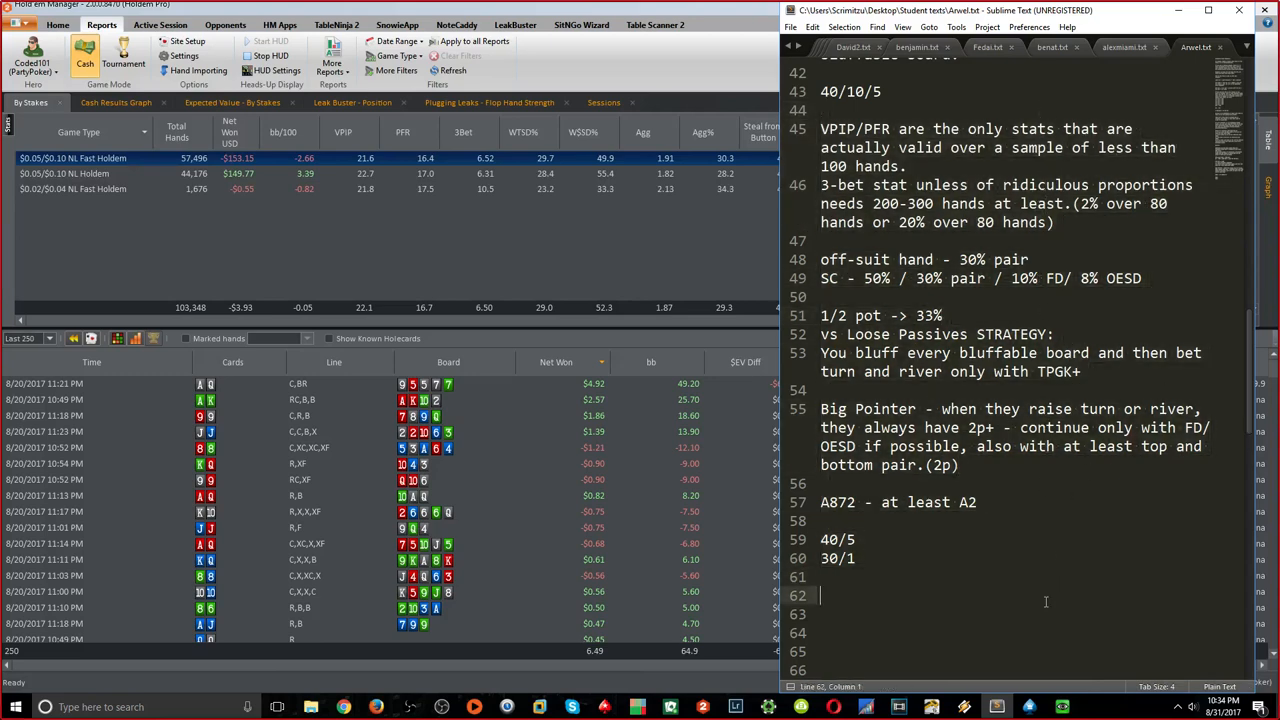
{"action": "scroll", "scroll_direction": "down", "scroll_amount": 3}
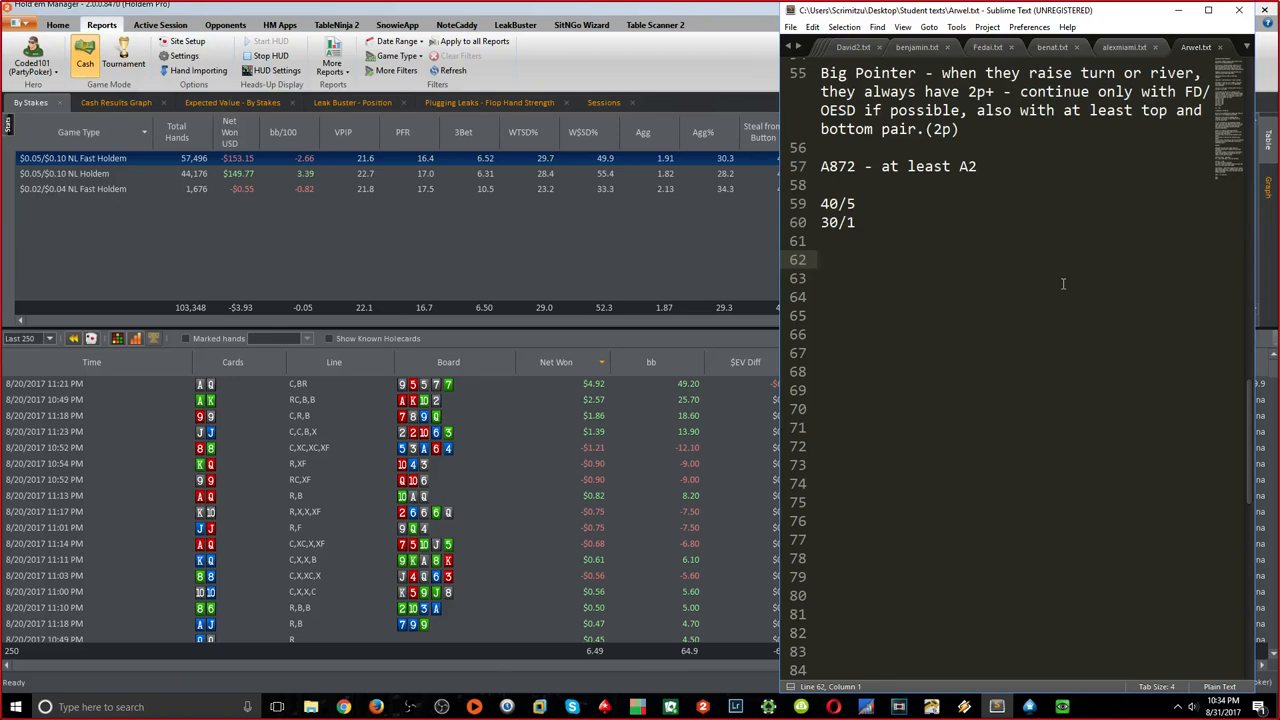
Add heading 'How to play 100% postflop vs a reg' and the 'A73r - 1/2 pot' line
{"action": "type", "text": "How to play 100"}
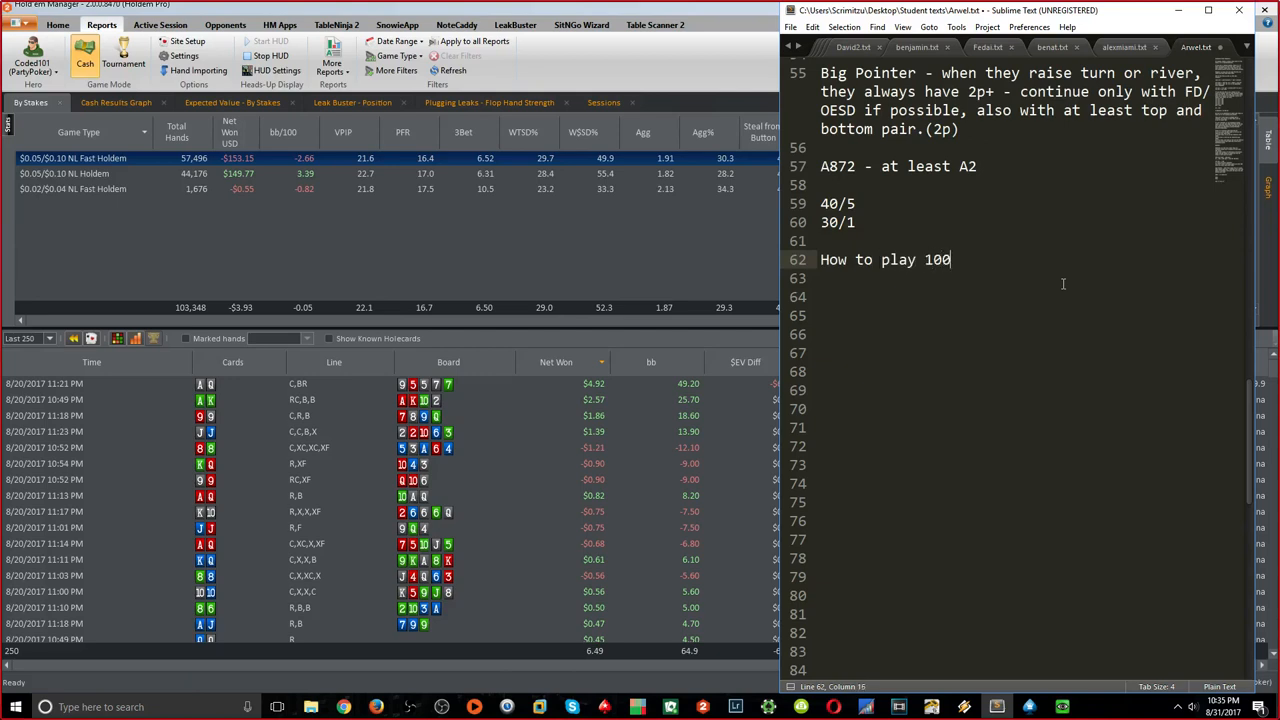
{"action": "type", "text": "% postflop"}
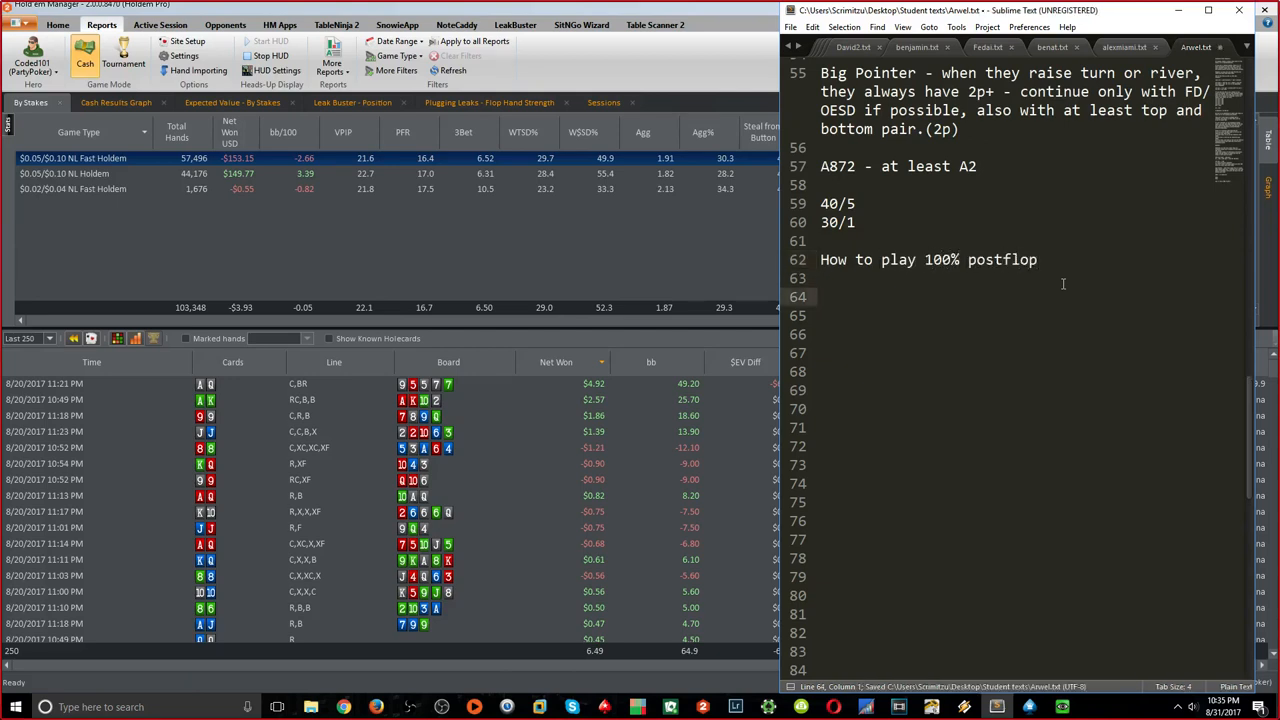
{"action": "type", "text": "A73"}
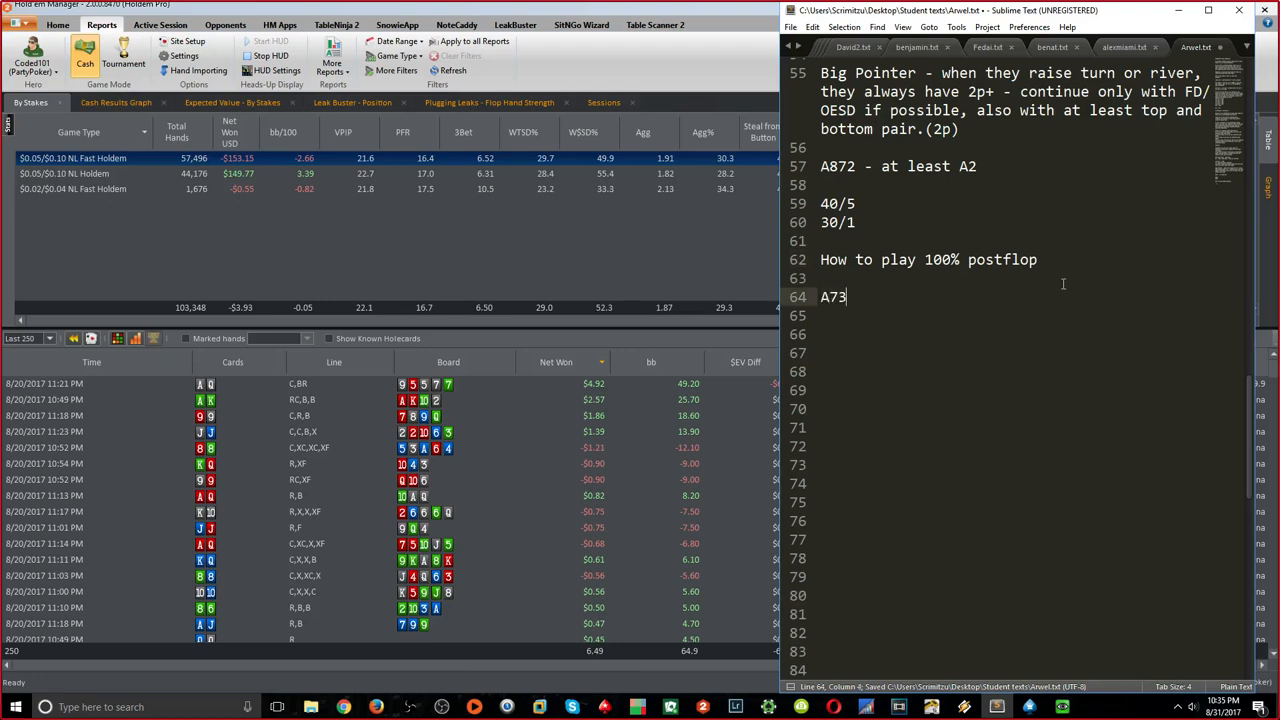
{"action": "type", "text": "r"}
{"action": "left_click", "coordinate": [1012, 258]}
{"action": "type", "text": " vs a r"}
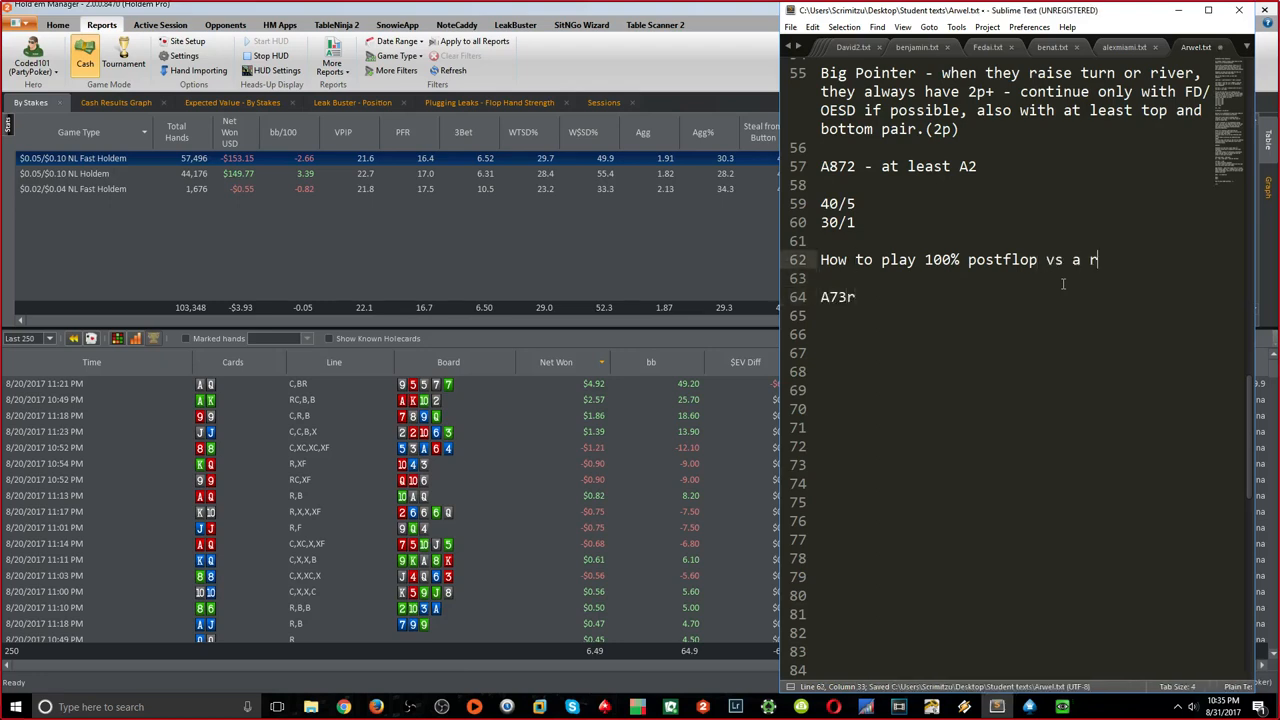
{"action": "type", "text": "eg"}
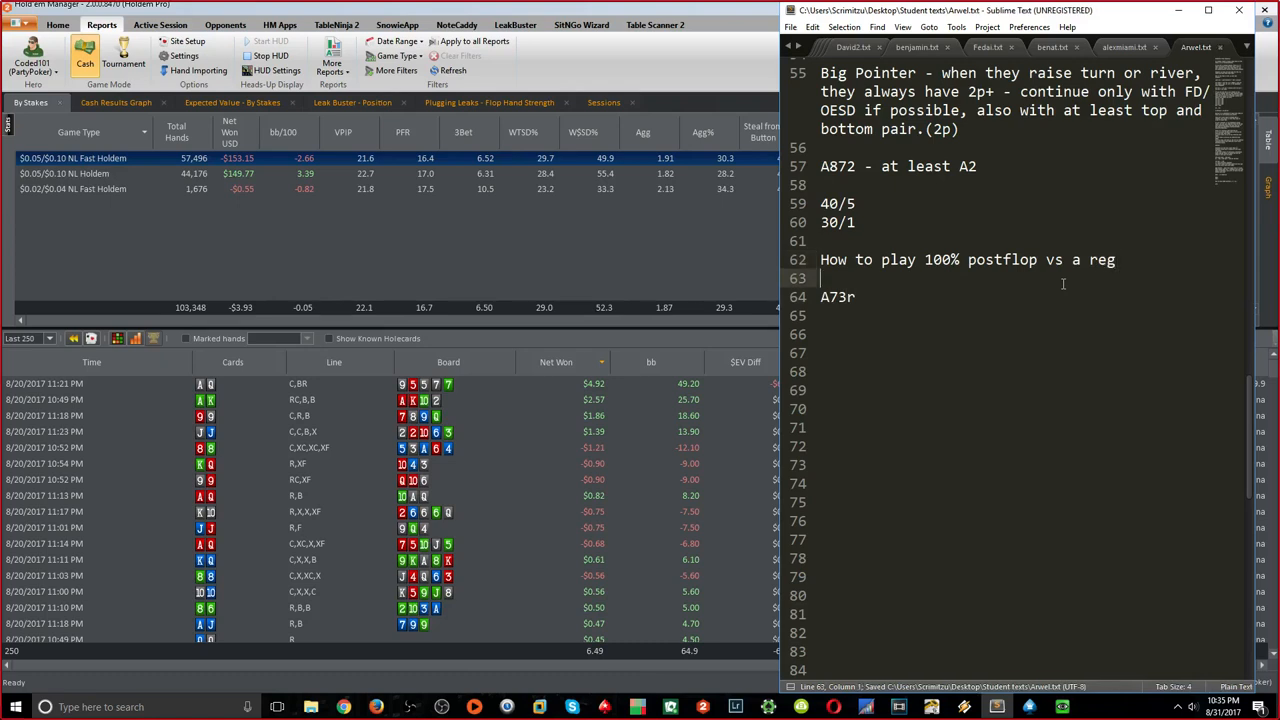
{"action": "type", "text": "Bre"}
{"action": "left_click", "coordinate": [1000, 370]}
{"action": "type", "text": "Check"}
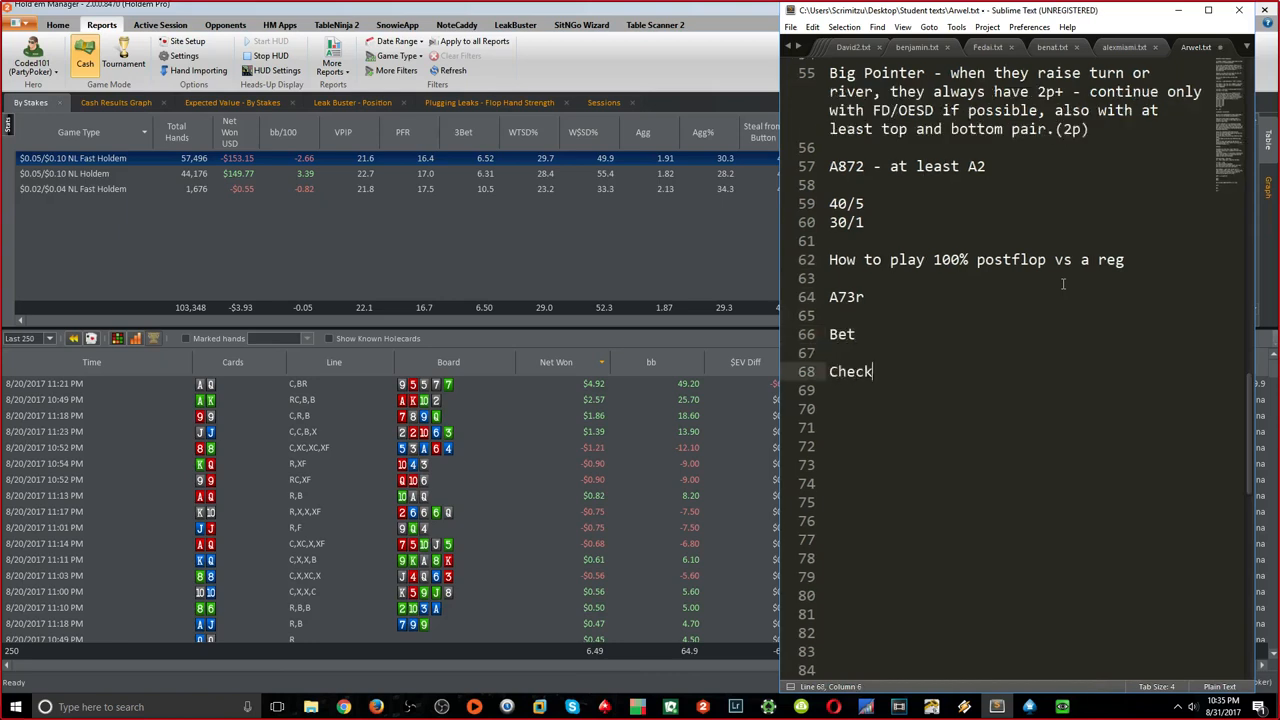
List the A73r lines: 'Bet - AIR,', 'Check/calling', 'check/folding - nothing'
{"action": "type", "text": "/calling"}
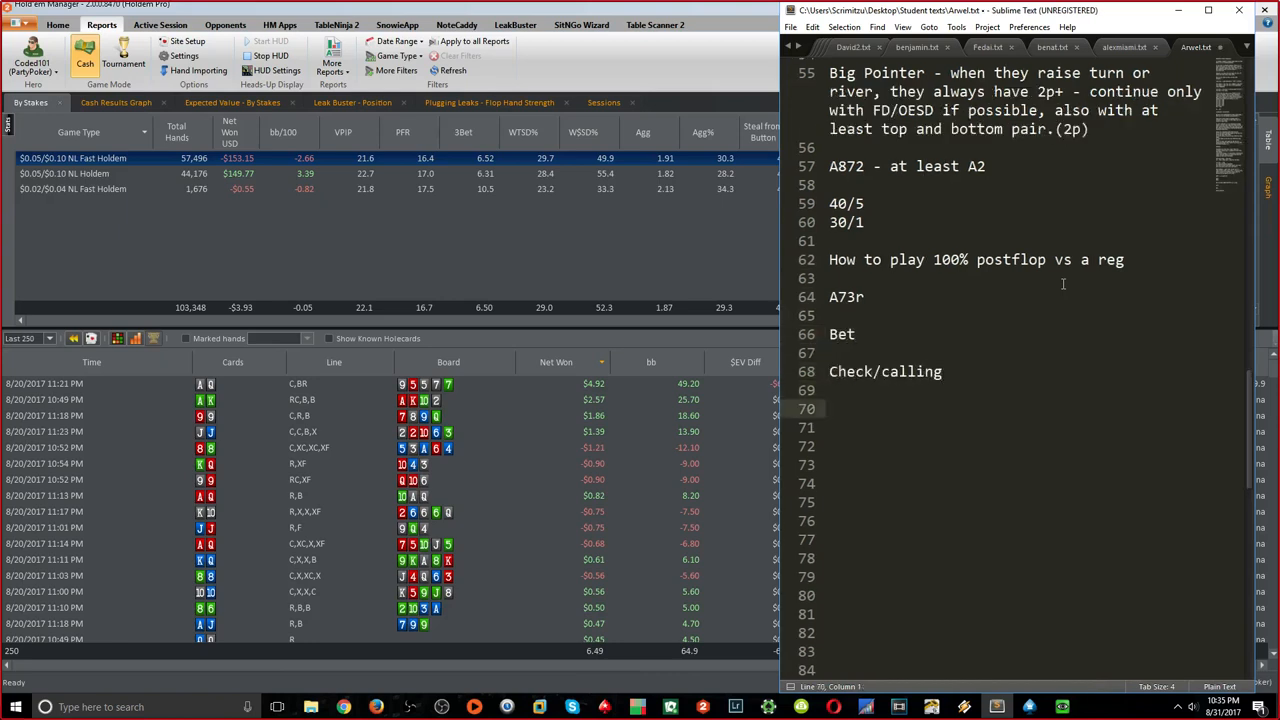
{"action": "type", "text": "check/folding"}
{"action": "left_click", "coordinate": [1034, 334]}
{"action": "type", "text": " -"}
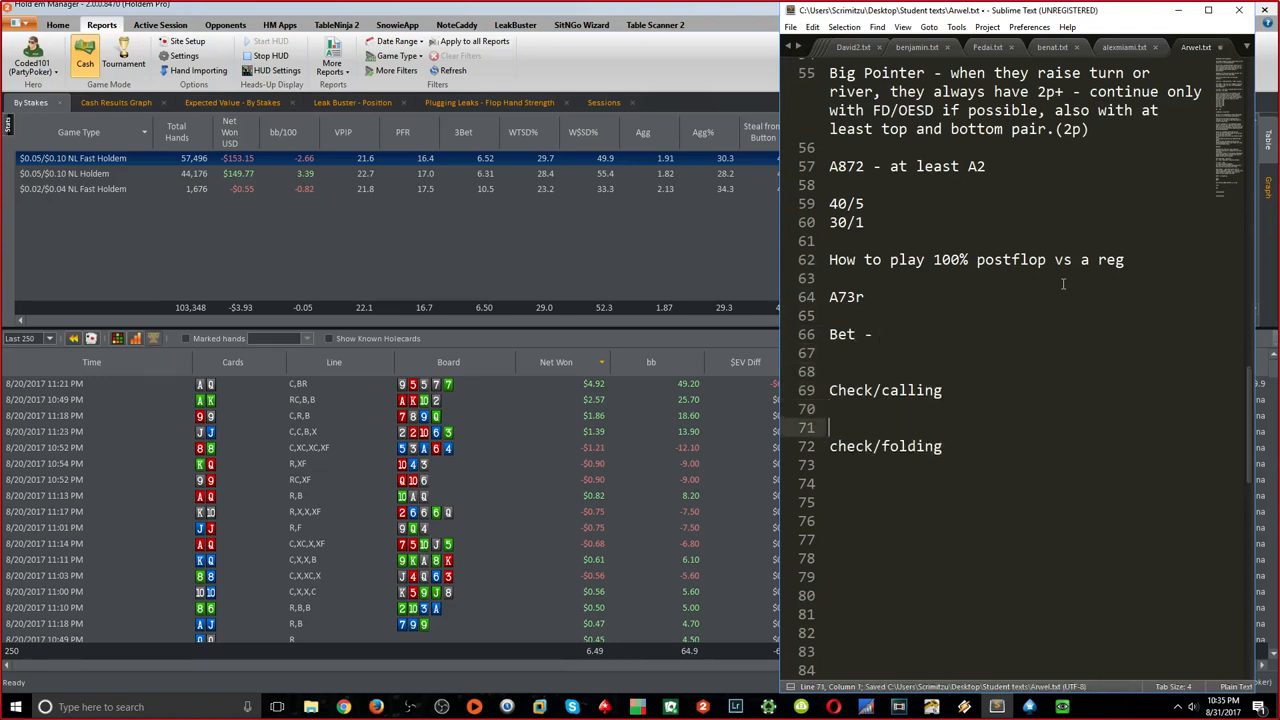
{"action": "type", "text": "AIR"}
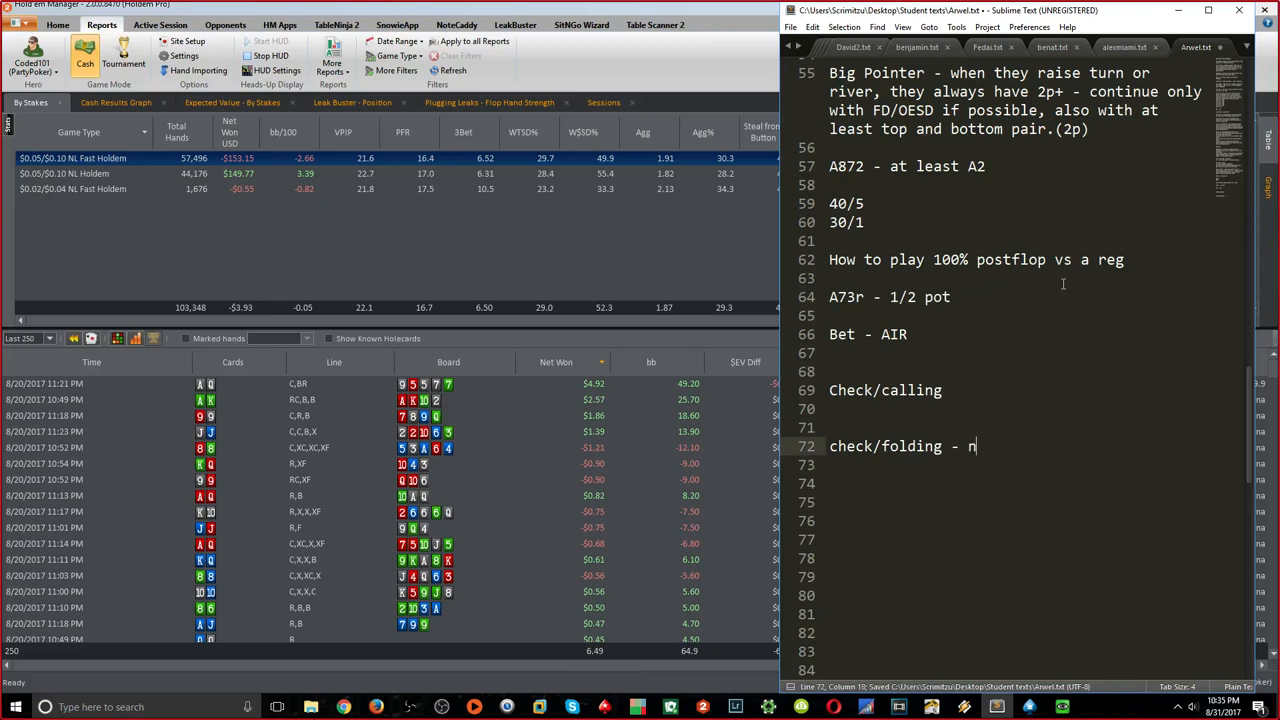
{"action": "type", "text": "othing"}
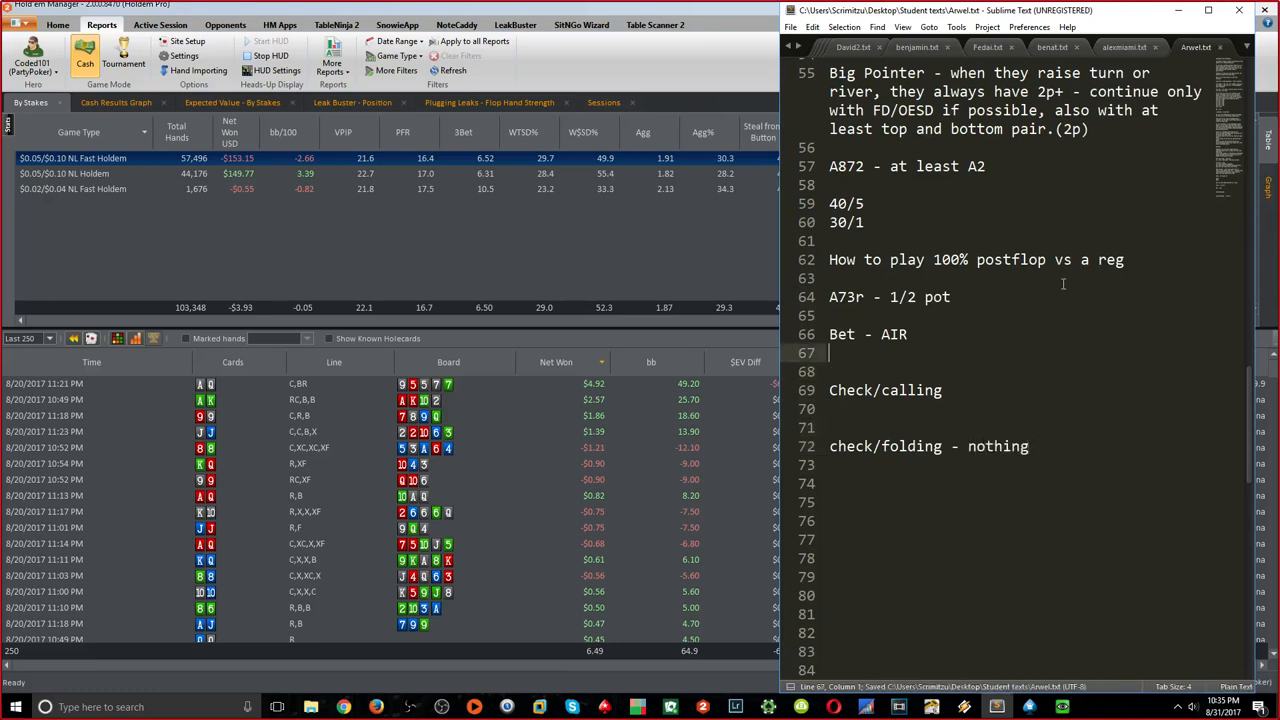
{"action": "type", "text": ","}
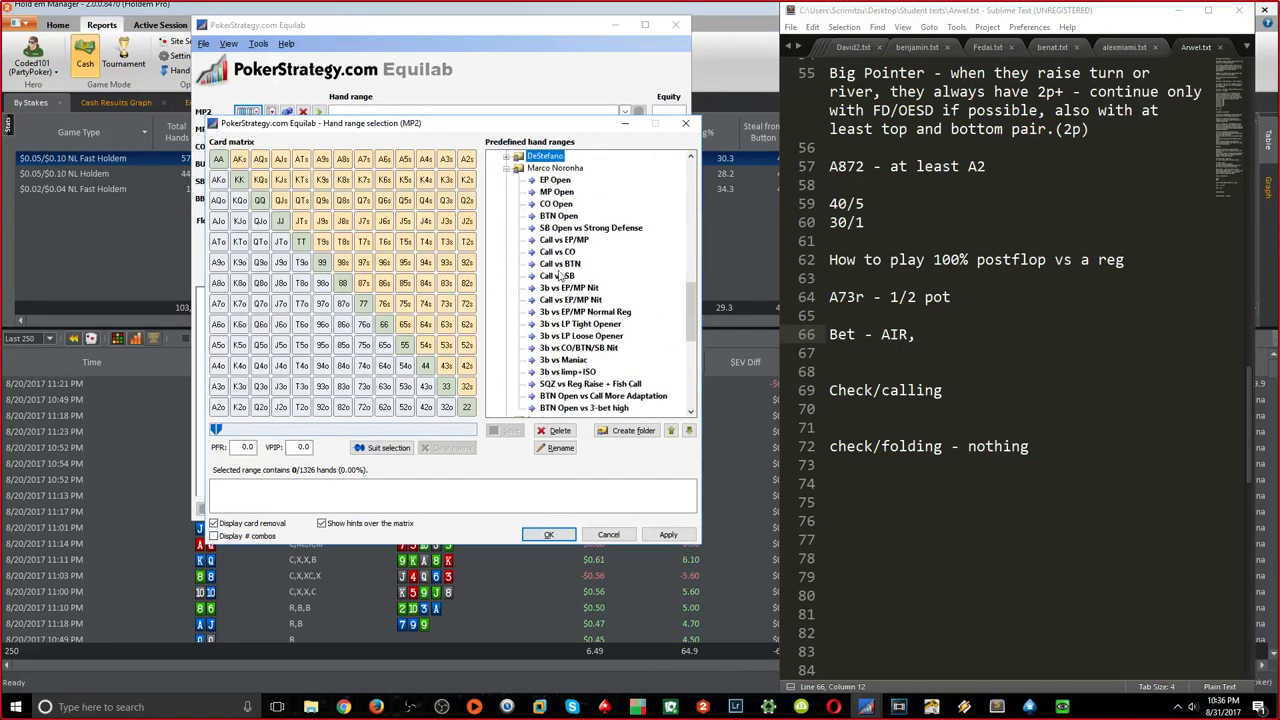
Close the Equilab hand range window to return to the A73r notes
{"action": "left_click", "coordinate": [560, 276]}
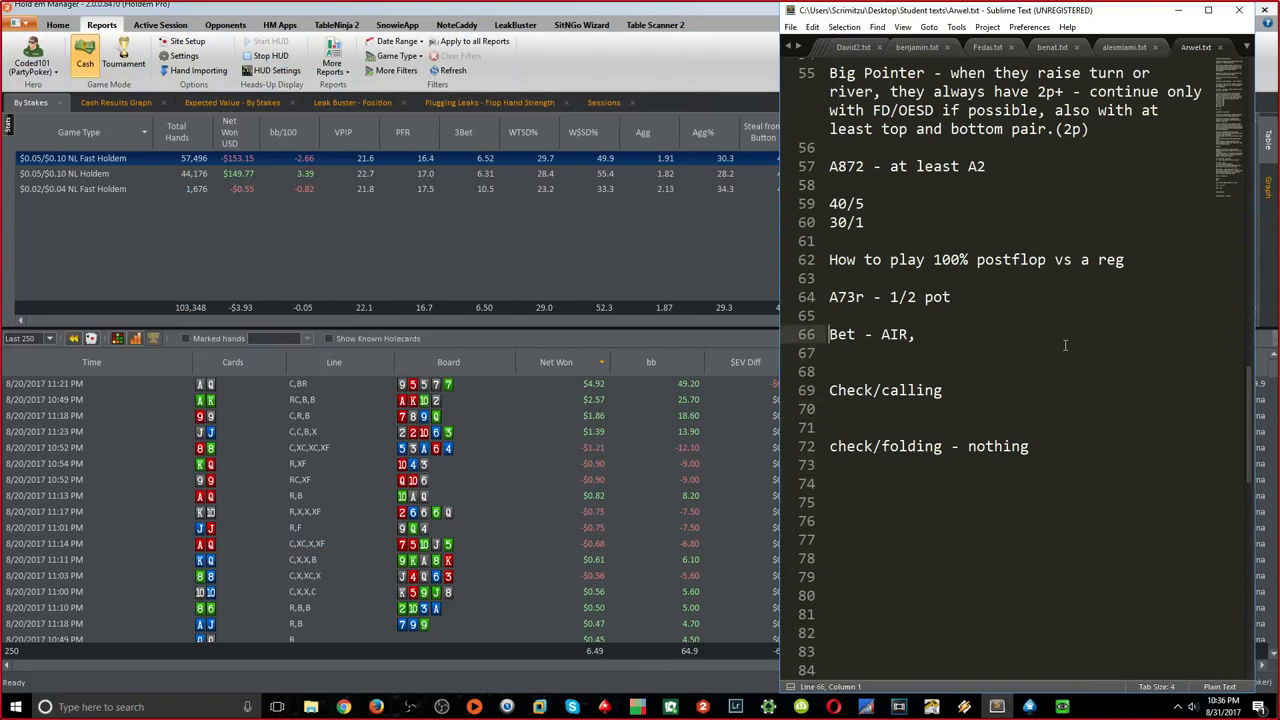
Extend the Bet line with 77, 33, A7, A3 and add 'AA(block too many Ax)' to Check/calling
{"action": "left_click", "coordinate": [912, 334]}
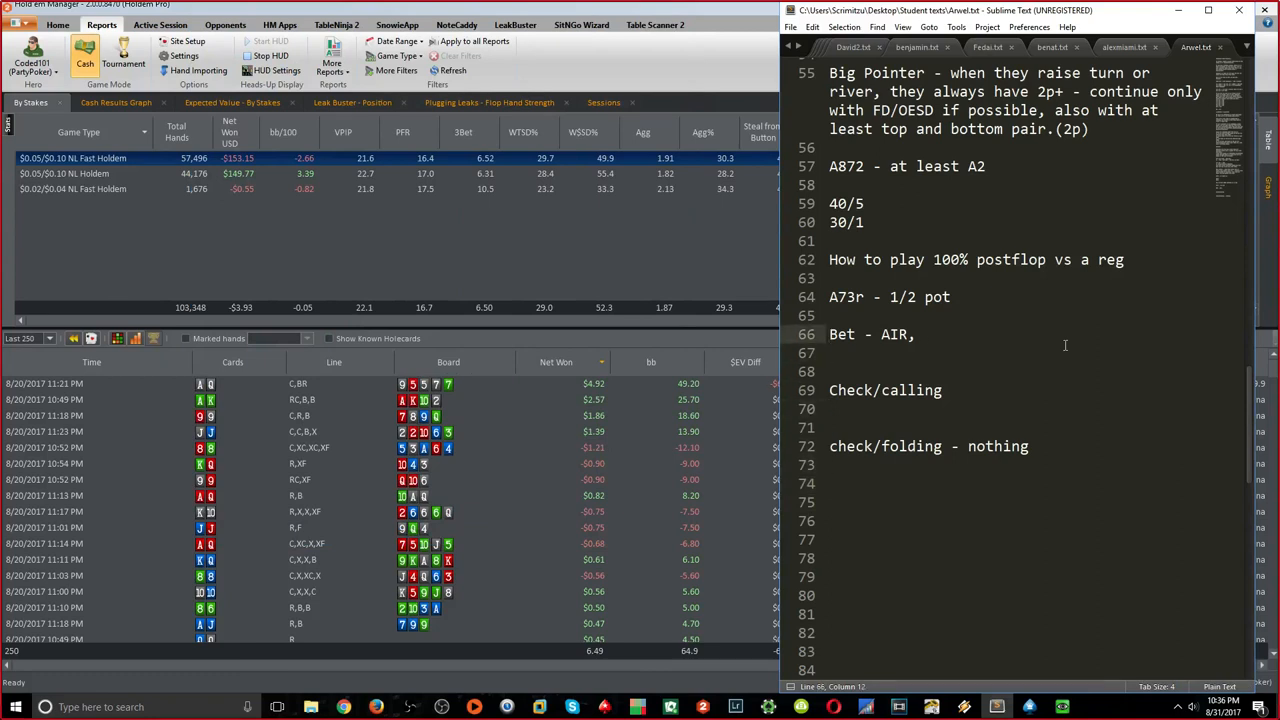
{"action": "type", "text": ", 77, 33"}
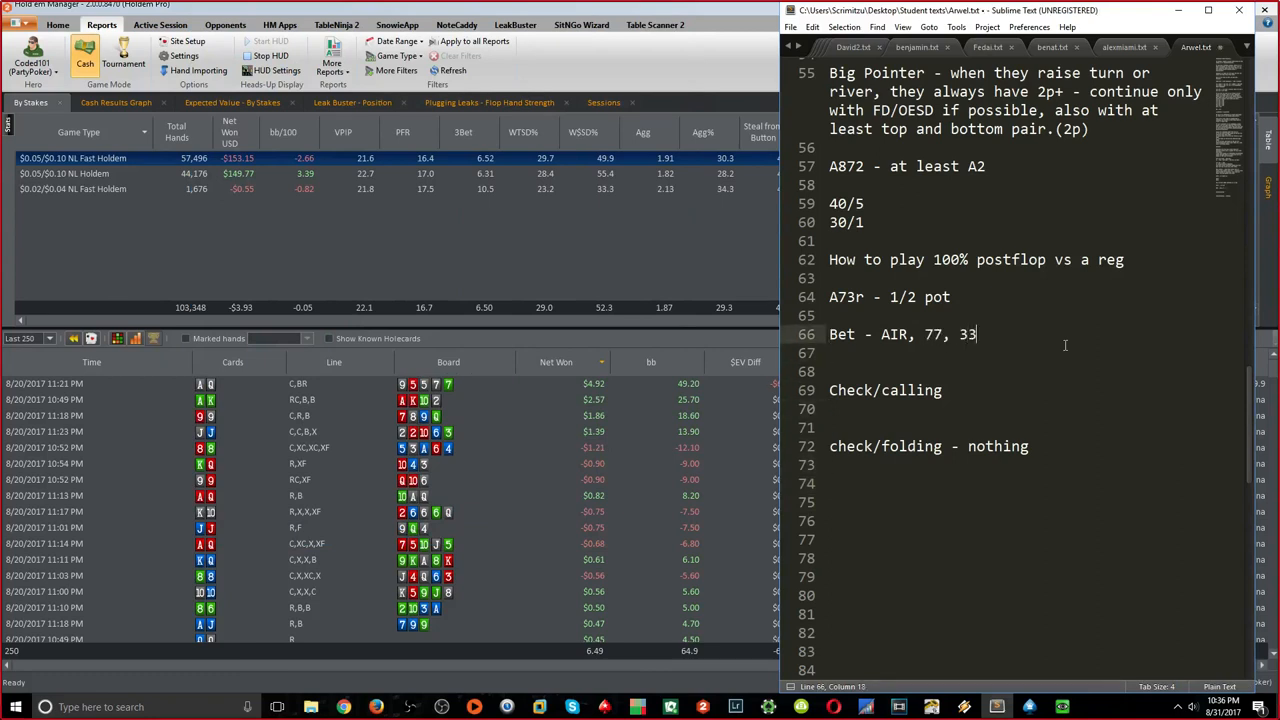
{"action": "type", "text": ", A7, A3"}
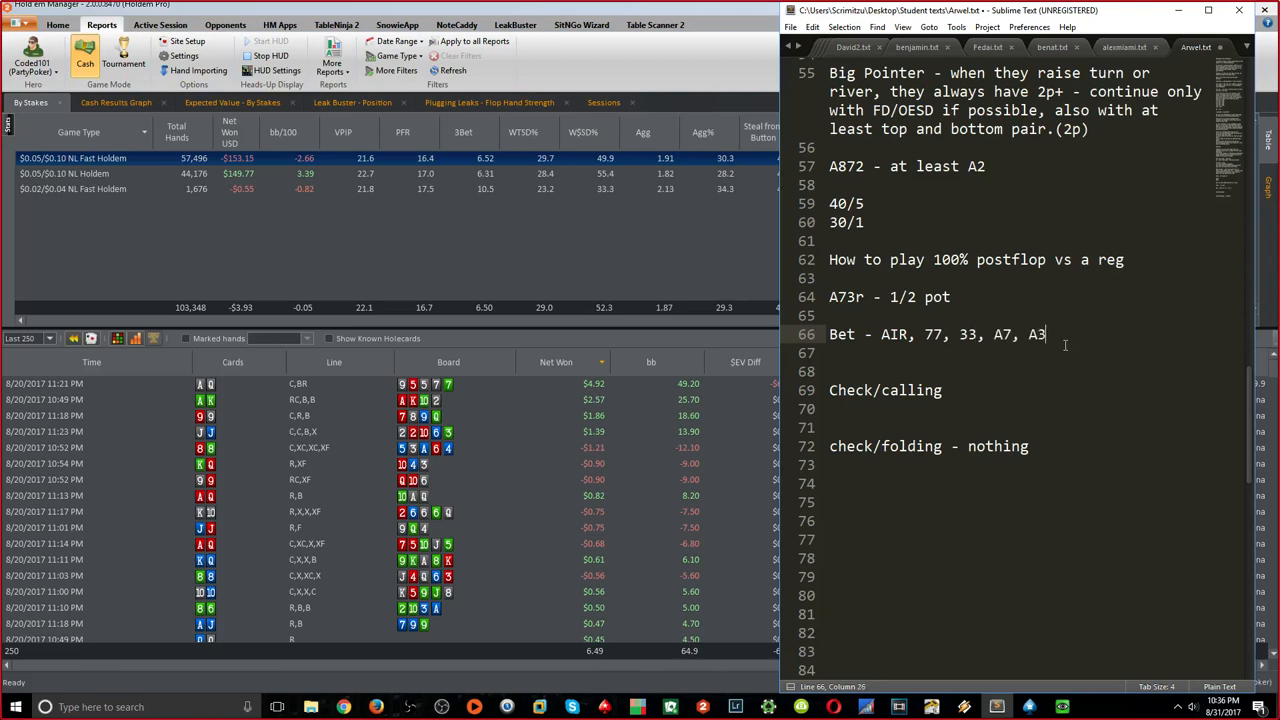
{"action": "type", "text": "-"}
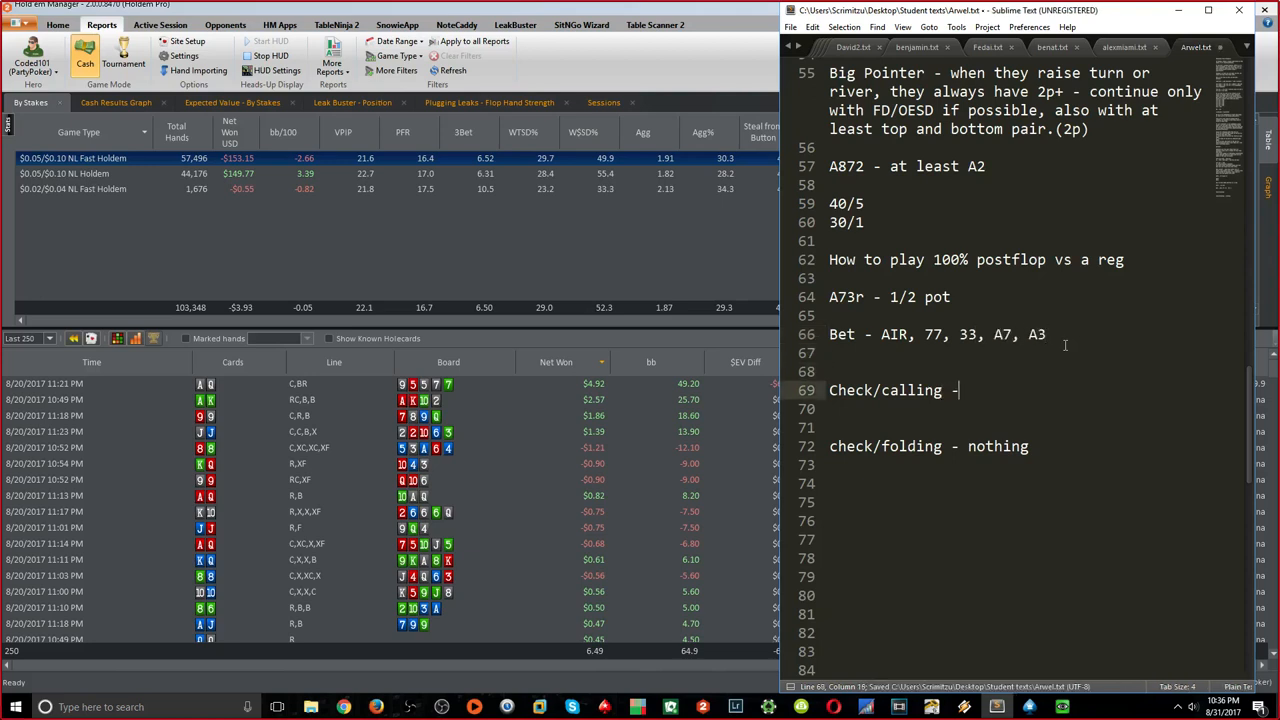
{"action": "type", "text": "AA"}
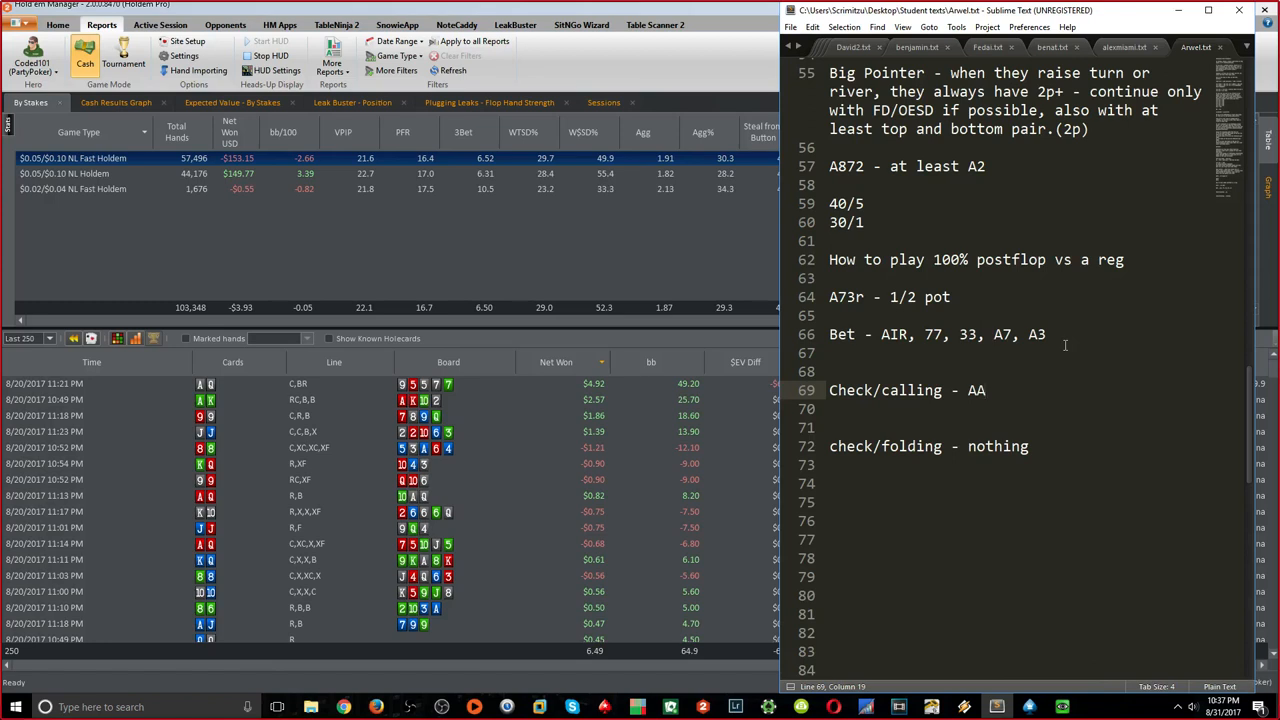
{"action": "type", "text": "(block)"}
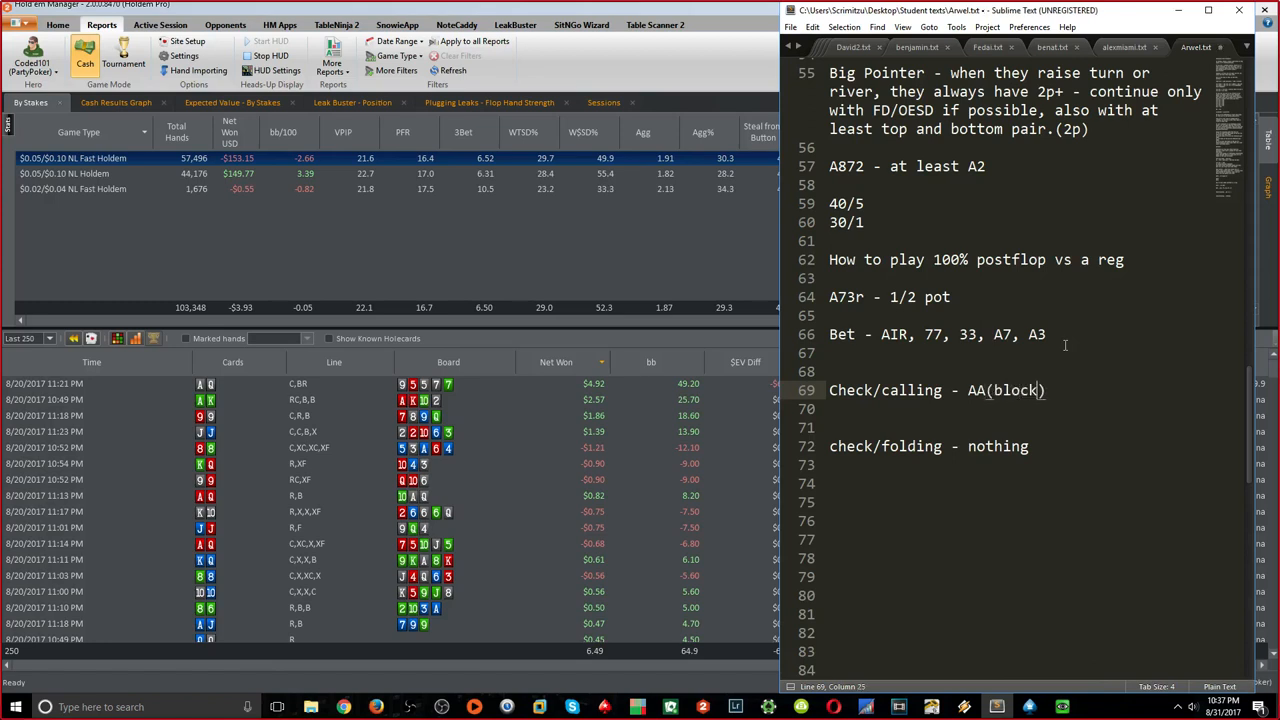
{"action": "type", "text": "too many Ax"}
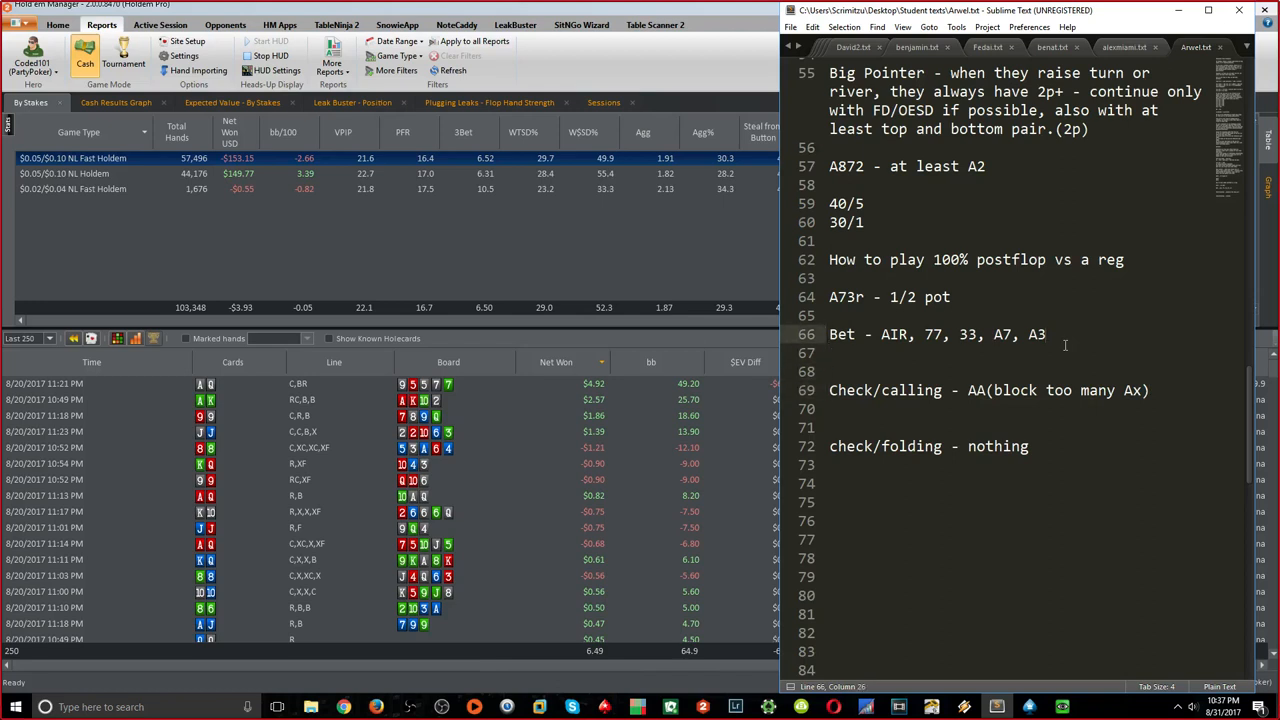
Add 'AK, AQ(3 streets of value from AJ/AT), 3x, 7x' to the Bet line and start a new line
{"action": "type", "text": ", AK, AQ"}
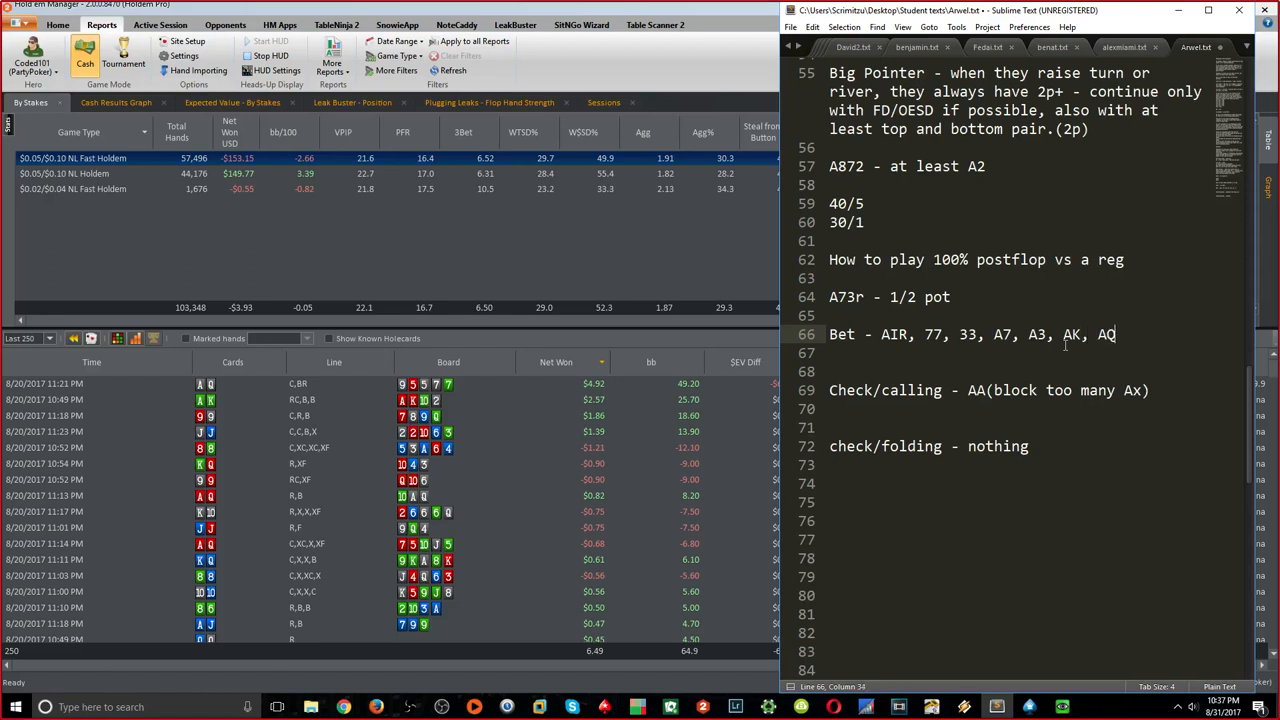
{"action": "type", "text": "(3 stre)"}
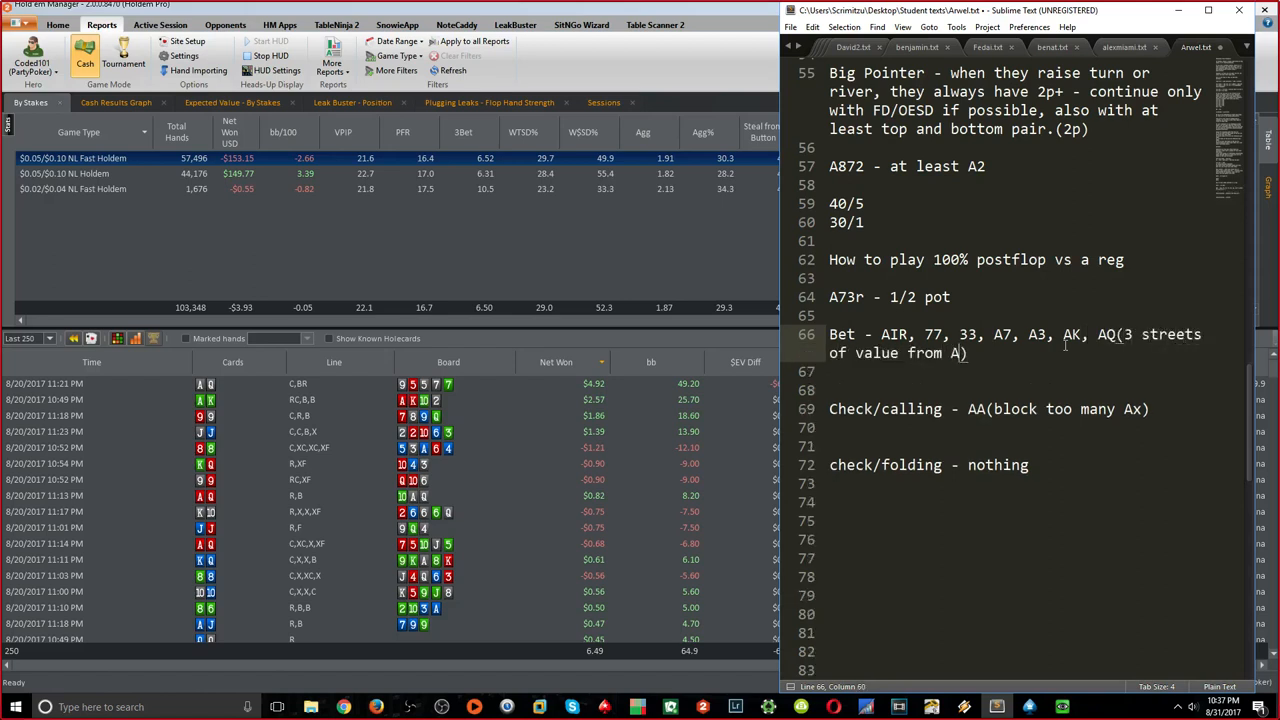
{"action": "type", "text": "J/AT"}
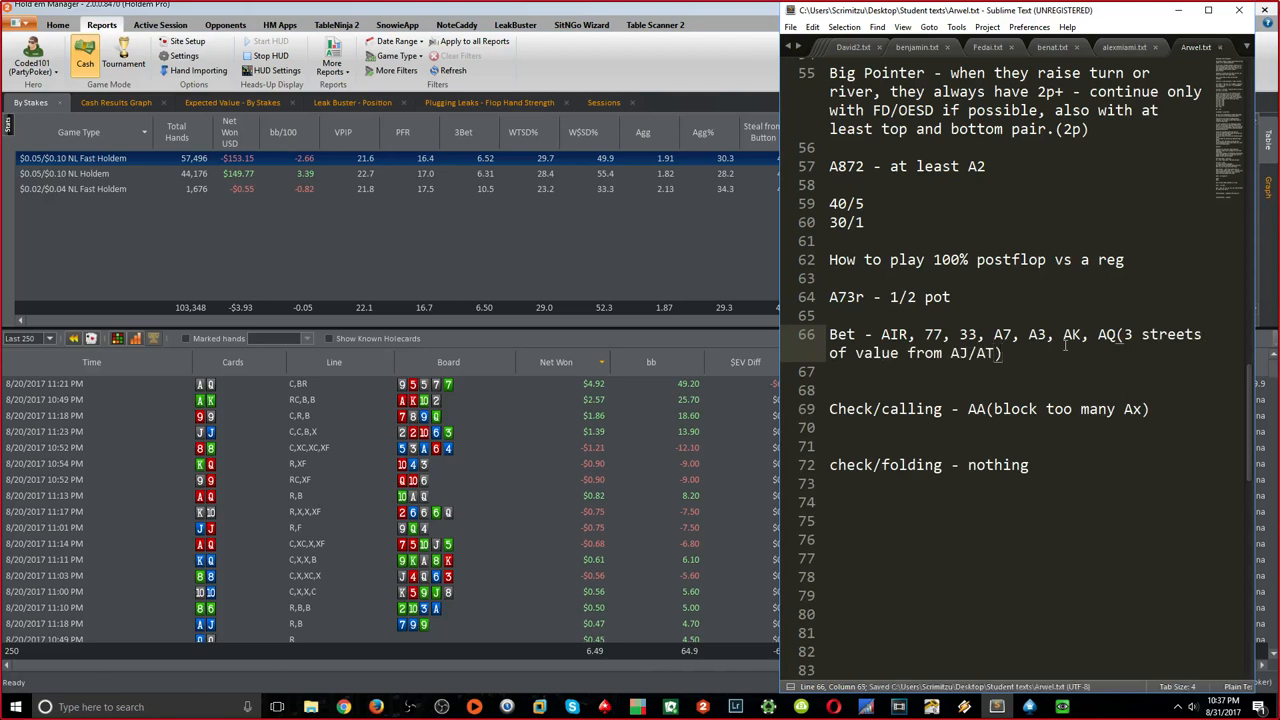
{"action": "type", "text": ", 3x, 7"}
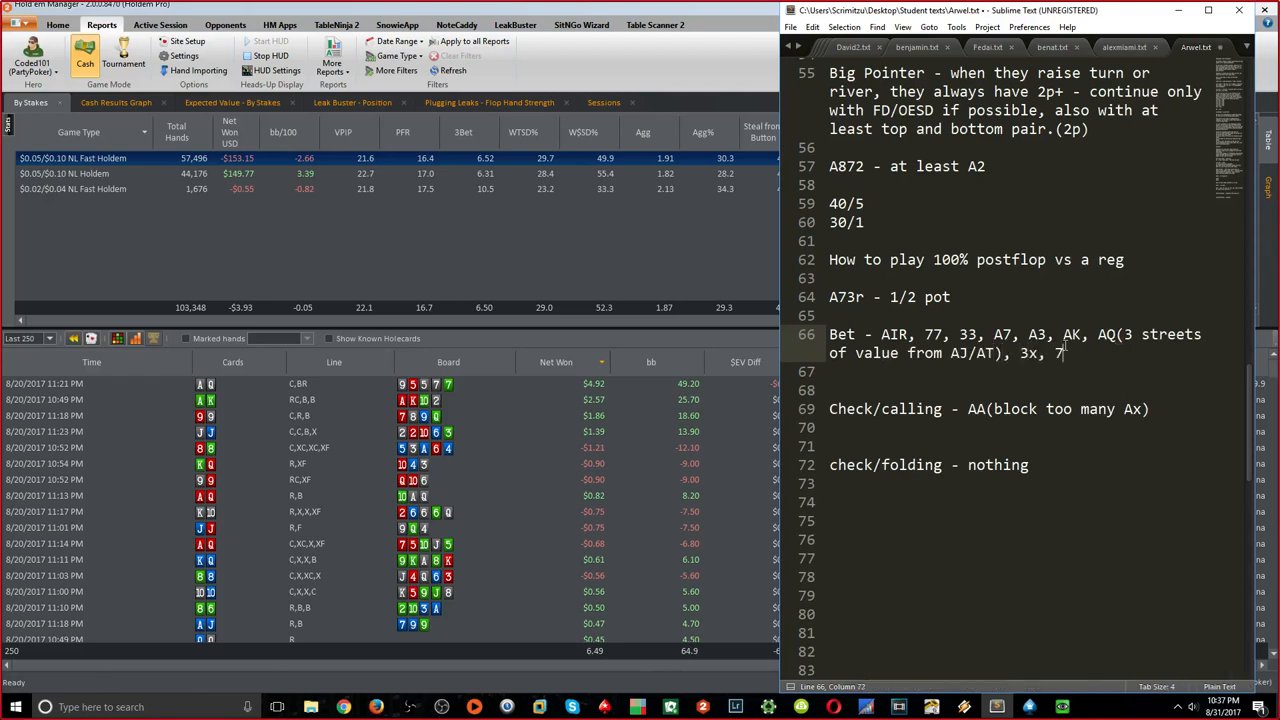
{"action": "type", "text": "x"}
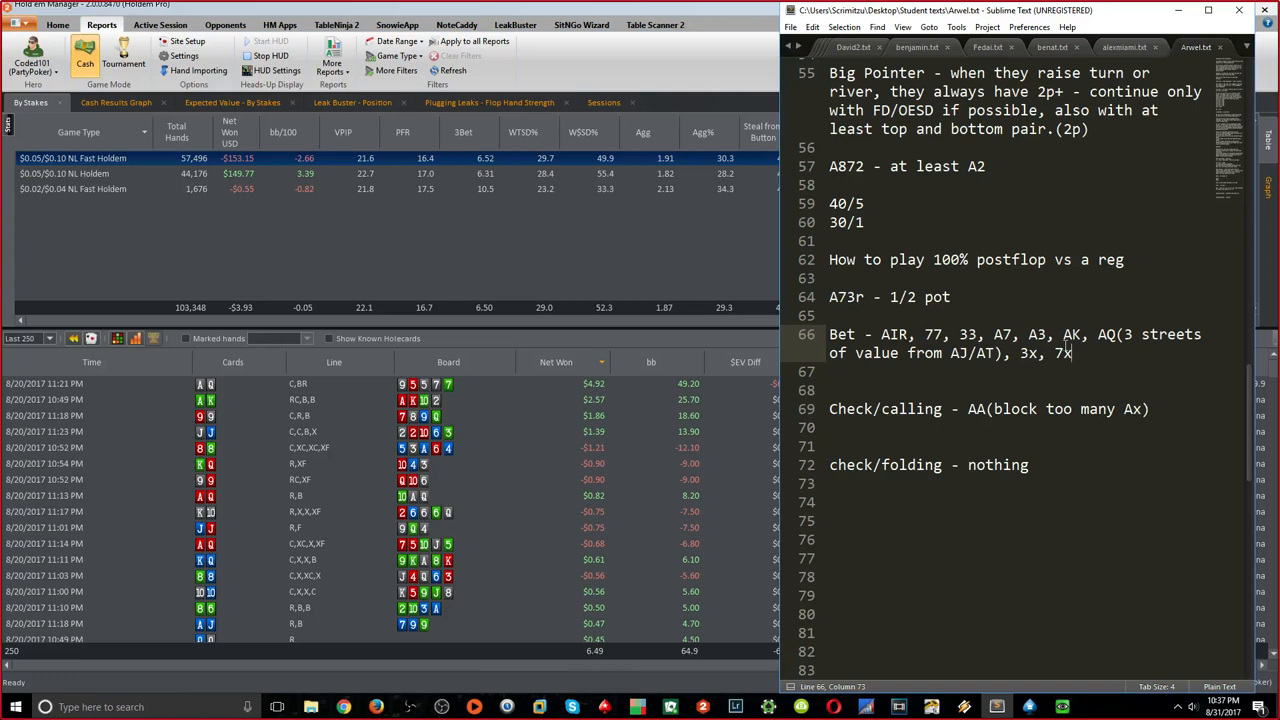
{"action": "key", "text": "Enter"}
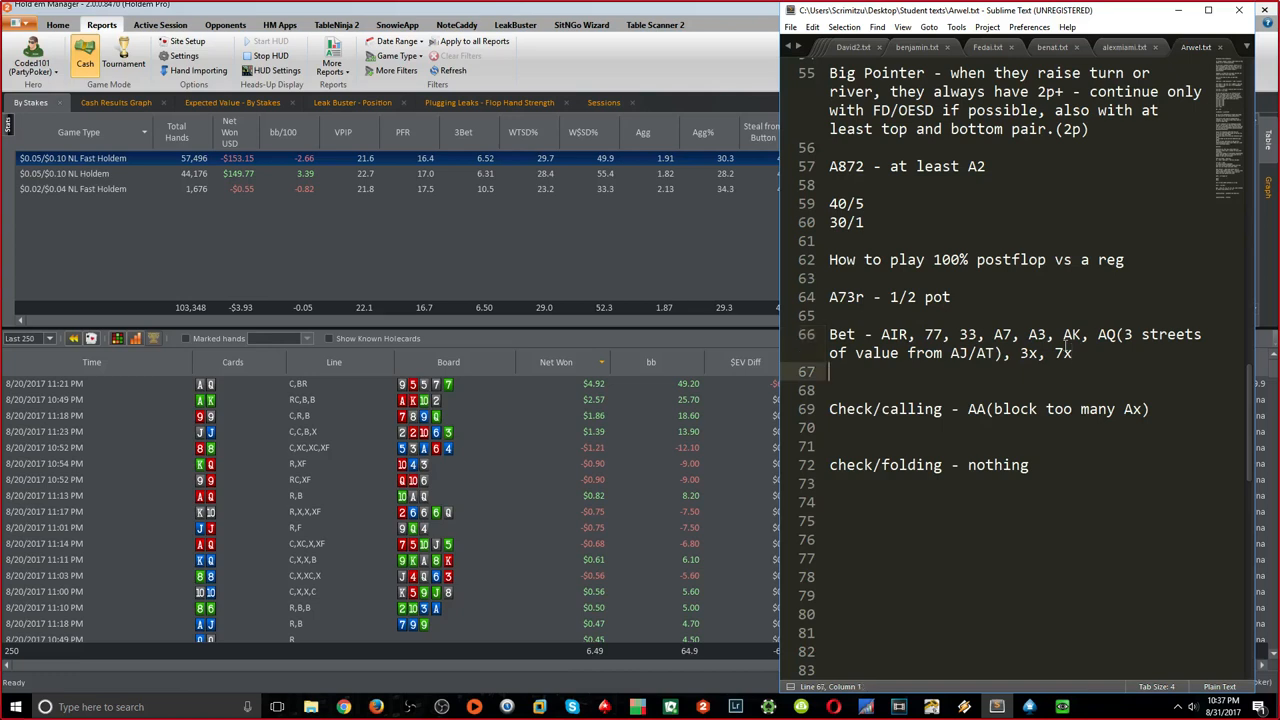
Note that overcards have 6 outs vs small pairs and save
{"action": "type", "text": "overcards have 6 outs v"}
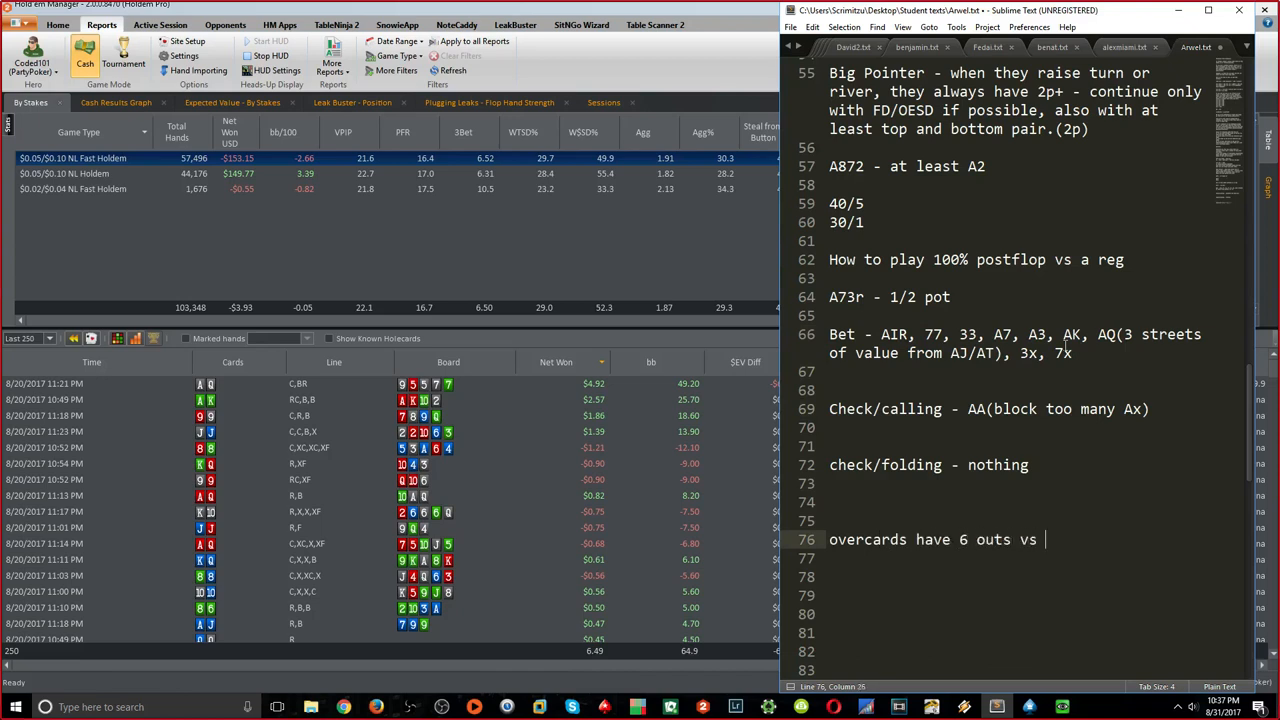
{"action": "type", "text": "small pairs ->"}
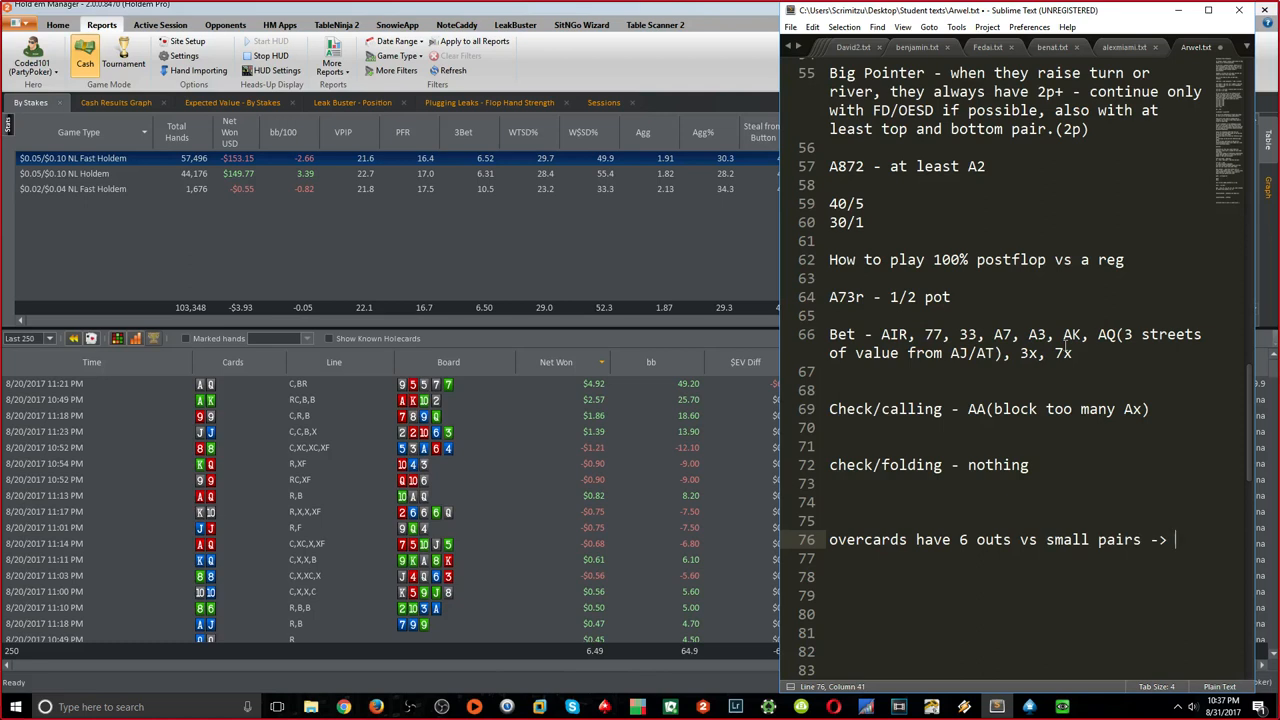
{"action": "key", "text": "ctrl+s"}
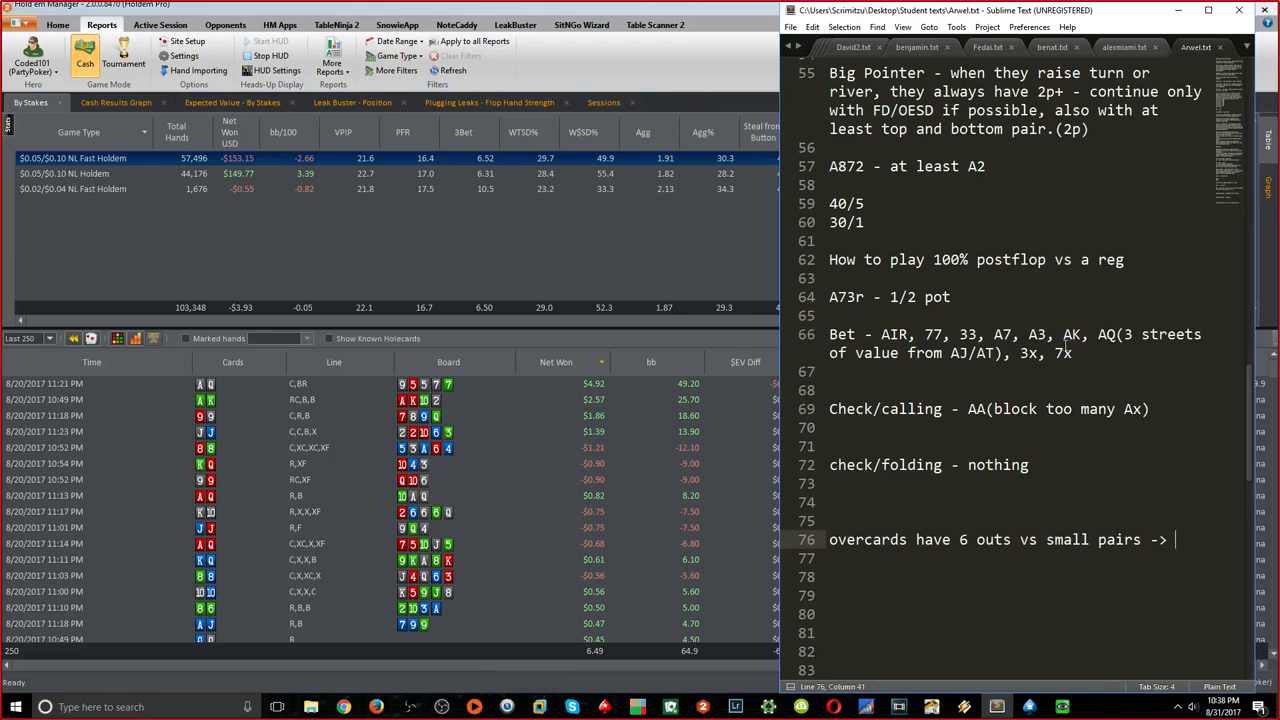
Complete the outs math: 6x2%=12% turn, 12% river, saving along the way
{"action": "type", "text": "6x"}
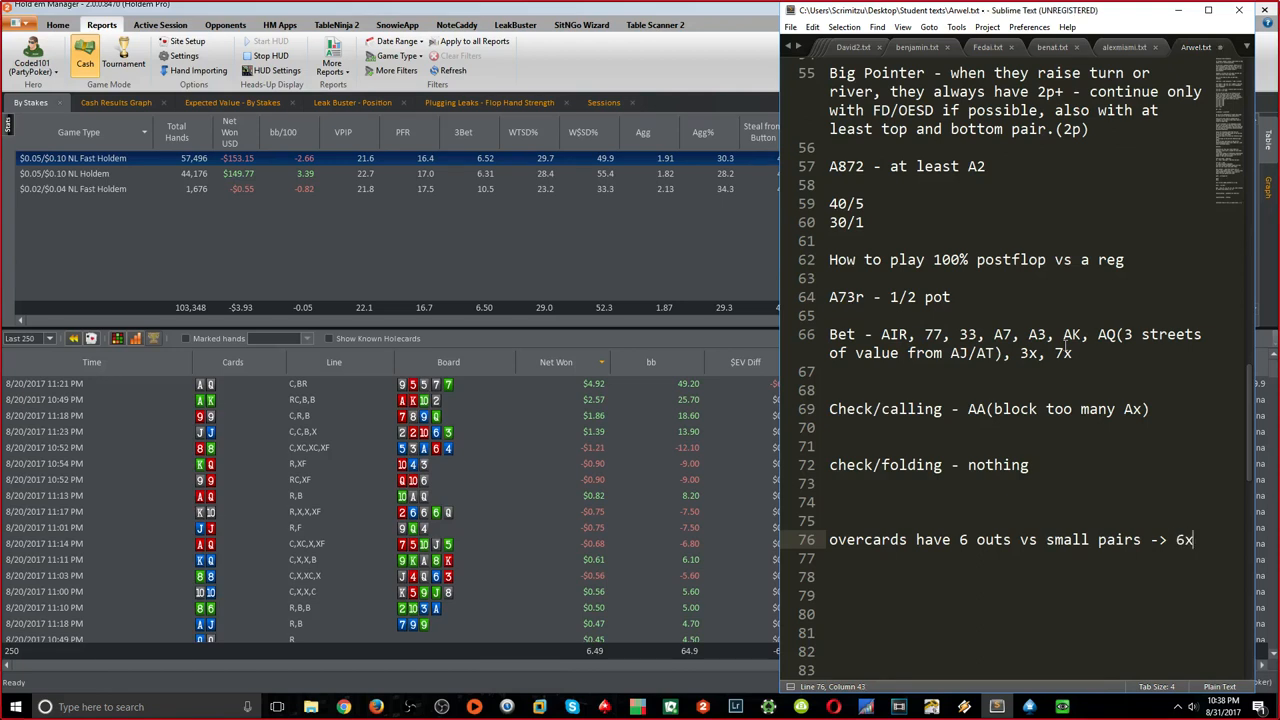
{"action": "type", "text": "6x2%=12% turn"}
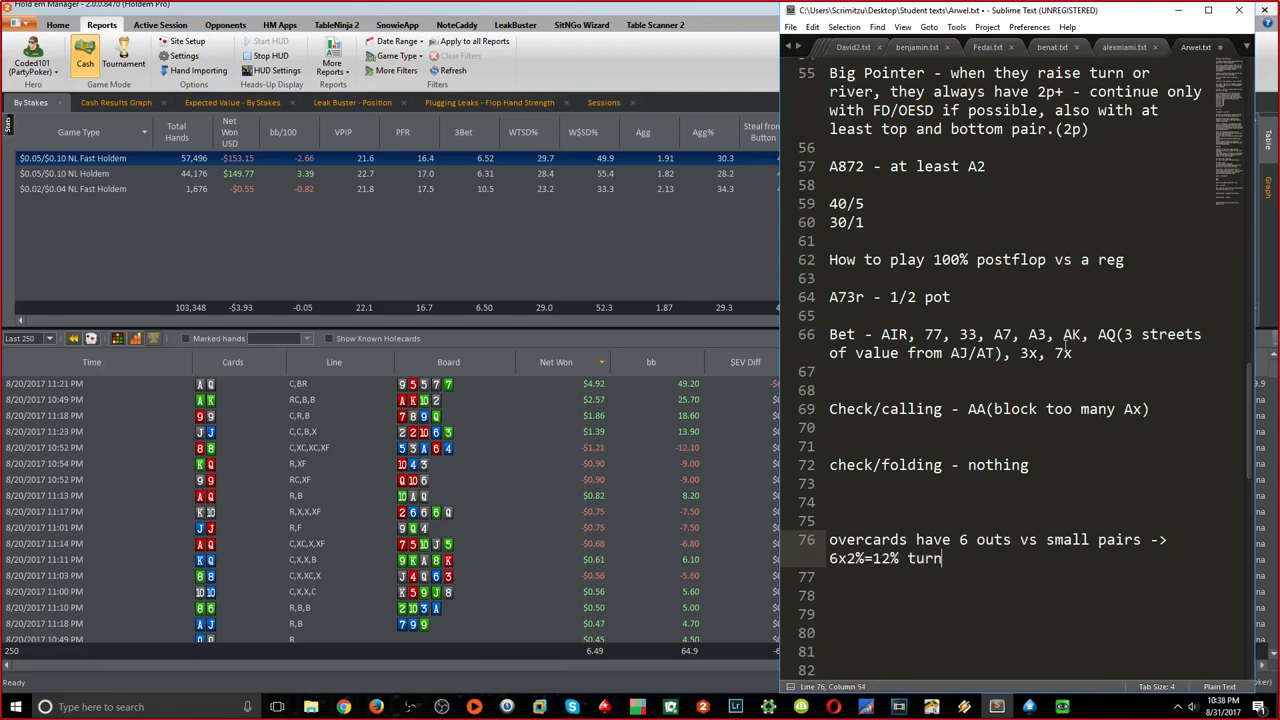
{"action": "key", "text": "ctrl+s"}
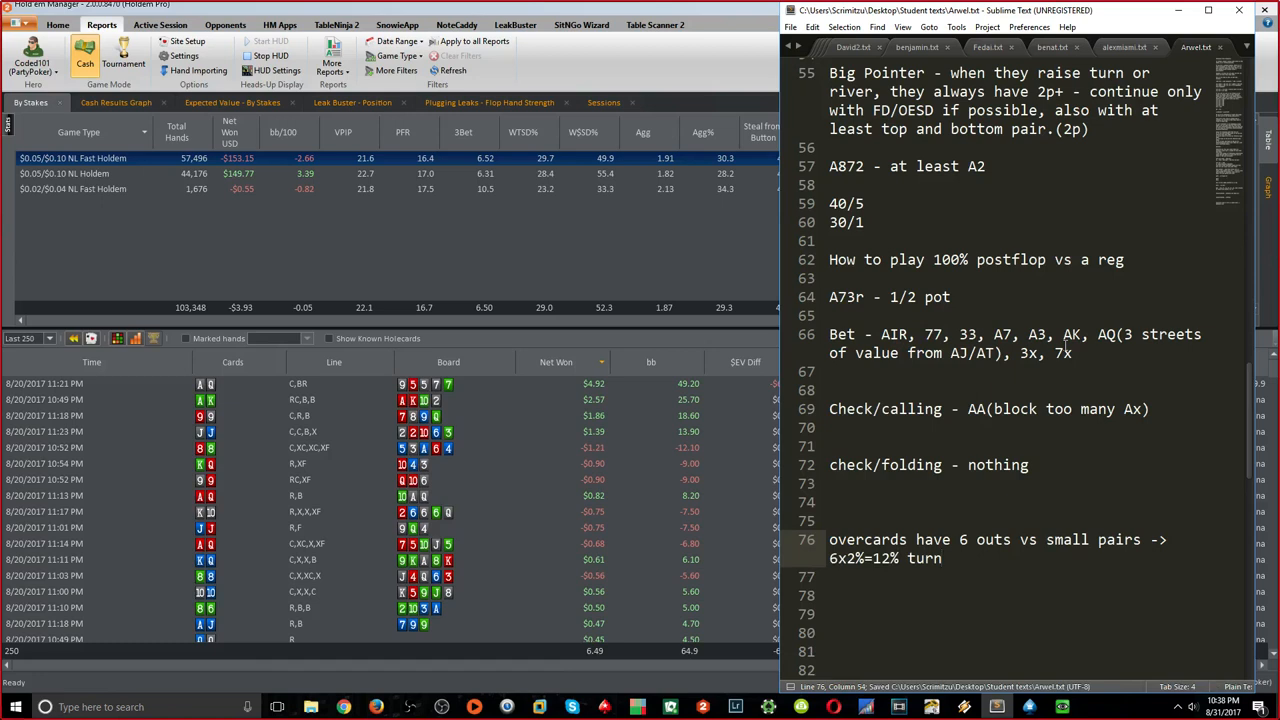
{"action": "type", "text": ","}
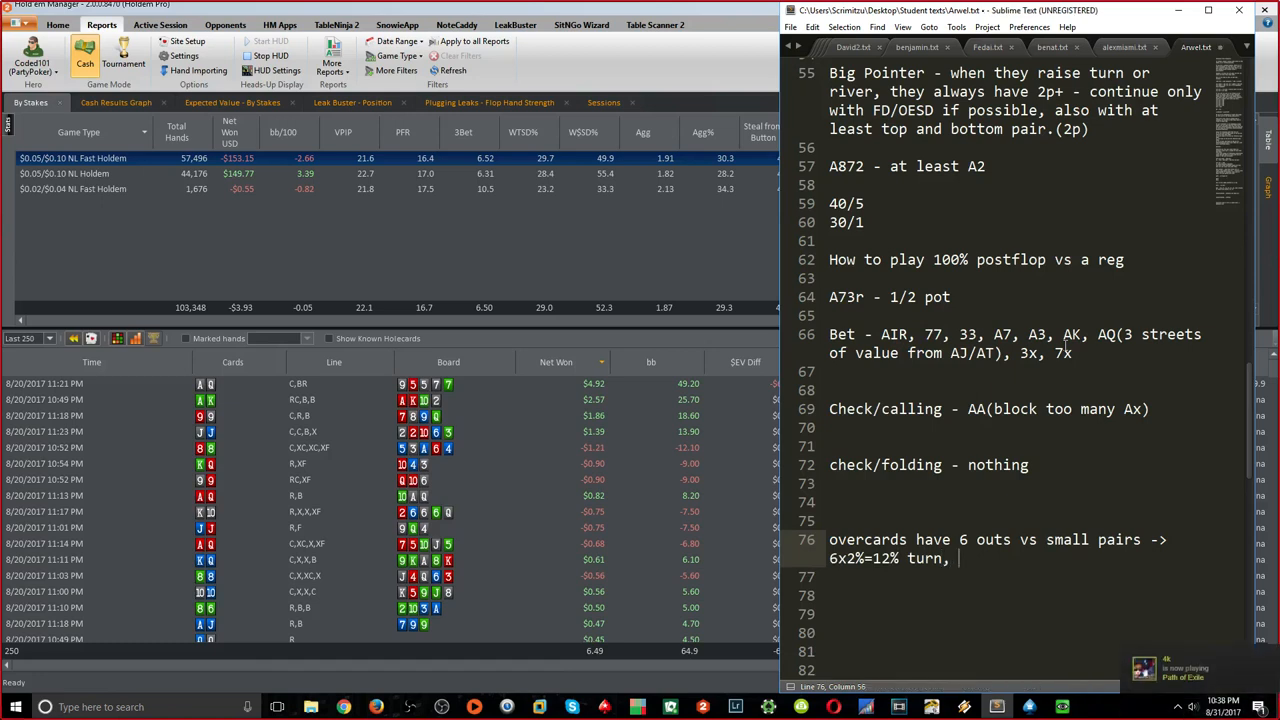
{"action": "type", "text": "12%"}
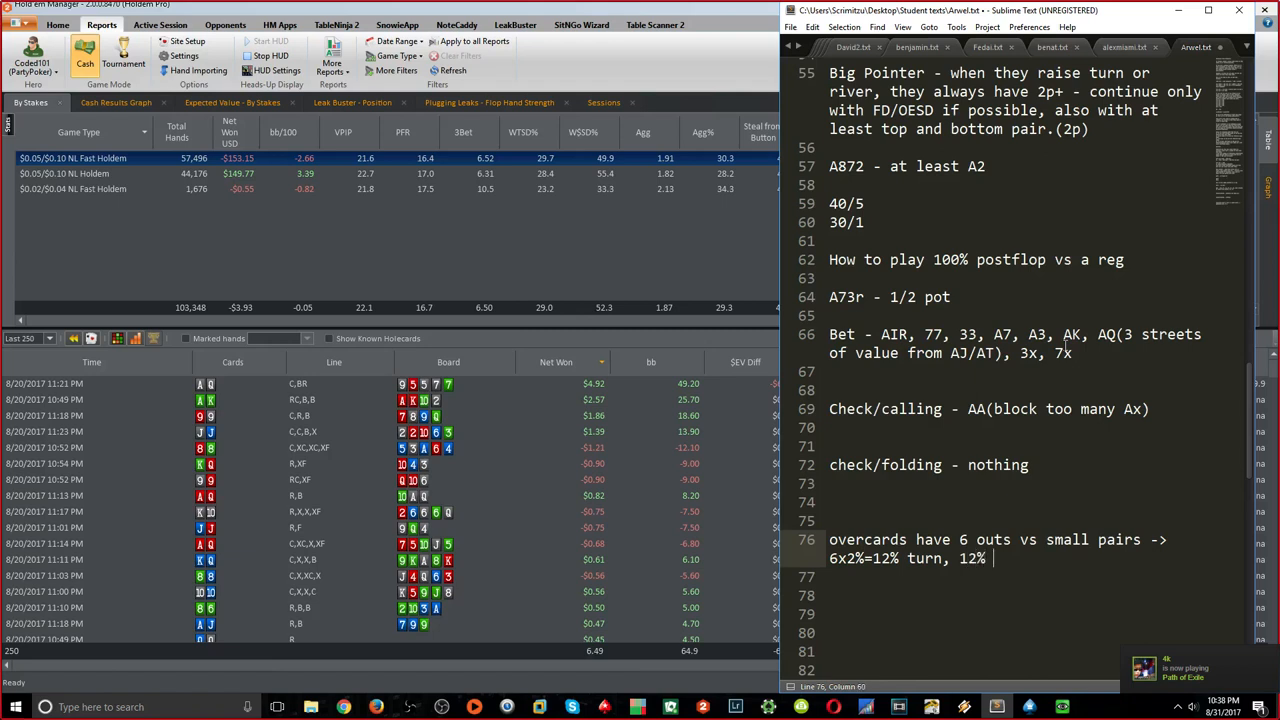
{"action": "type", "text": "river."}
{"action": "left_click", "coordinate": [1018, 594]}
{"action": "type", "text": "Ways to make money in poker:"}
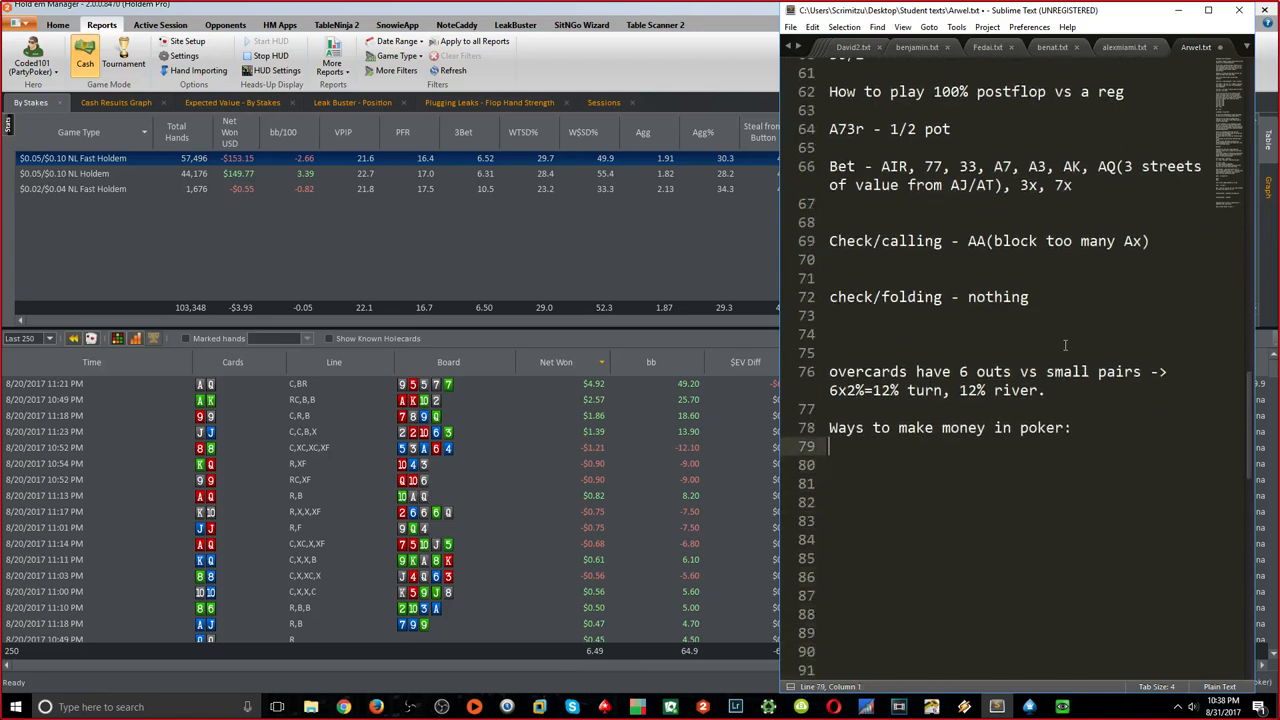
List ways to make money: getting called by worse, folding better, folding equity, breakeven fold frequency; save
{"action": "type", "text": "- Getting called by worse"}
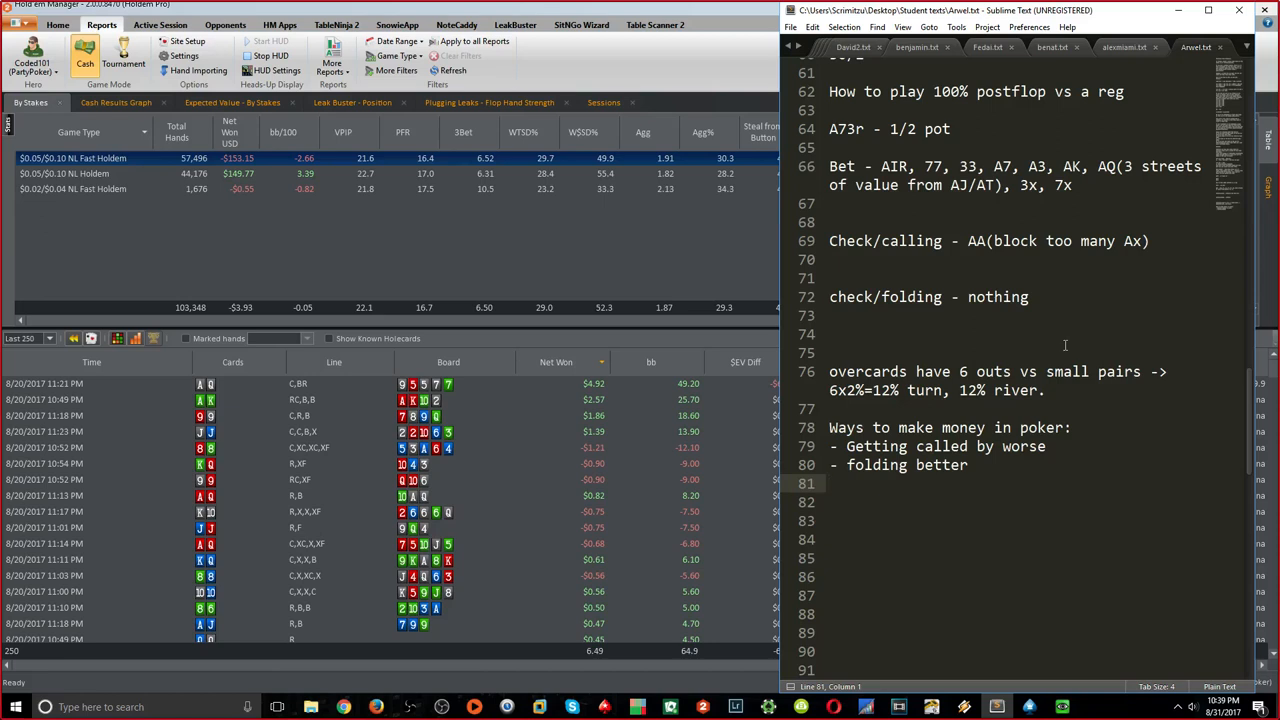
{"action": "type", "text": "- folding equity"}
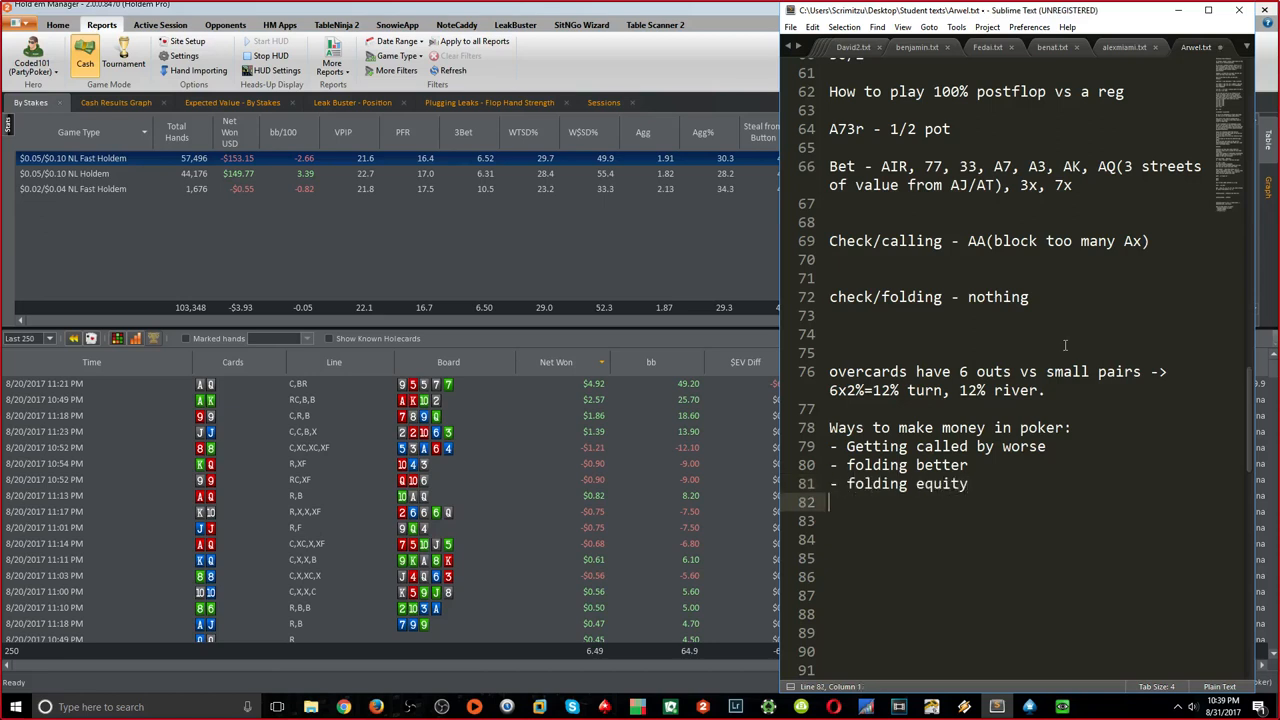
{"action": "type", "text": "- breakeven fold frequenc"}
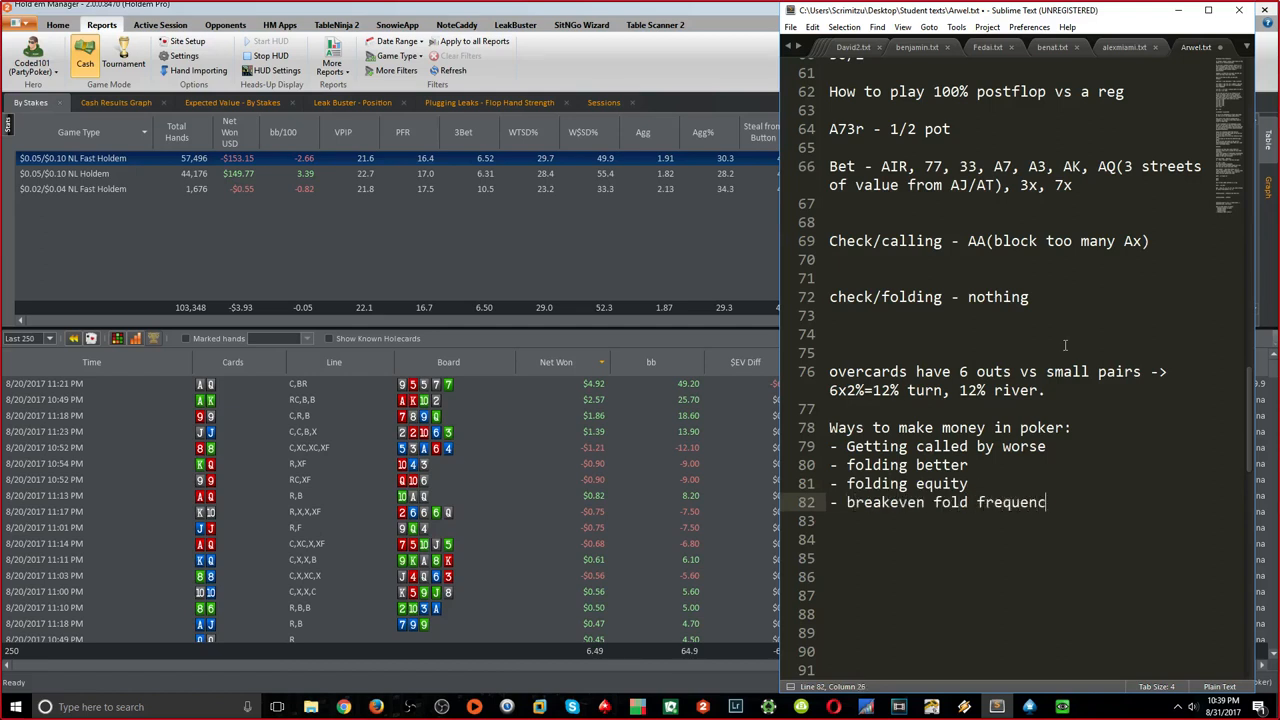
{"action": "type", "text": "y"}
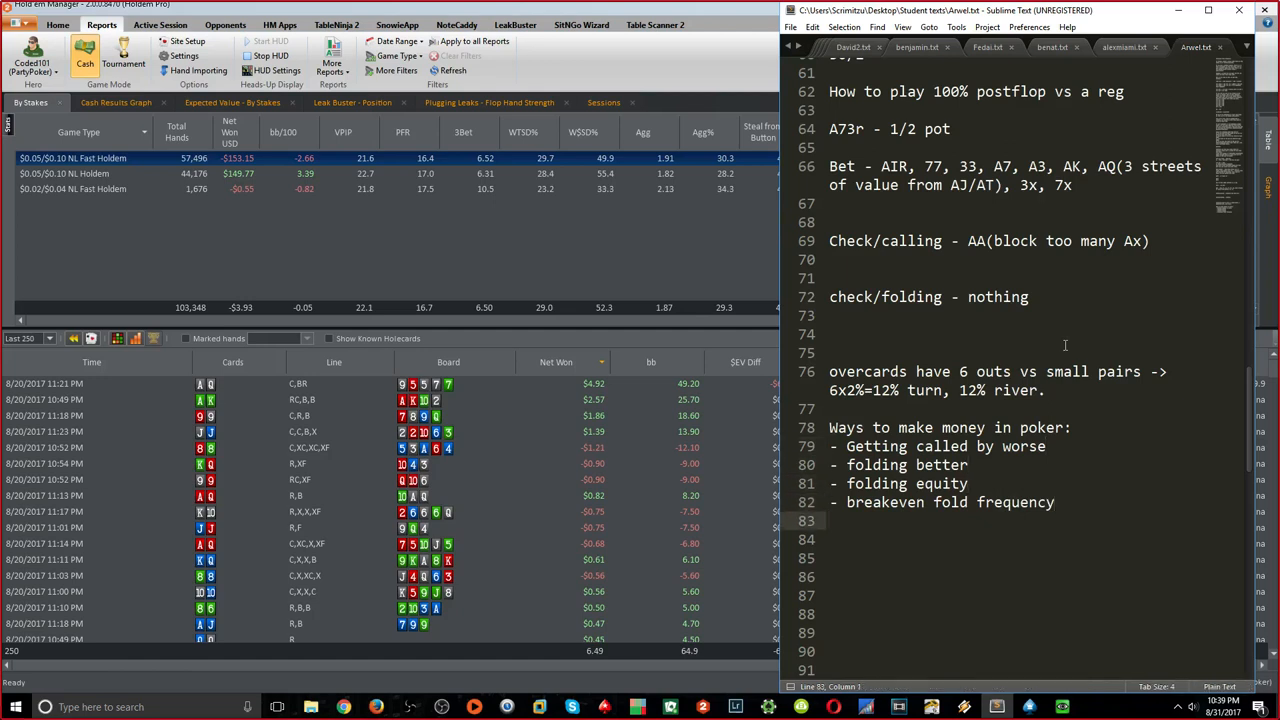
{"action": "key", "text": "ctrl+s"}
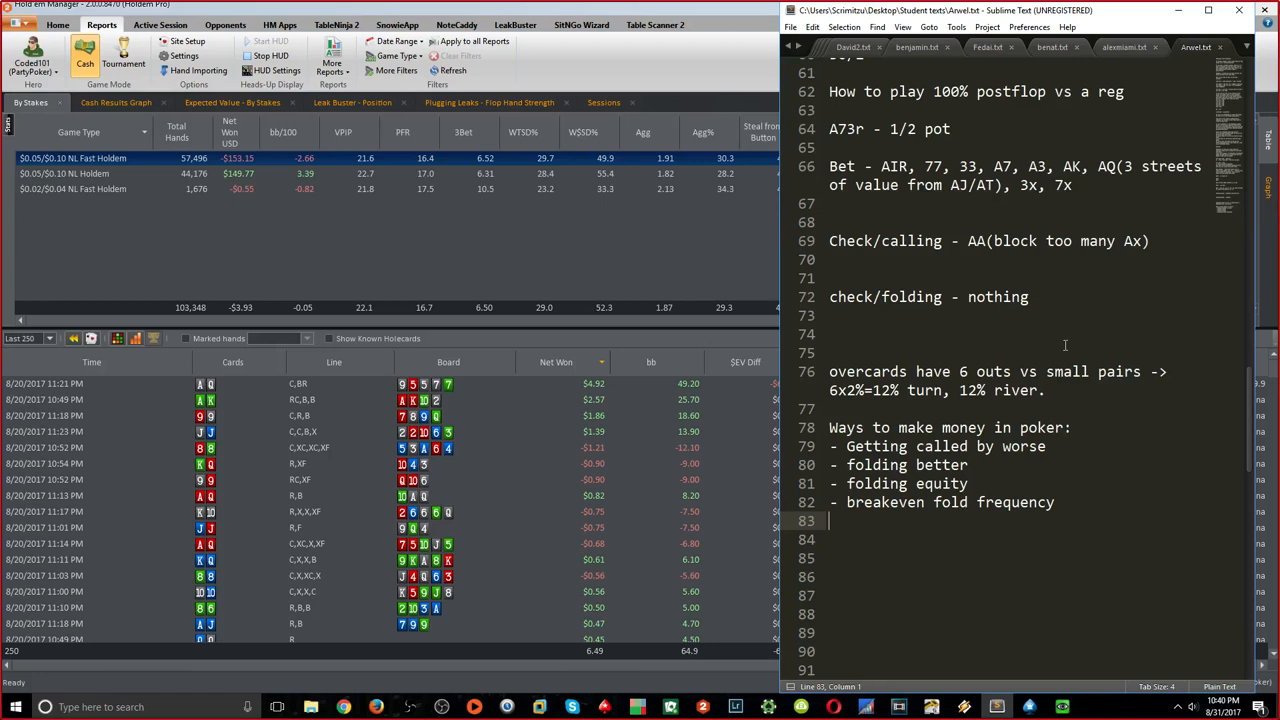
Save, then note 7x on the Bet line as protection from overcards
{"action": "key", "text": "ctrl+s"}
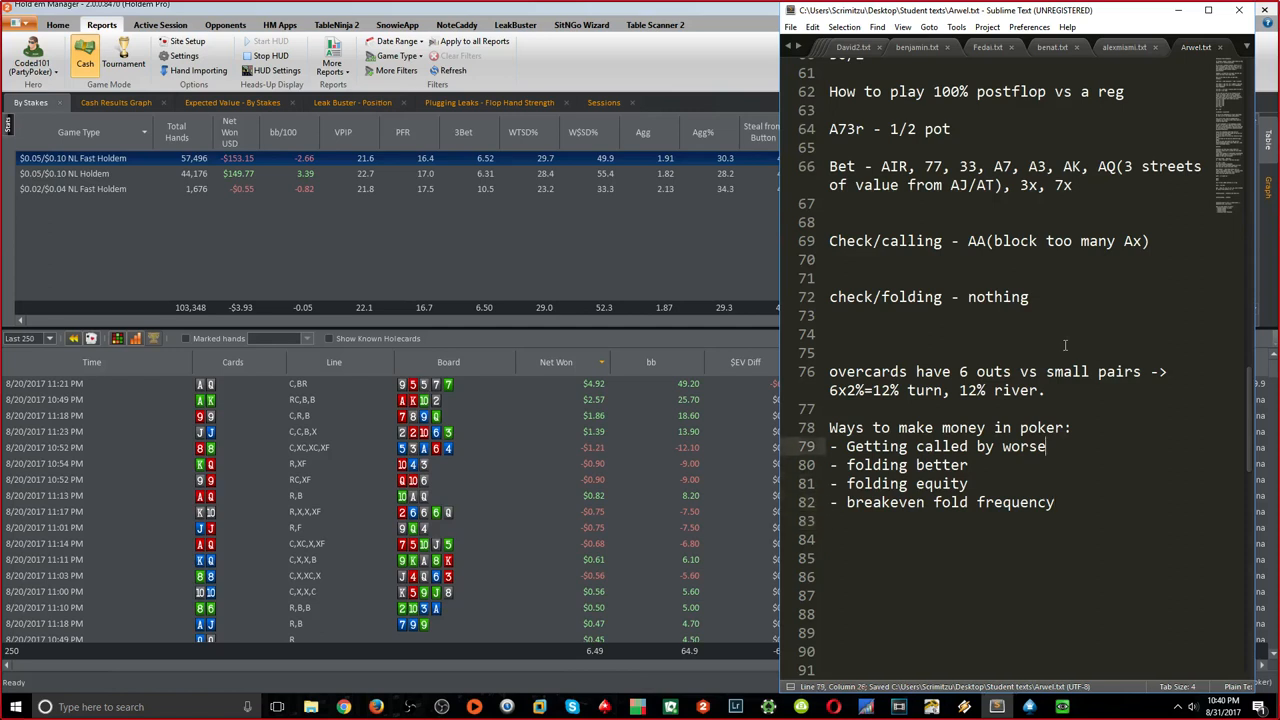
{"action": "left_click", "coordinate": [1056, 184]}
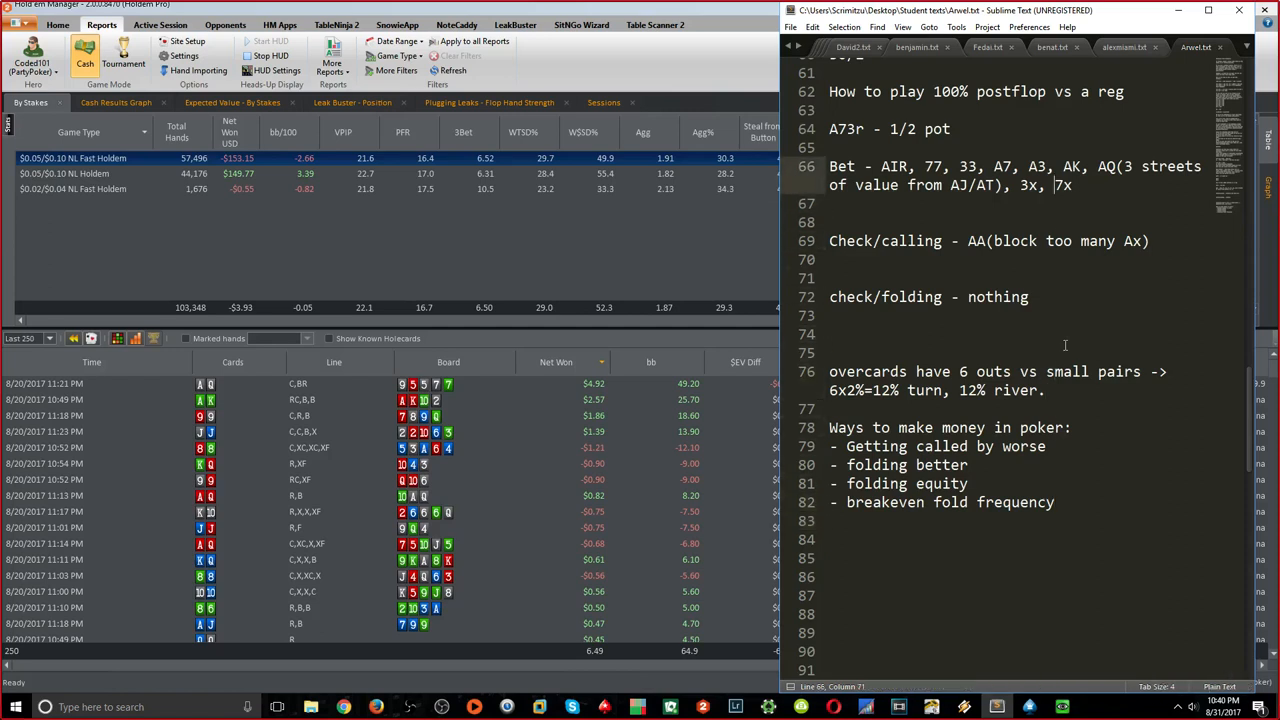
{"action": "type", "text": "()"}
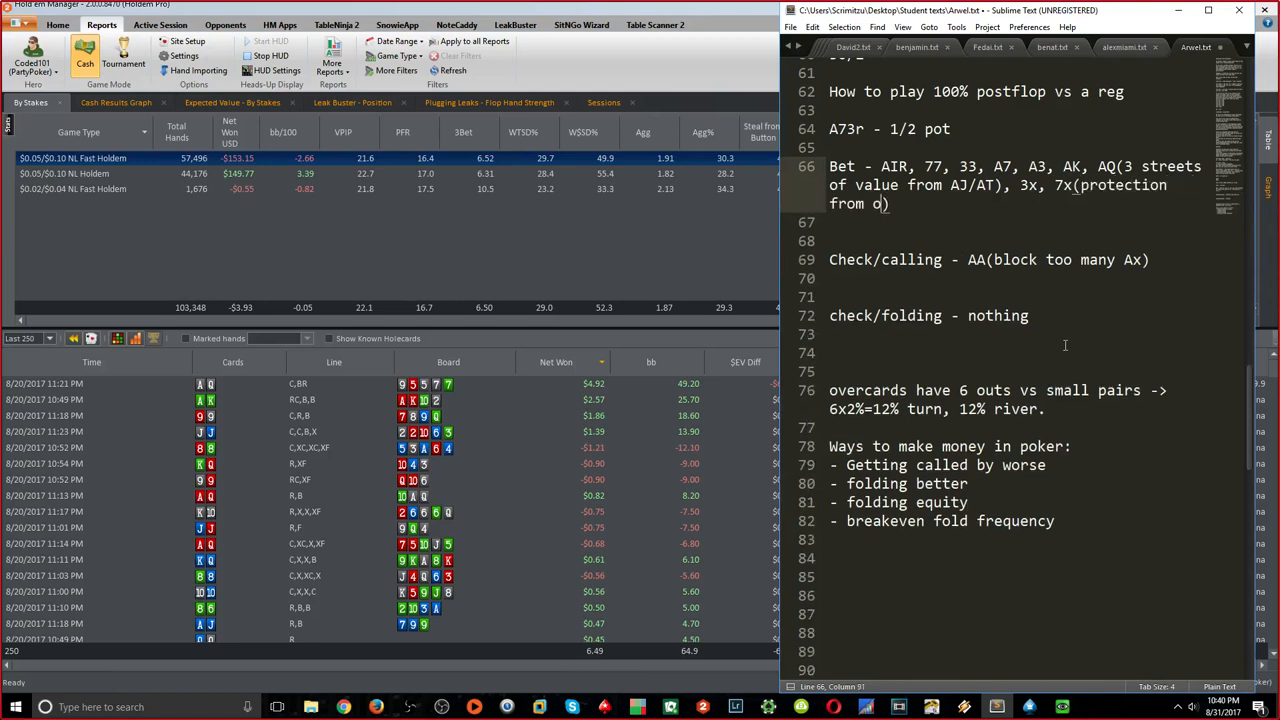
{"action": "type", "text": "vercards"}
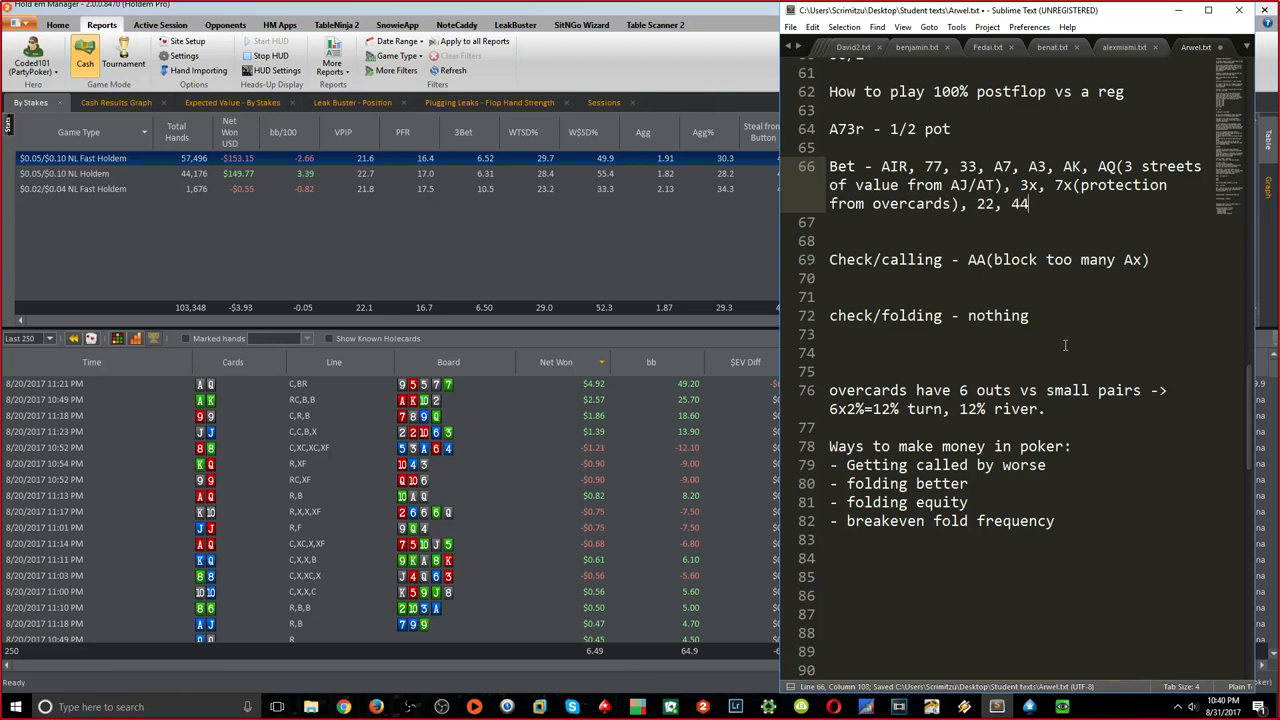
Add 55, 66, 88, 99, TT to the bet range and KK/QQ/JJ to check/calling
{"action": "type", "text": "55, 66, 88, 99"}
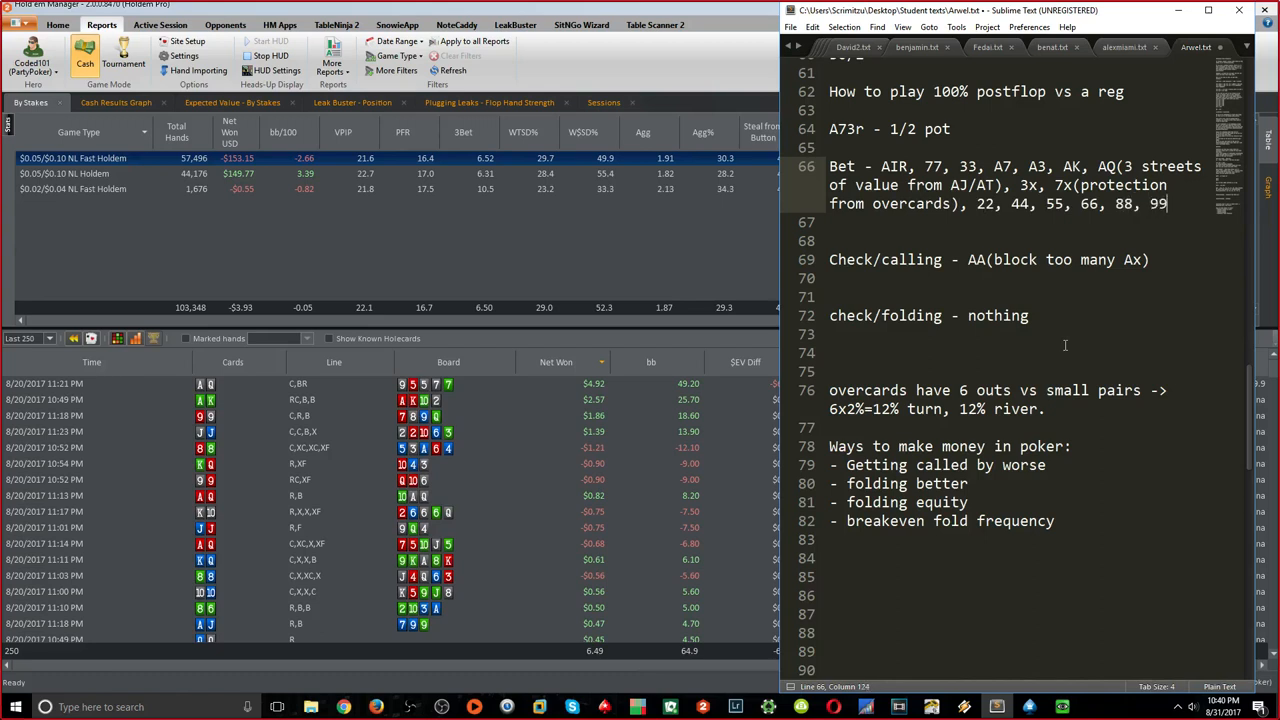
{"action": "type", "text": ", TT"}
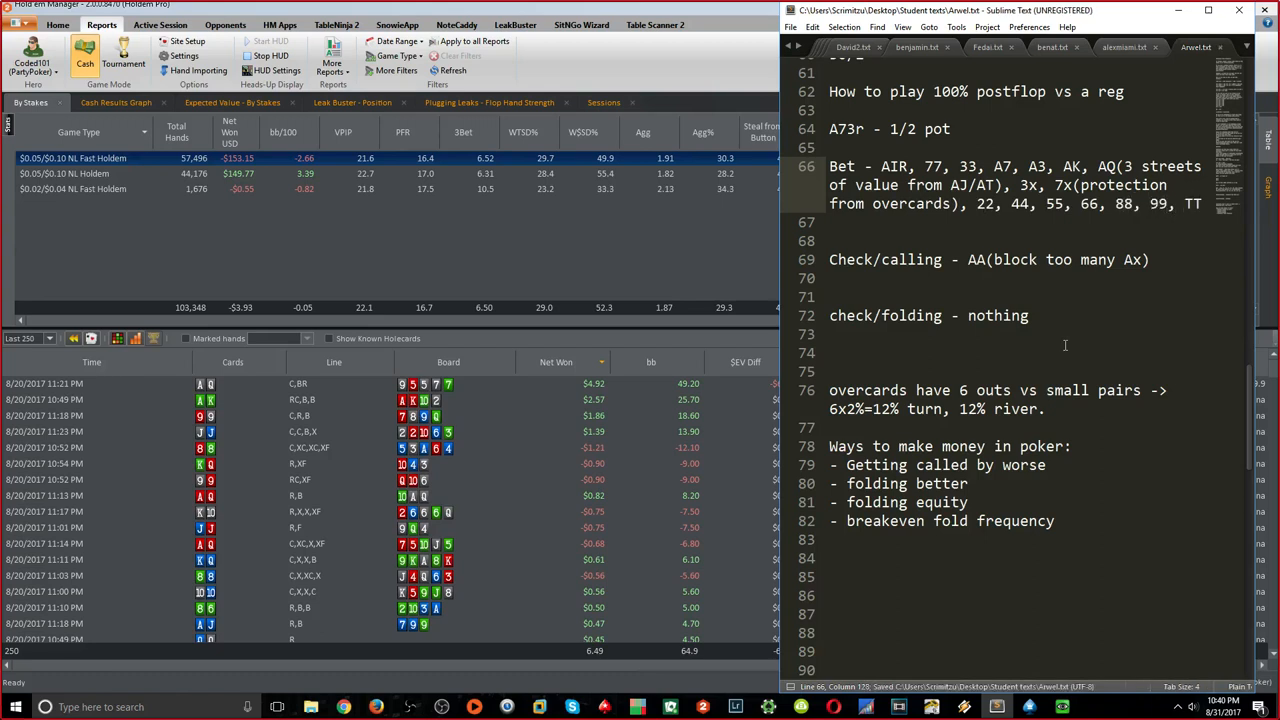
{"action": "type", "text": ","}
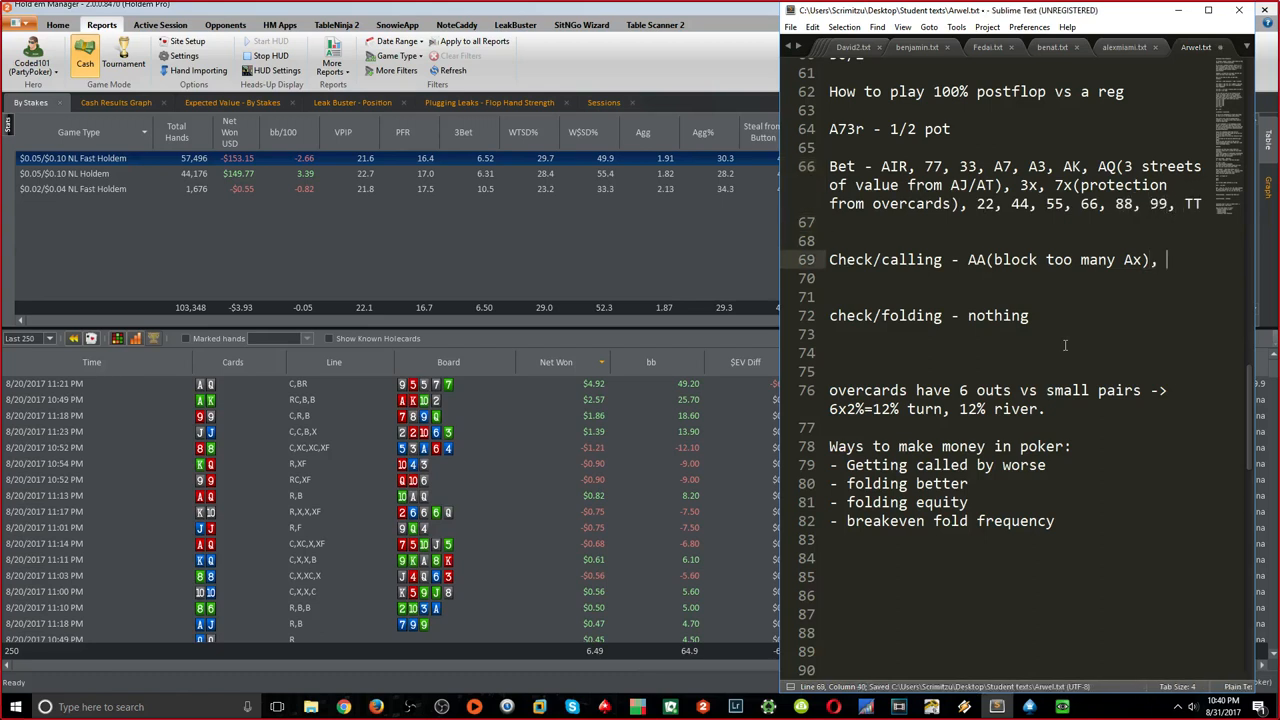
{"action": "type", "text": "KK/QQ/JJ"}
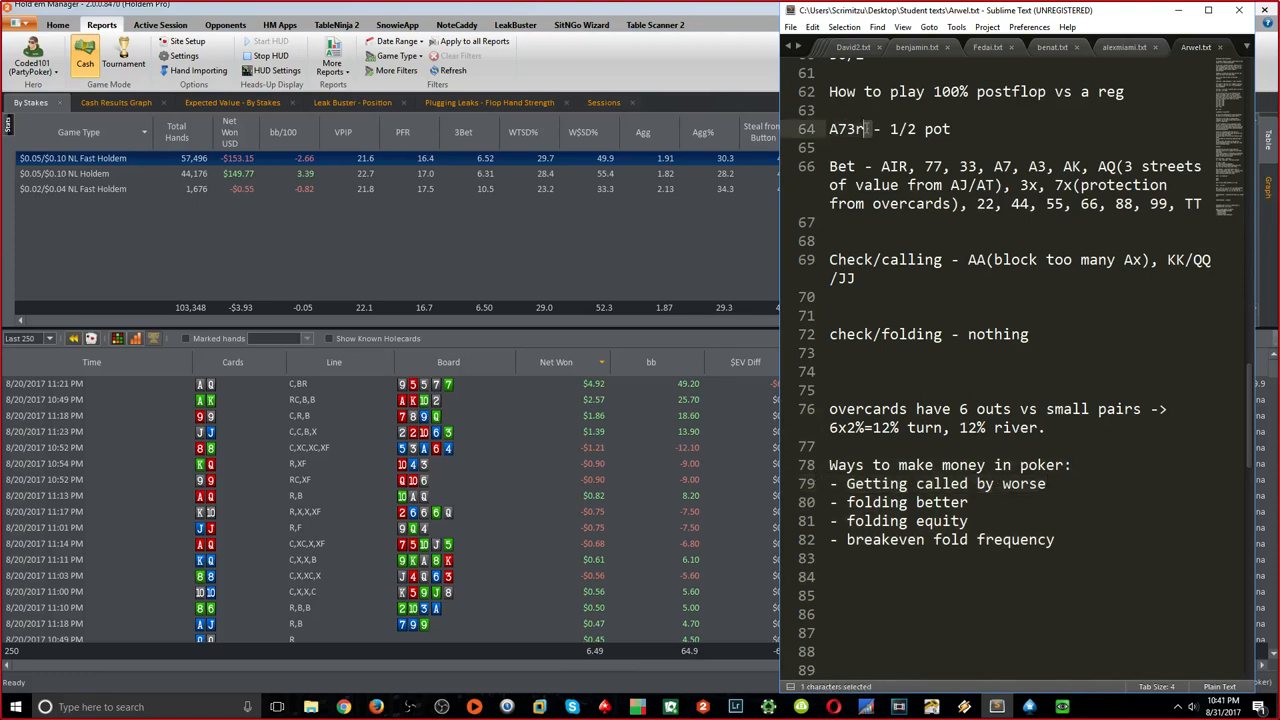
Add A2-AJ/AQ to the check/calling range and an A2=KK line beneath it
{"action": "left_click", "coordinate": [858, 128]}
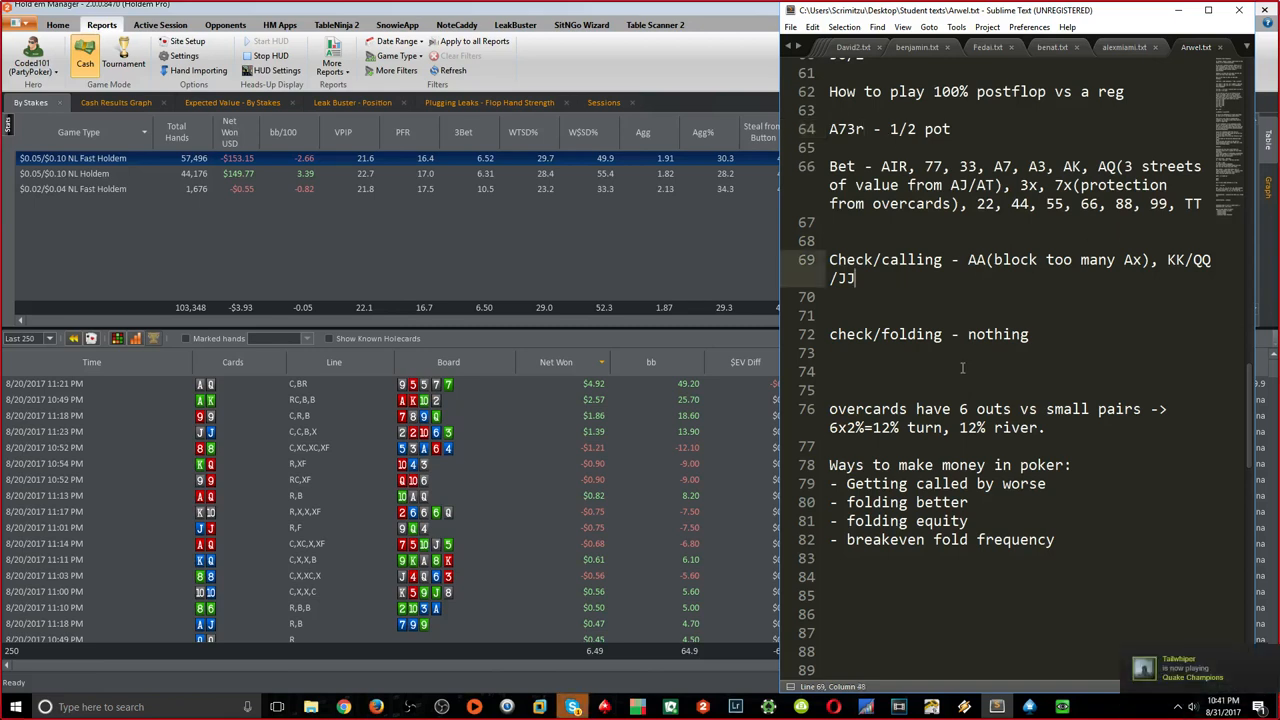
{"action": "type", "text": ", A"}
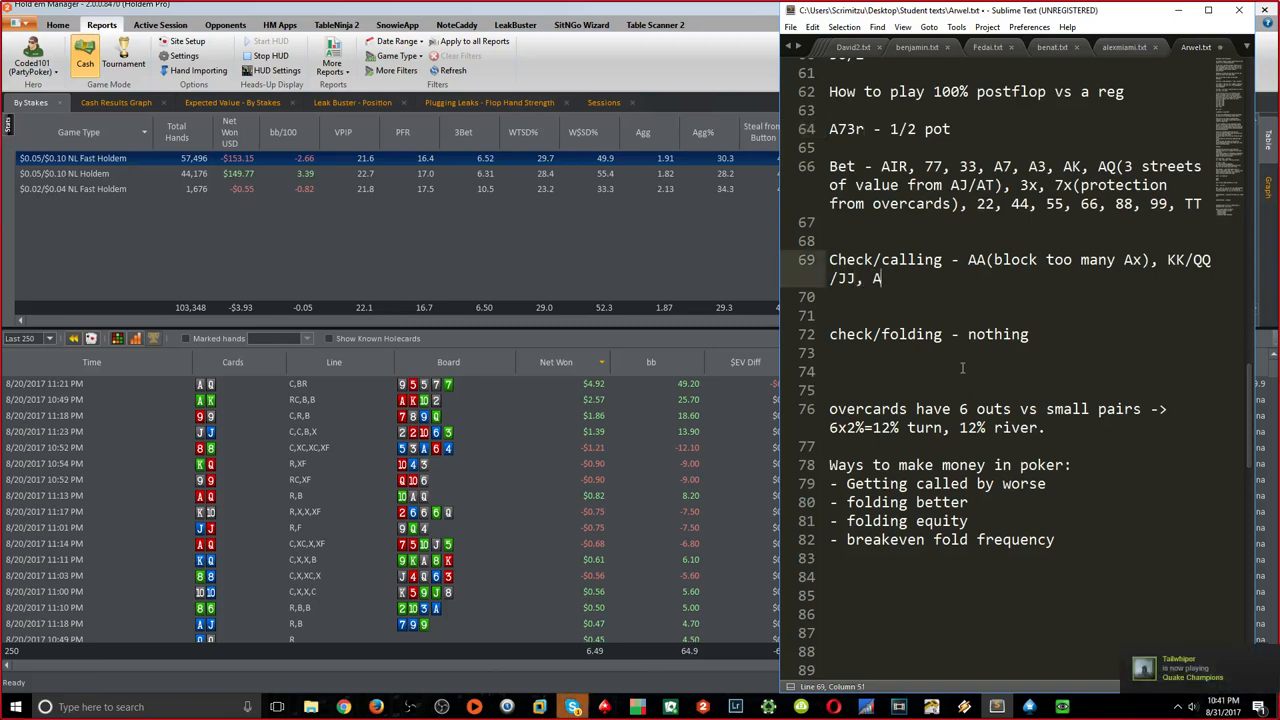
{"action": "type", "text": "2-AJ"}
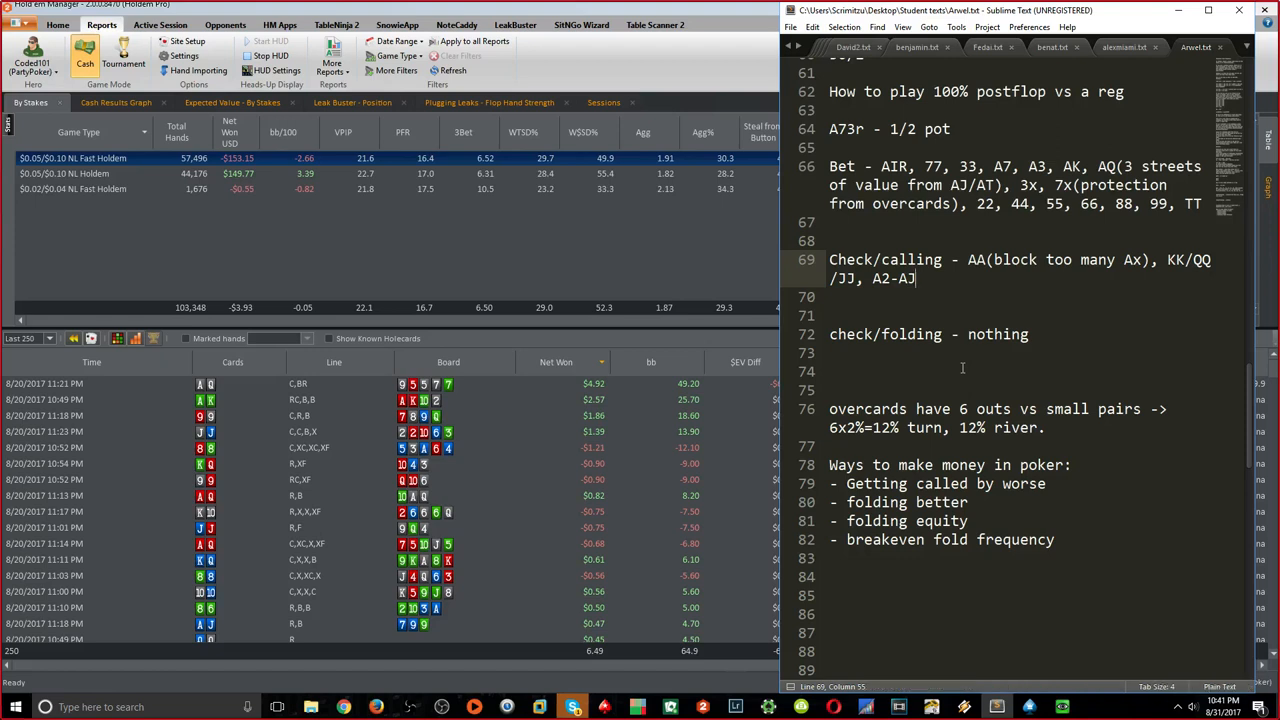
{"action": "type", "text": "Q"}
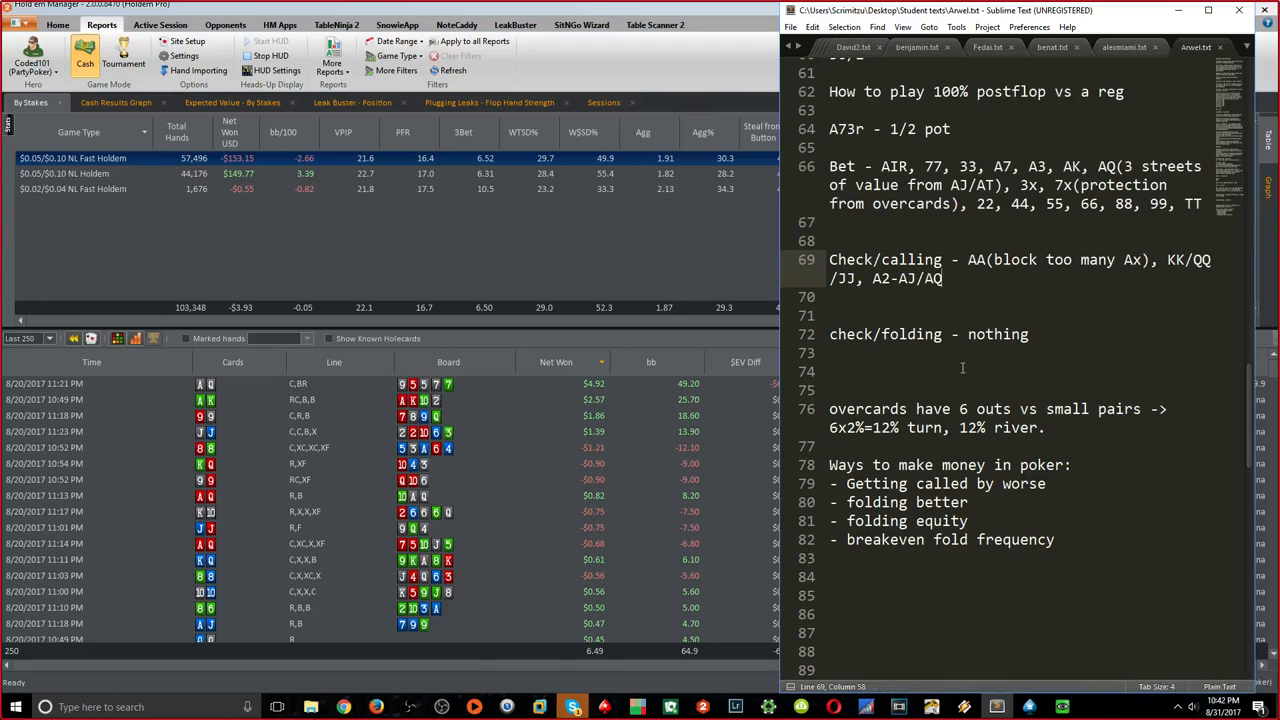
{"action": "type", "text": "A2=KK"}
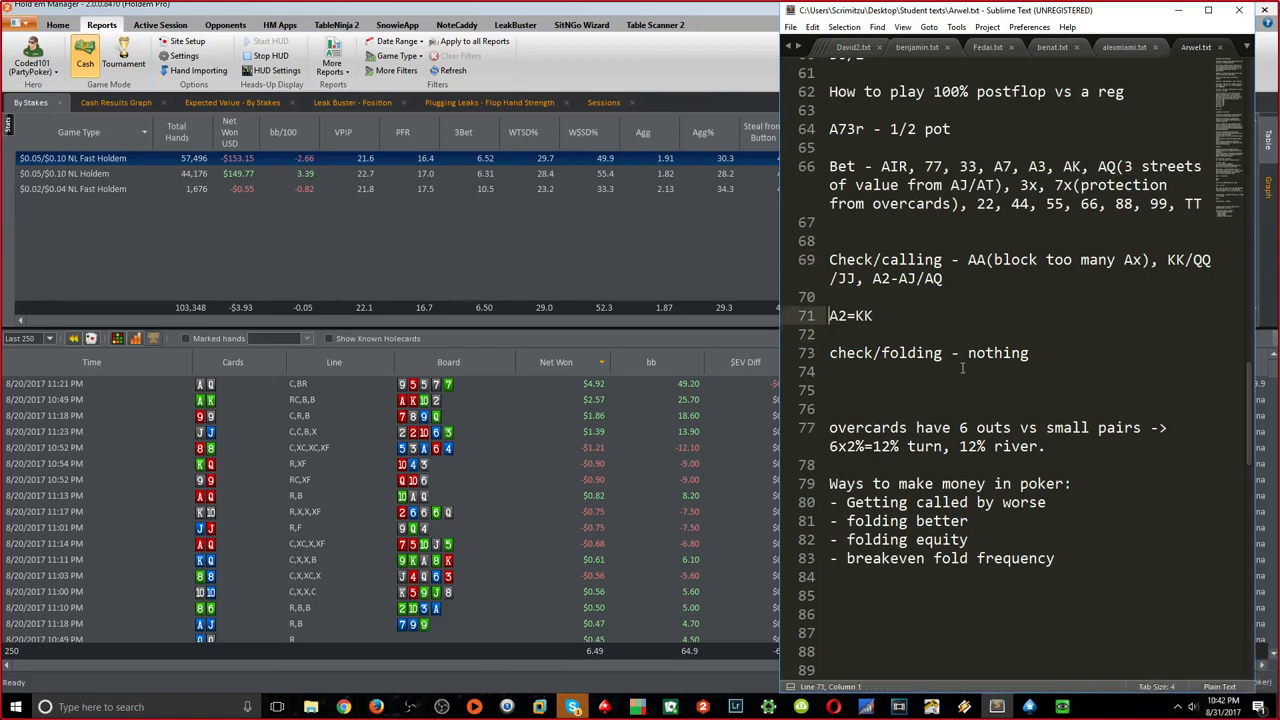
Mark A2-AJ/AQ as bluffcatching and add 'check/calling turn -> A5+/sets/2p/AA'
{"action": "type", "text": "(bl)"}
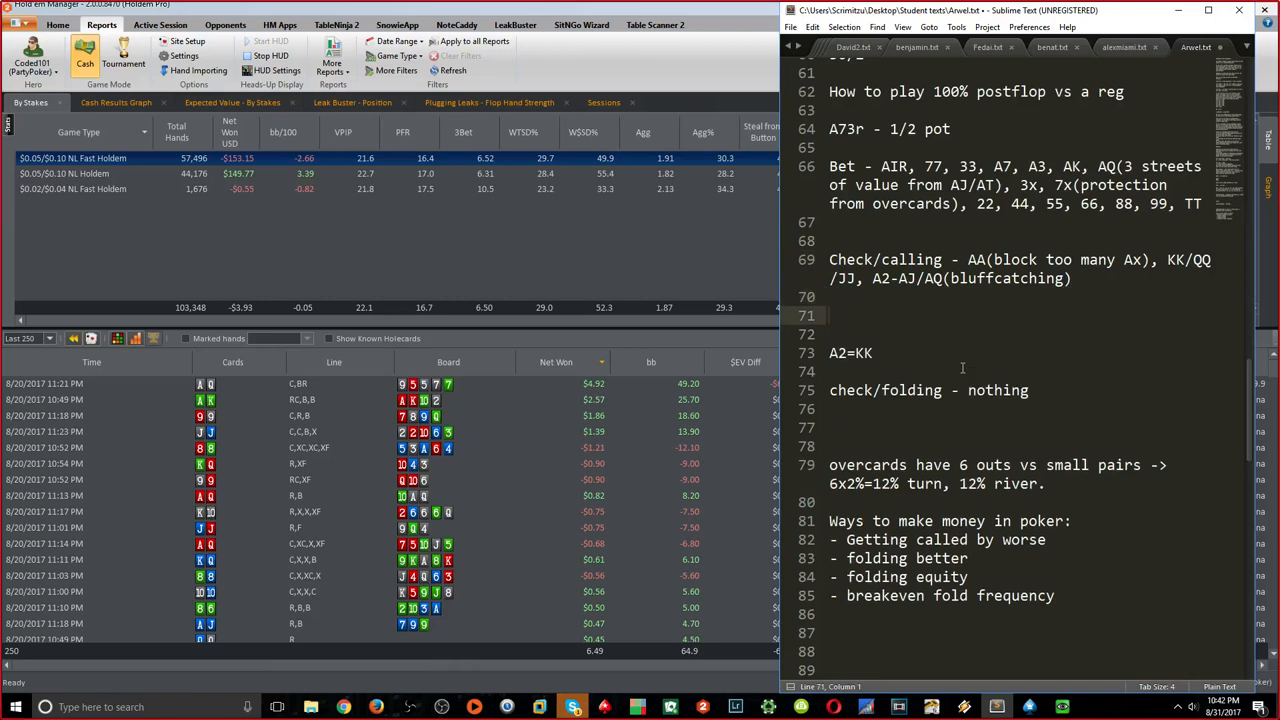
{"action": "type", "text": "check/calli"}
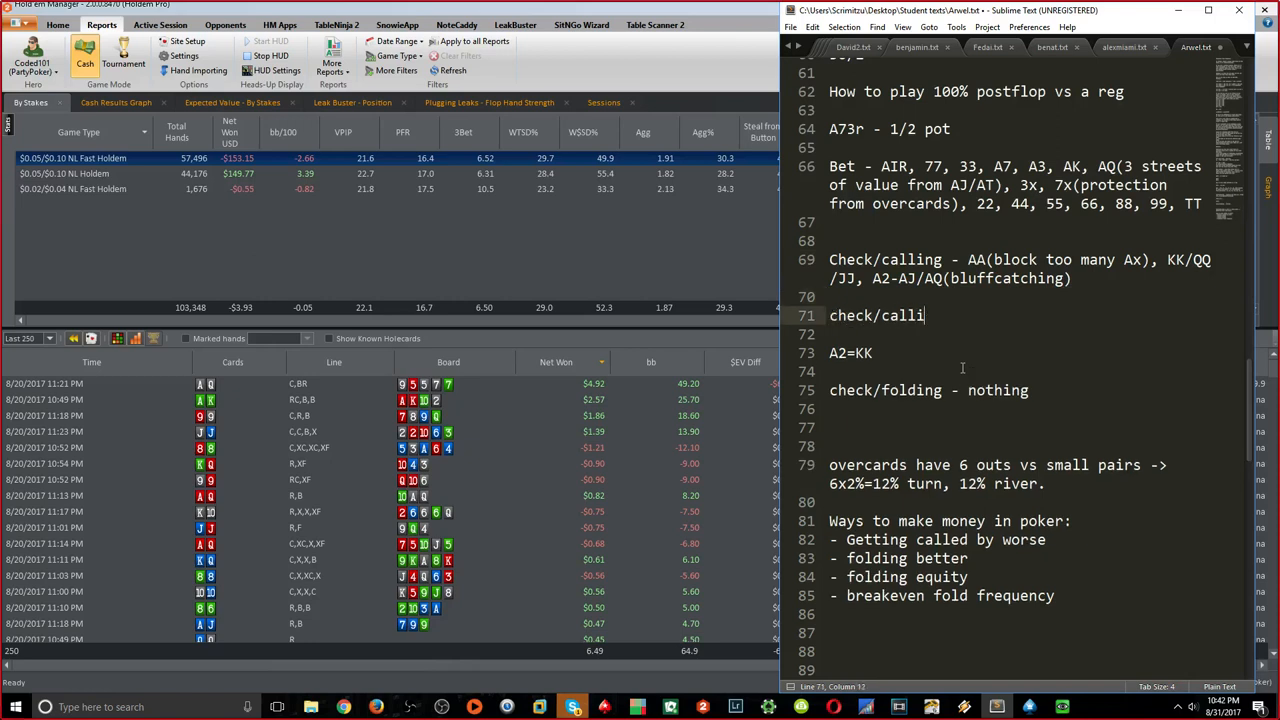
{"action": "type", "text": "ng turn ->"}
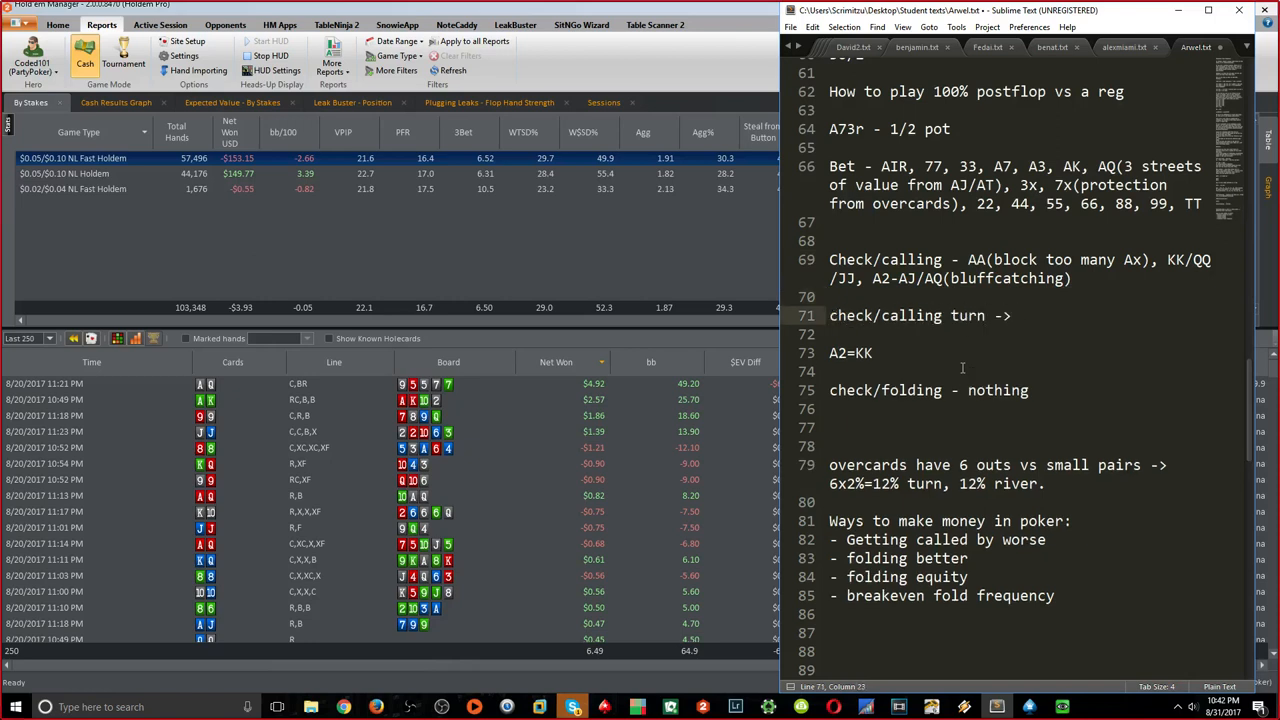
{"action": "type", "text": "A5+"}
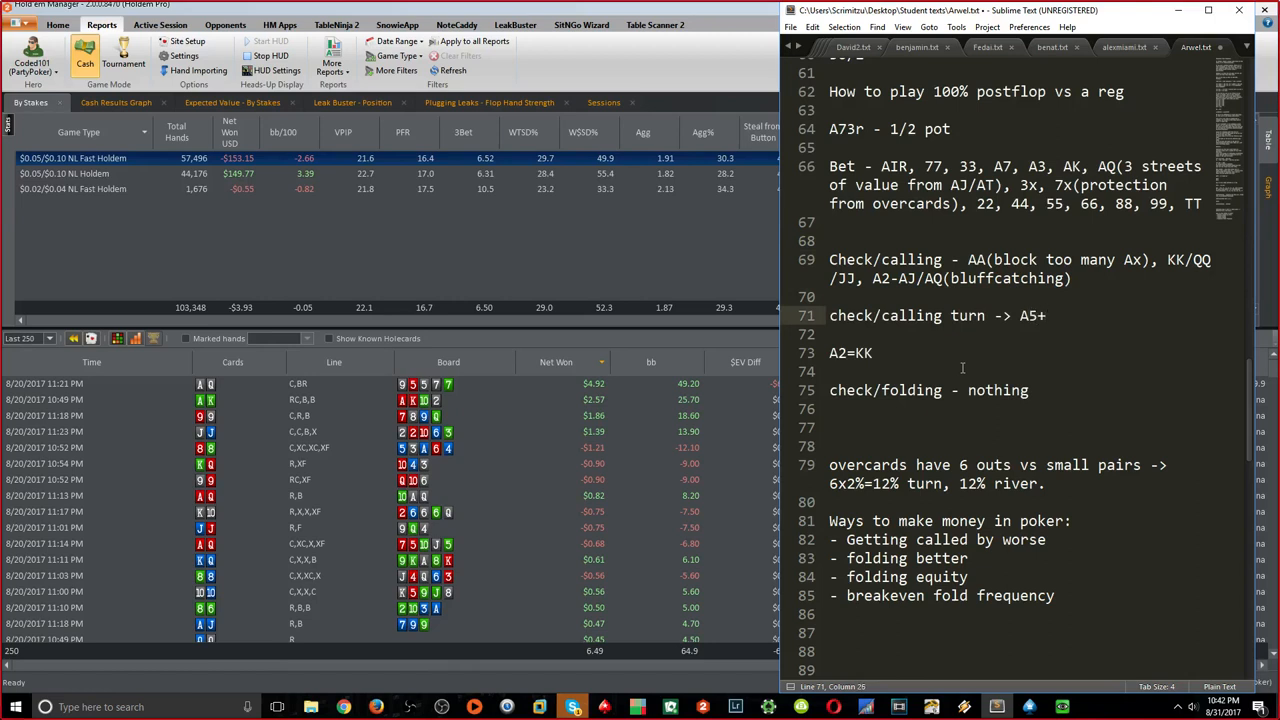
{"action": "type", "text": "/sets/"}
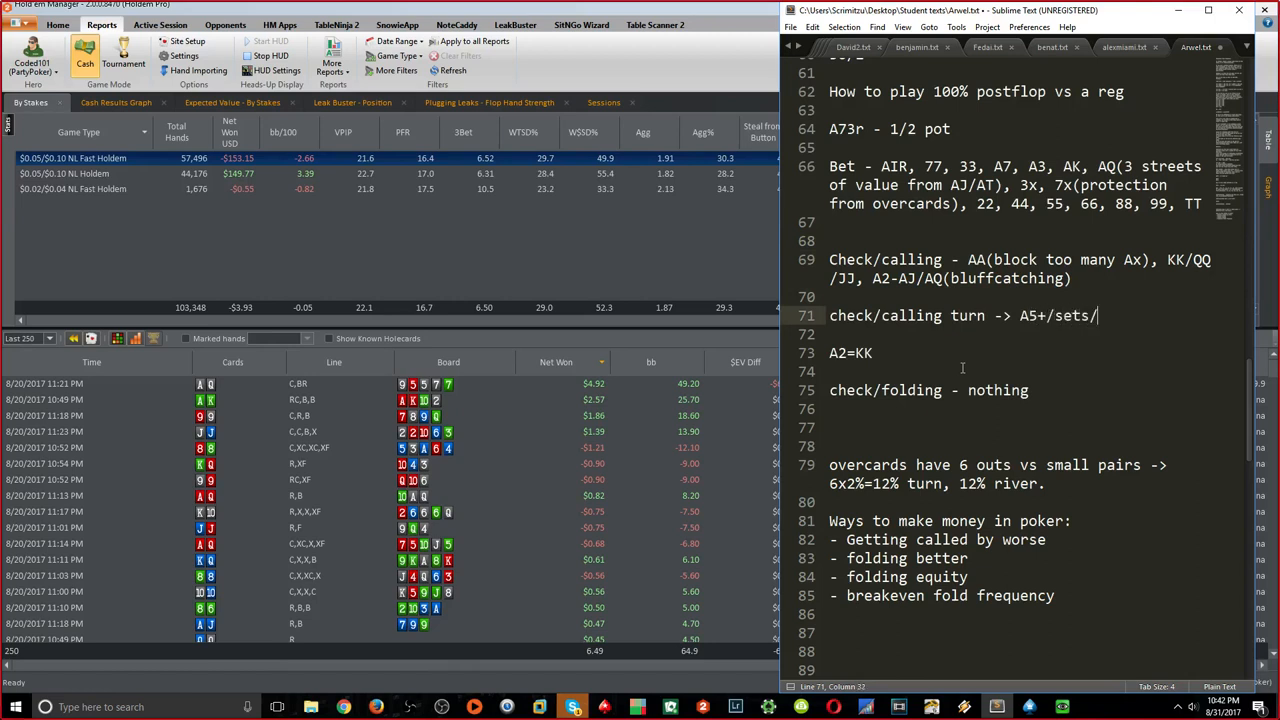
{"action": "type", "text": "2p/A"}
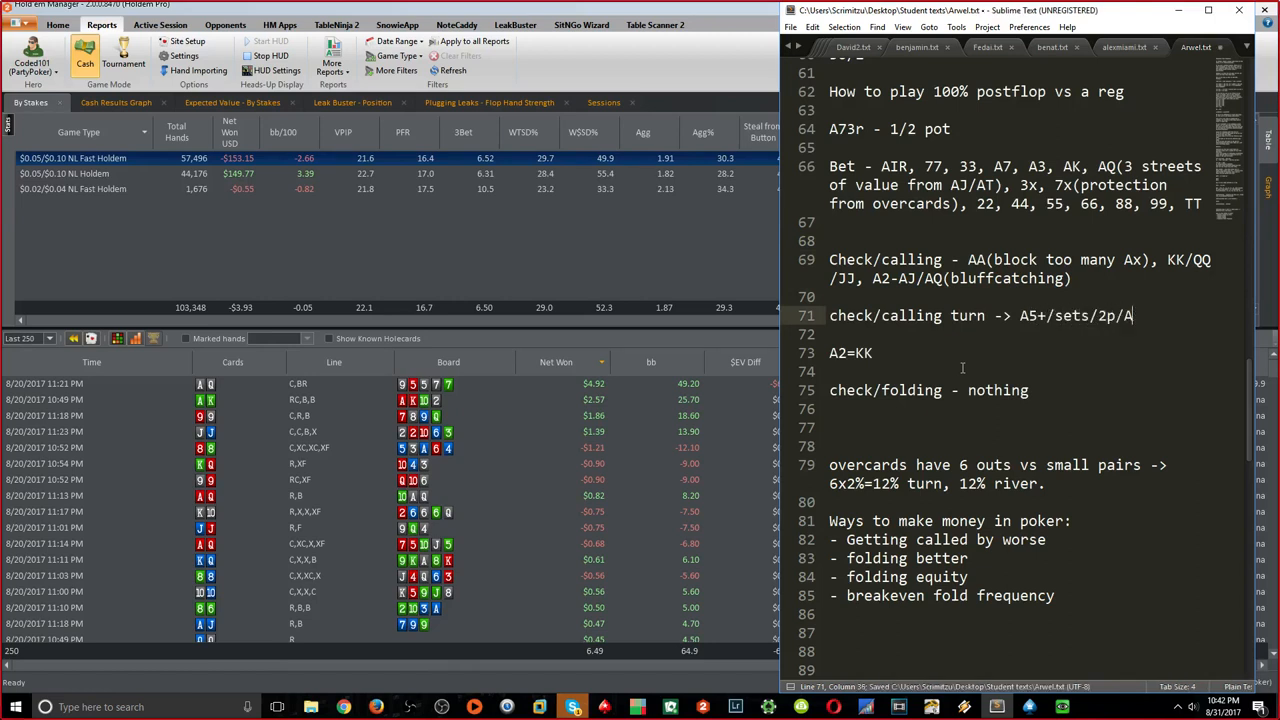
{"action": "type", "text": "A"}
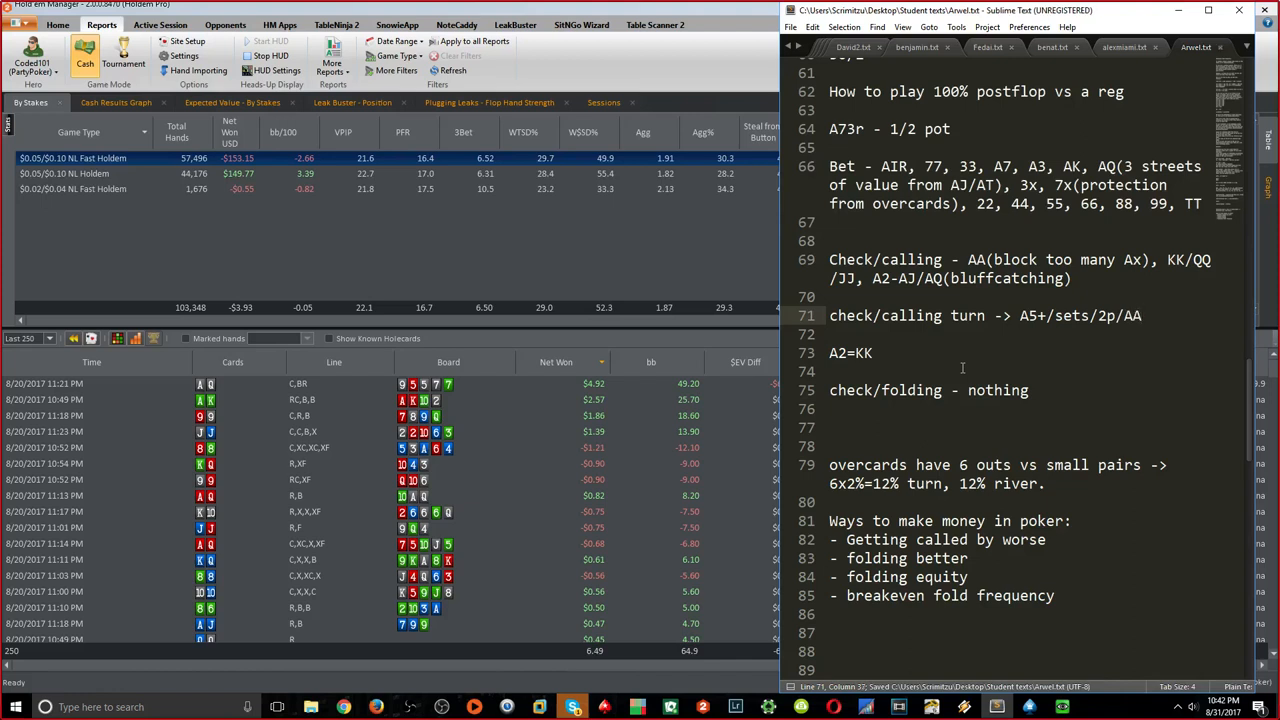
Add 'check/calling river -> AT+/2p/sets/x/r AA', put 37 in the bet range and save
{"action": "left_click", "coordinate": [1068, 278]}
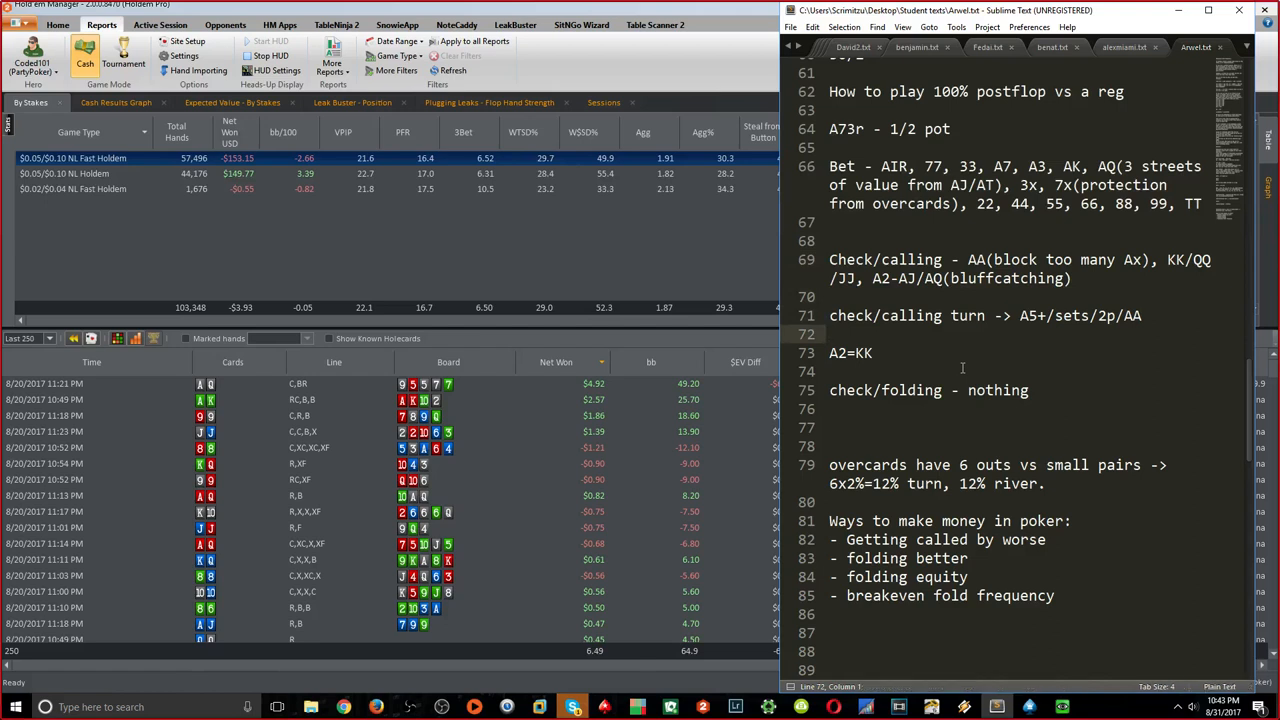
{"action": "key", "text": "ctrl+s"}
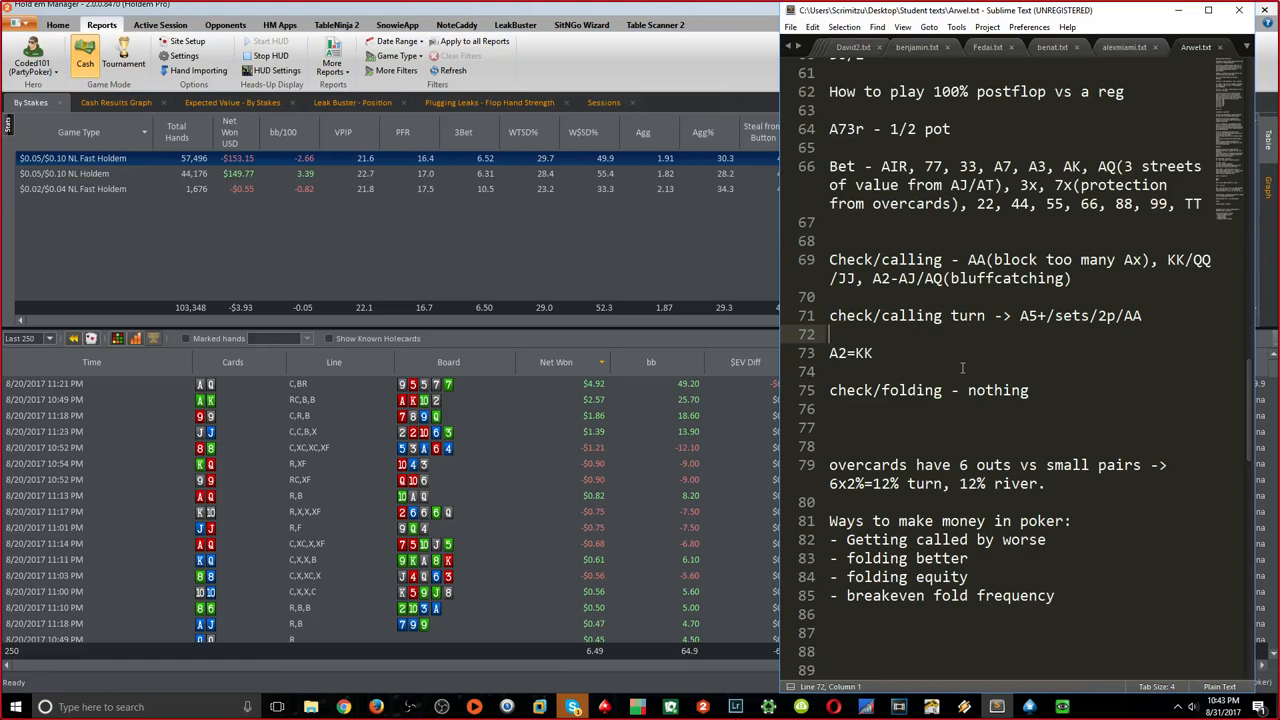
{"action": "type", "text": "check/calling river -> AT+/2p/"}
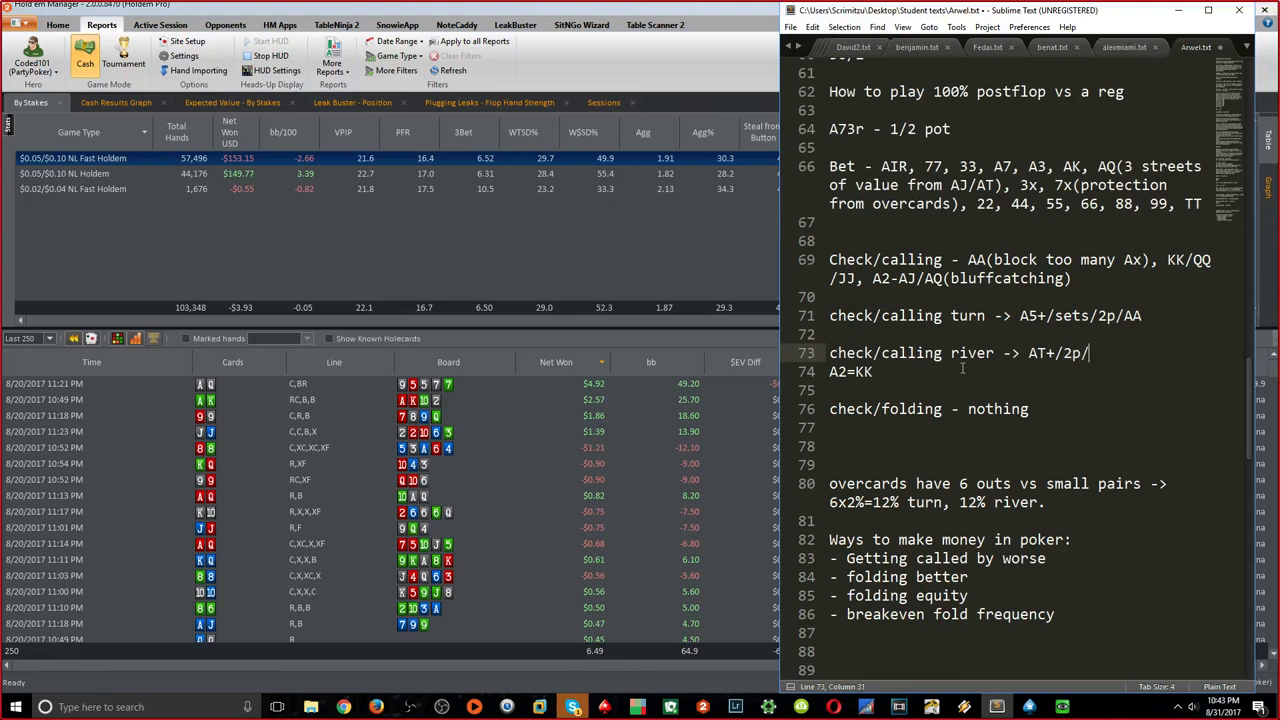
{"action": "type", "text": "sets/x/r AA"}
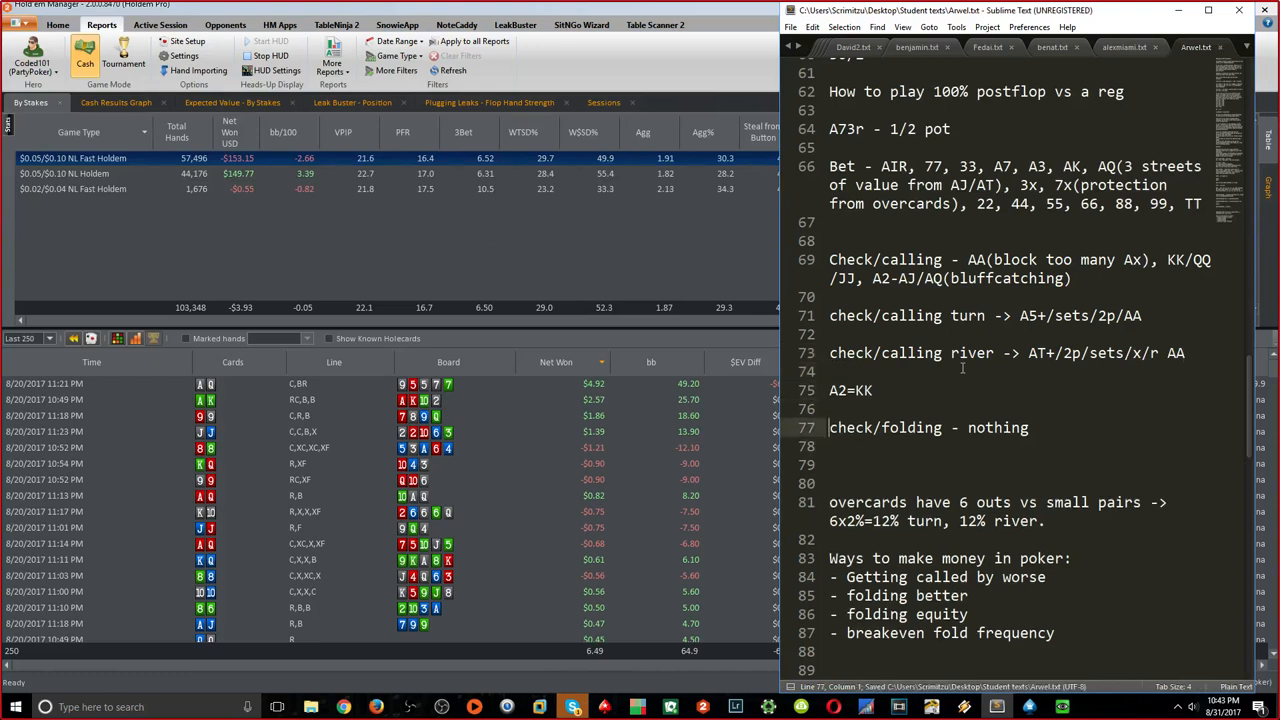
{"action": "left_click", "coordinate": [836, 110]}
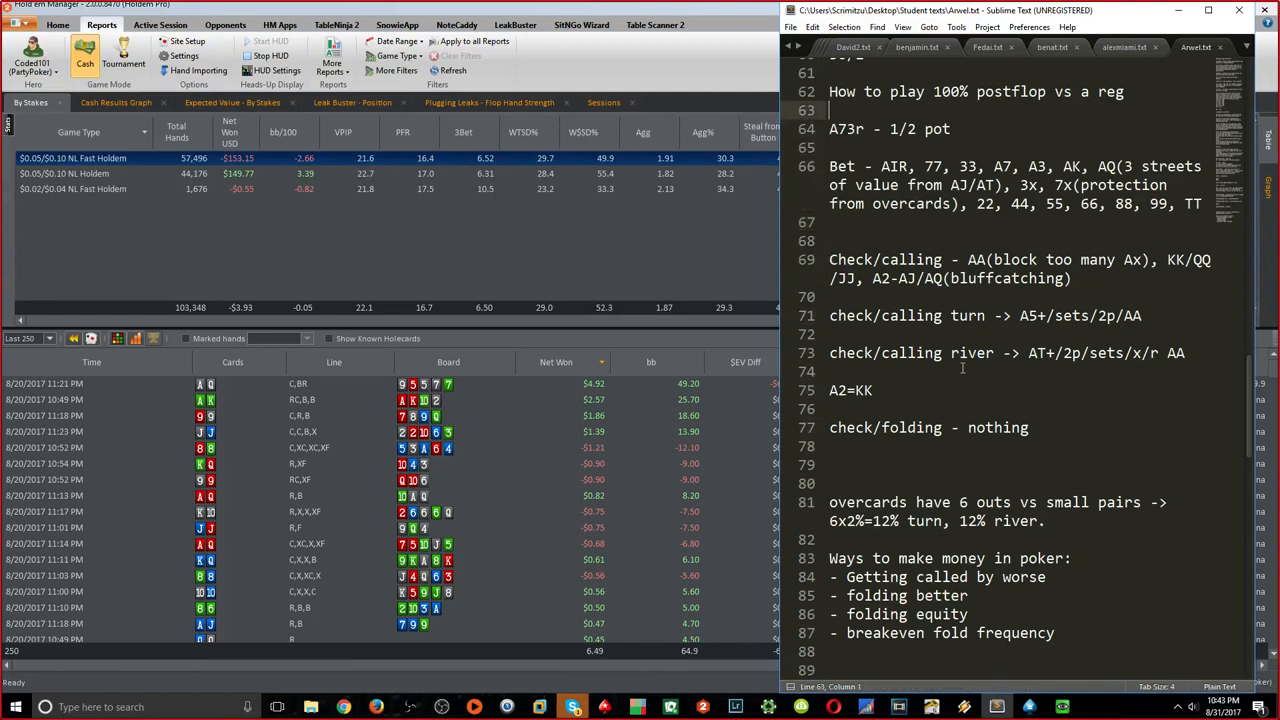
{"action": "key", "text": "ctrl+s"}
{"action": "type", "text": ", 37"}
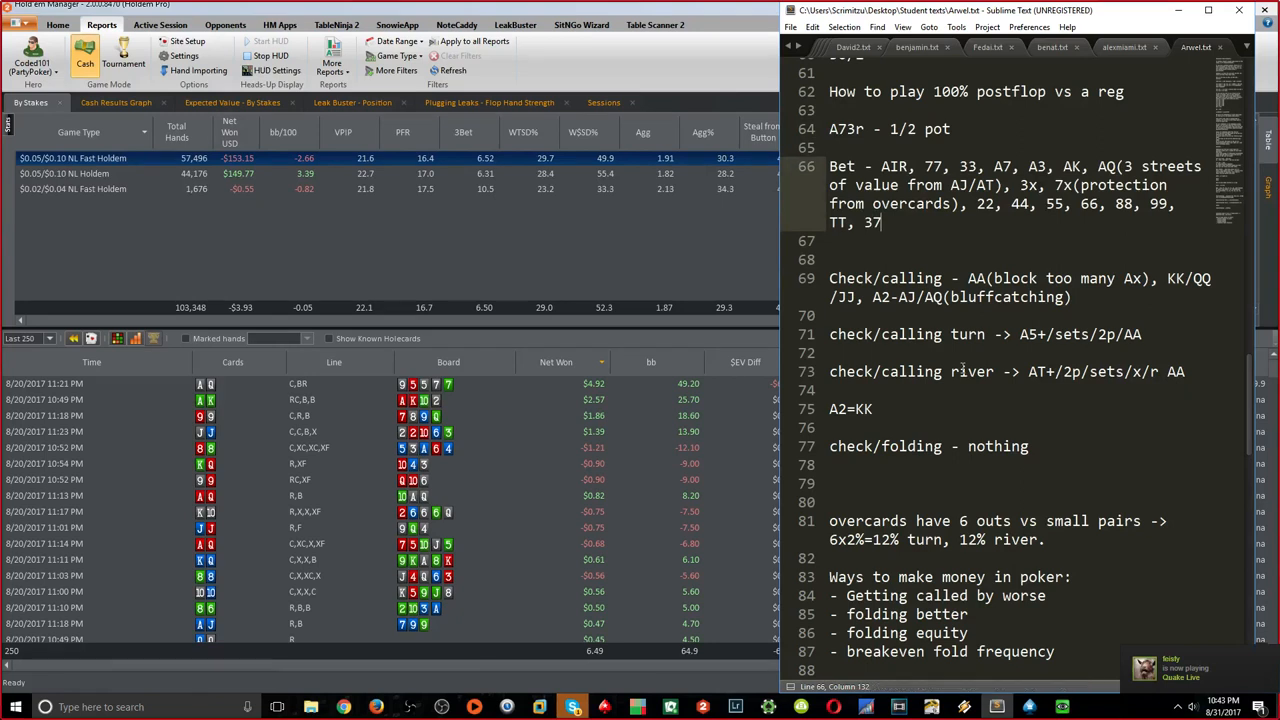
{"action": "key", "text": "ctrl+s"}
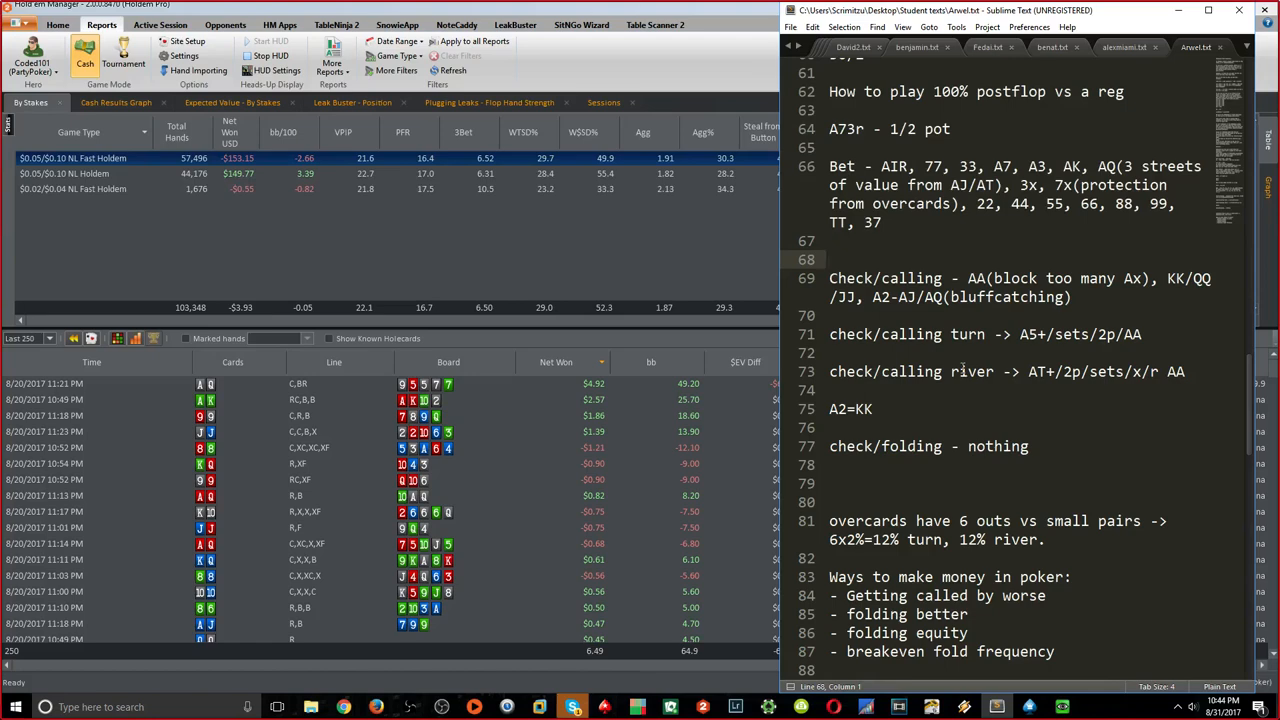
Start a new board heading below the money list, correcting the mistyped cards toward Q89ss
{"action": "scroll", "scroll_direction": "down", "scroll_amount": 3}
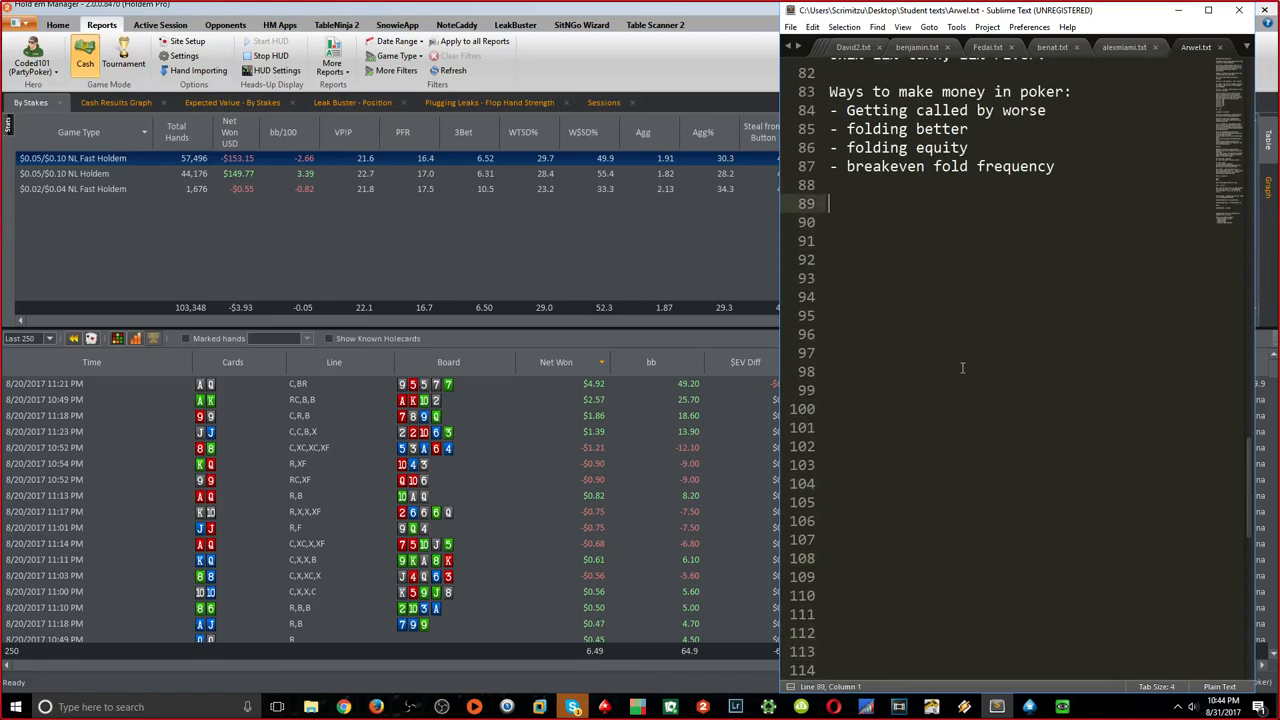
{"action": "key", "text": "ctrl+s"}
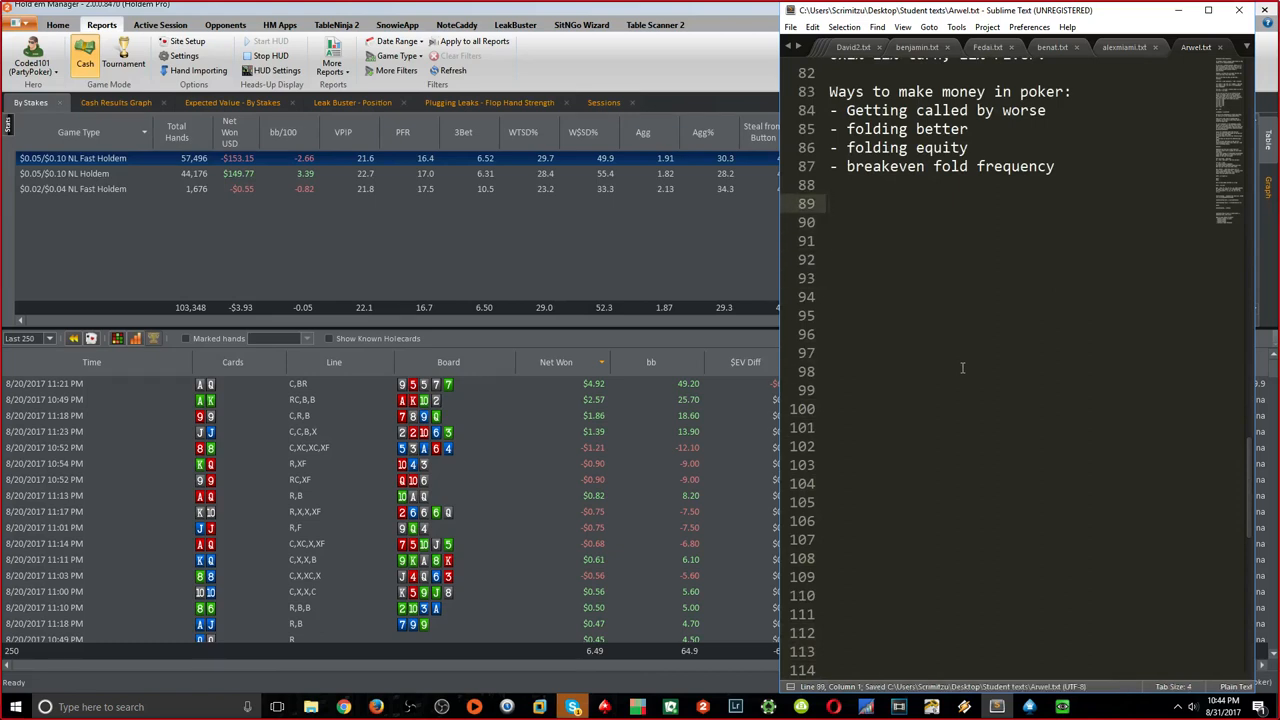
{"action": "type", "text": "Q7"}
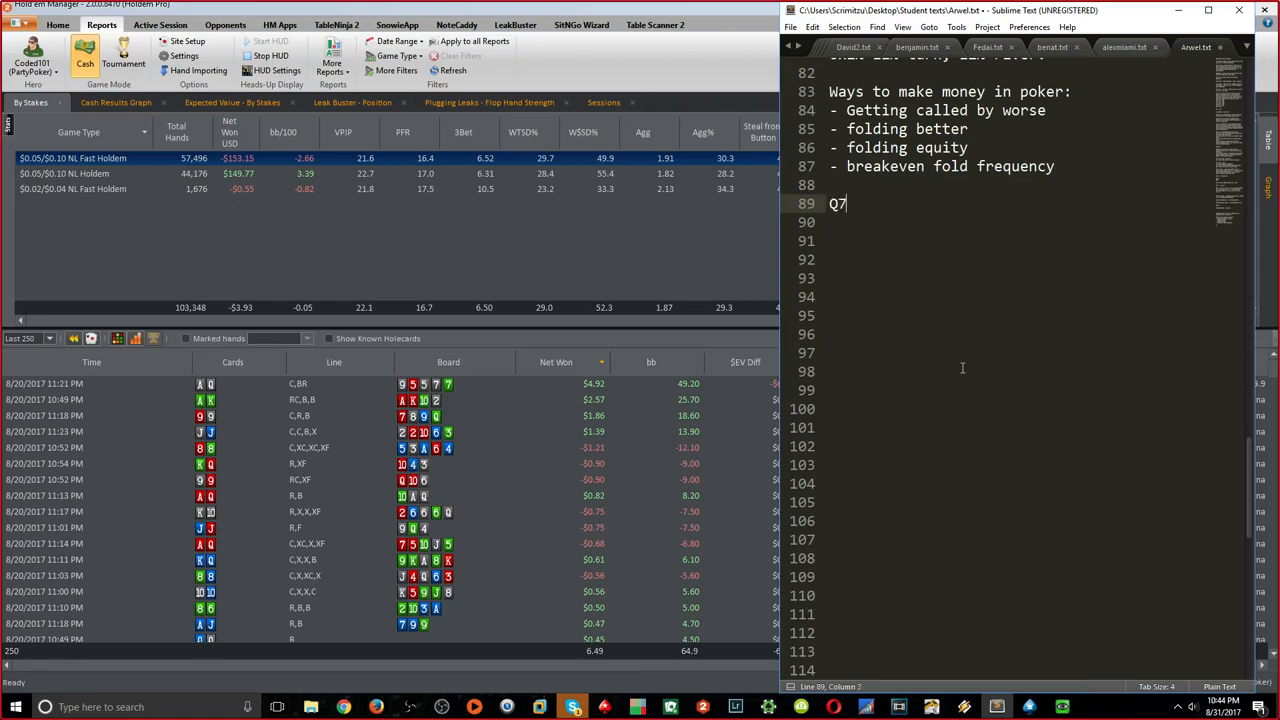
{"action": "type", "text": "5ss"}
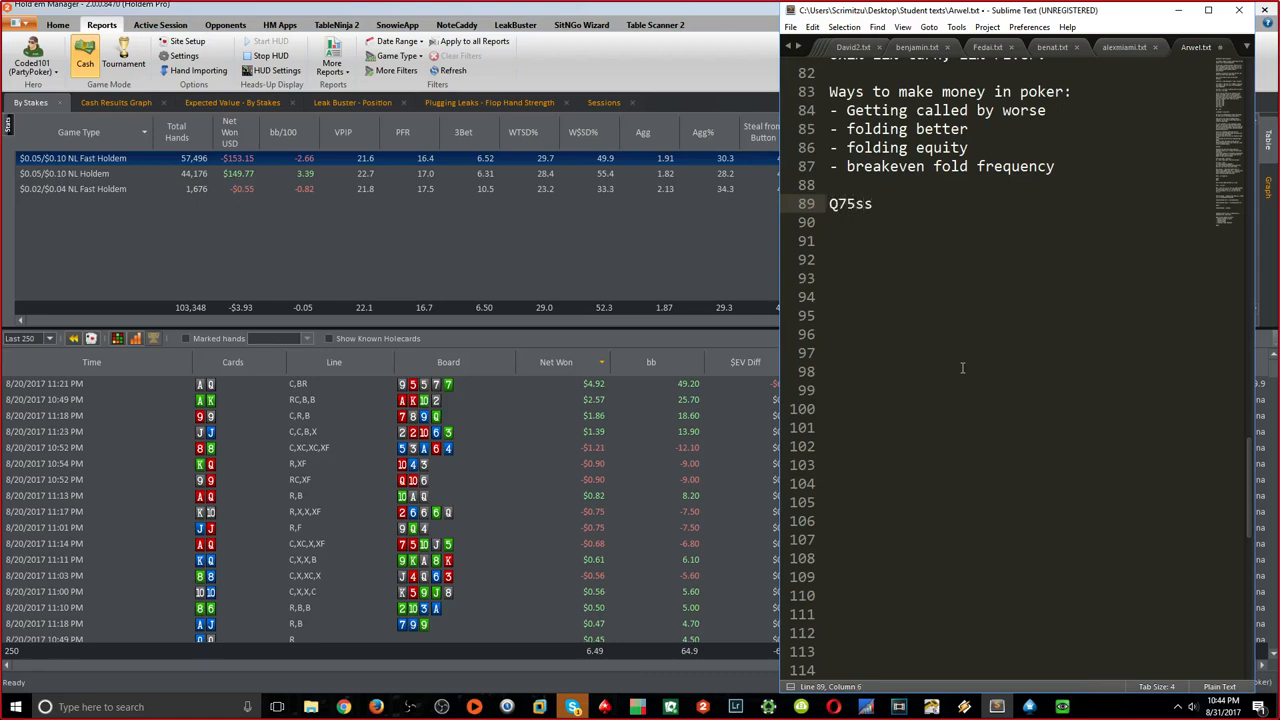
{"action": "left_click", "coordinate": [870, 204]}
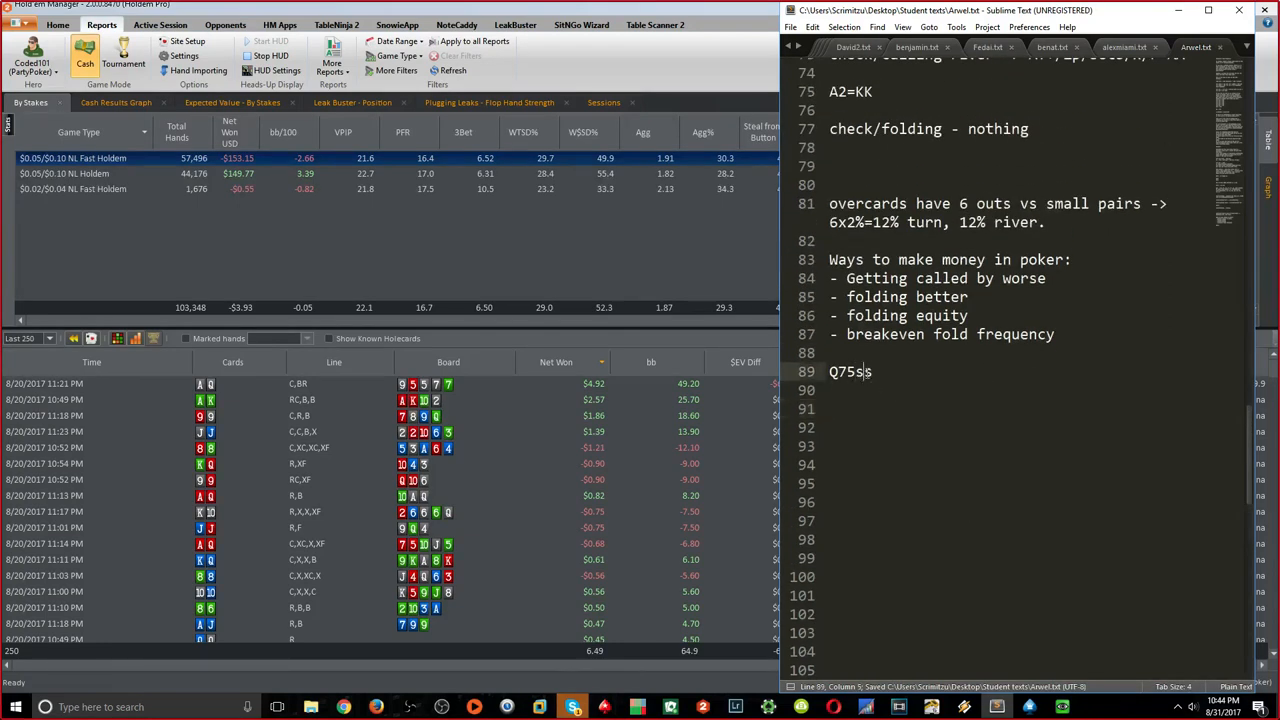
{"action": "key", "text": "Backspace"}
{"action": "type", "text": "89"}
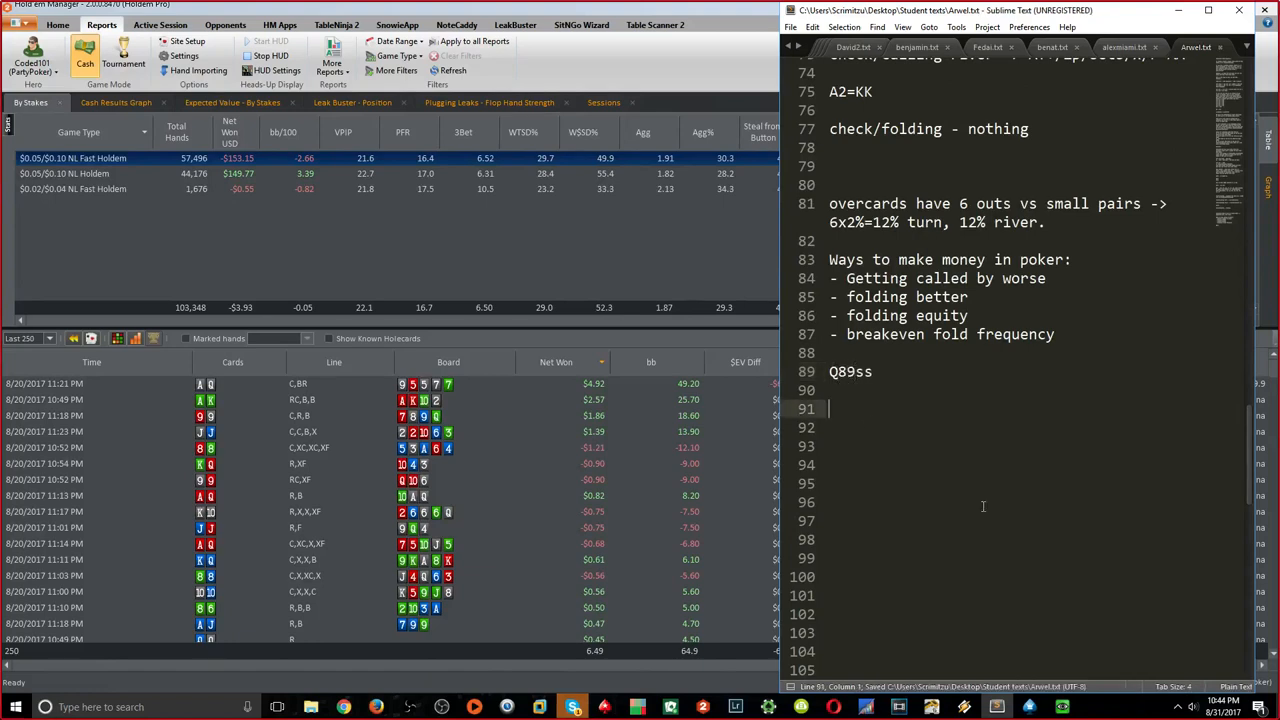
Finish 'Not really bluffable' and lay out Bet ->, x/calling and x/folding lines
{"action": "type", "text": "N"}
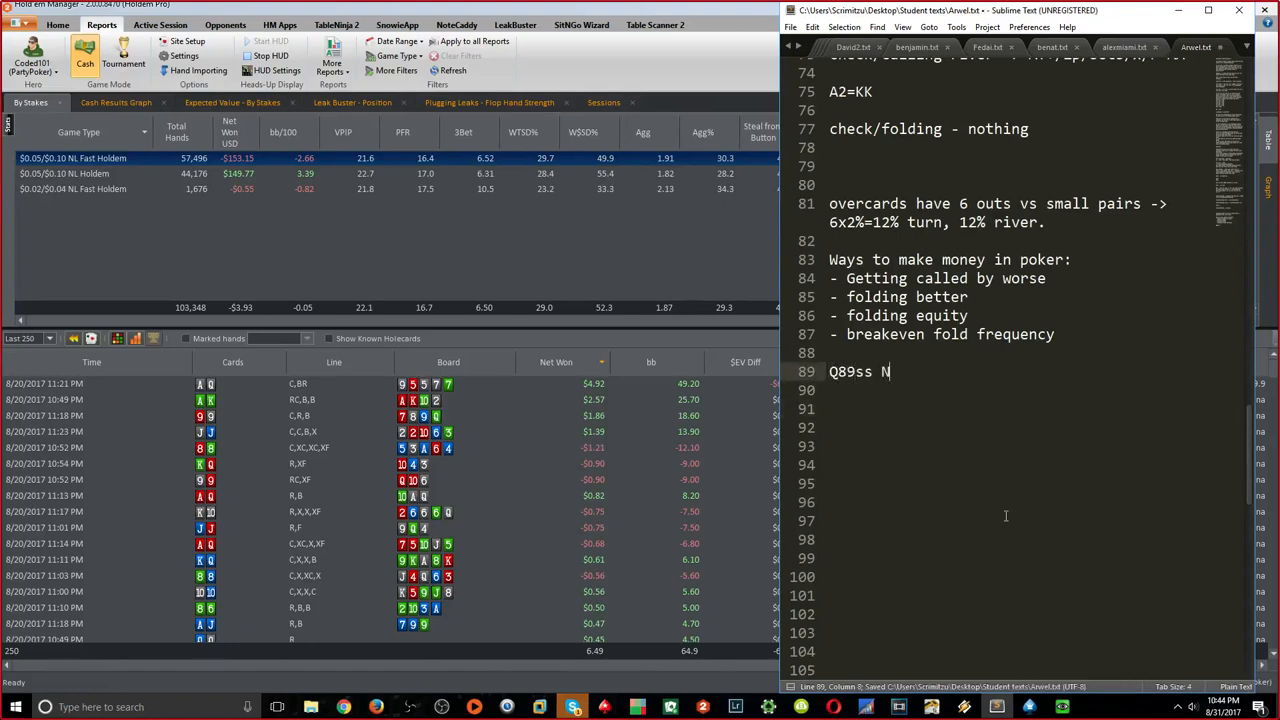
{"action": "type", "text": "ot really bluffable"}
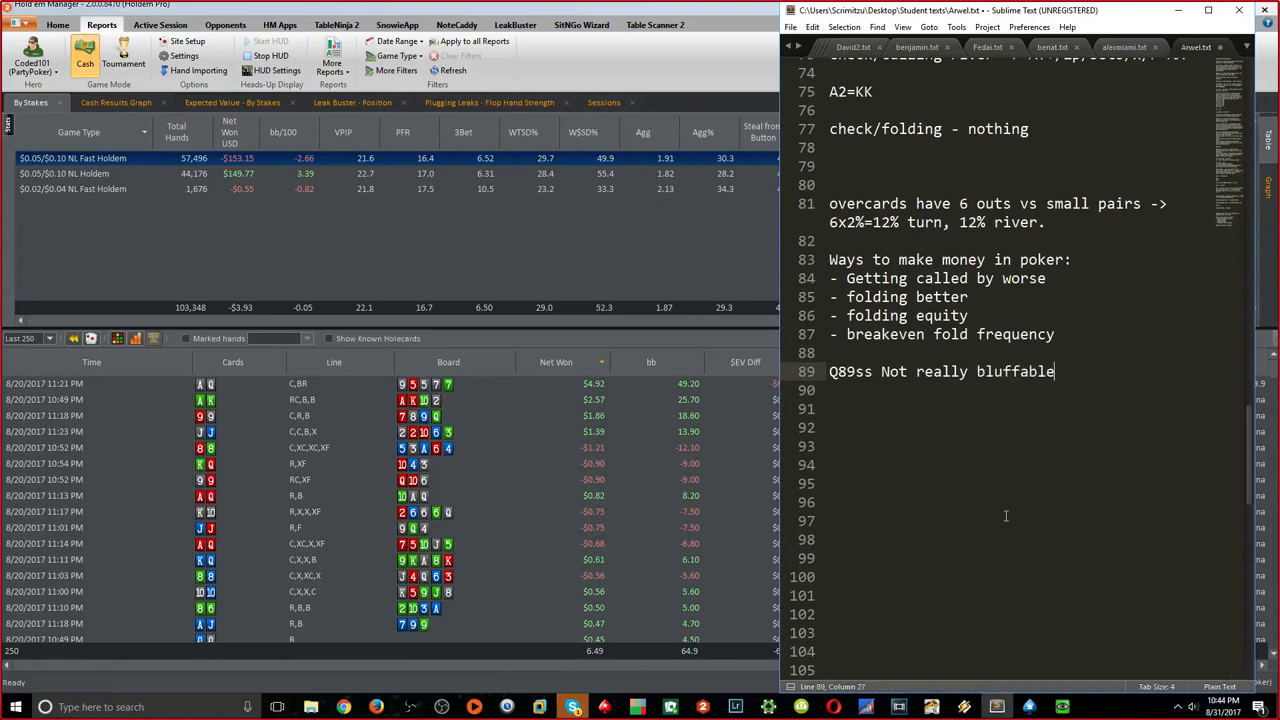
{"action": "type", "text": "Bet"}
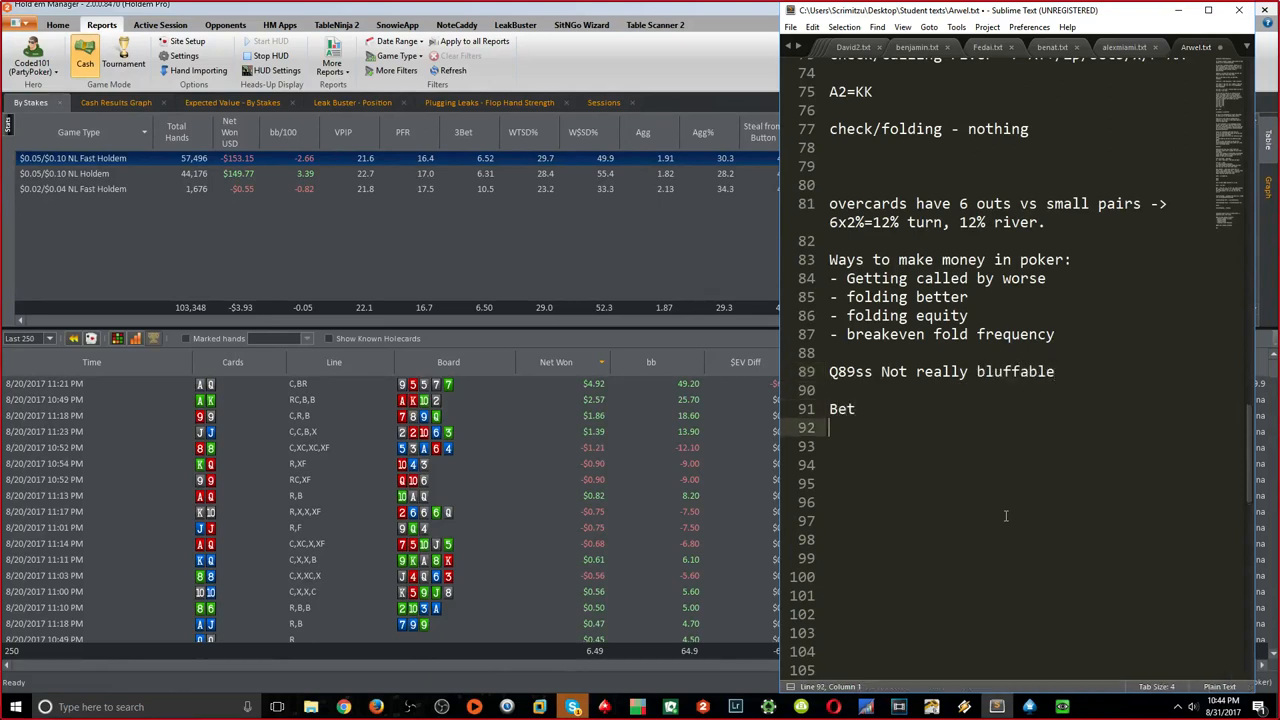
{"action": "type", "text": "x/calling"}
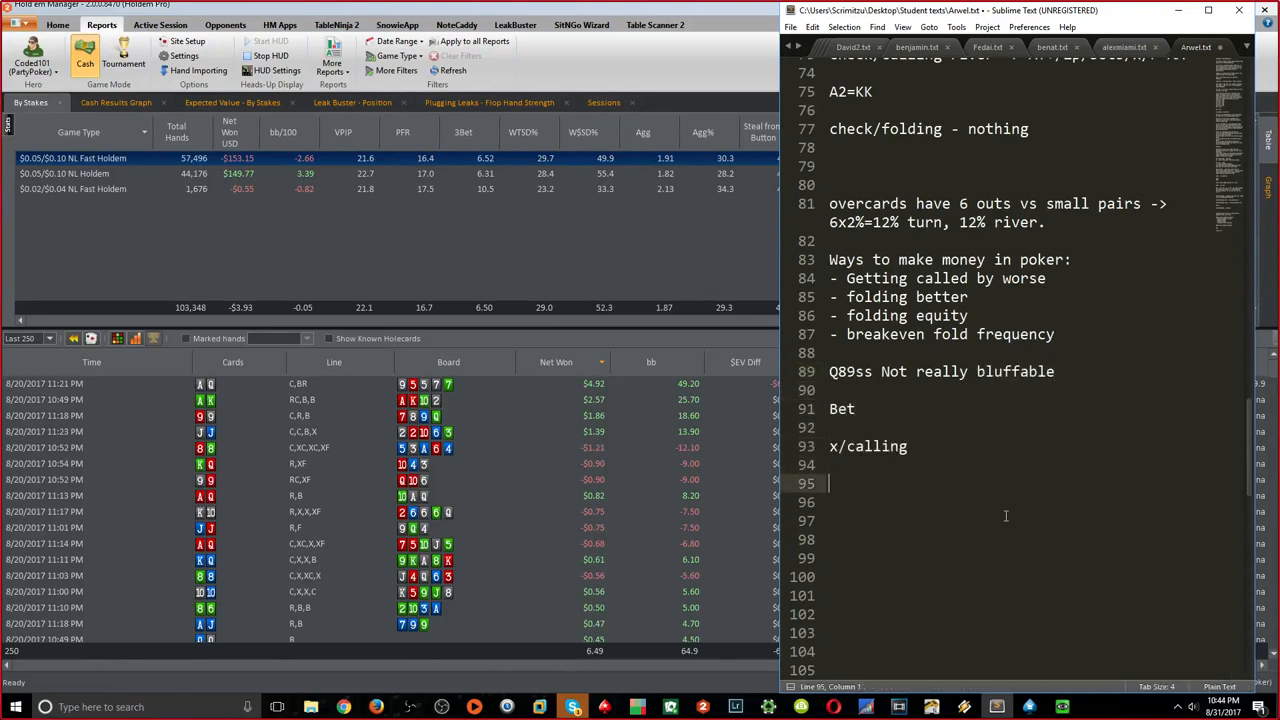
{"action": "type", "text": "x/folding"}
{"action": "left_click", "coordinate": [1034, 408]}
{"action": "type", "text": " ->"}
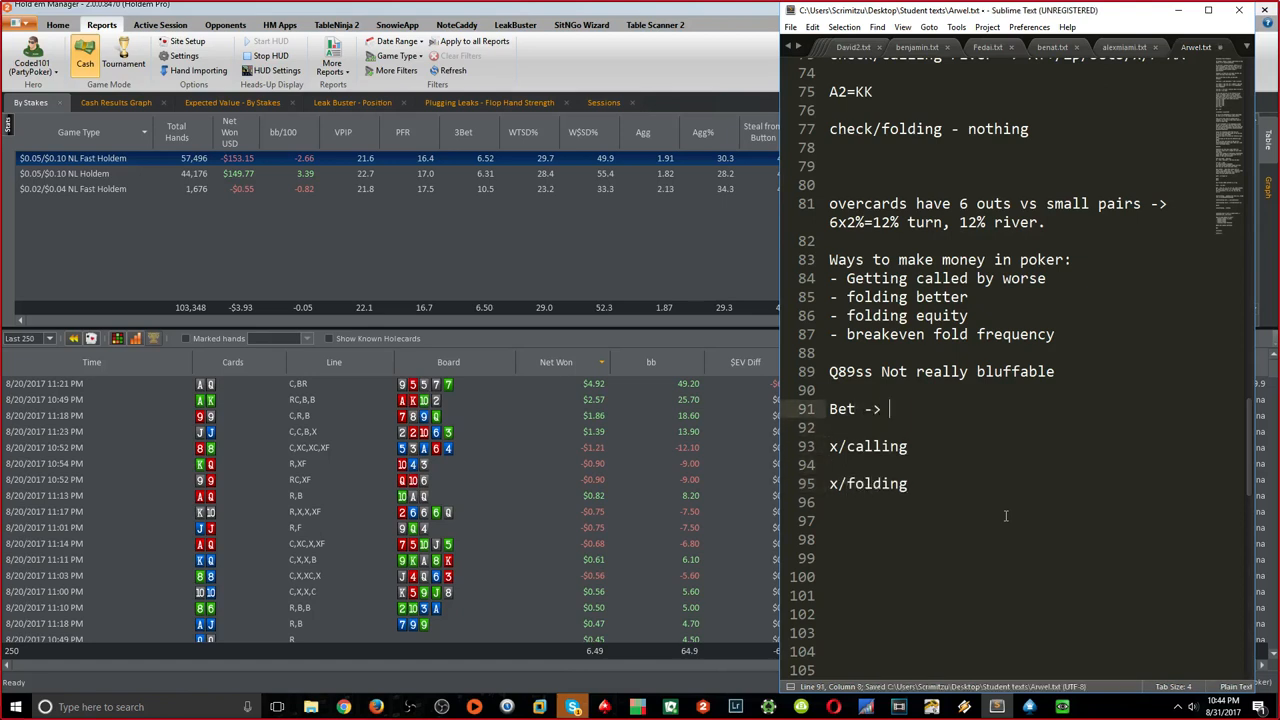
Fill bets with AQ/KQ/QQ/88/99/Q8/Q9/89 and x/folding with AIR (A5s etc.)
{"action": "type", "text": "AQ/KQ"}
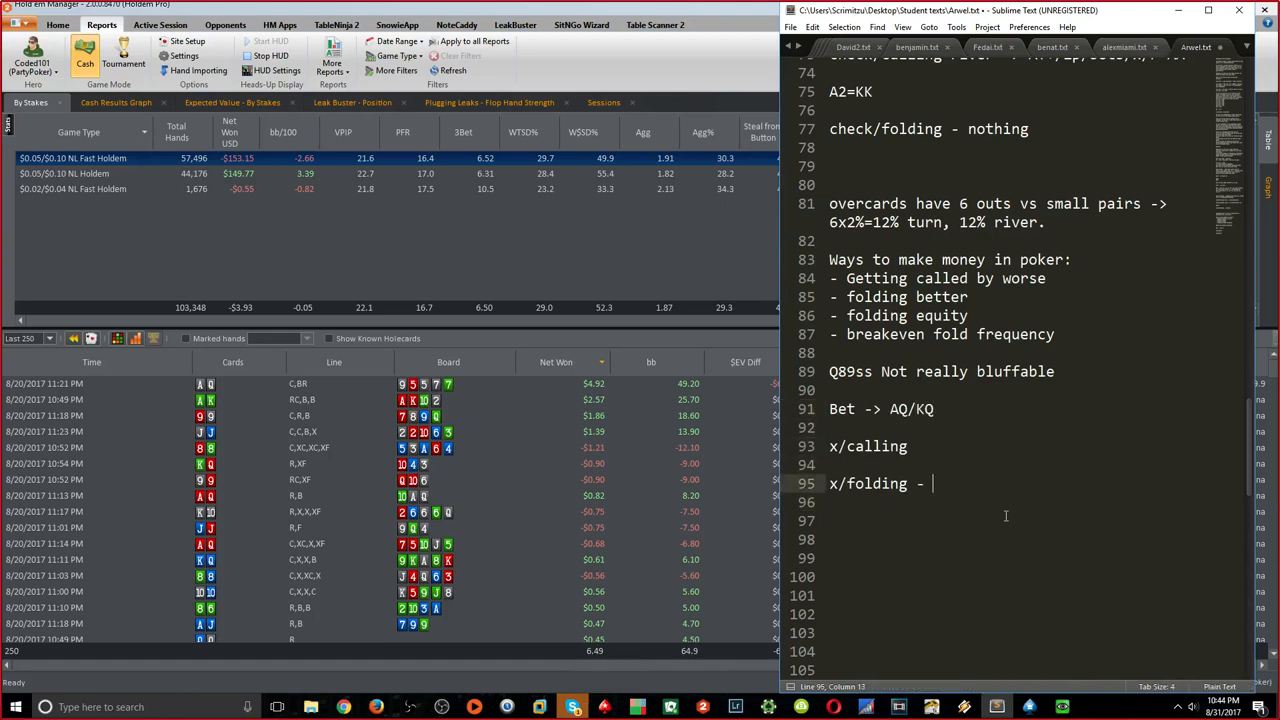
{"action": "type", "text": "AIR"}
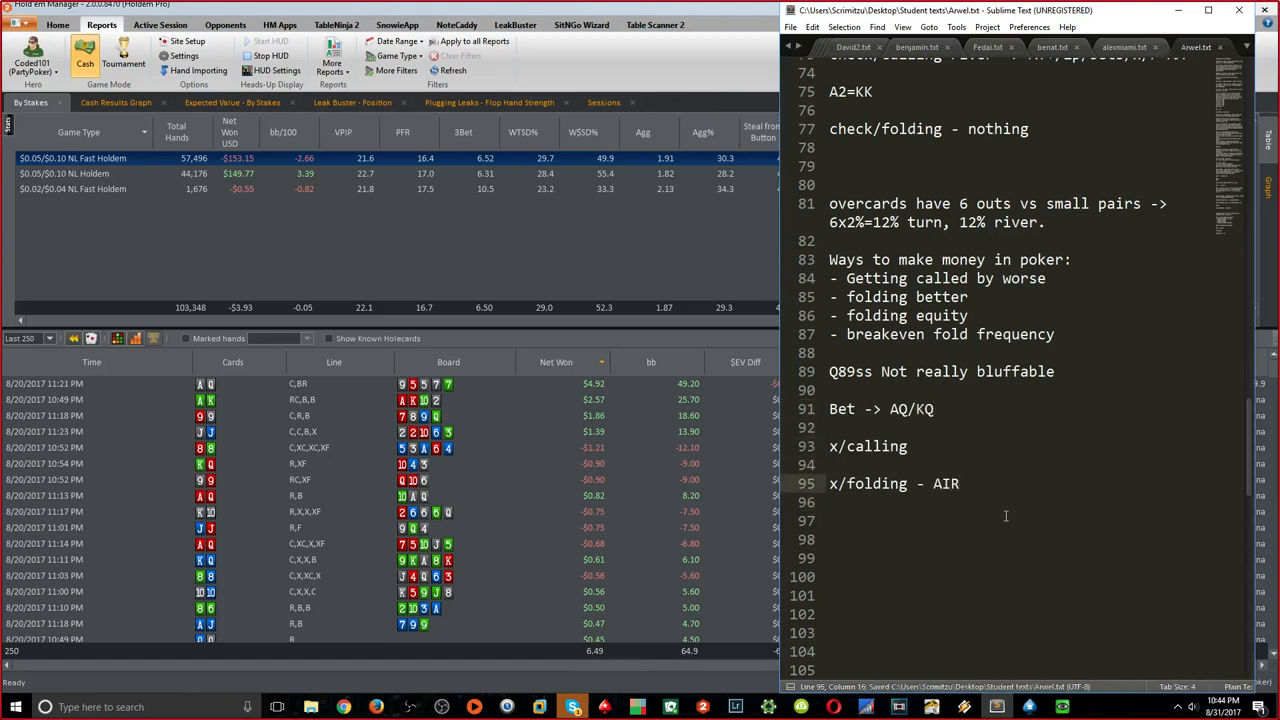
{"action": "type", "text": "()"}
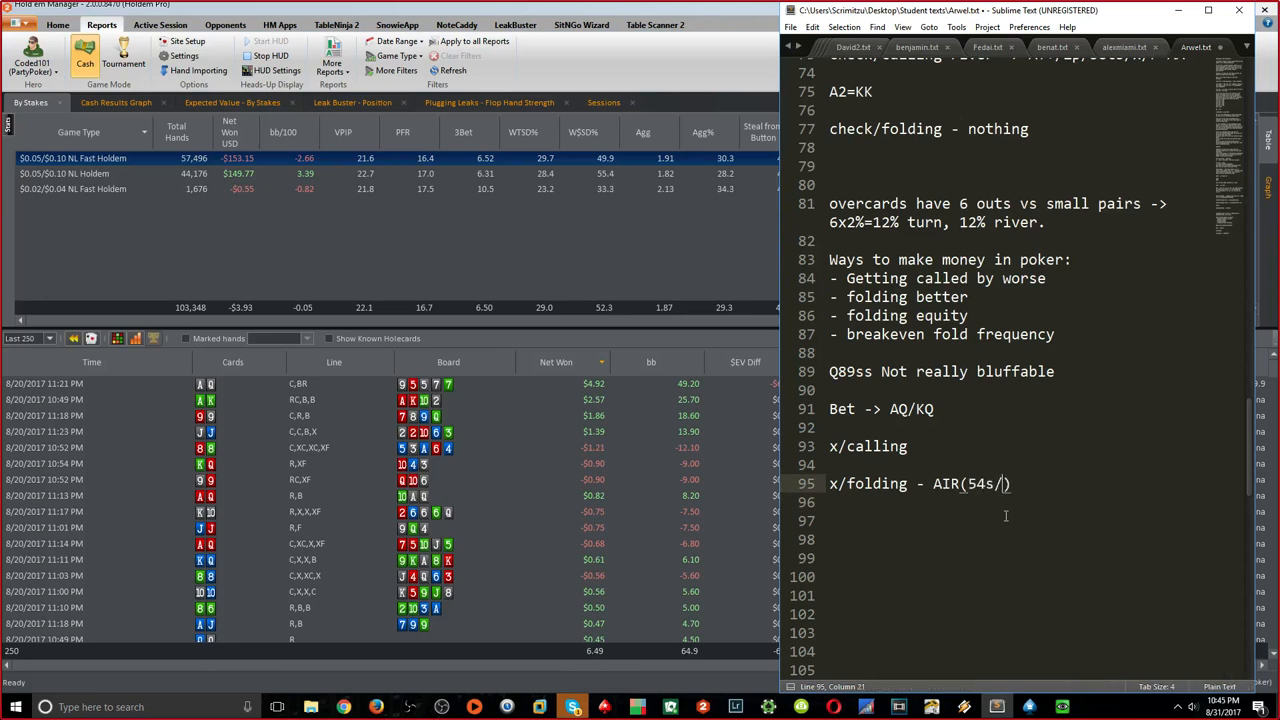
{"action": "type", "text": "A5s"}
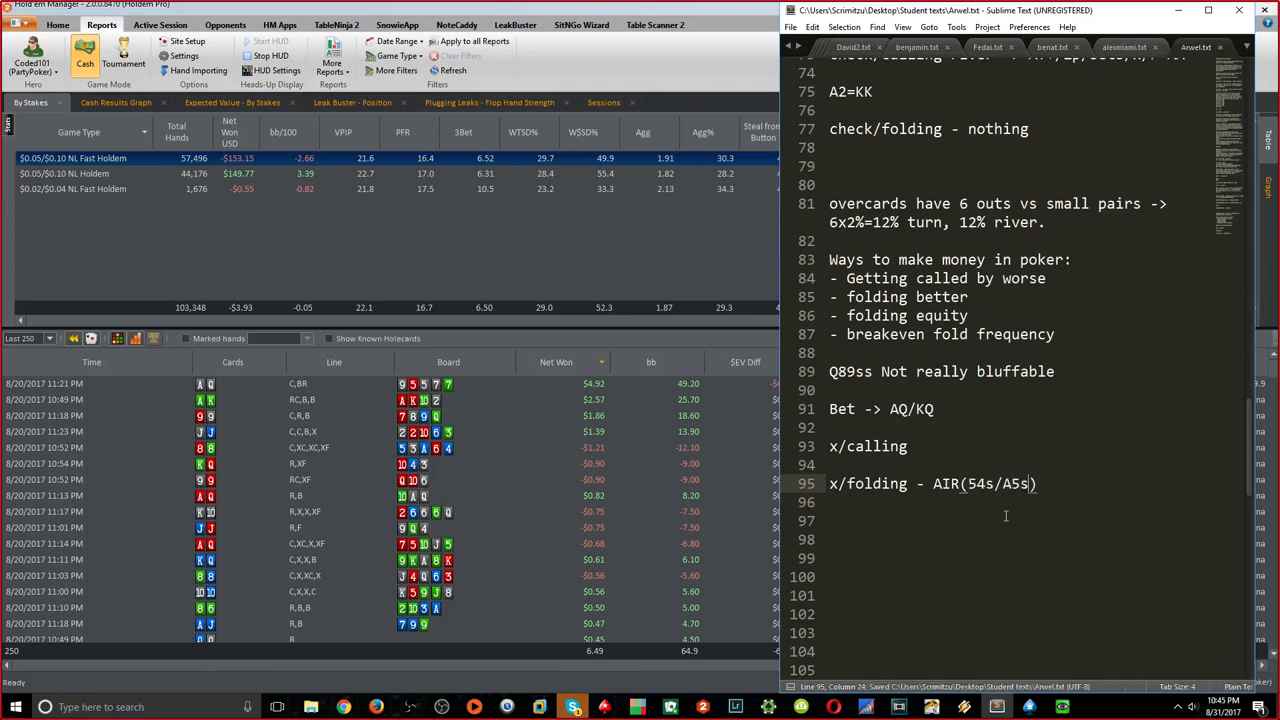
{"action": "type", "text": "etc."}
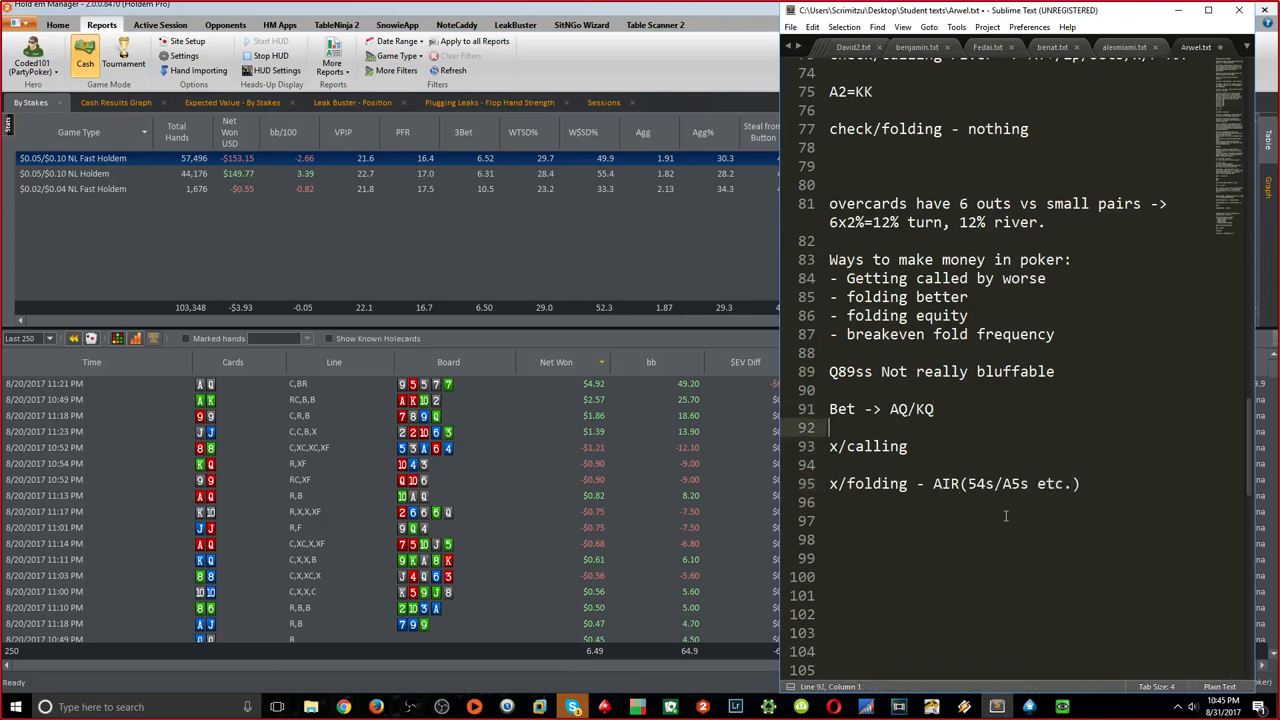
{"action": "type", "text": "QQ/"}
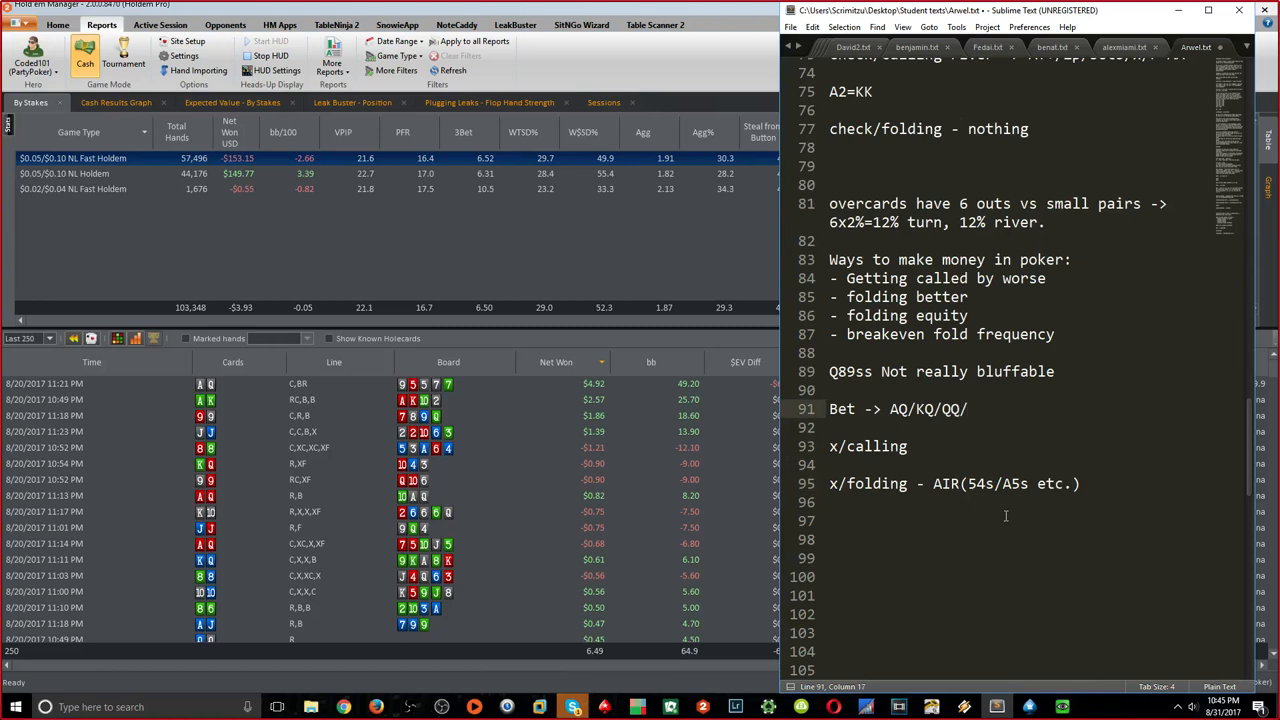
{"action": "type", "text": "88/99/Q"}
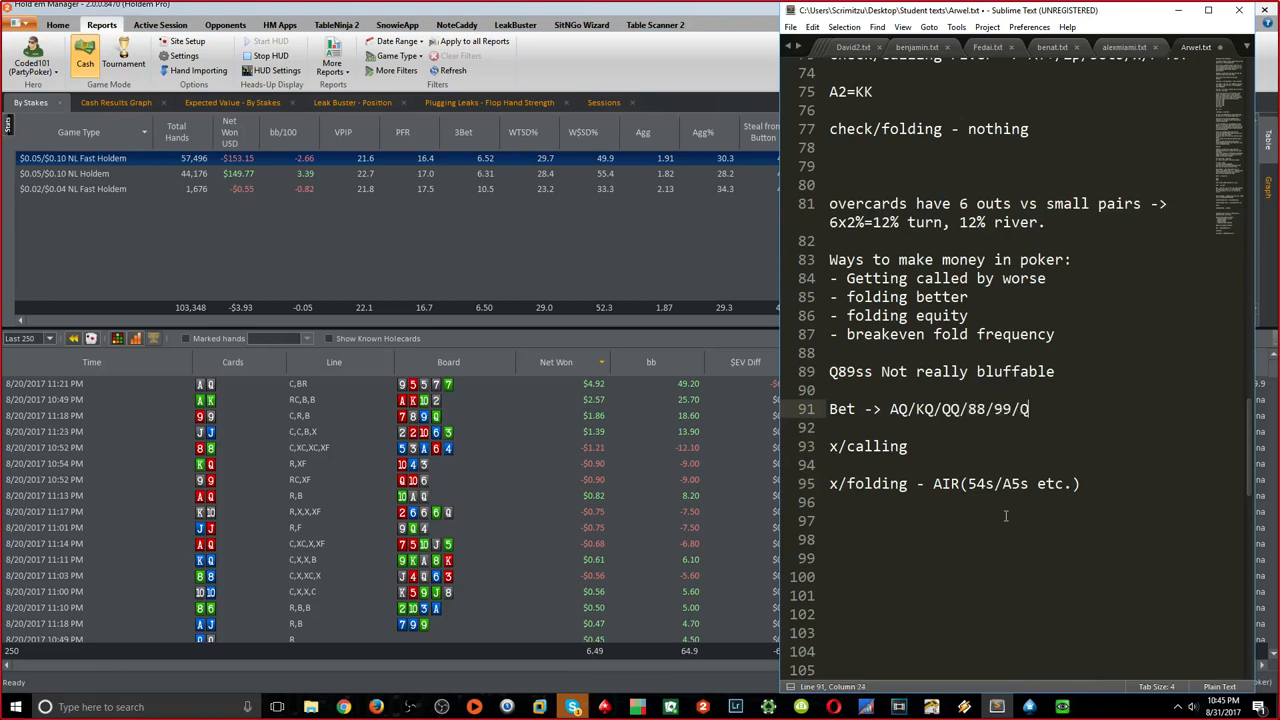
{"action": "type", "text": "8/Q9/"}
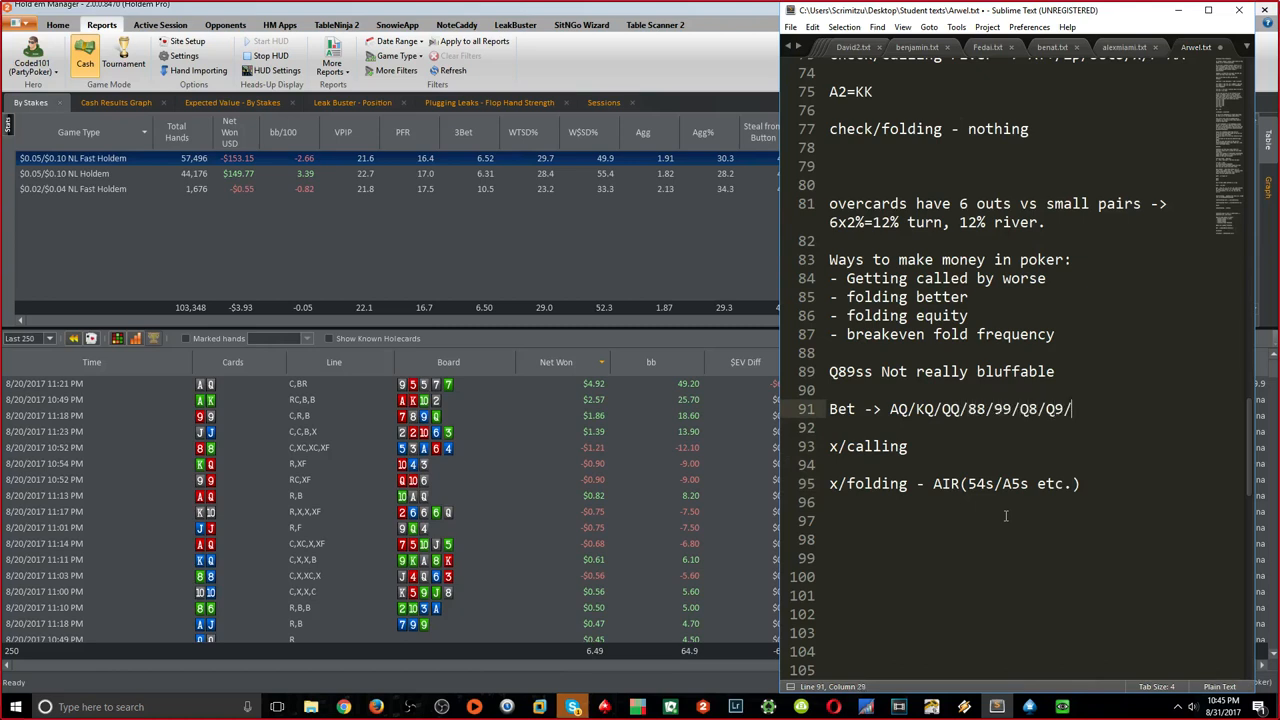
{"action": "type", "text": "89"}
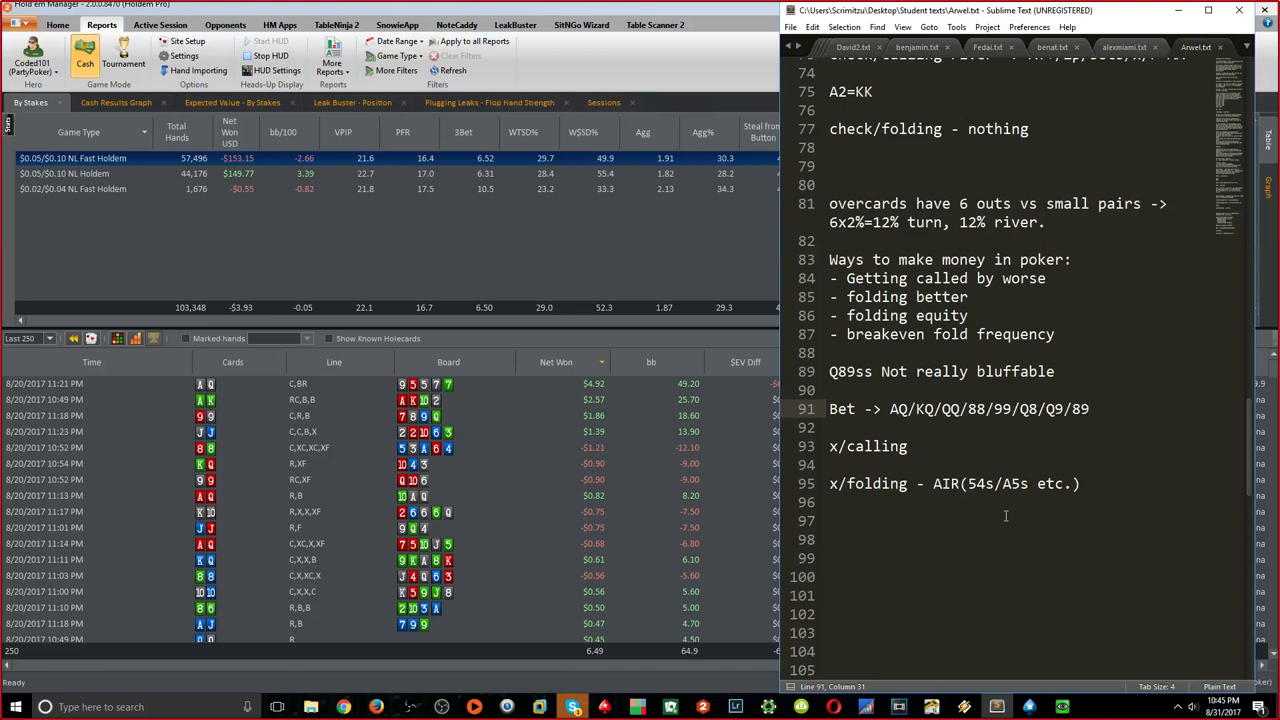
Extend bets with FD/JT/KsJ/KJs and add 77- to x/folding
{"action": "type", "text": "/FD"}
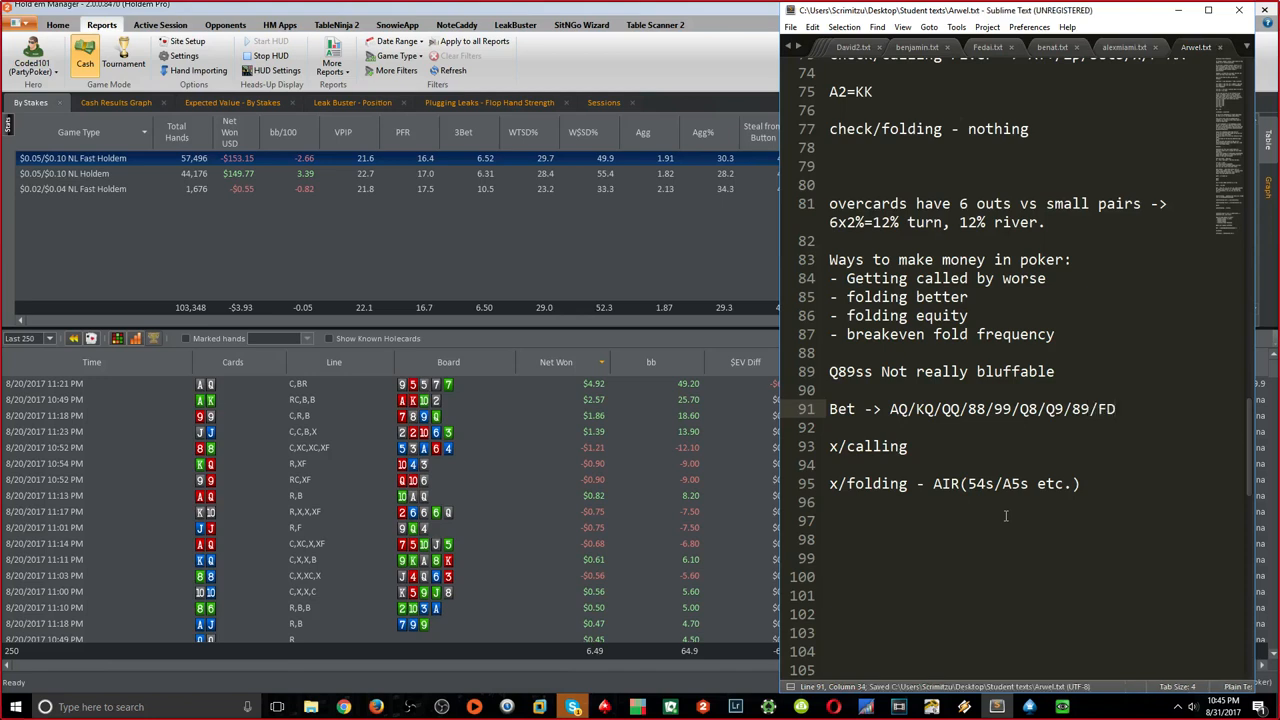
{"action": "type", "text": "/JT"}
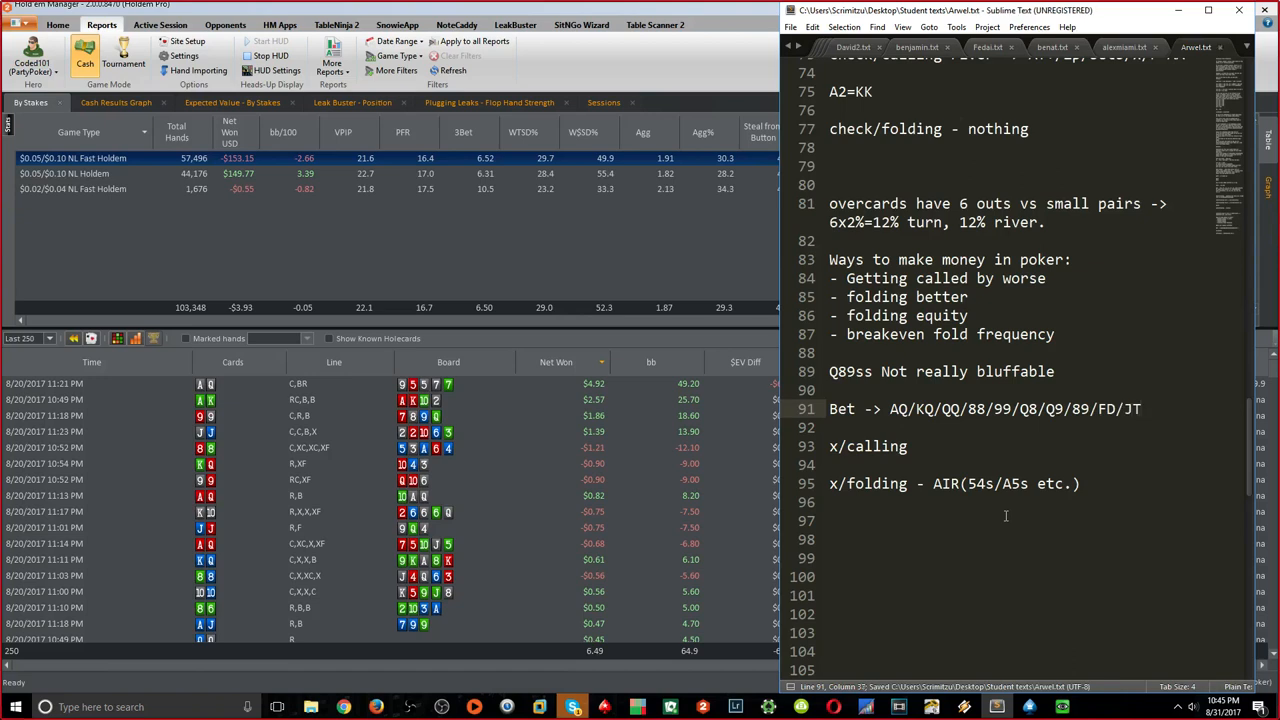
{"action": "type", "text": "/"}
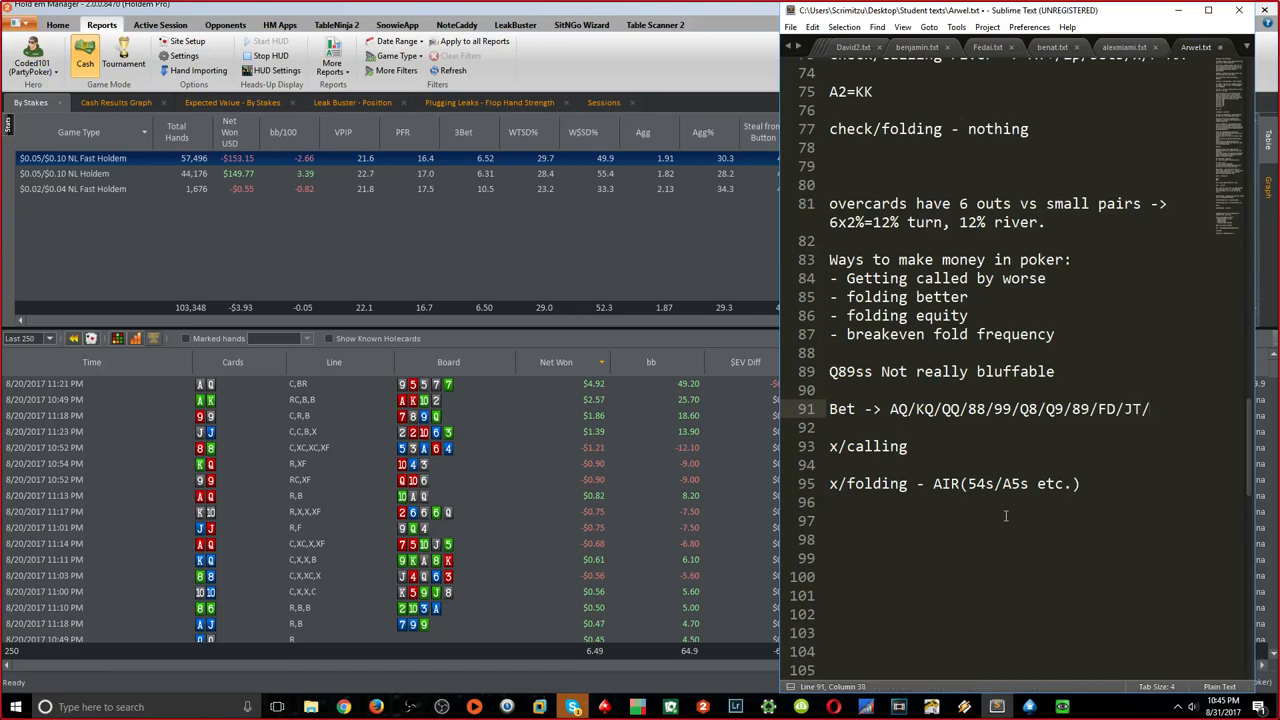
{"action": "type", "text": "/KJ"}
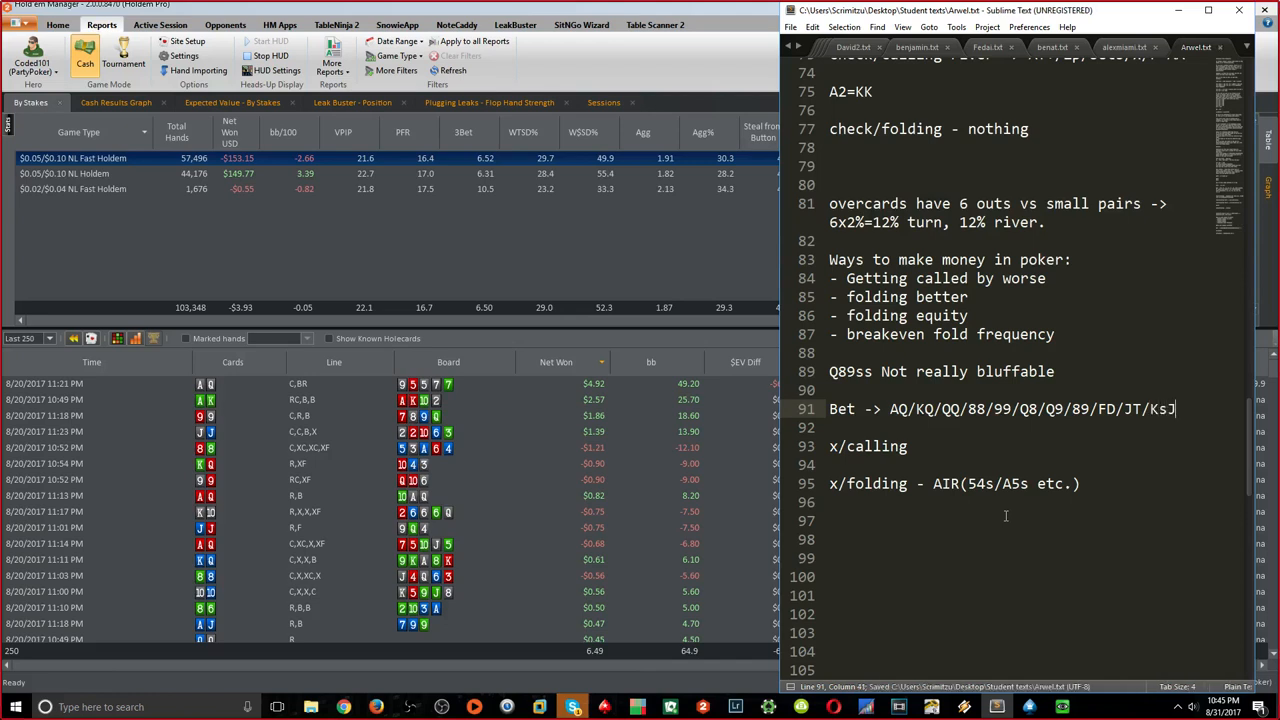
{"action": "type", "text": "/KJ"}
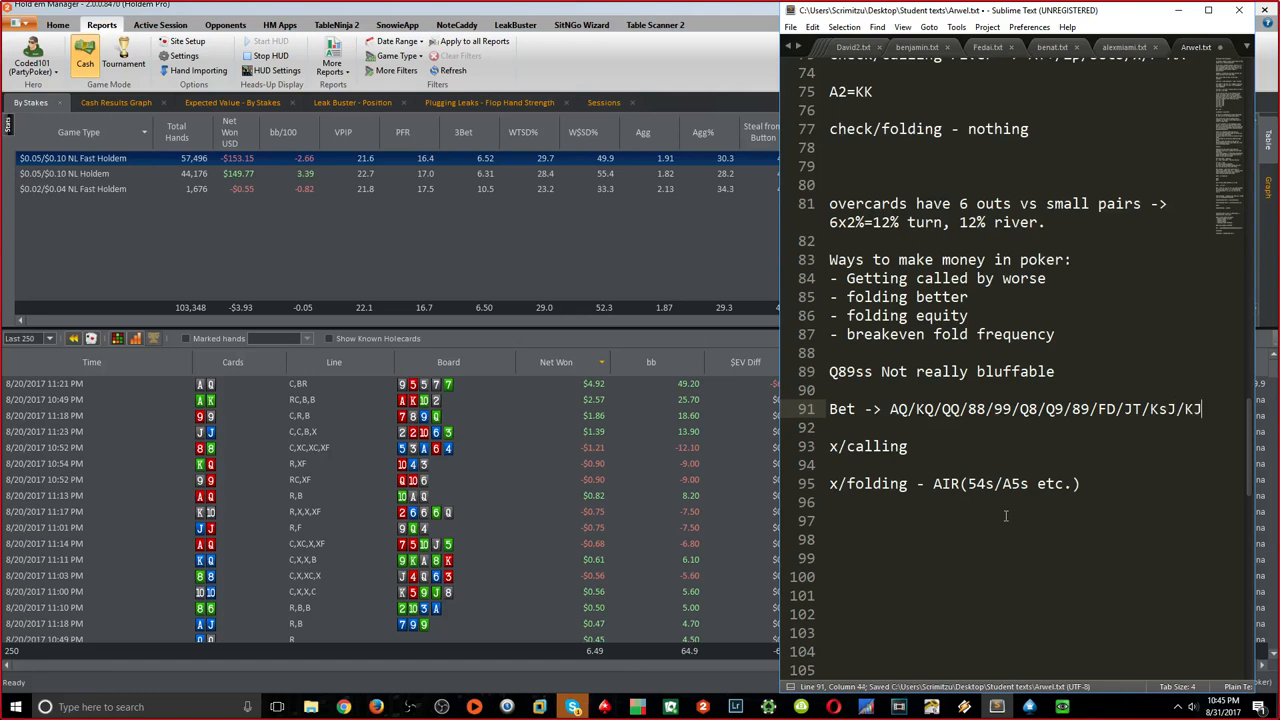
{"action": "type", "text": "s"}
{"action": "left_click", "coordinate": [1034, 446]}
{"action": "type", "text": " -"}
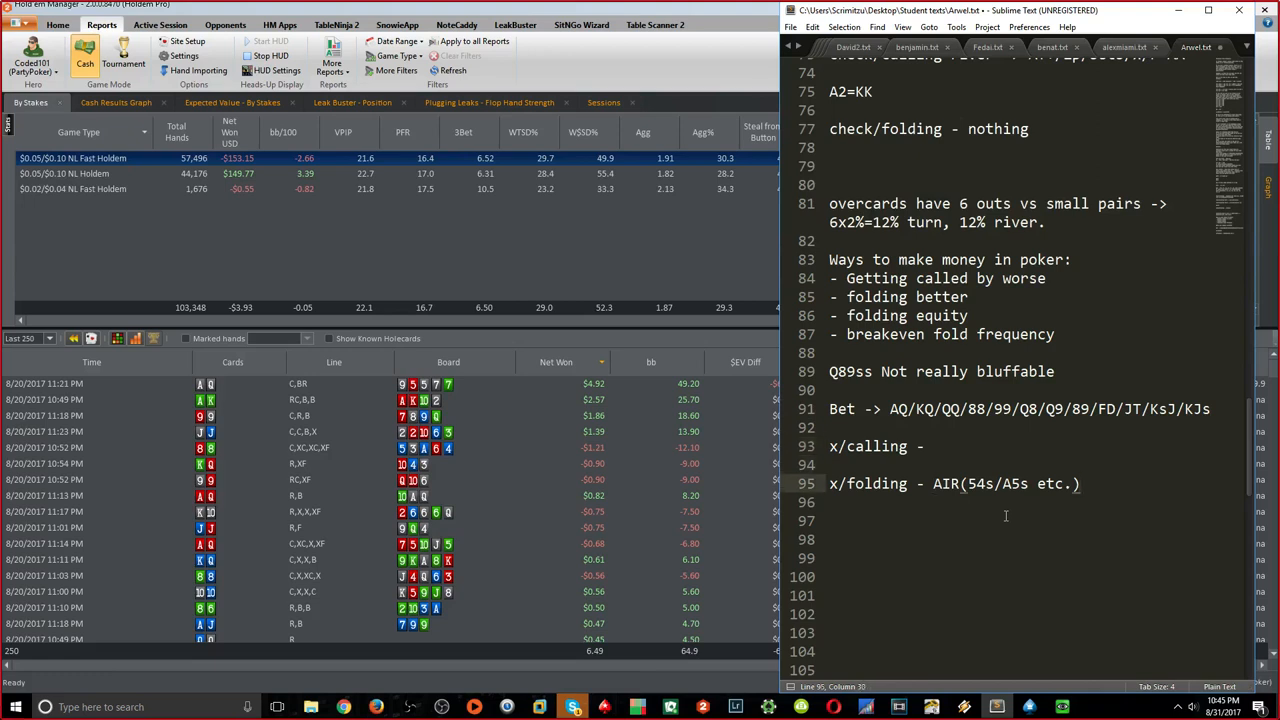
{"action": "type", "text": ", 77-"}
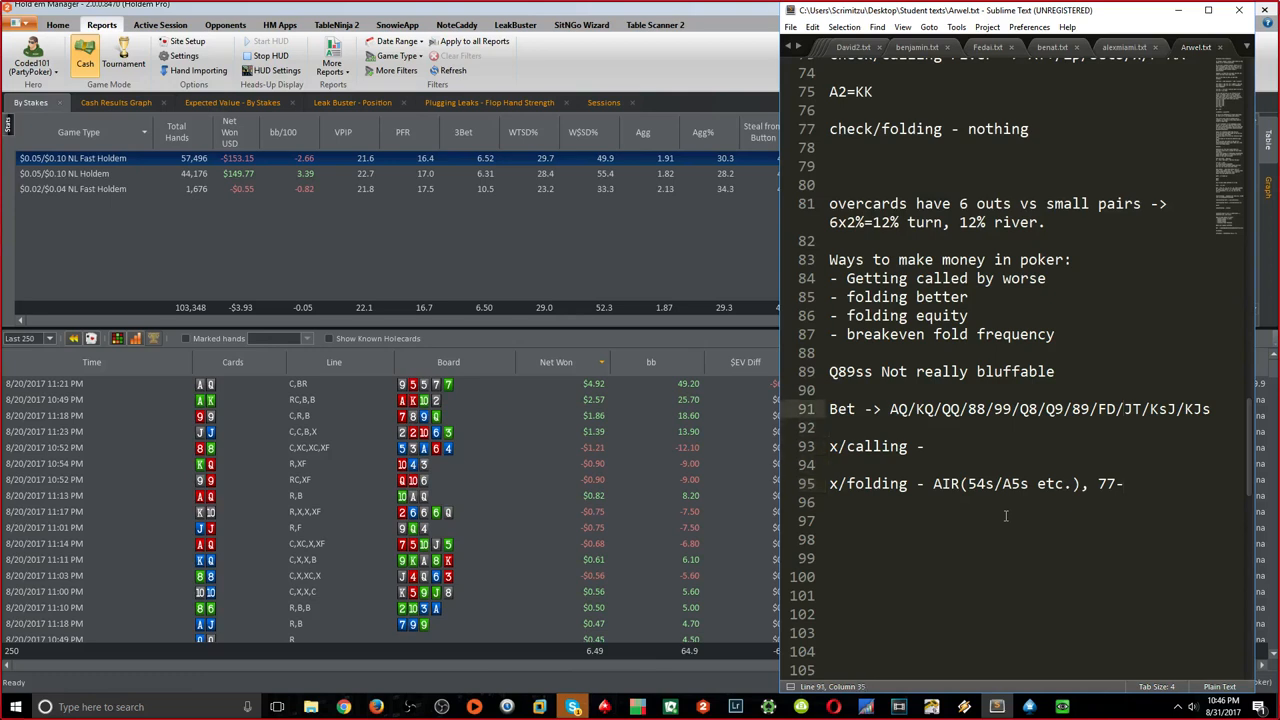
Add Asx/KsT/KTs to the bets and JJ/TT to x/calling
{"action": "type", "text": "/Asx"}
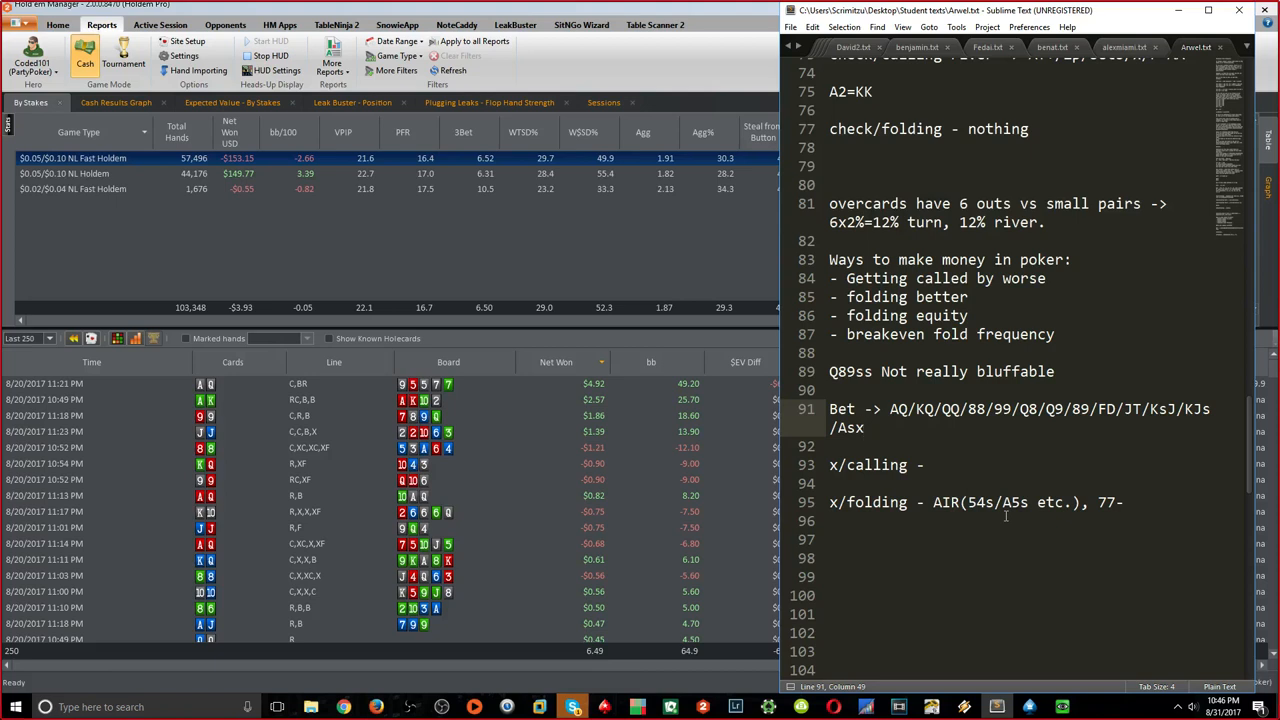
{"action": "type", "text": "KT"}
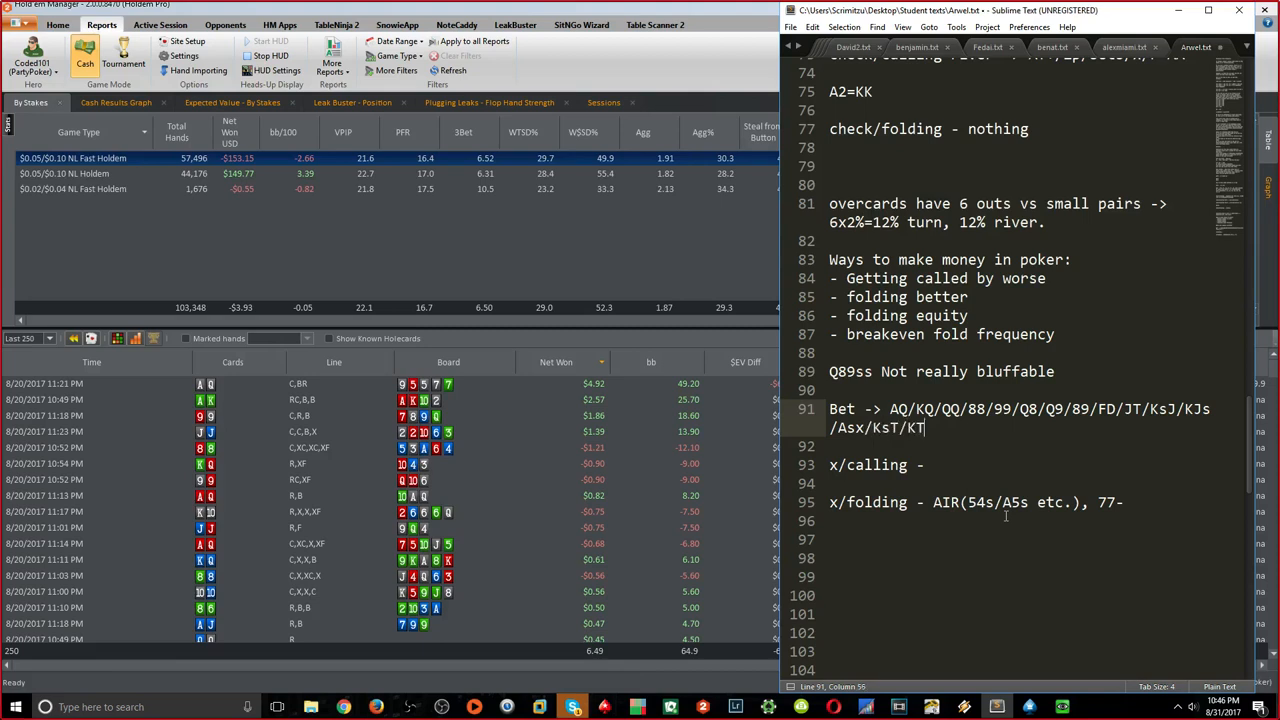
{"action": "type", "text": "s"}
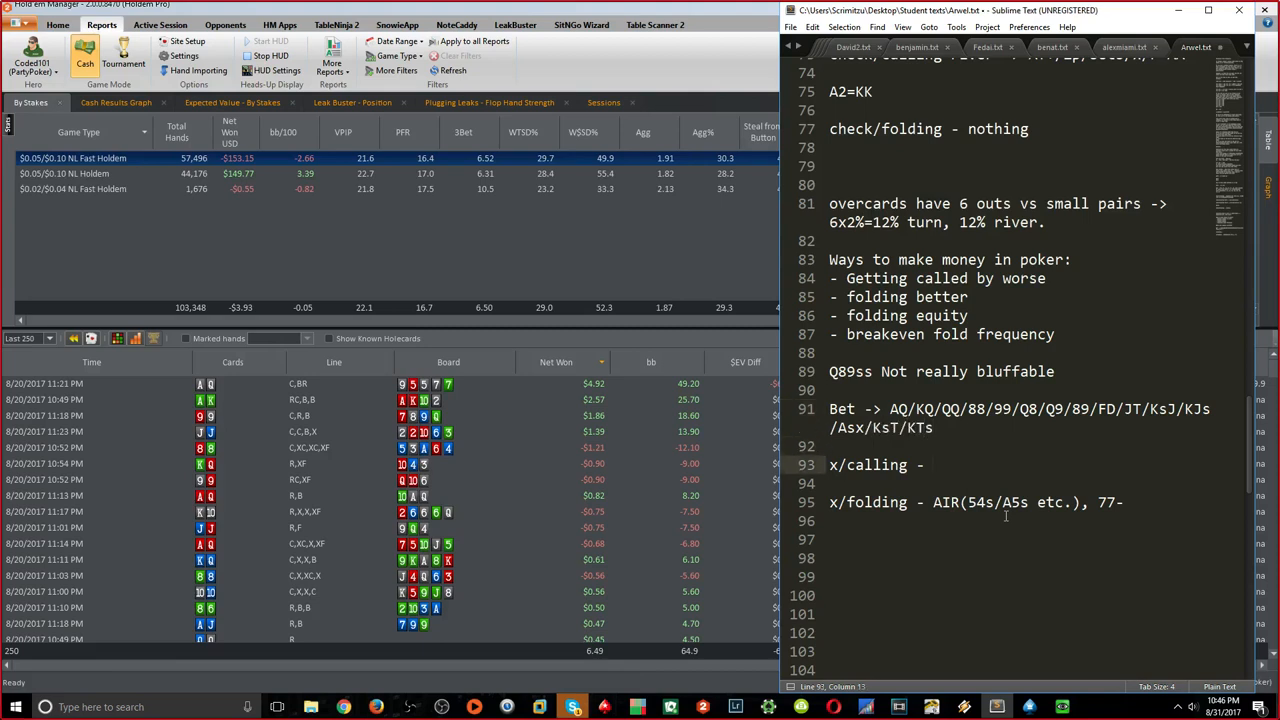
{"action": "type", "text": "JJ/"}
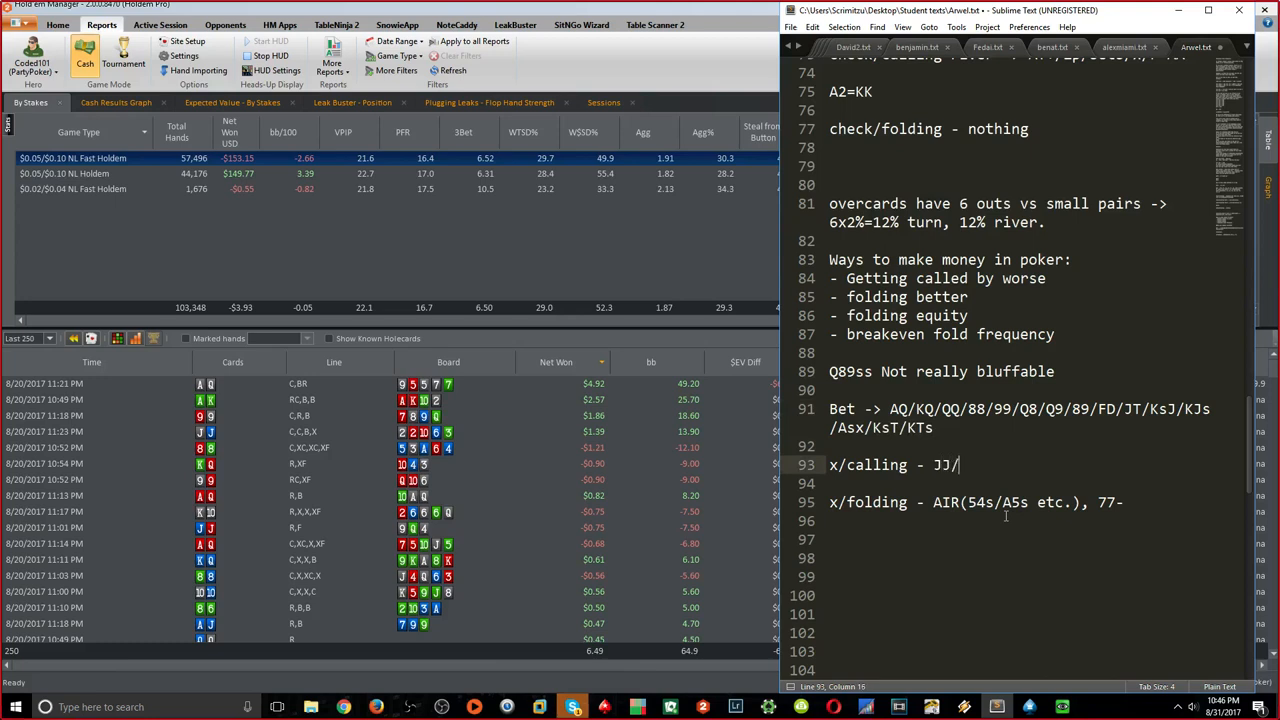
{"action": "type", "text": "TT"}
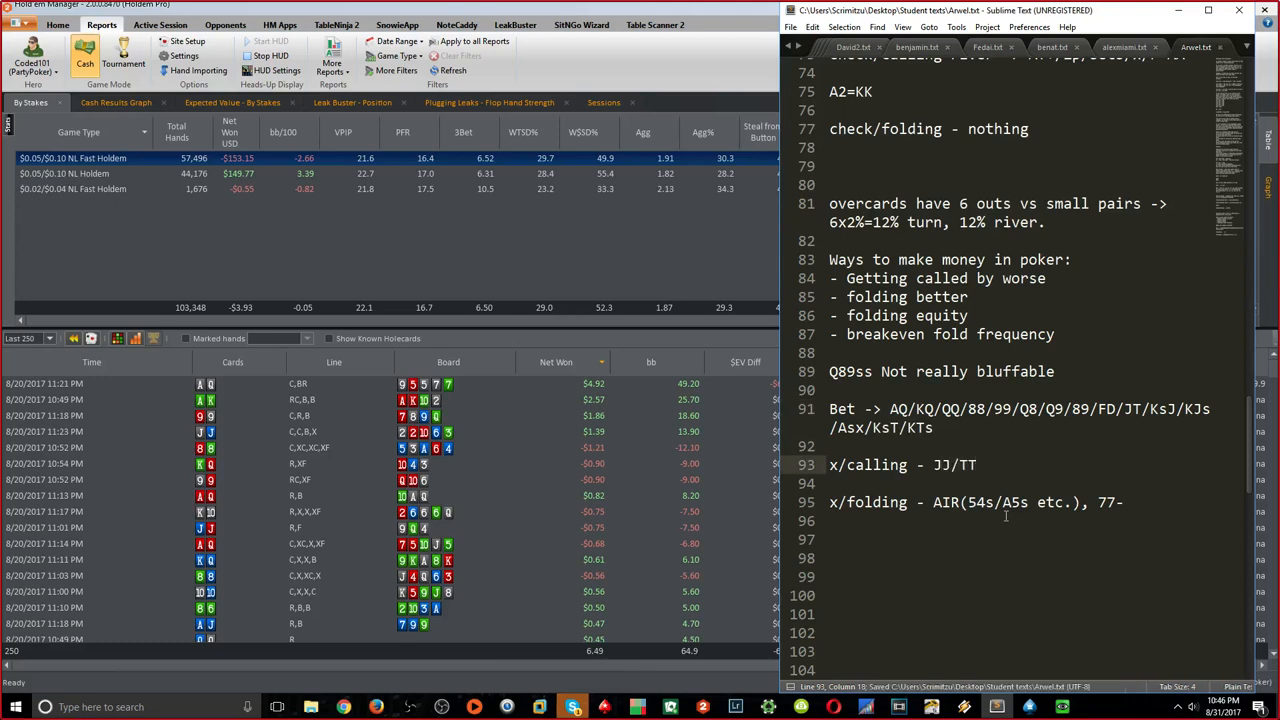